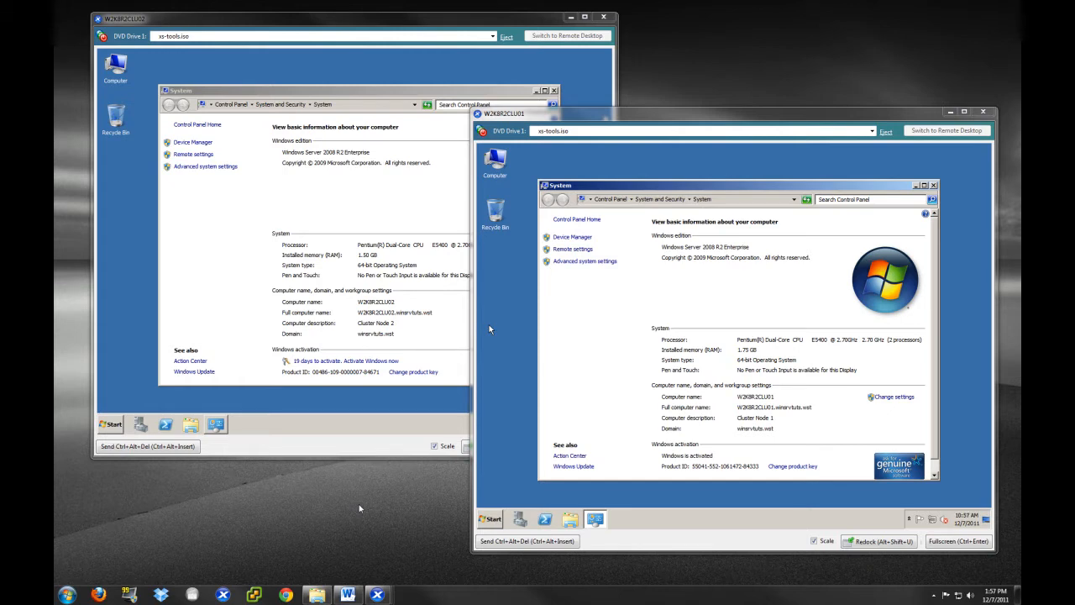
mouse_move(334, 238)
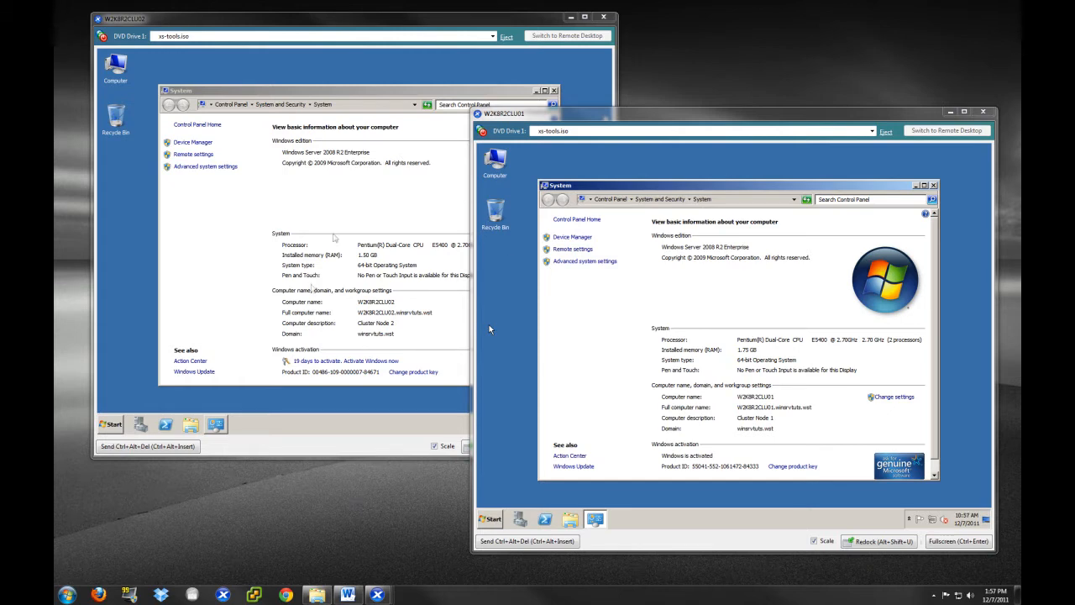
mouse_move(367, 508)
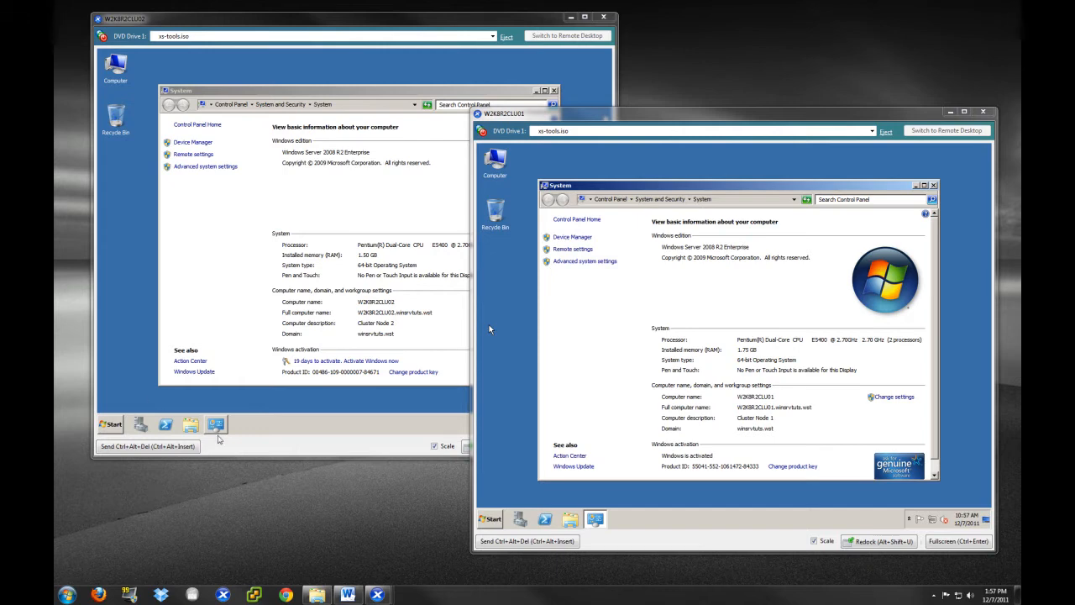
mouse_move(296, 499)
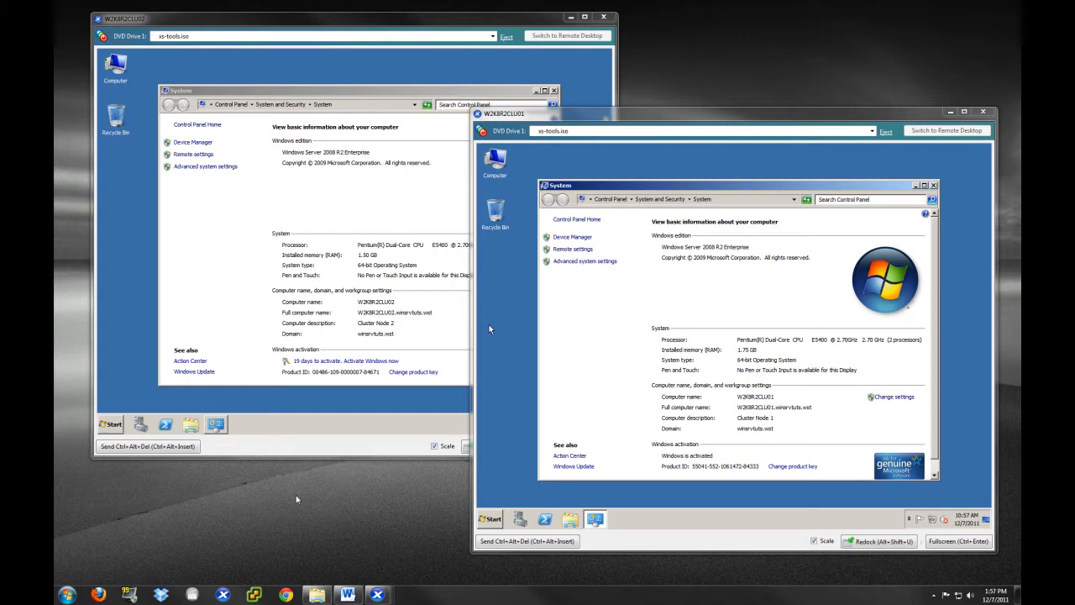
mouse_move(491, 79)
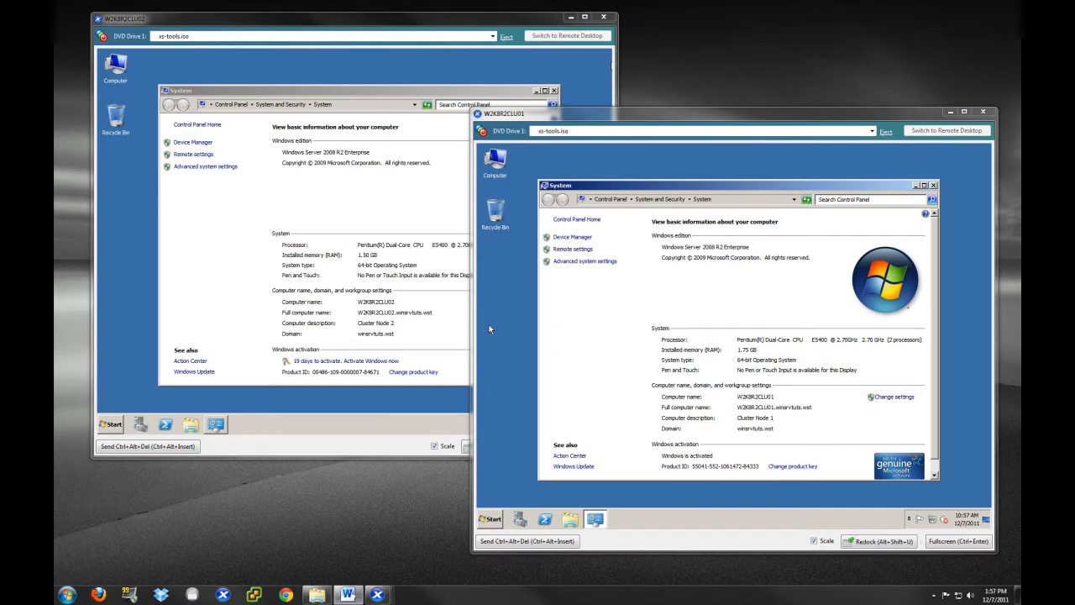
Close the System information windows on both nodes and nudge node 1's console into place.
left_click(528, 541)
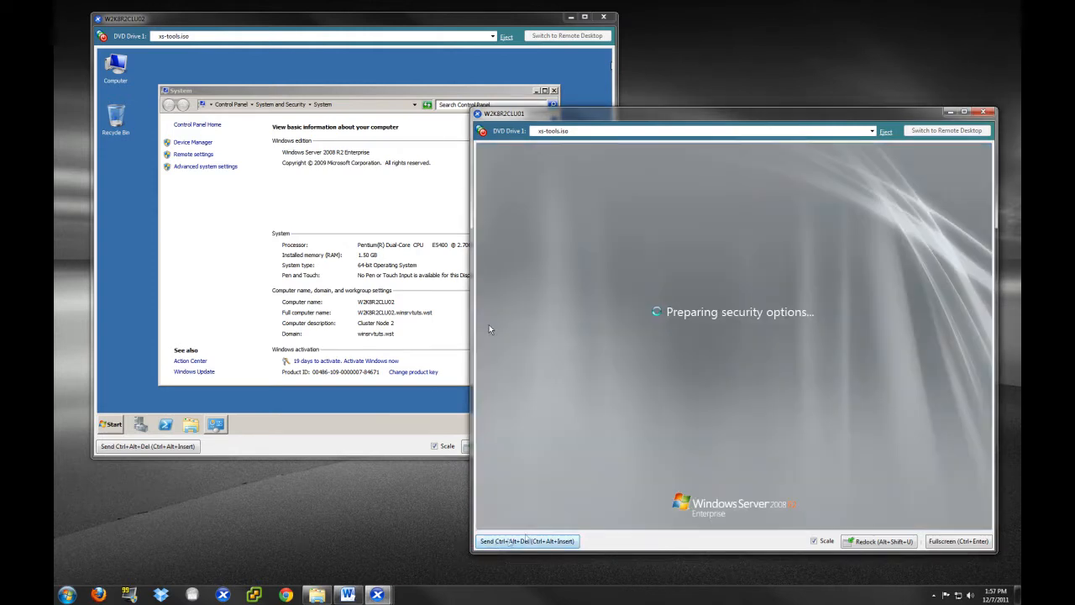
left_click(527, 540)
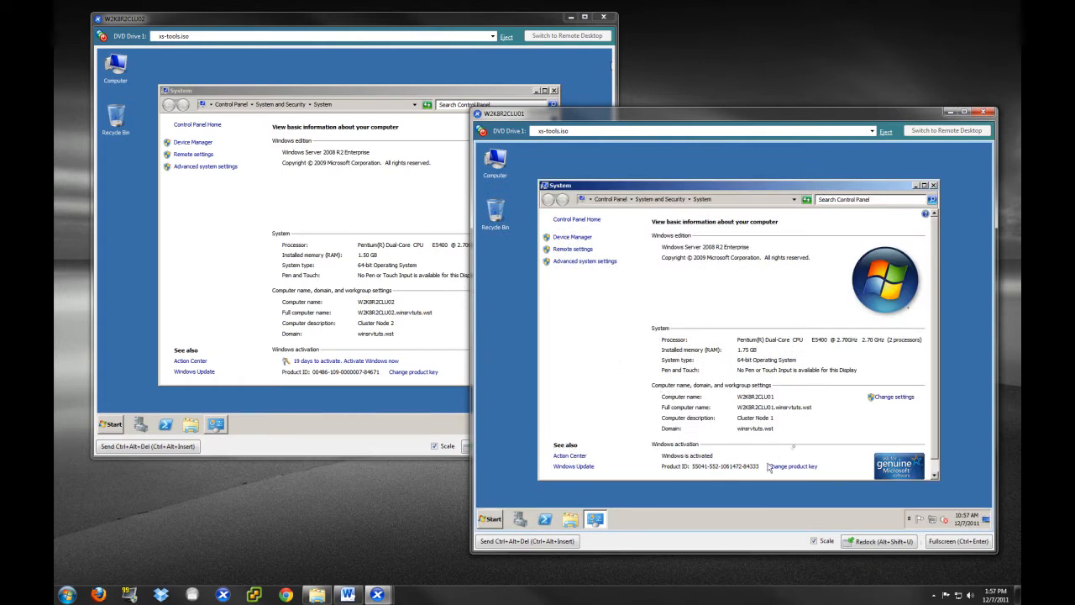
mouse_move(785, 412)
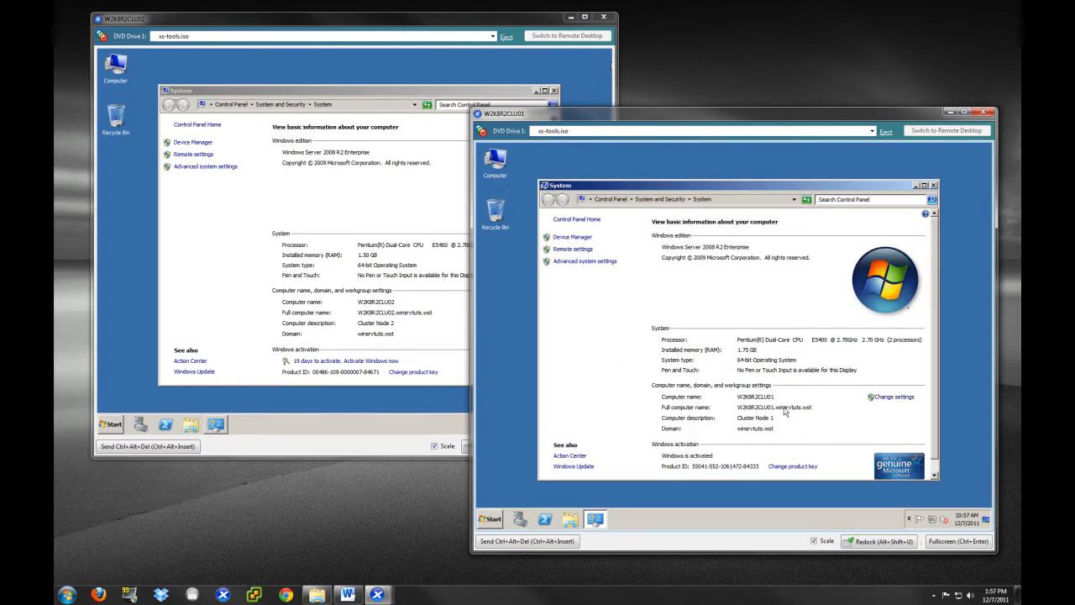
mouse_move(757, 407)
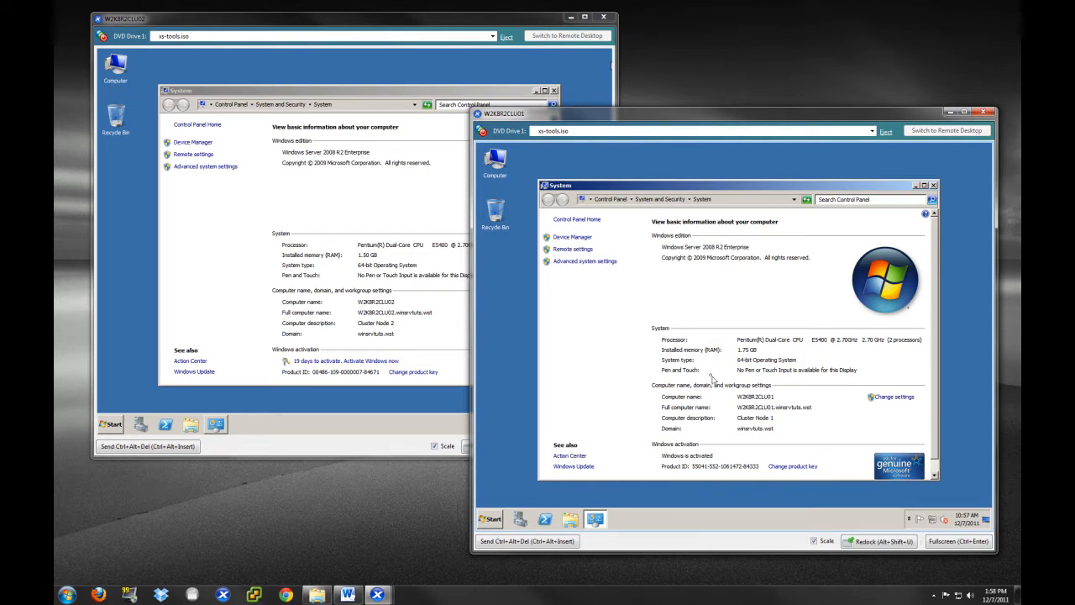
mouse_move(756, 250)
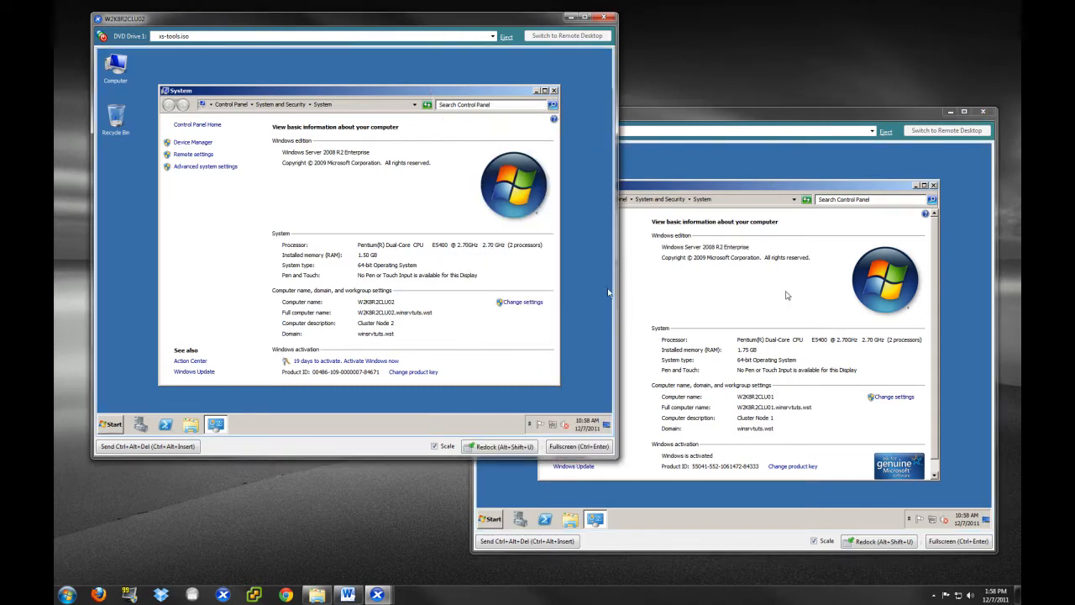
mouse_move(404, 305)
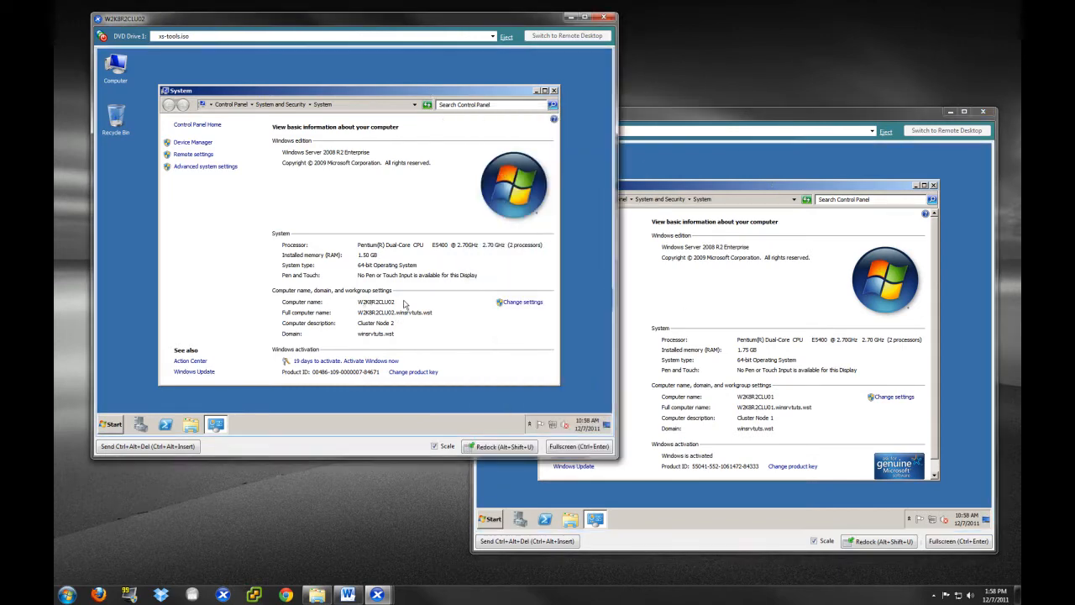
mouse_move(463, 307)
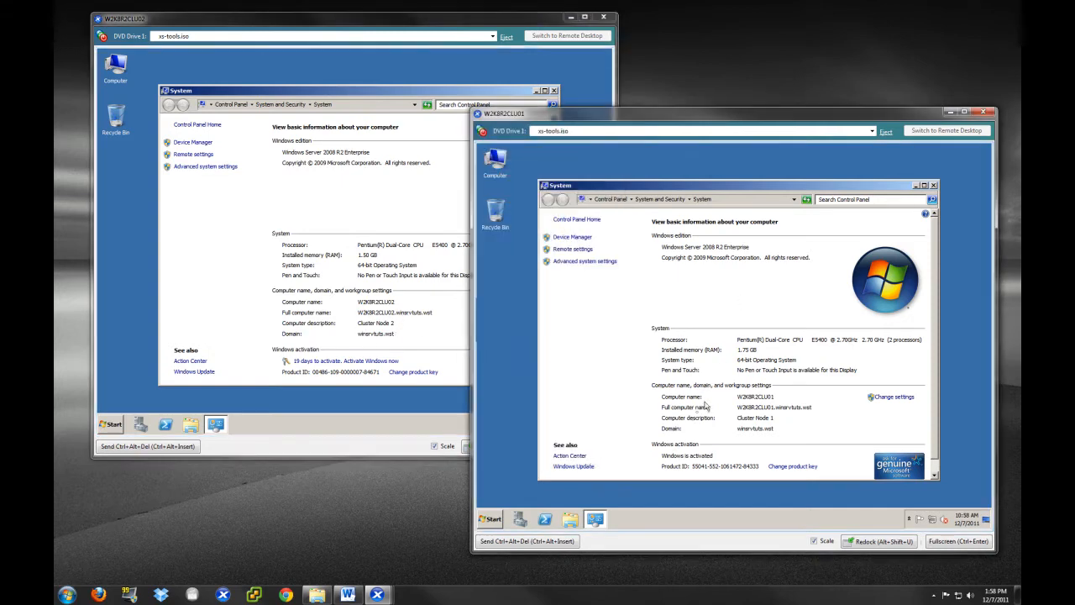
mouse_move(790, 148)
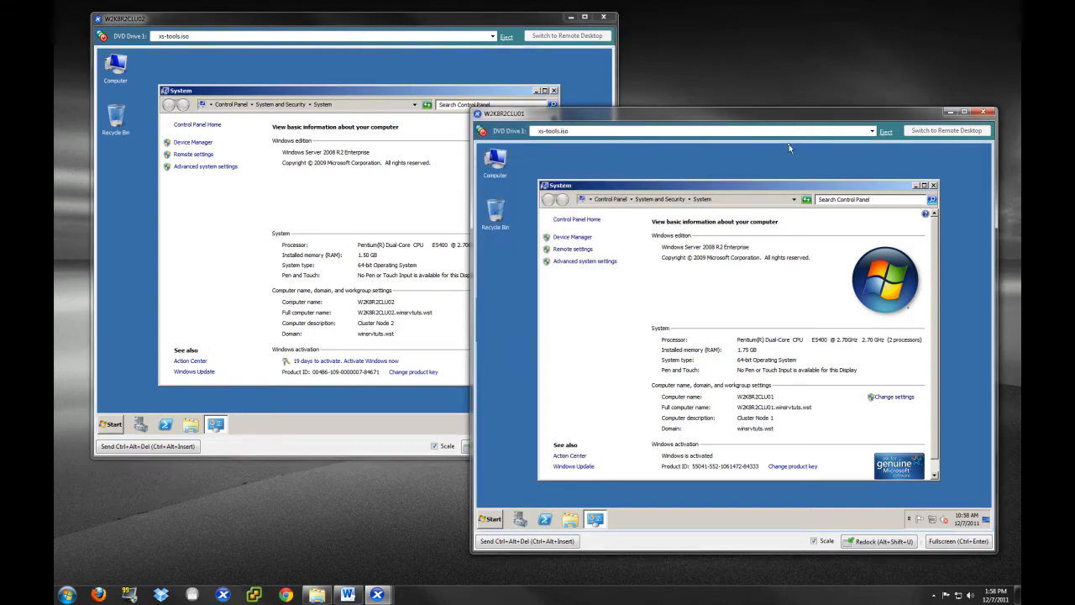
mouse_move(783, 162)
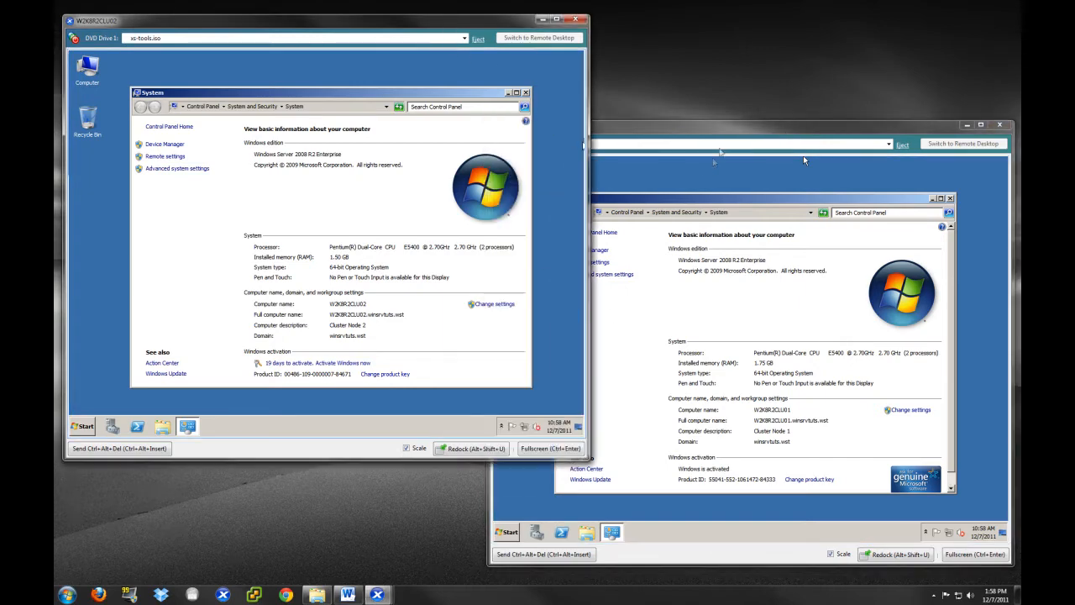
mouse_move(717, 130)
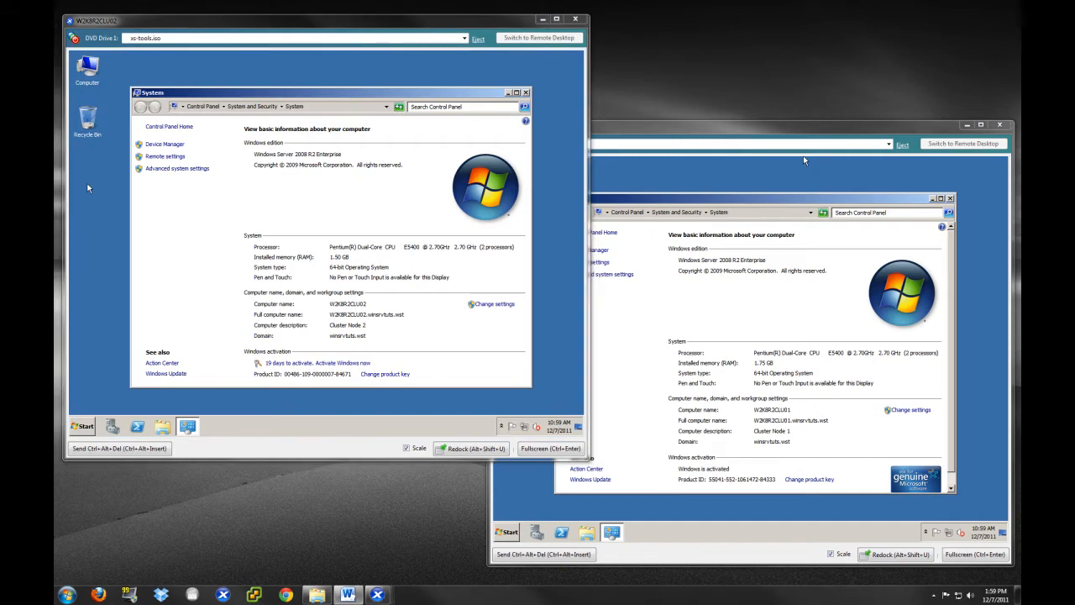
mouse_move(394, 460)
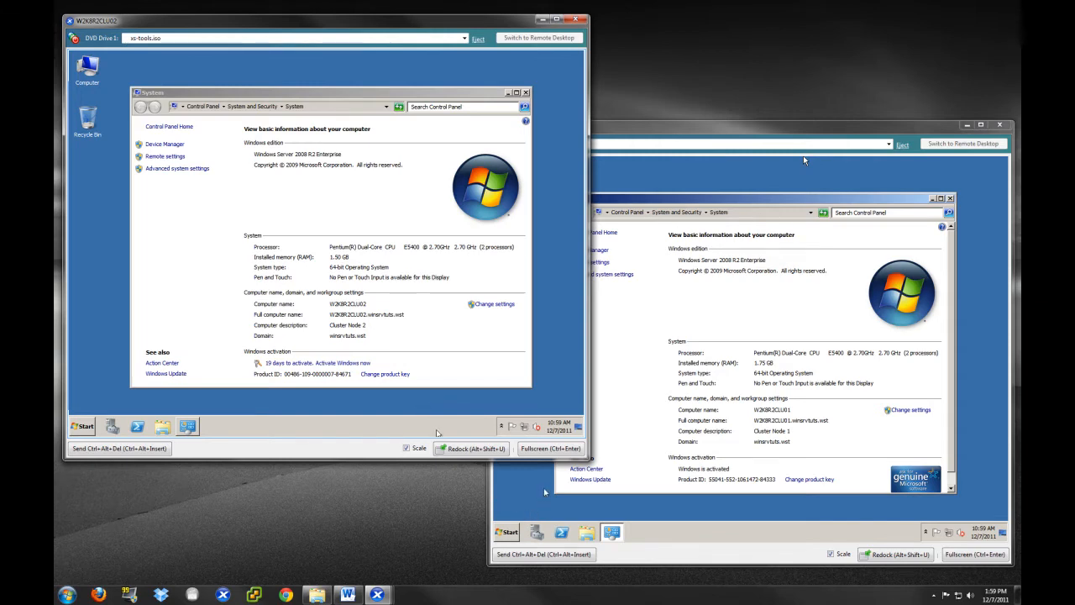
left_click(506, 532)
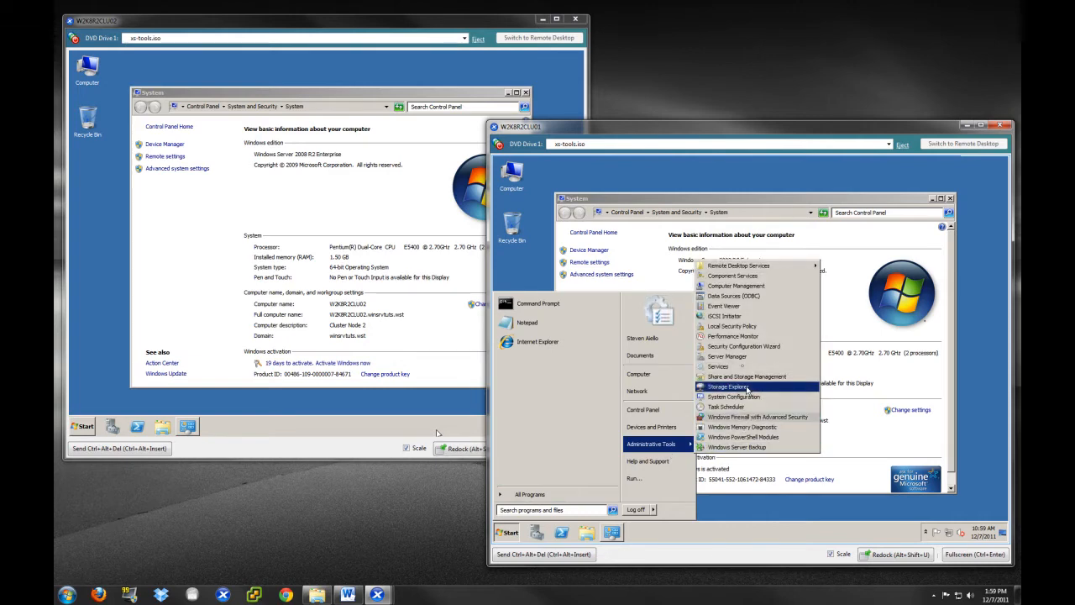
mouse_move(724, 315)
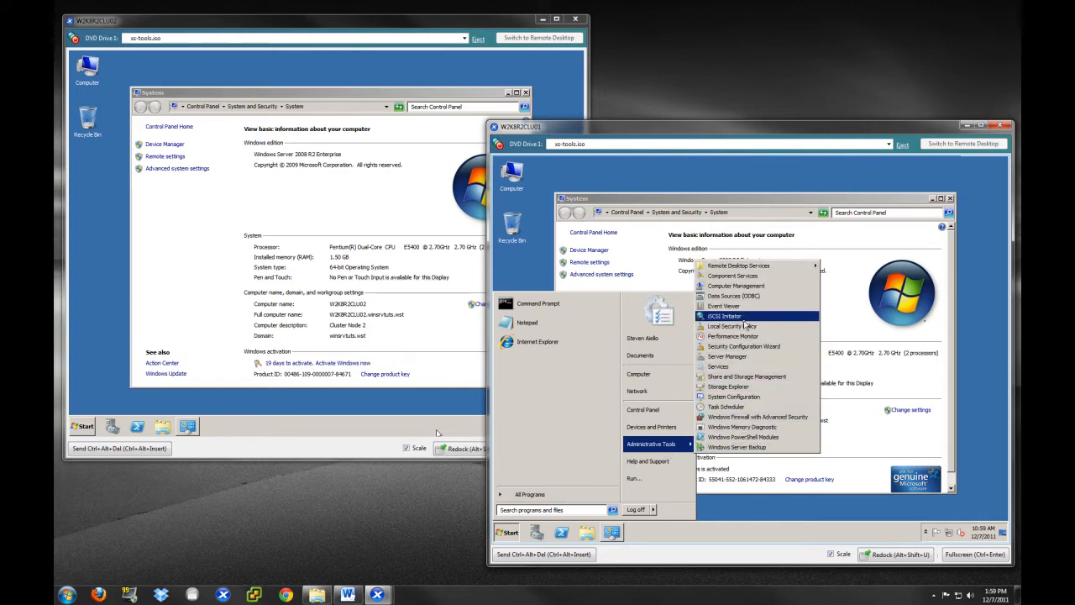
mouse_move(725, 316)
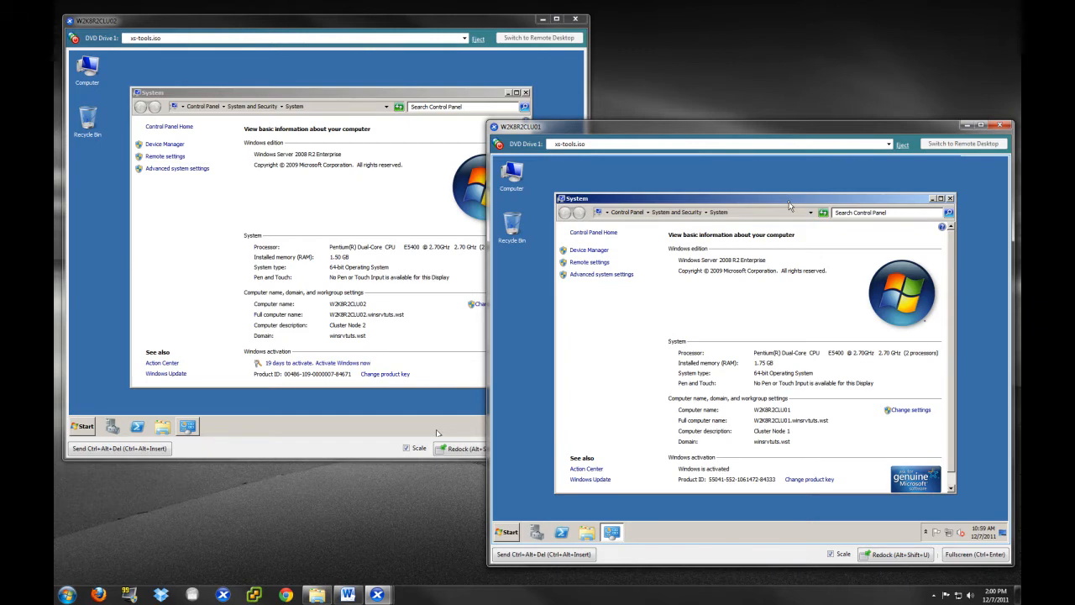
mouse_move(831, 202)
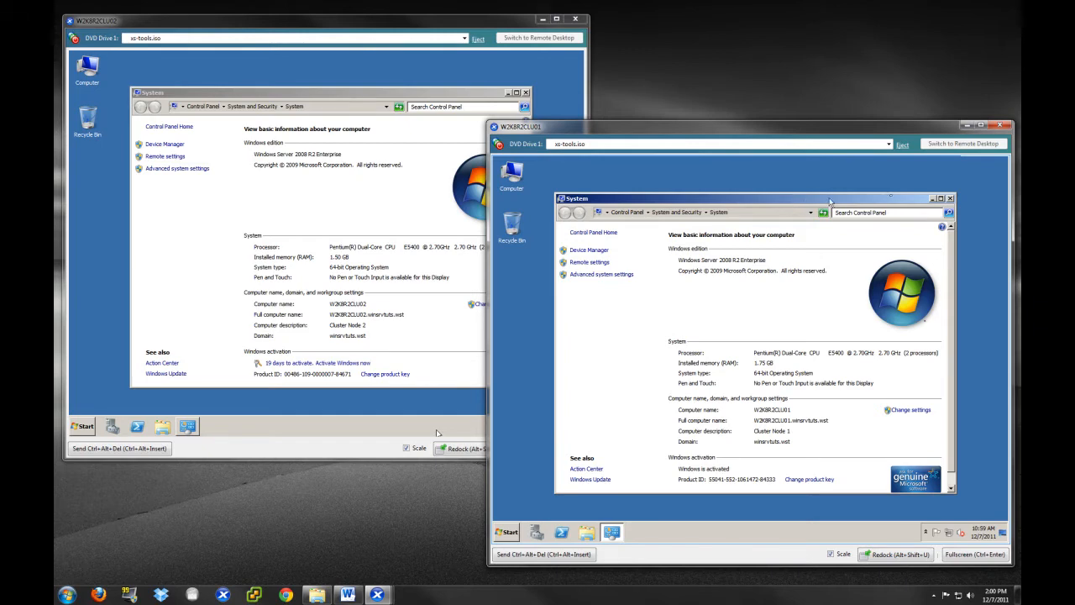
left_click(950, 199)
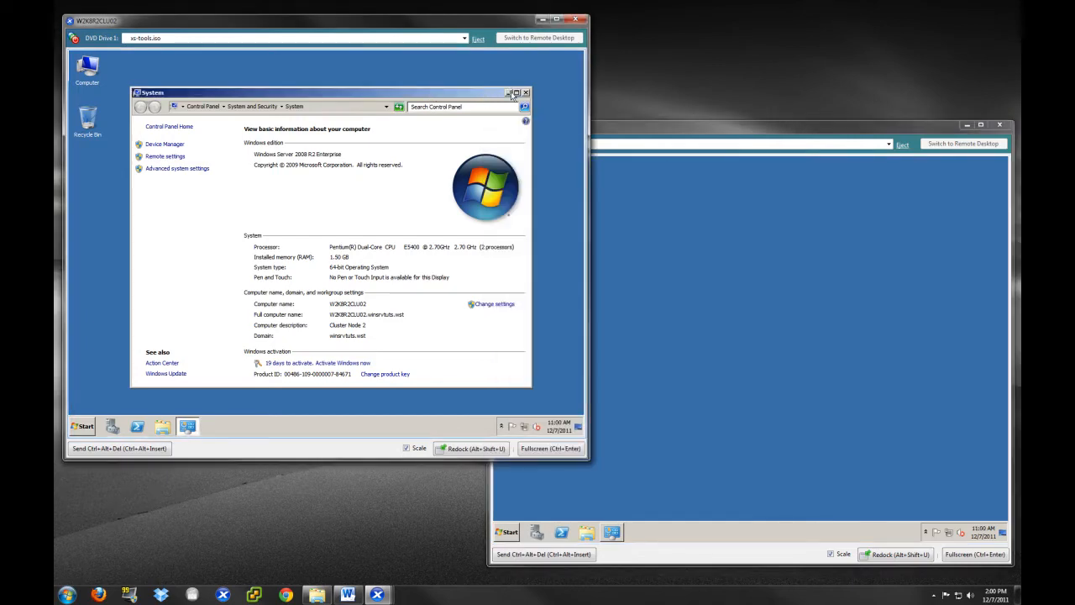
left_click(526, 93)
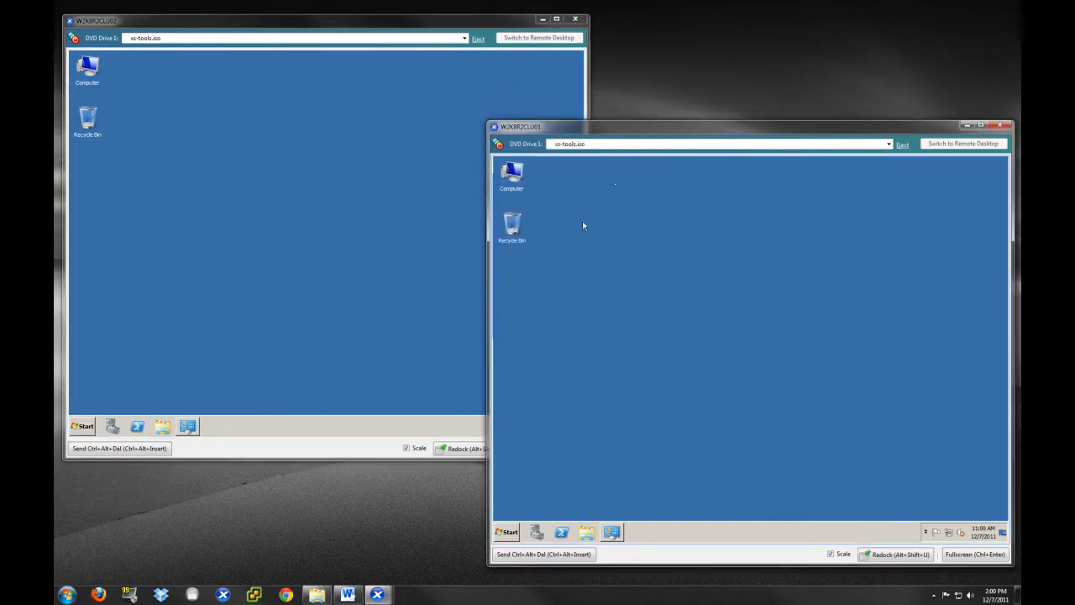
left_click_drag(521, 126, 523, 138)
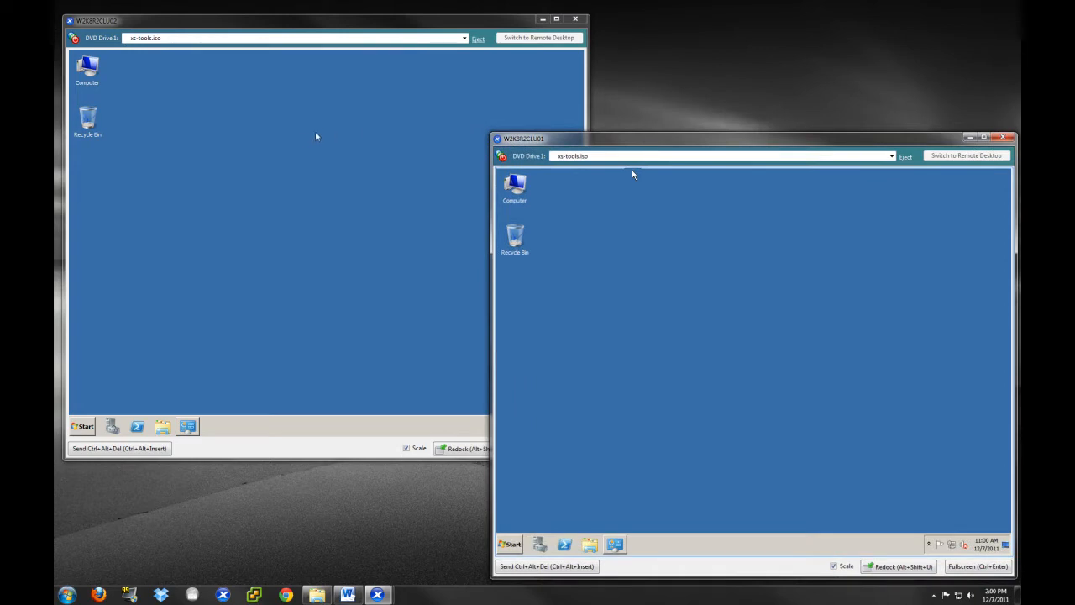
left_click(252, 21)
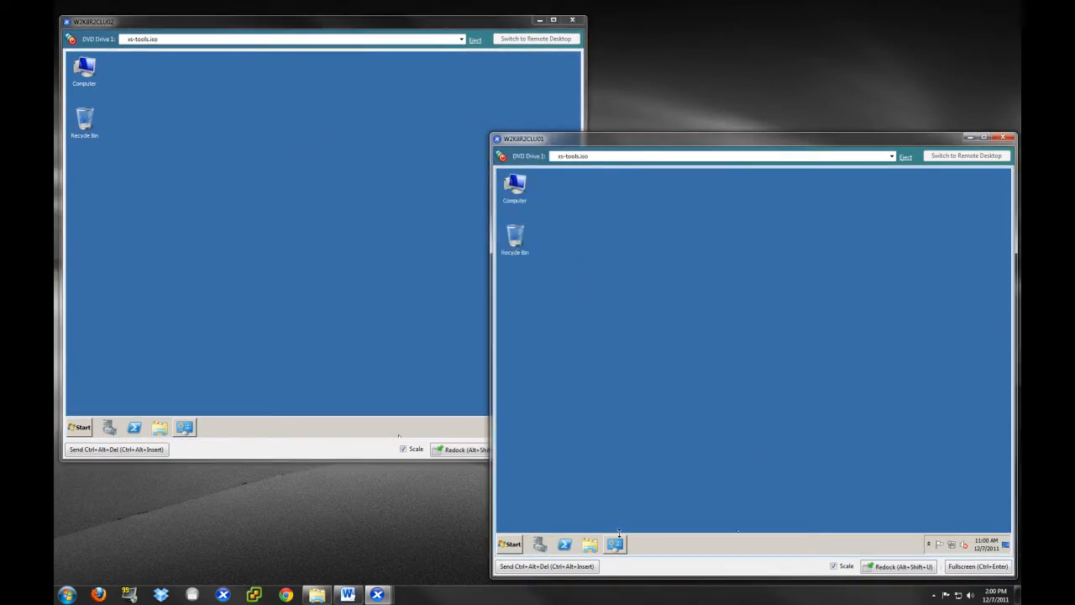
Show W2K8R2CLU01's network adapters in Network Connections as a detailed list.
left_click(950, 544)
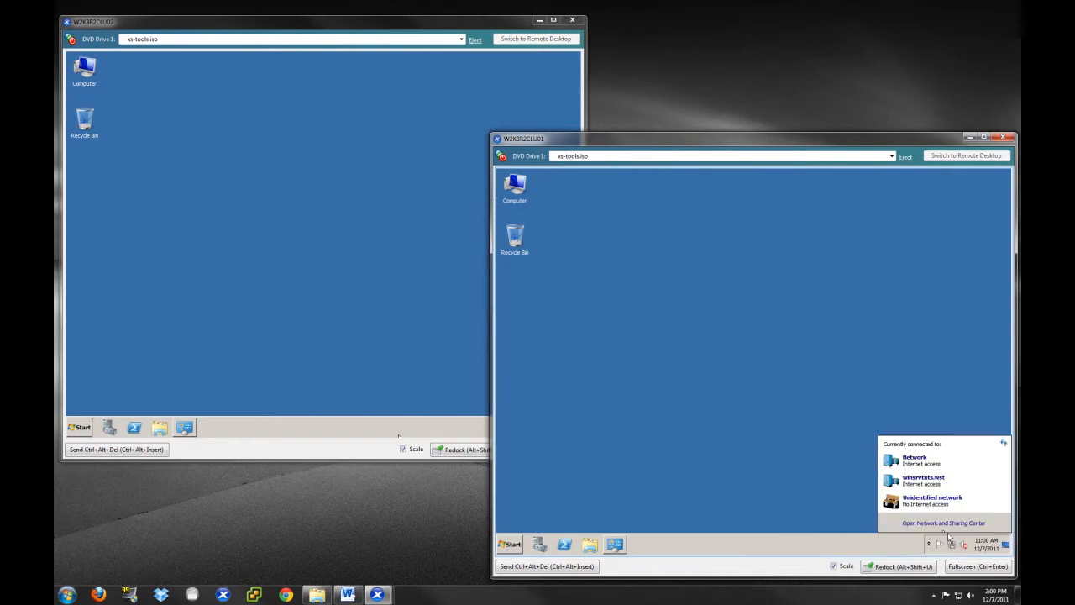
left_click(943, 523)
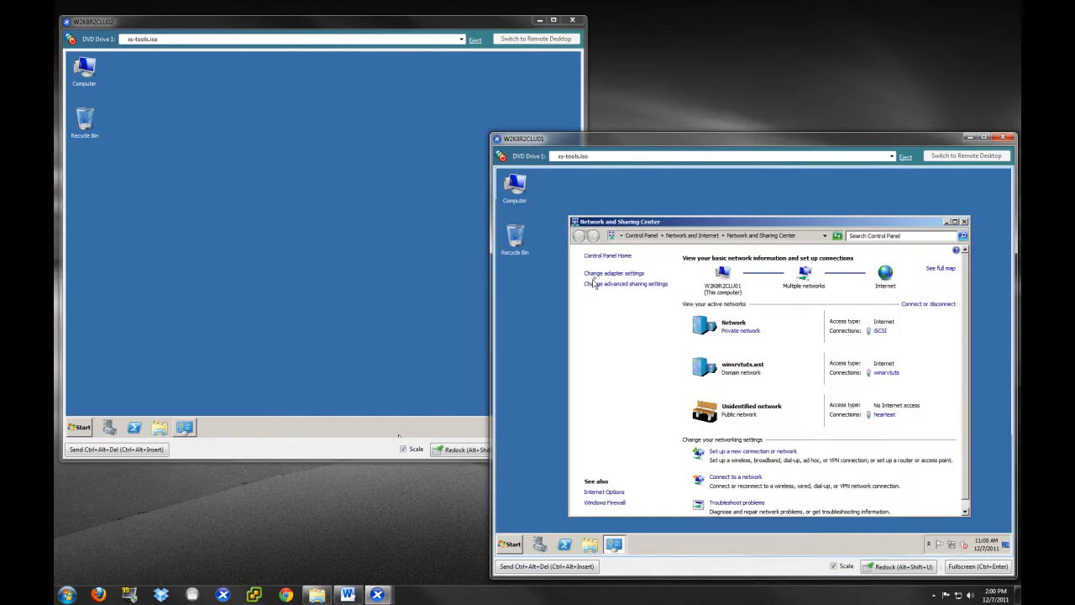
left_click(613, 272)
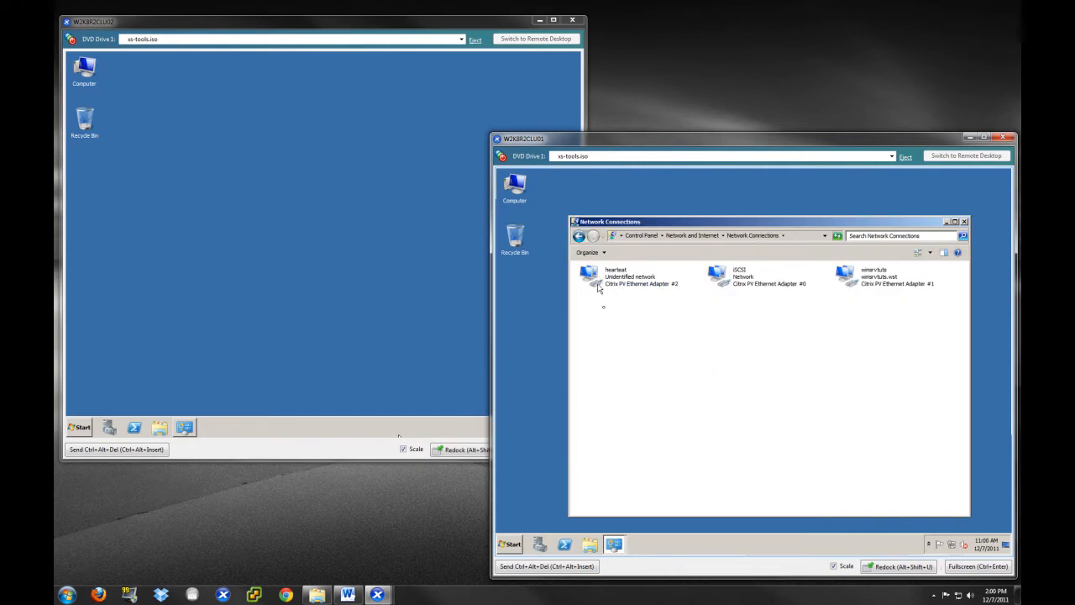
left_click(926, 253)
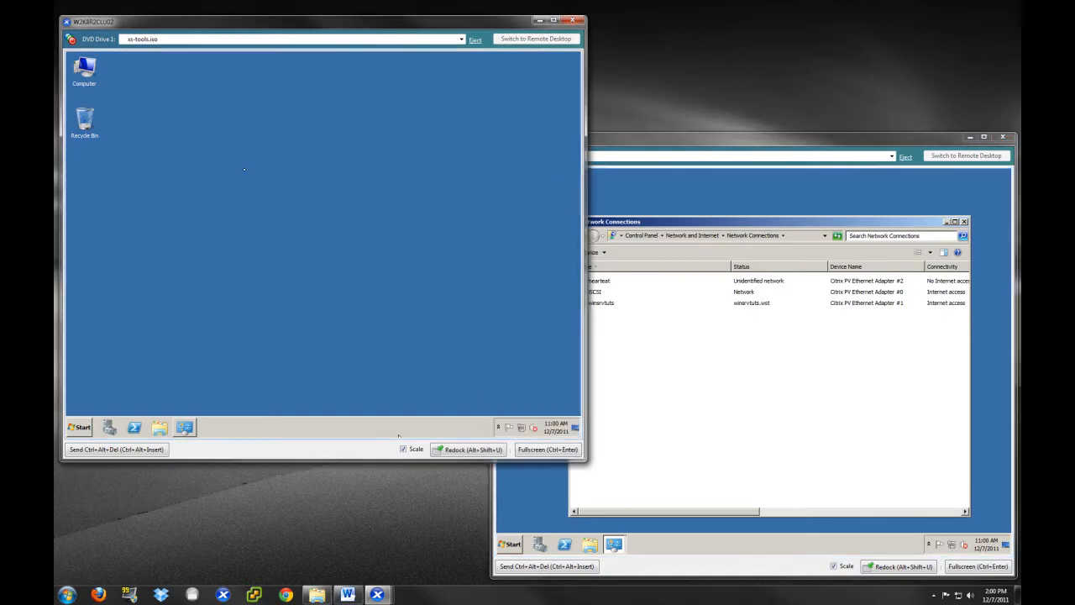
Show W2K8R2CLU02's adapters (heartbeat, iSCSI, winsrvtuts) in Network Connections details view.
left_click(510, 427)
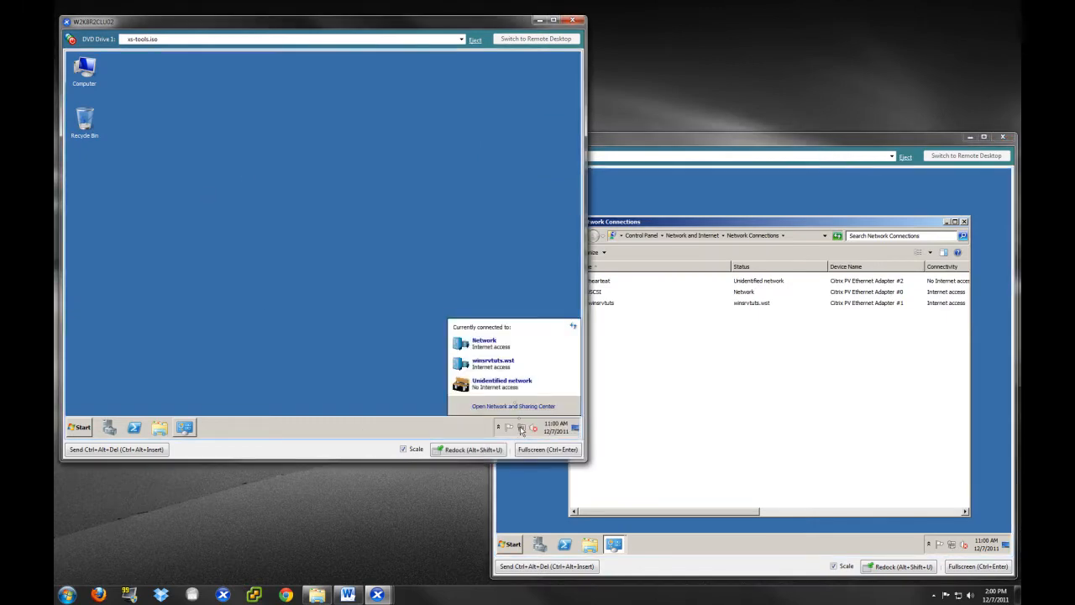
left_click(513, 406)
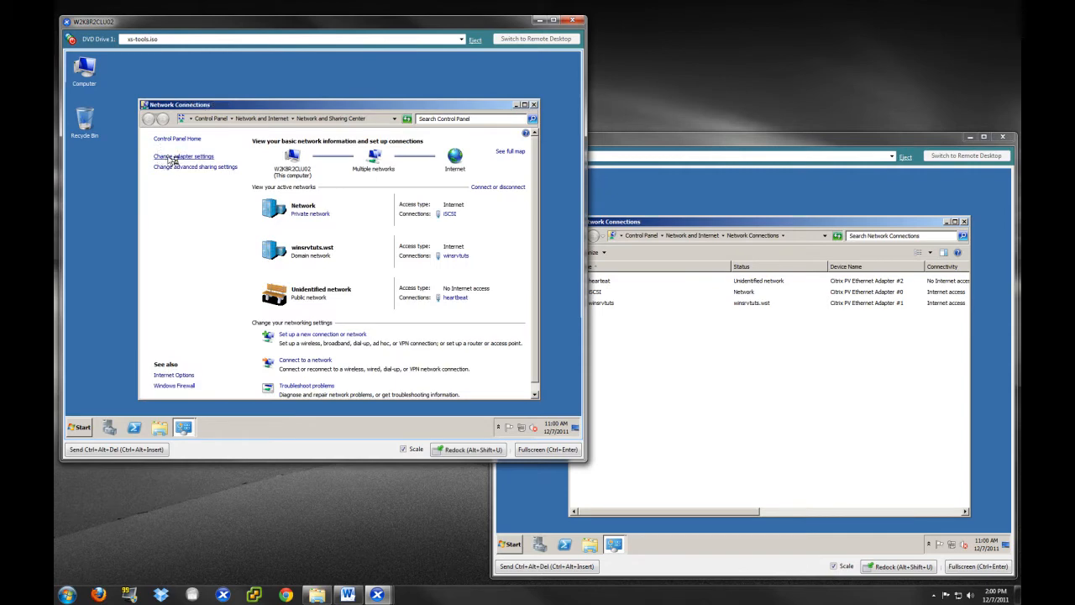
left_click(183, 156)
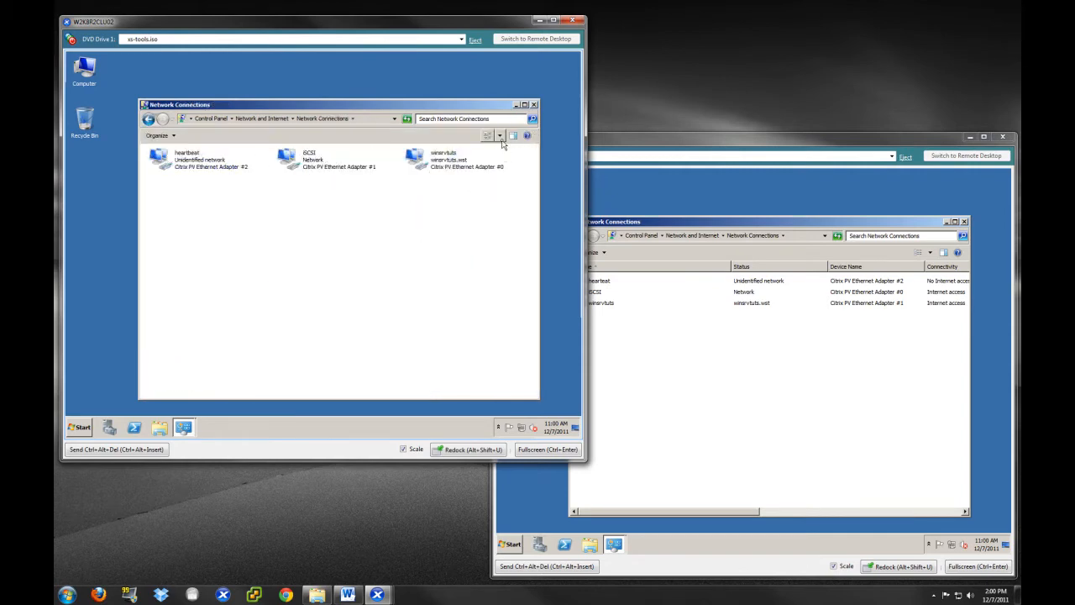
left_click(502, 136)
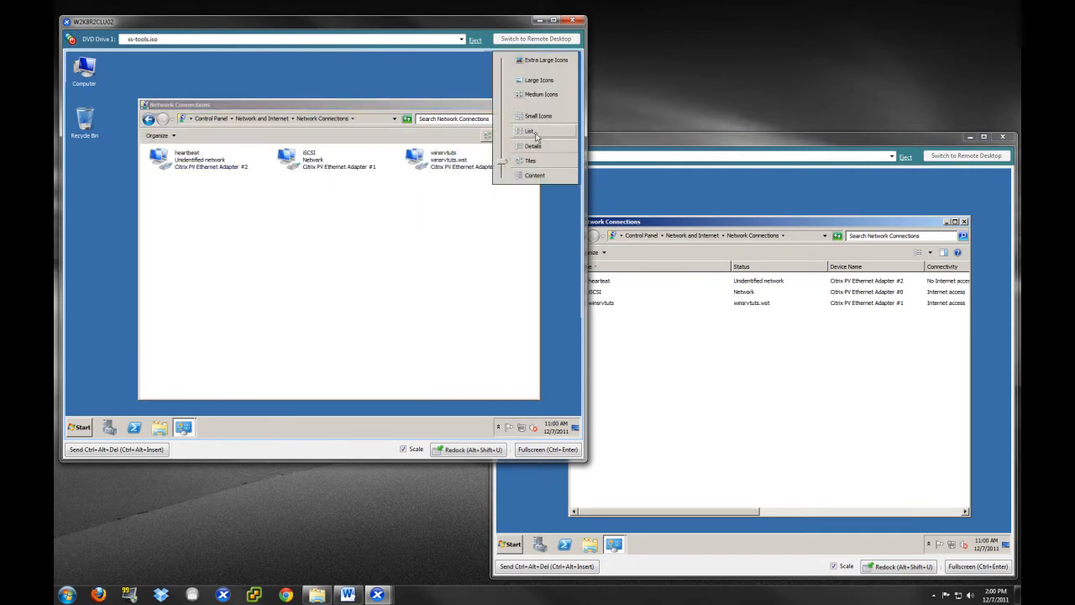
left_click(535, 145)
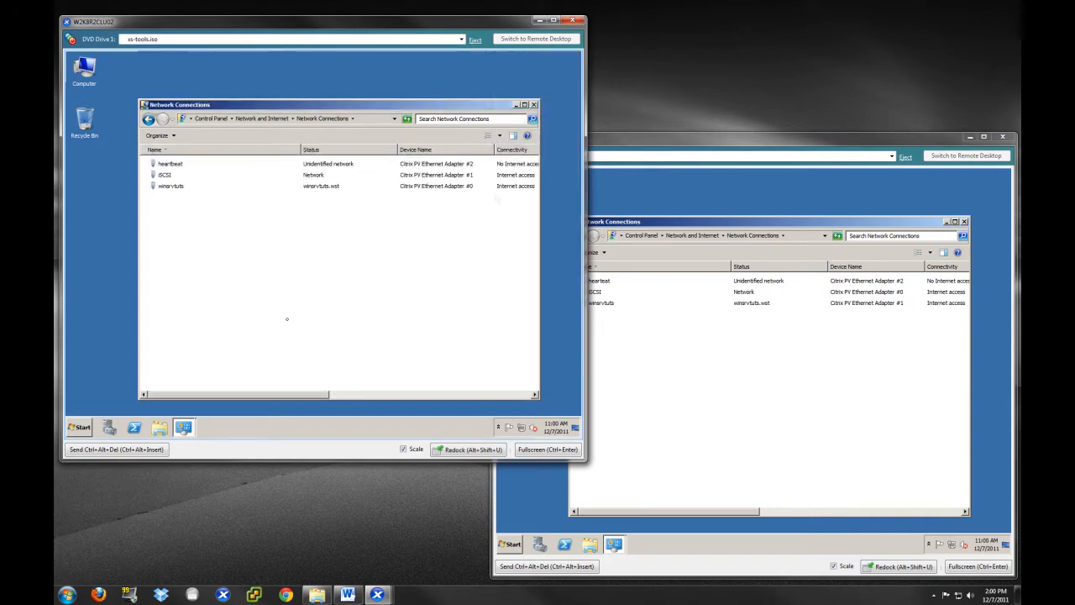
mouse_move(639, 129)
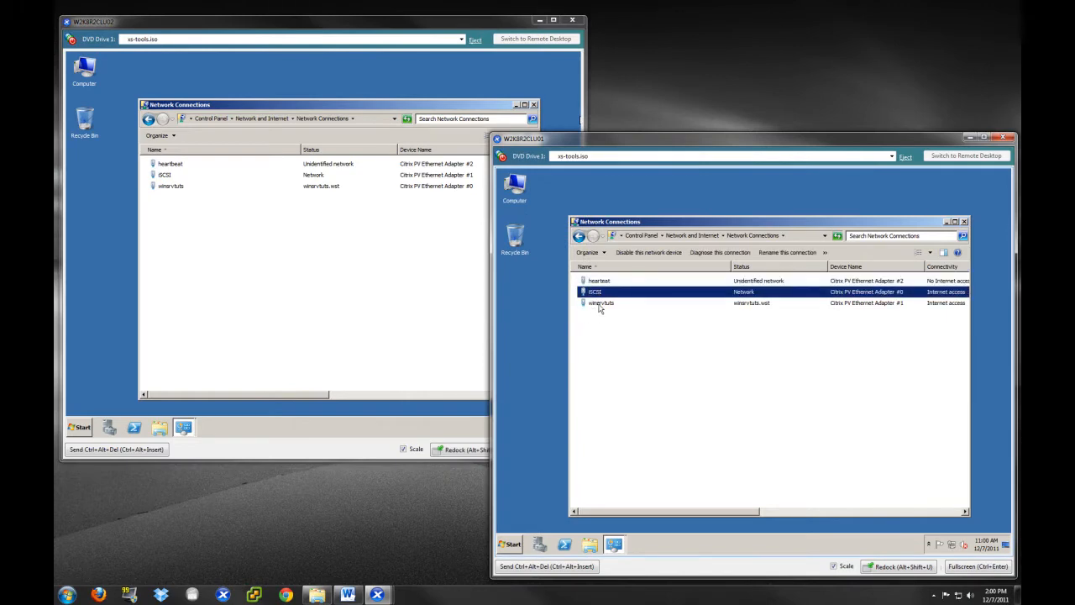
Compare the winsrvtuts, heartbeat and iSCSI connections between CLU01 and CLU02.
left_click(601, 302)
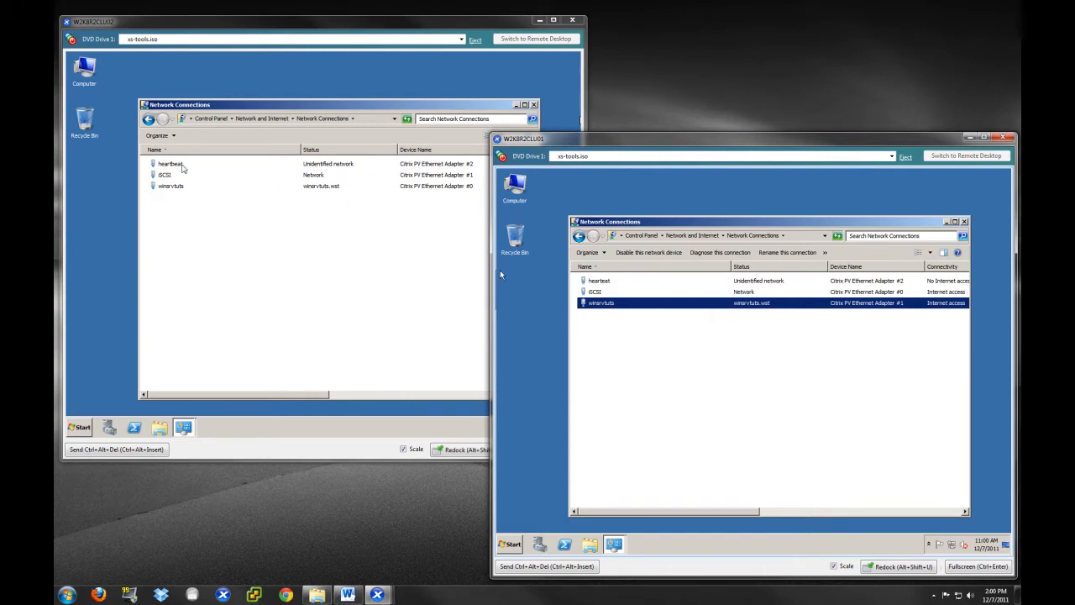
left_click(170, 186)
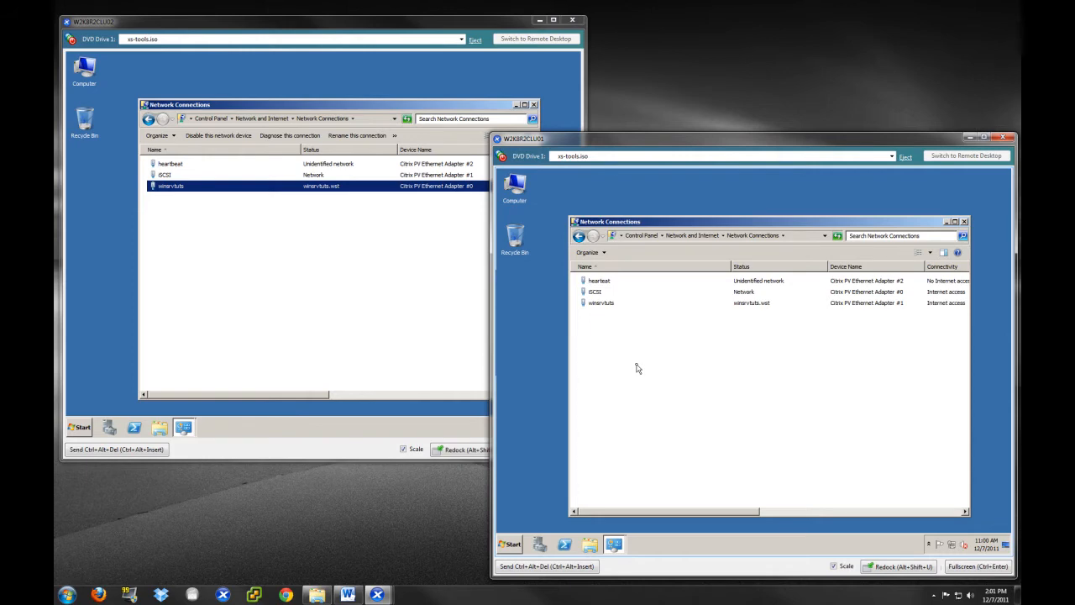
left_click(601, 302)
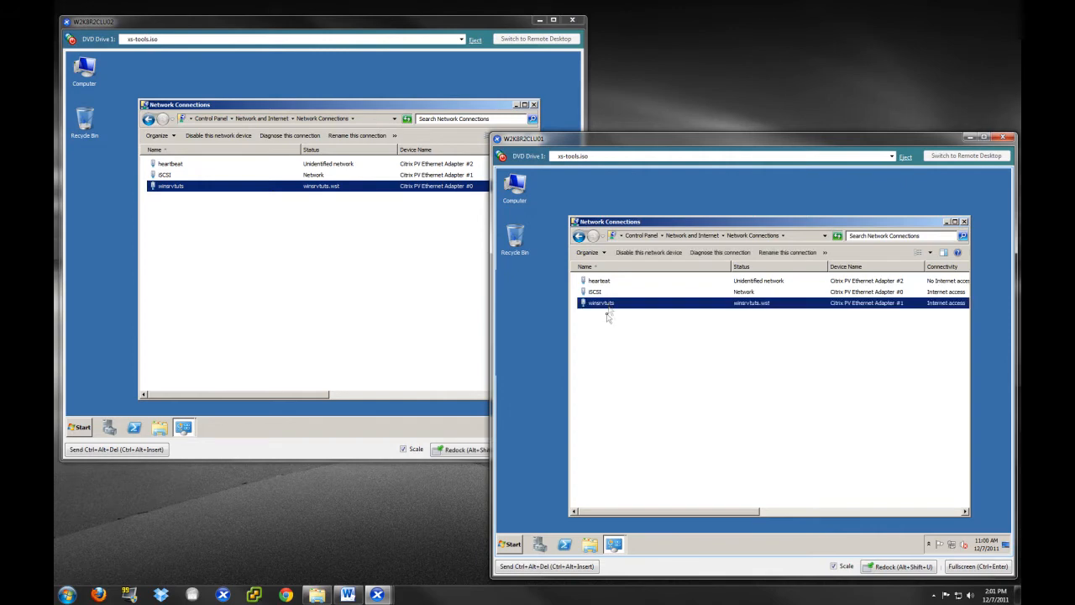
mouse_move(706, 311)
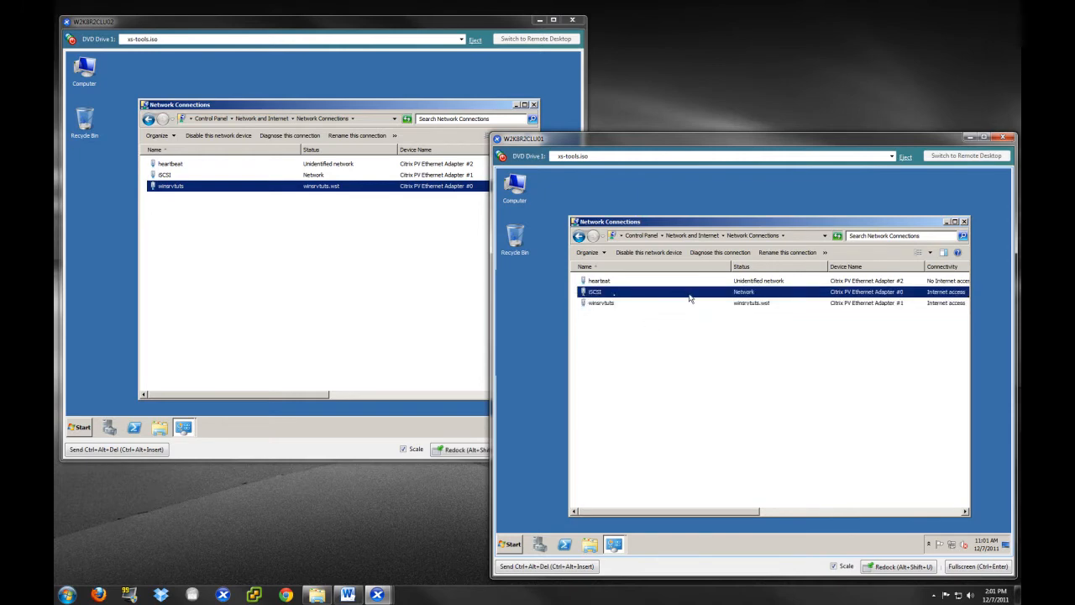
mouse_move(614, 299)
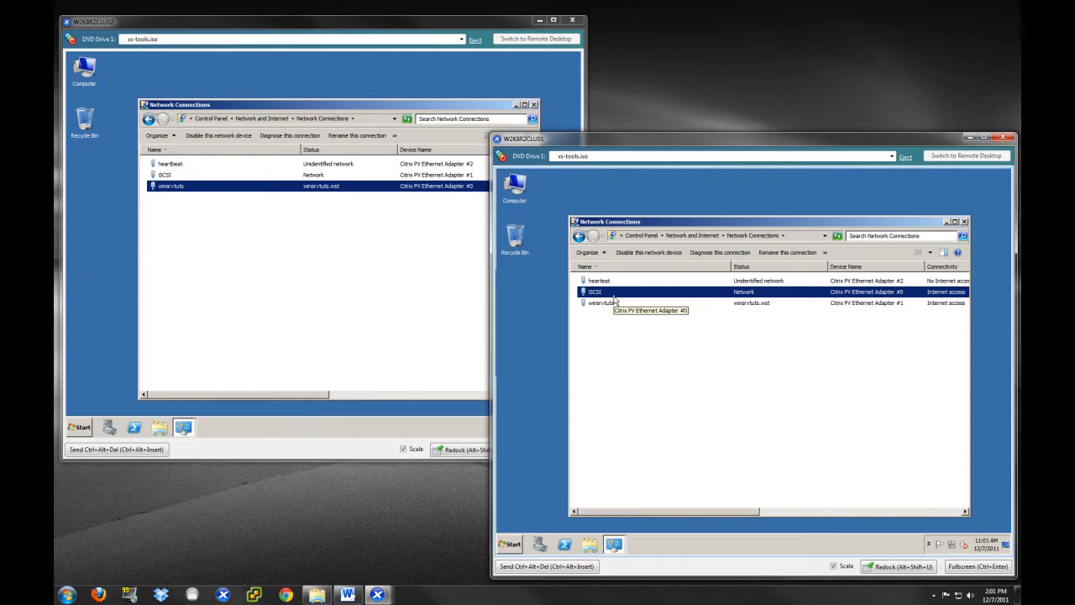
left_click(599, 281)
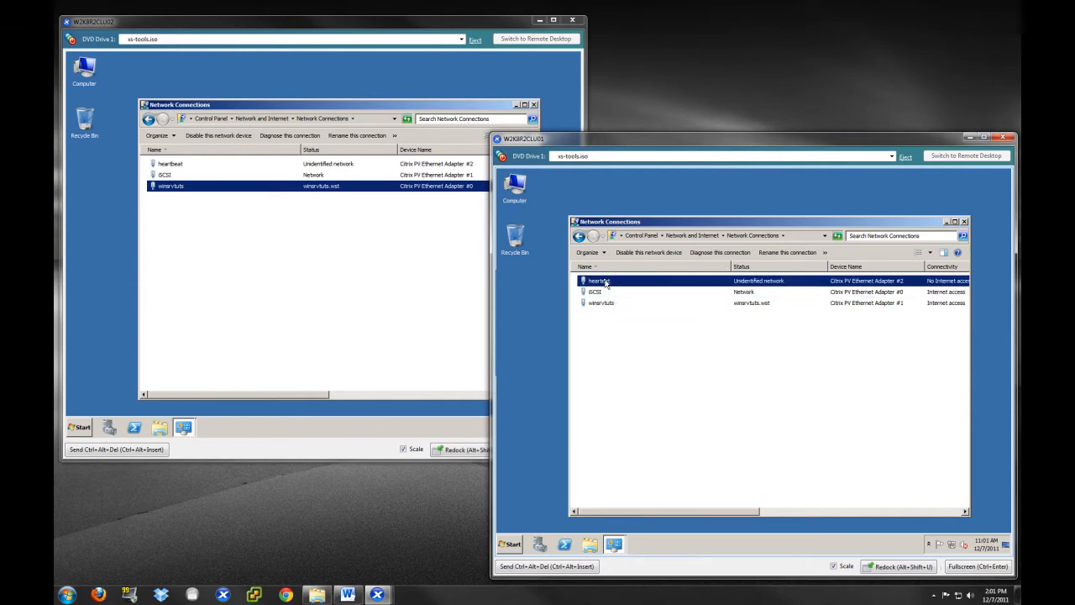
mouse_move(601, 280)
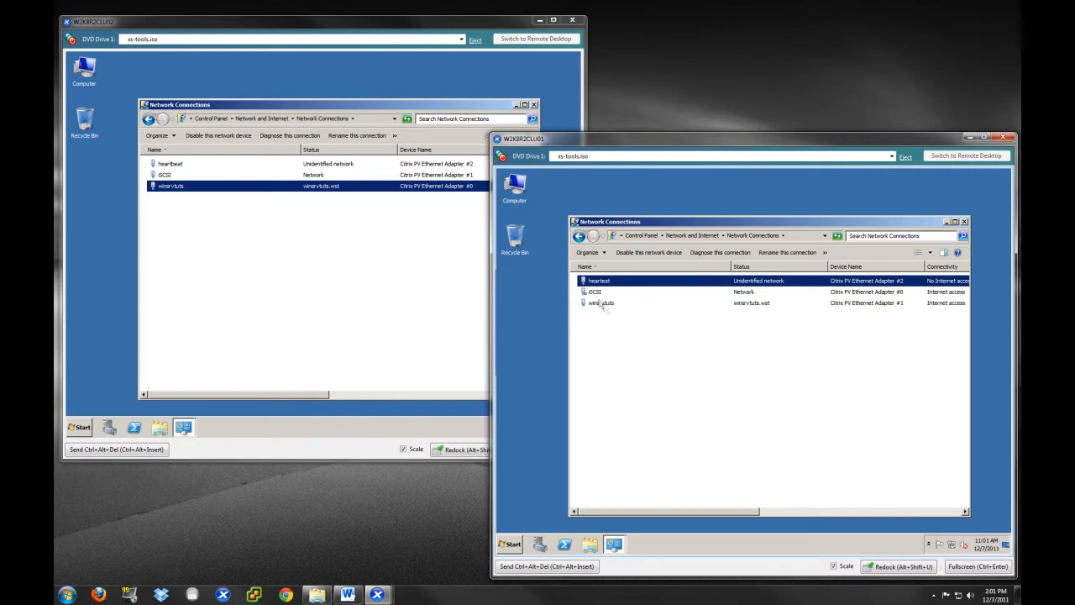
left_click(595, 291)
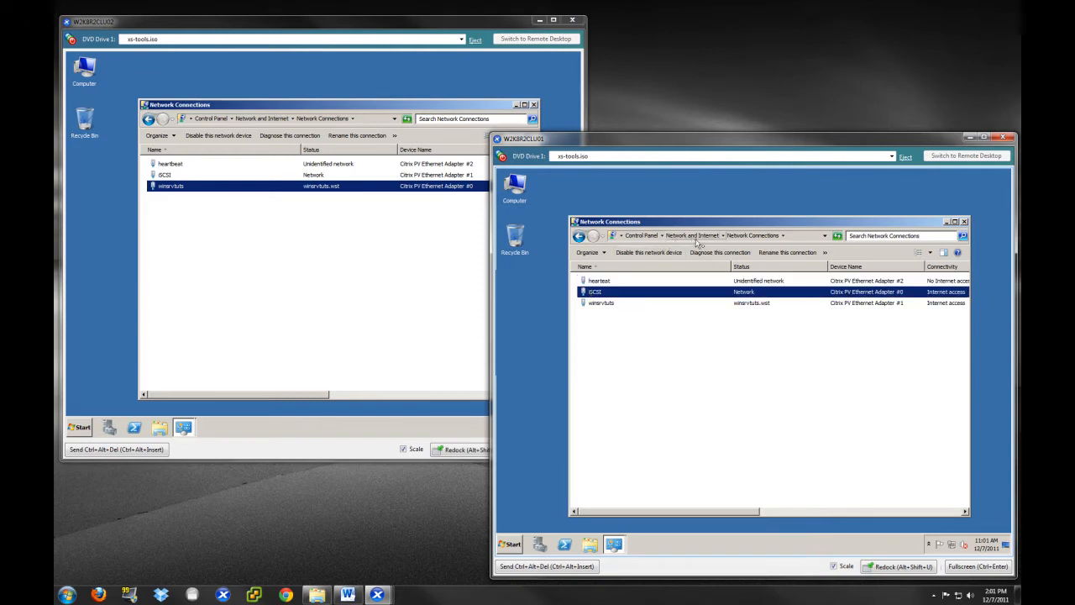
left_click(696, 370)
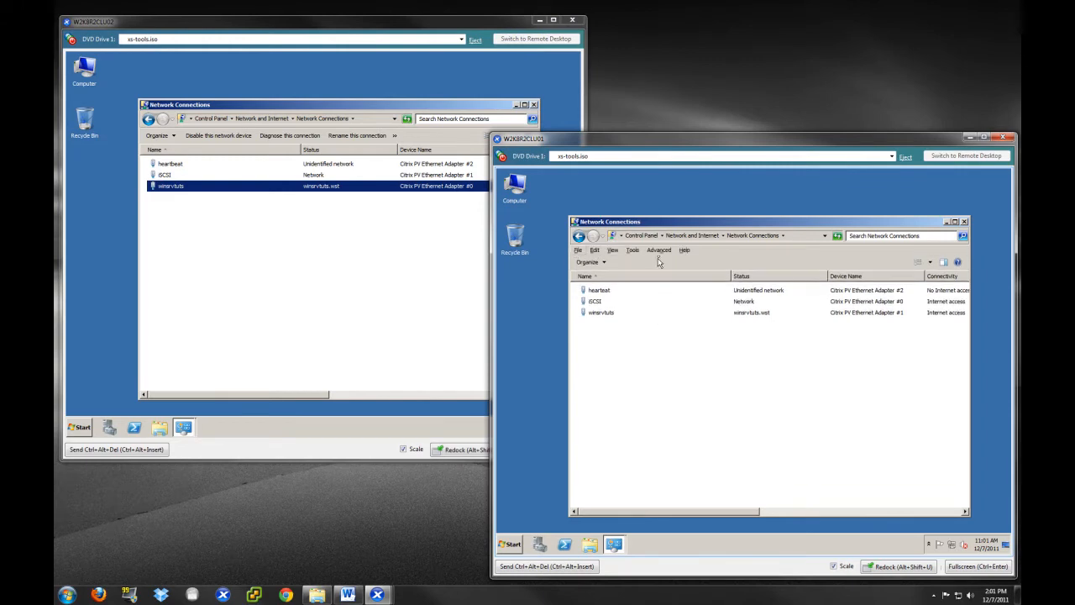
left_click(660, 250)
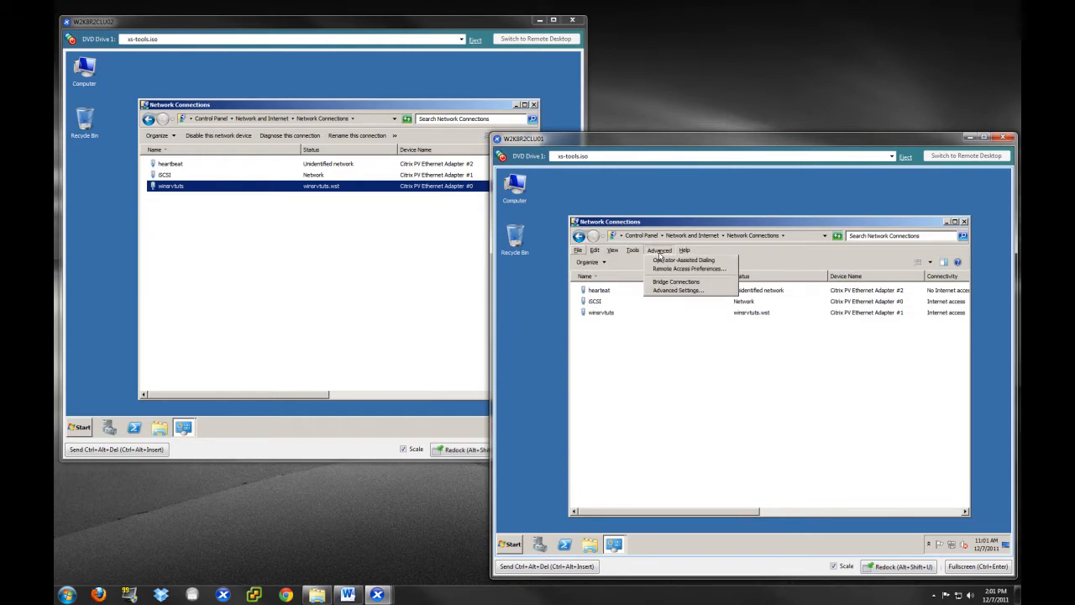
mouse_move(676, 290)
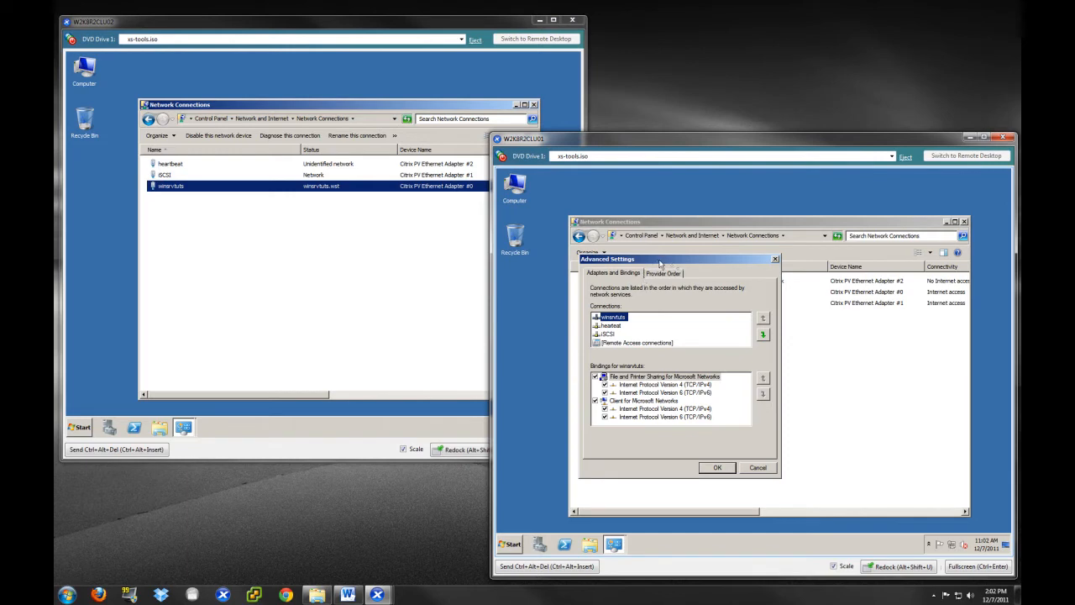
left_click_drag(660, 259, 721, 270)
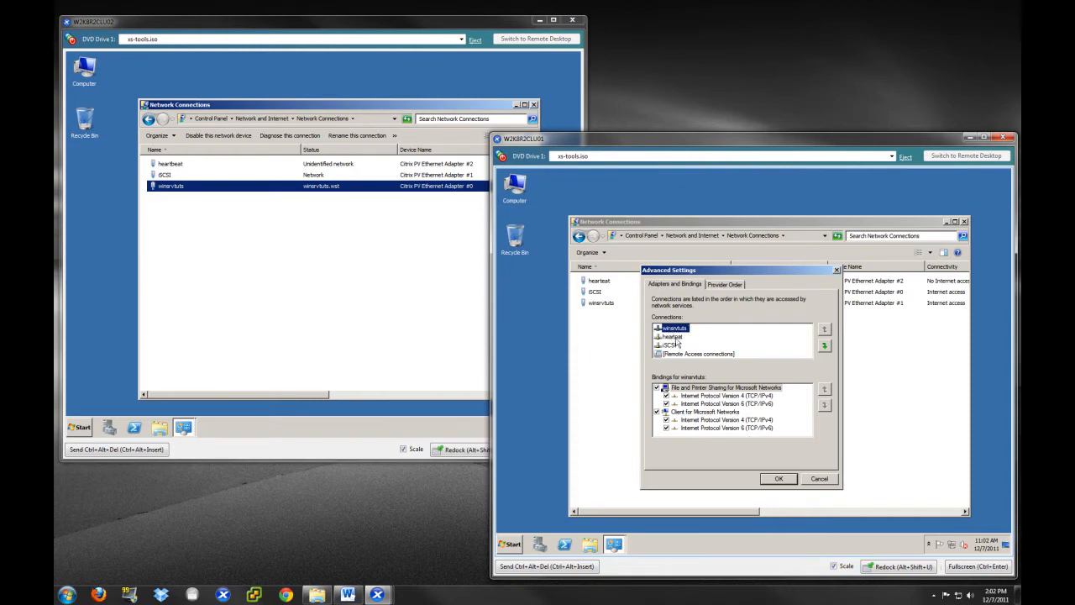
left_click(673, 336)
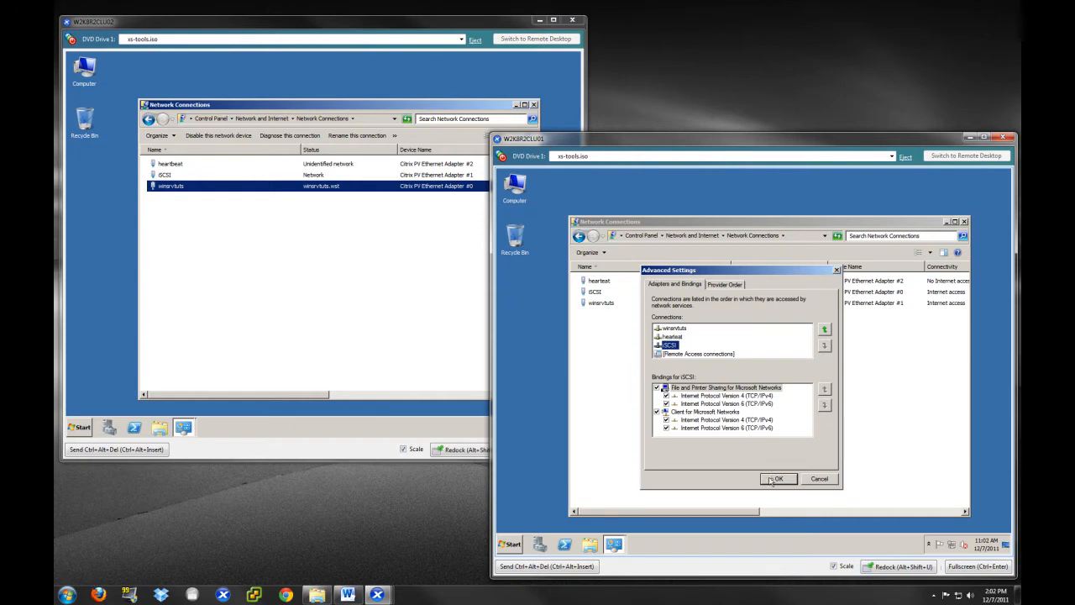
left_click(777, 478)
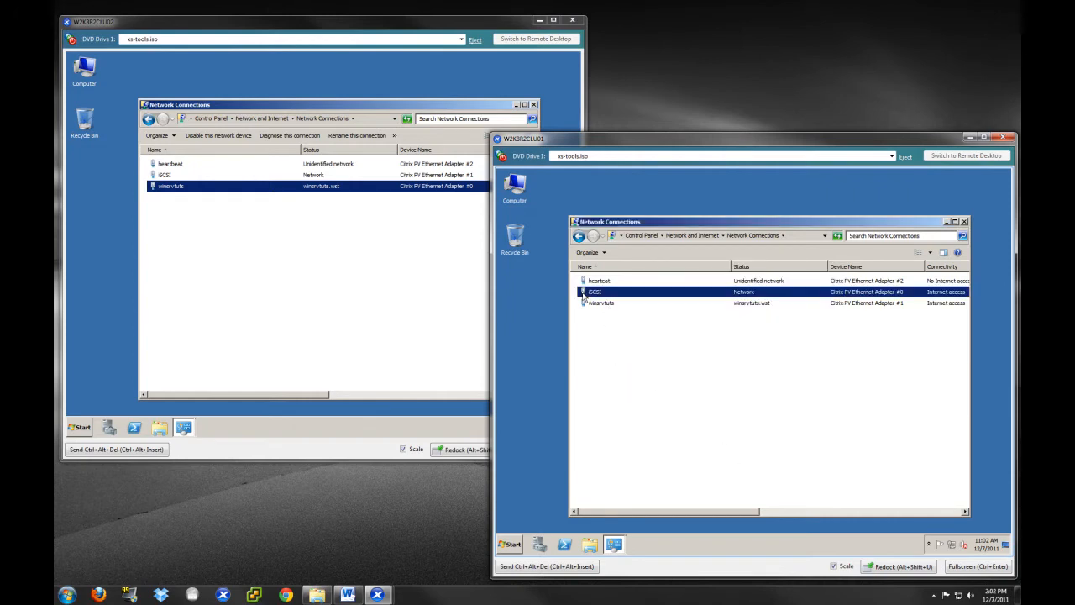
Open the iSCSI connection's Citrix PV Ethernet Adapter #0 properties on the Advanced tab.
right_click(595, 291)
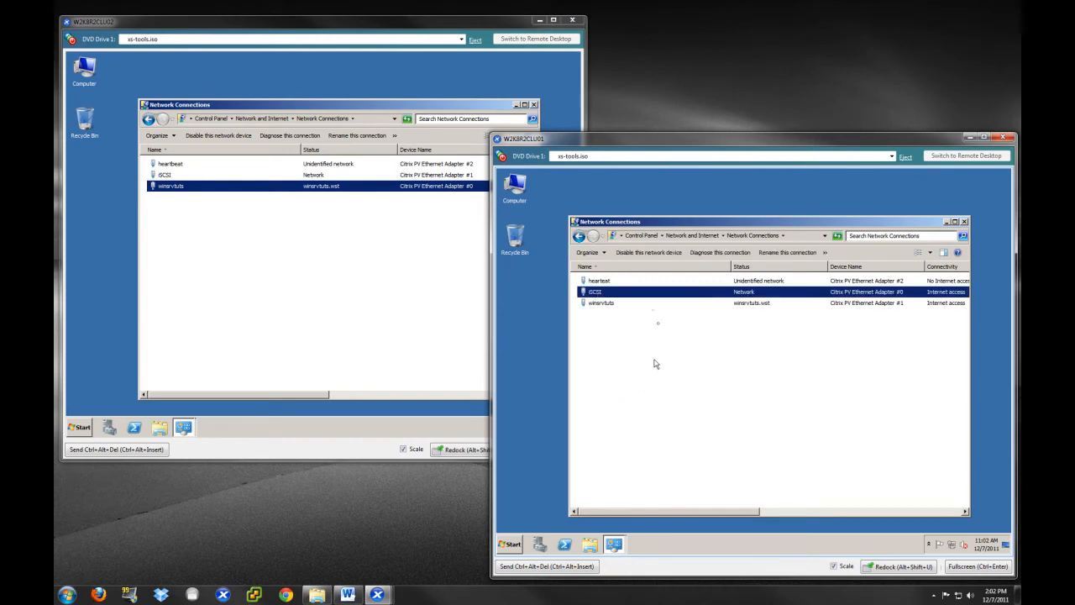
double_click(594, 292)
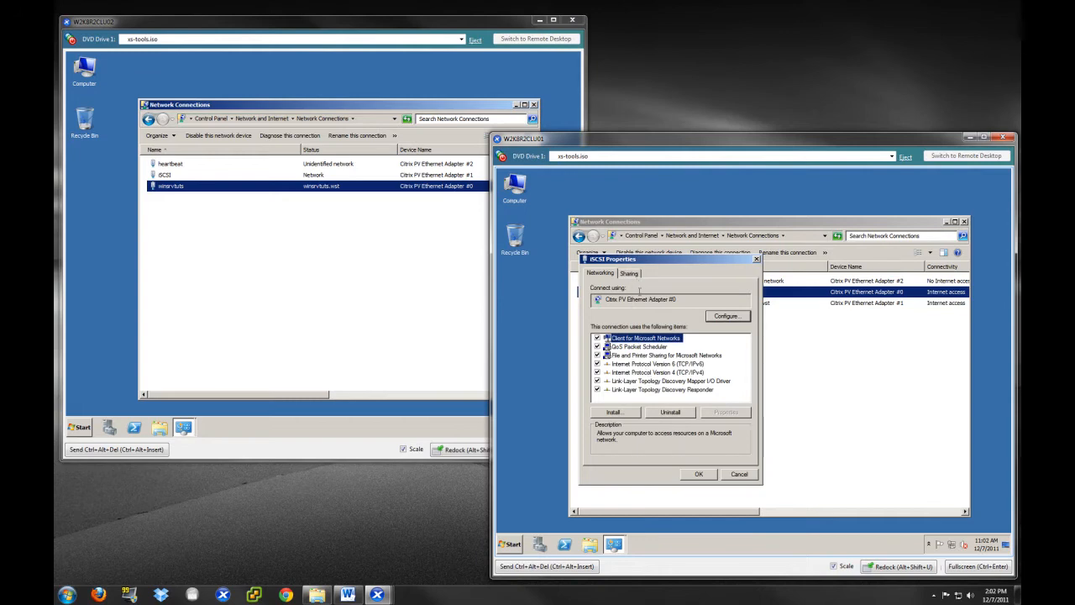
left_click(726, 315)
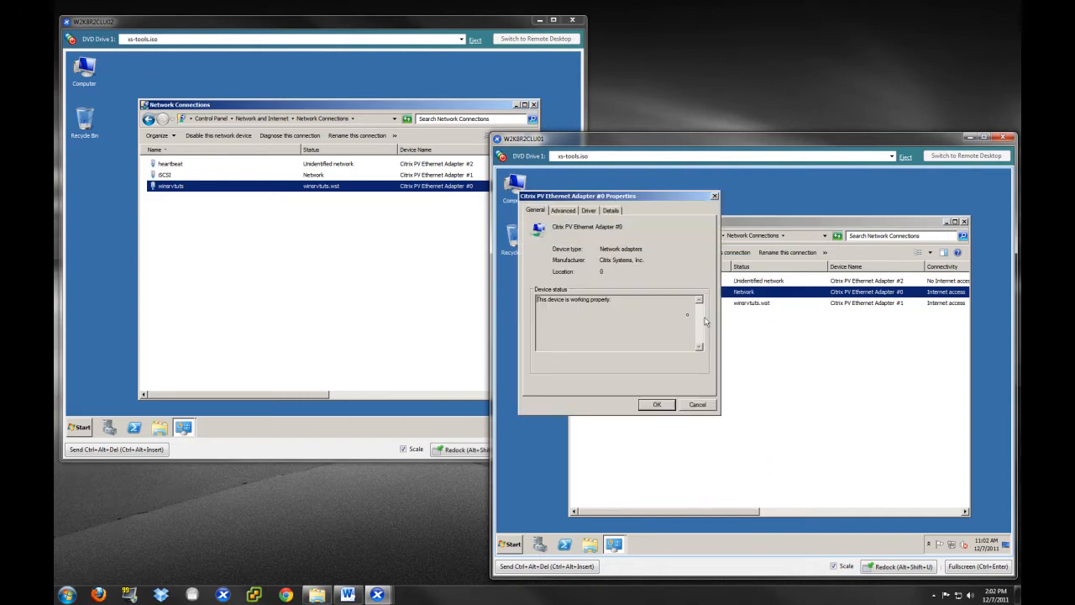
left_click(563, 210)
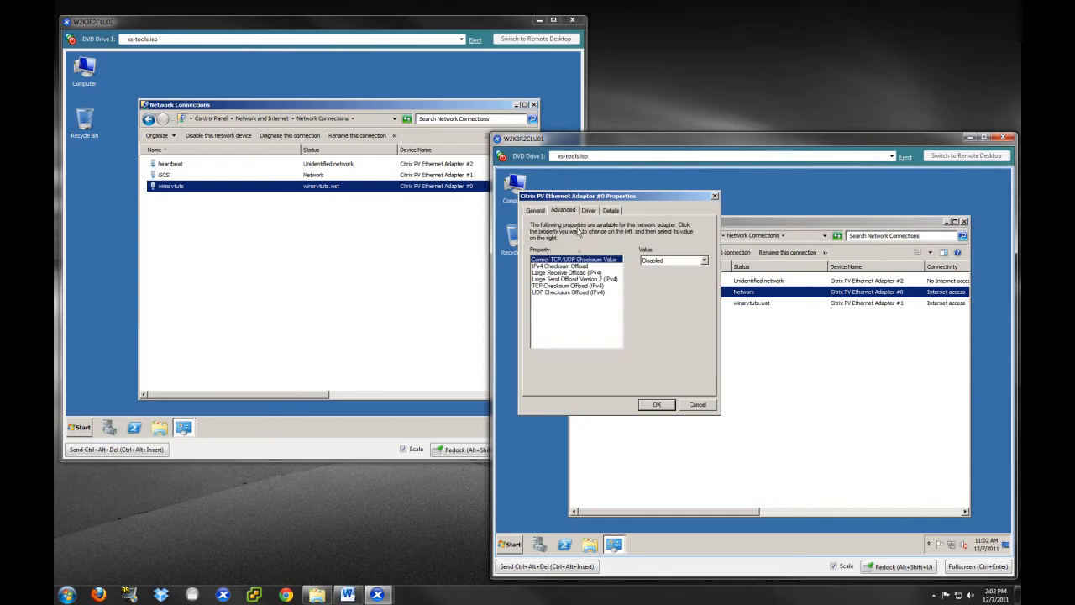
mouse_move(574, 288)
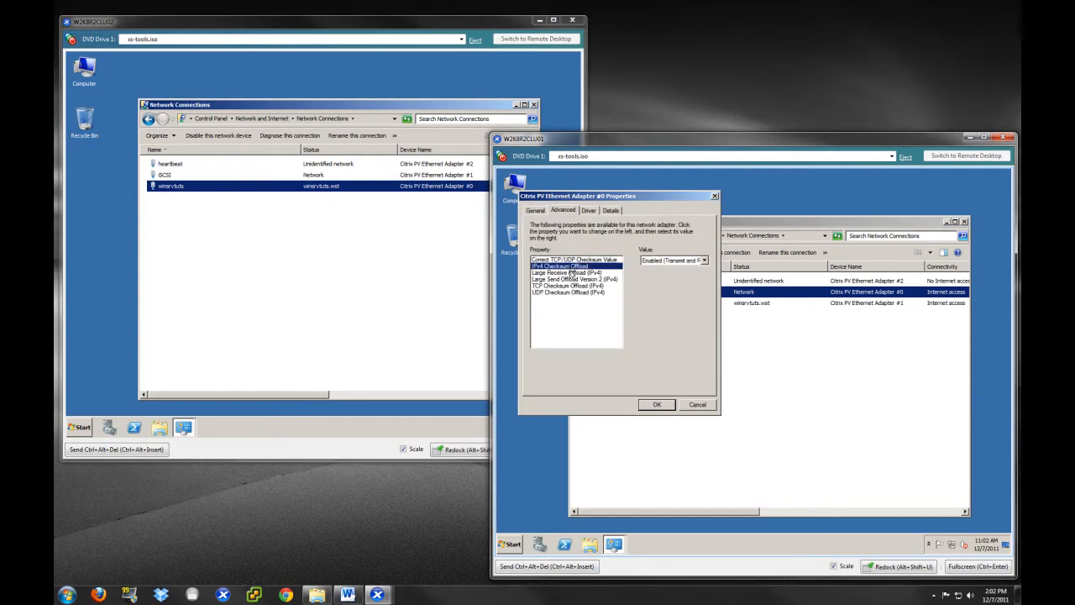
Inspect the Large Receive, TCP Checksum and Large Send Offload settings.
left_click(575, 272)
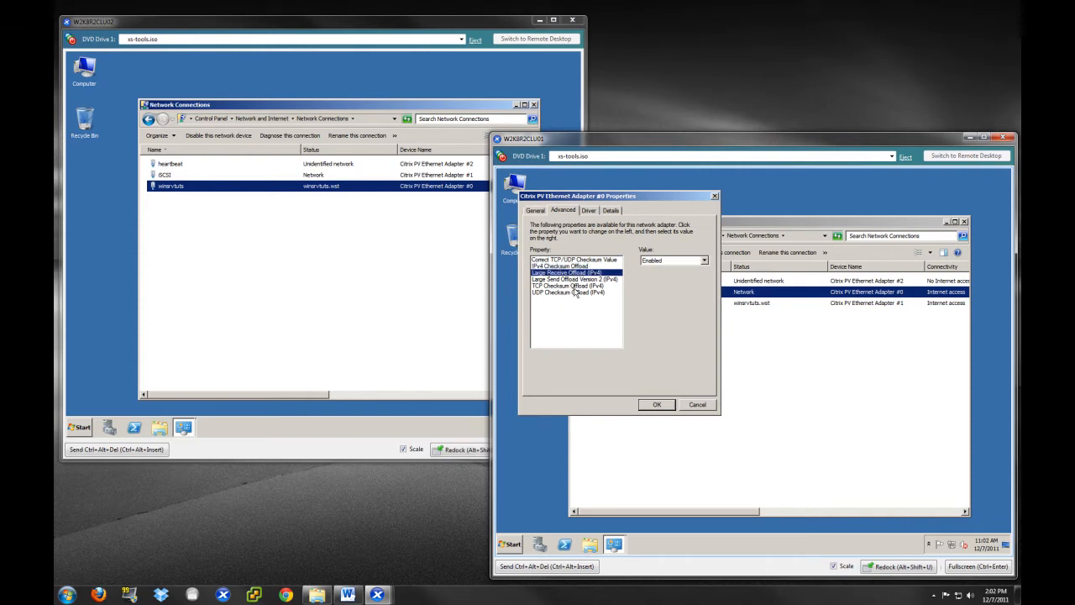
left_click(574, 286)
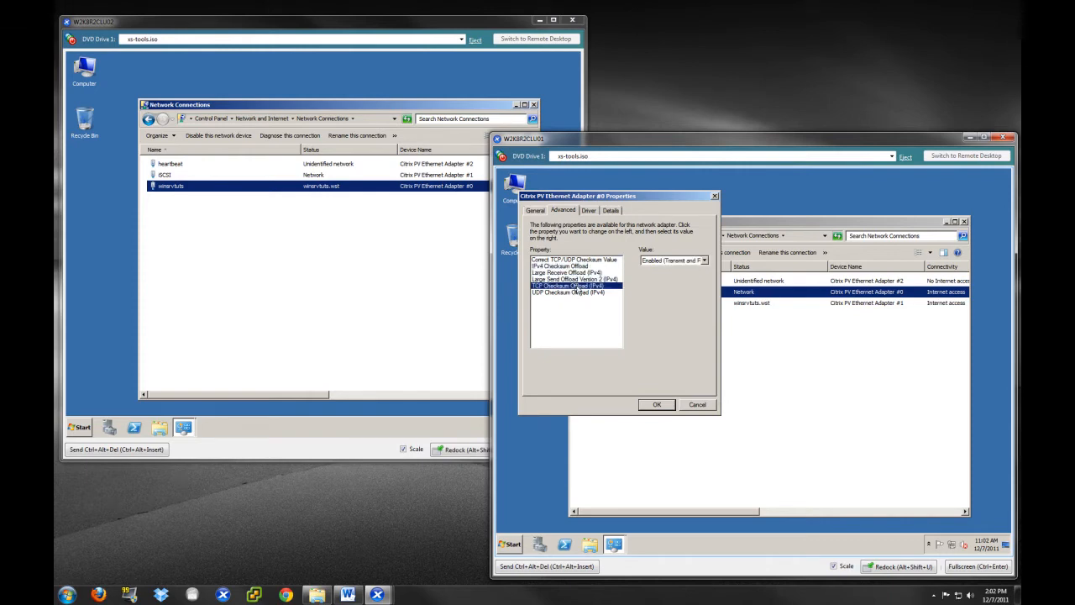
left_click(574, 279)
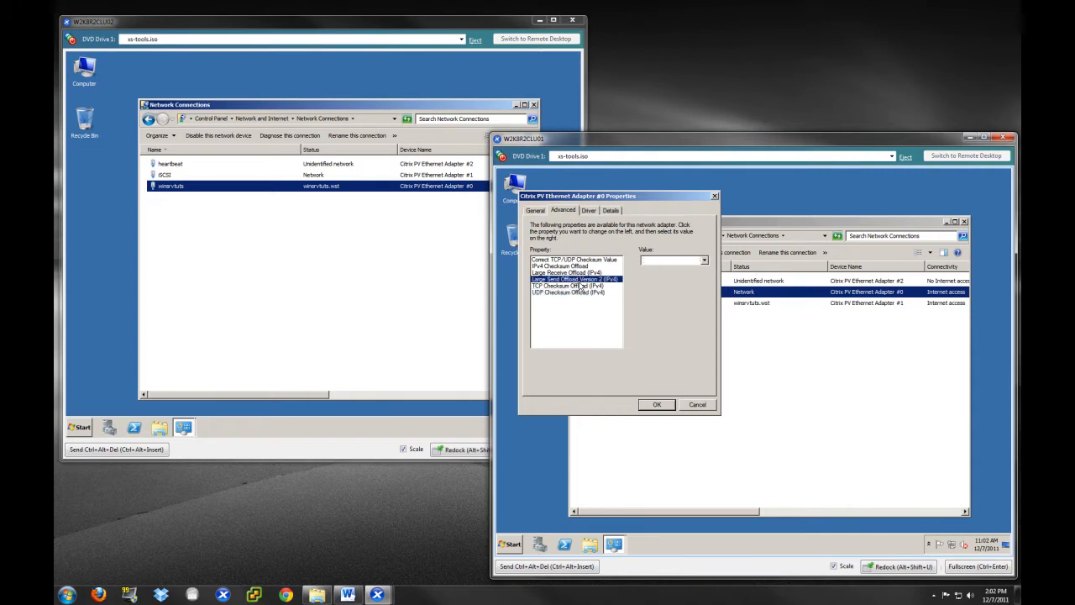
left_click(574, 278)
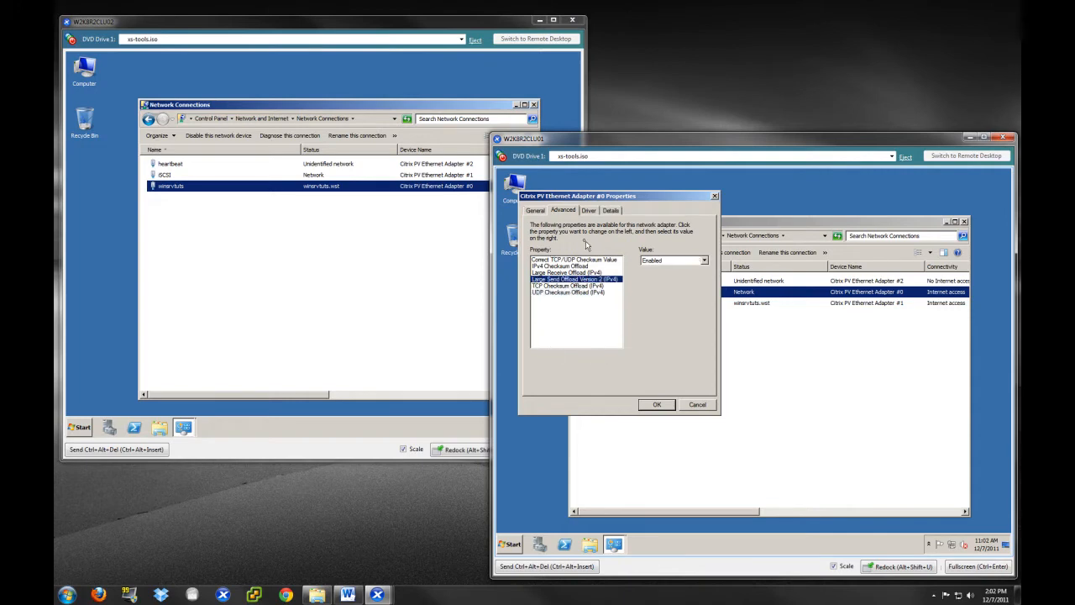
mouse_move(611, 267)
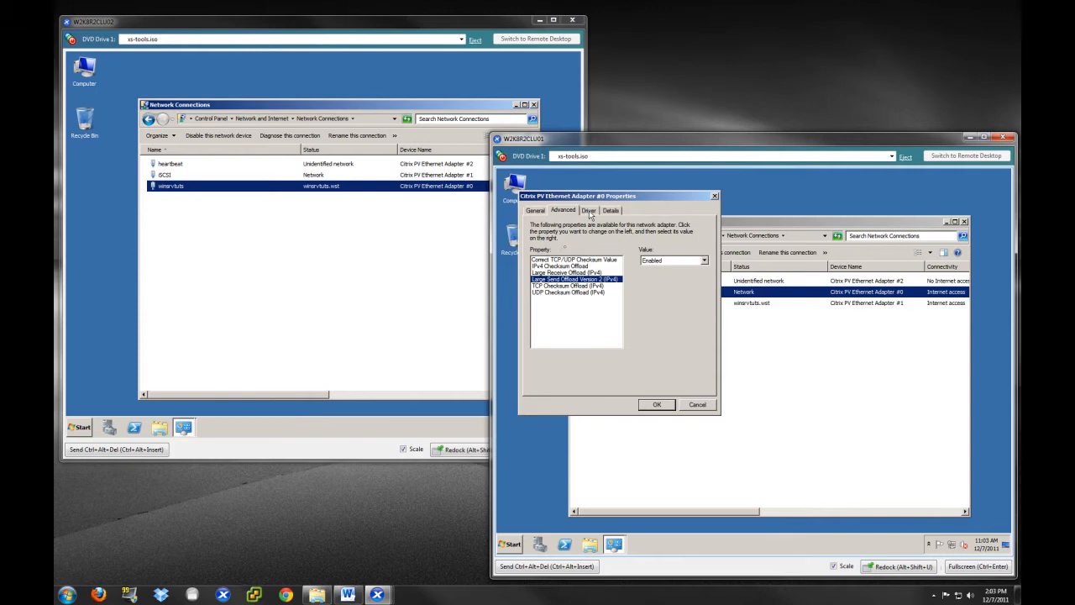
mouse_move(580, 279)
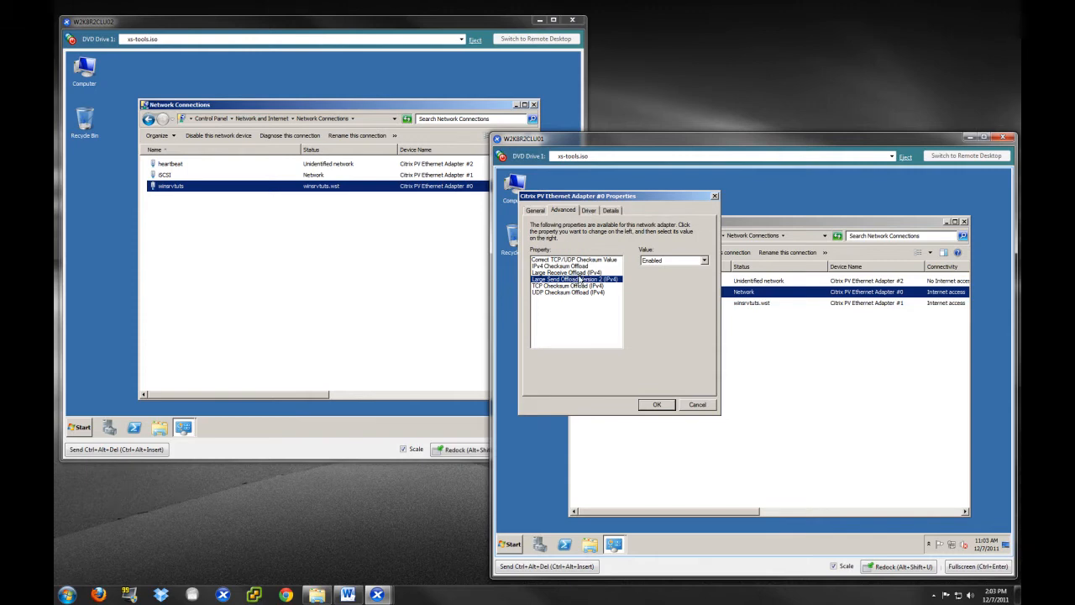
mouse_move(651, 334)
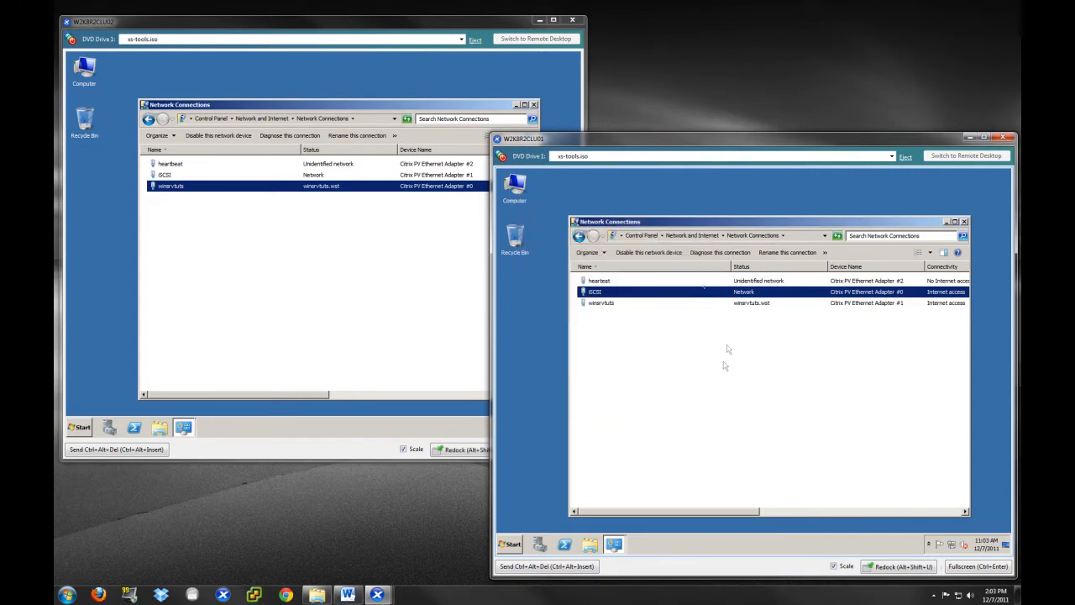
mouse_move(609, 302)
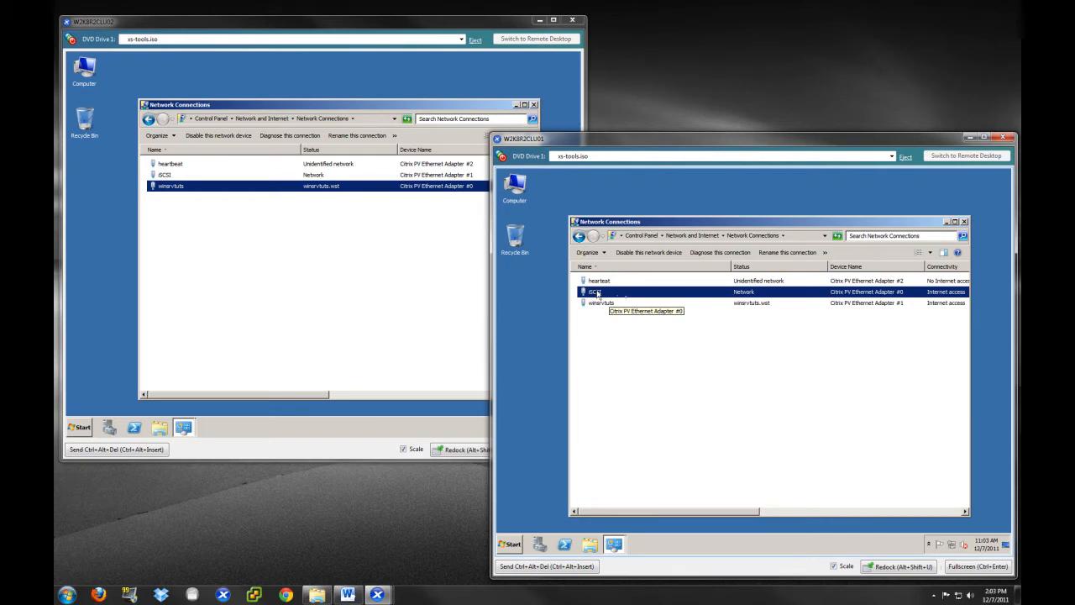
mouse_move(623, 303)
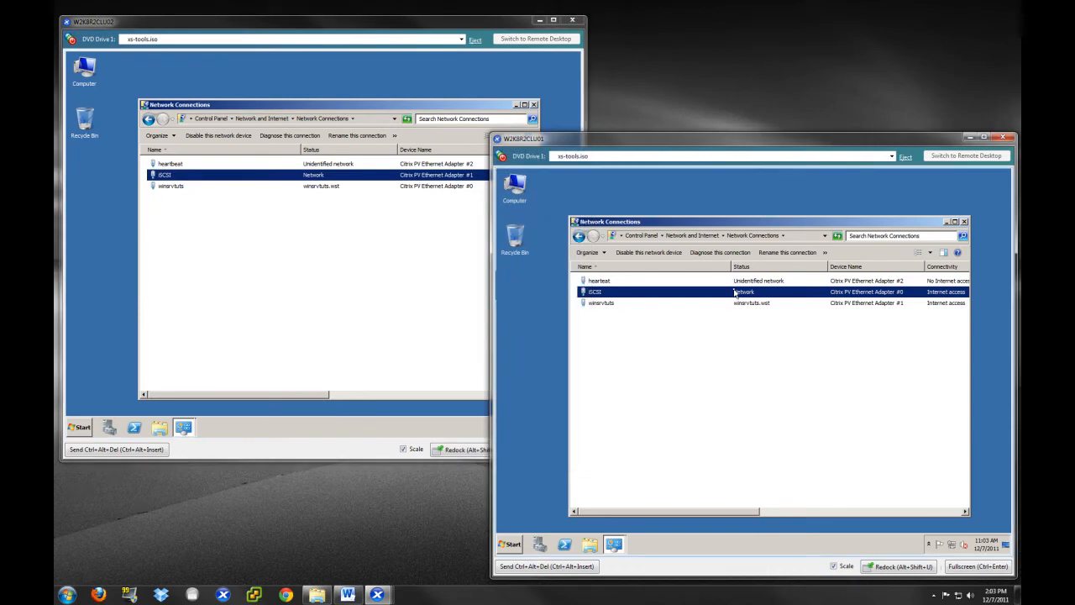
mouse_move(609, 291)
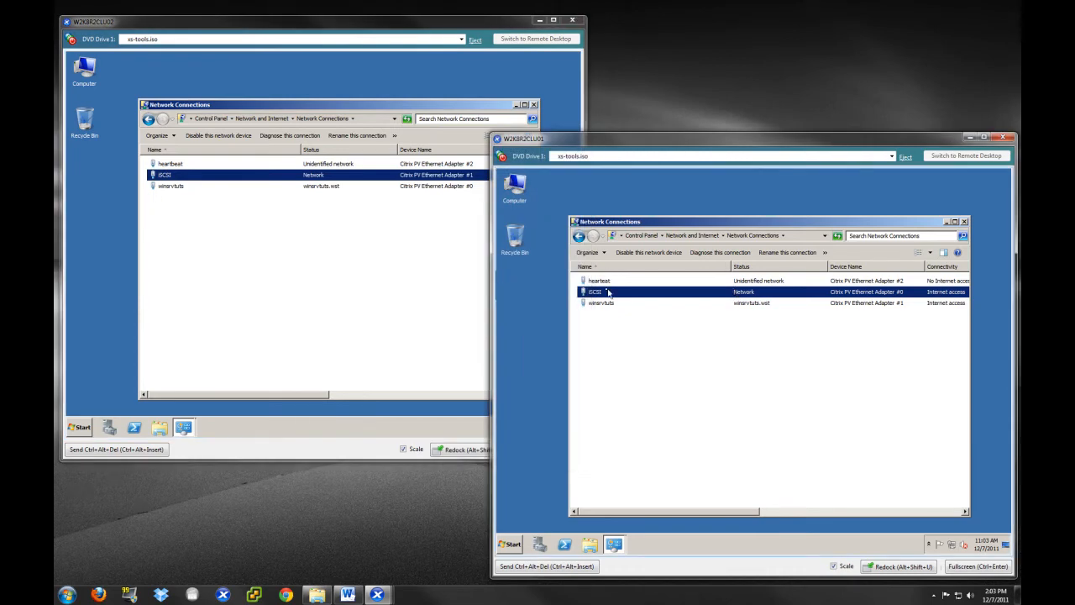
mouse_move(601, 303)
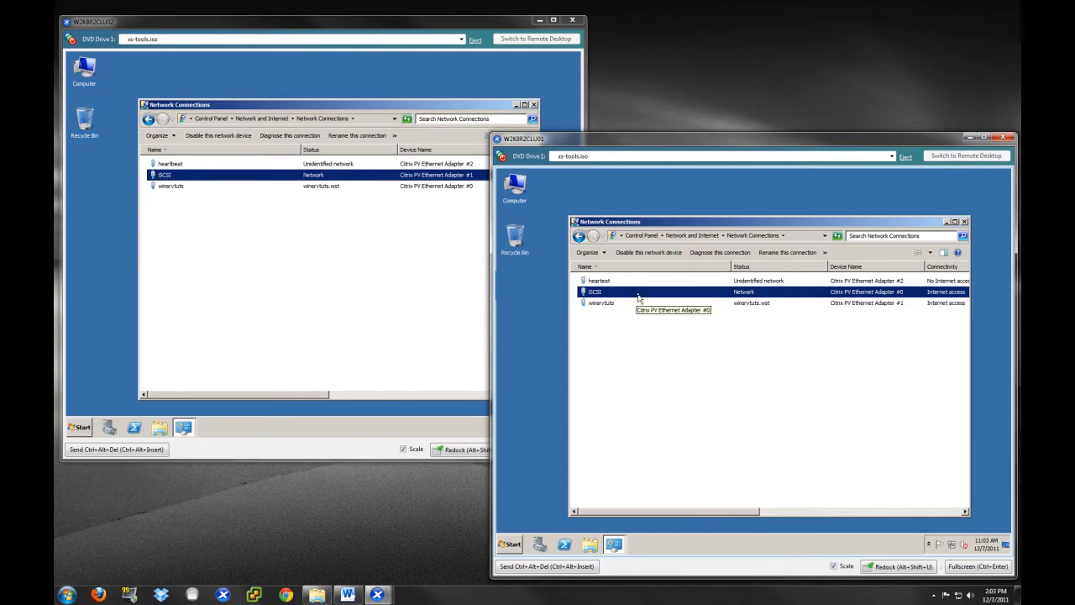
mouse_move(679, 359)
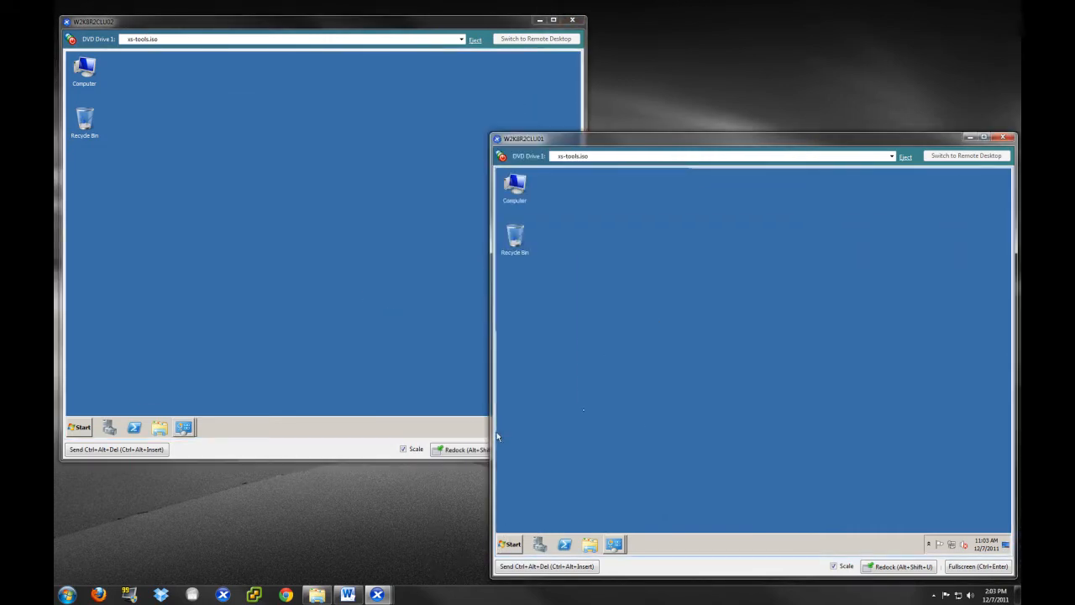
On CLU01, open the heartbeat connection's Internet Protocol Version 4 properties.
left_click(952, 544)
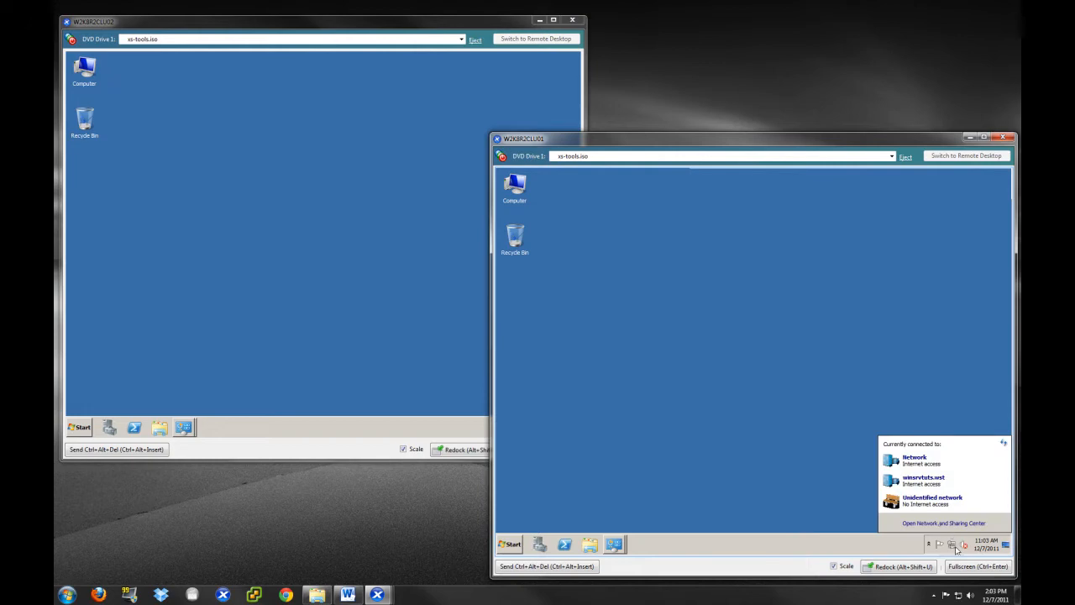
left_click(944, 523)
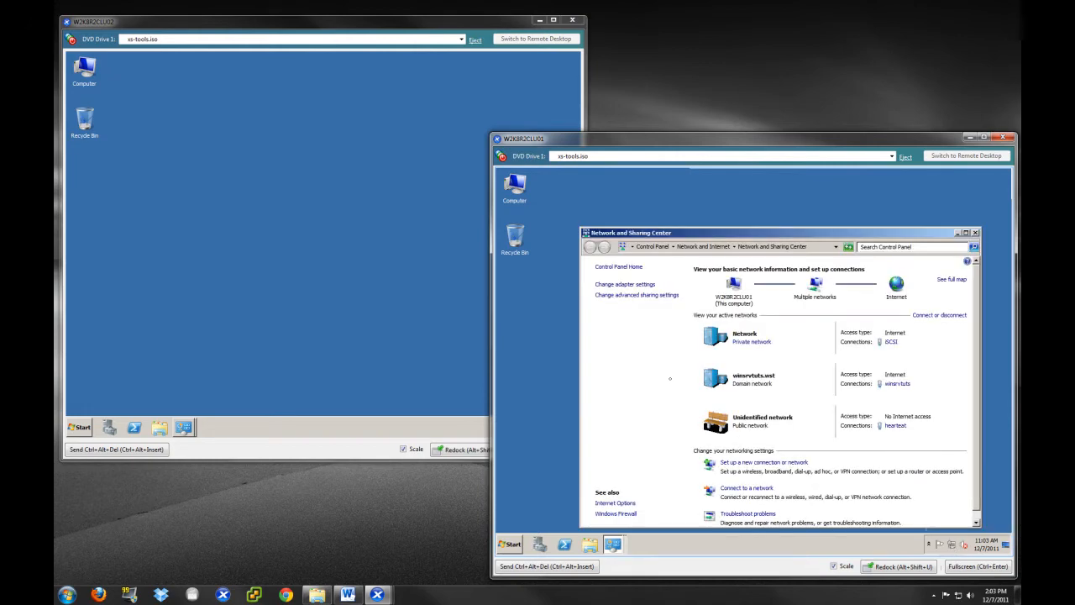
mouse_move(625, 284)
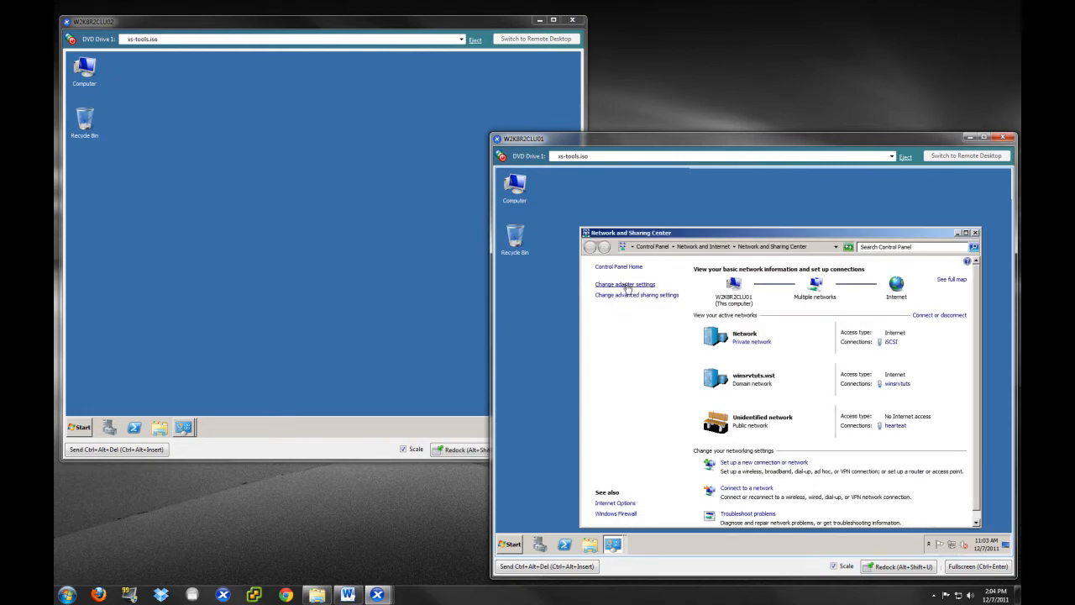
left_click(625, 284)
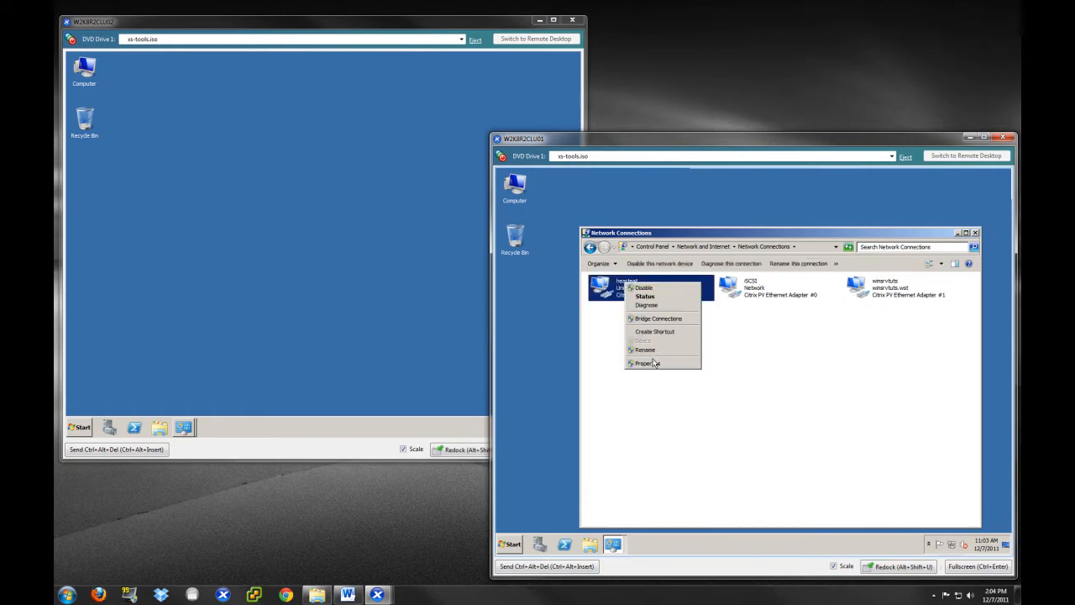
left_click(648, 363)
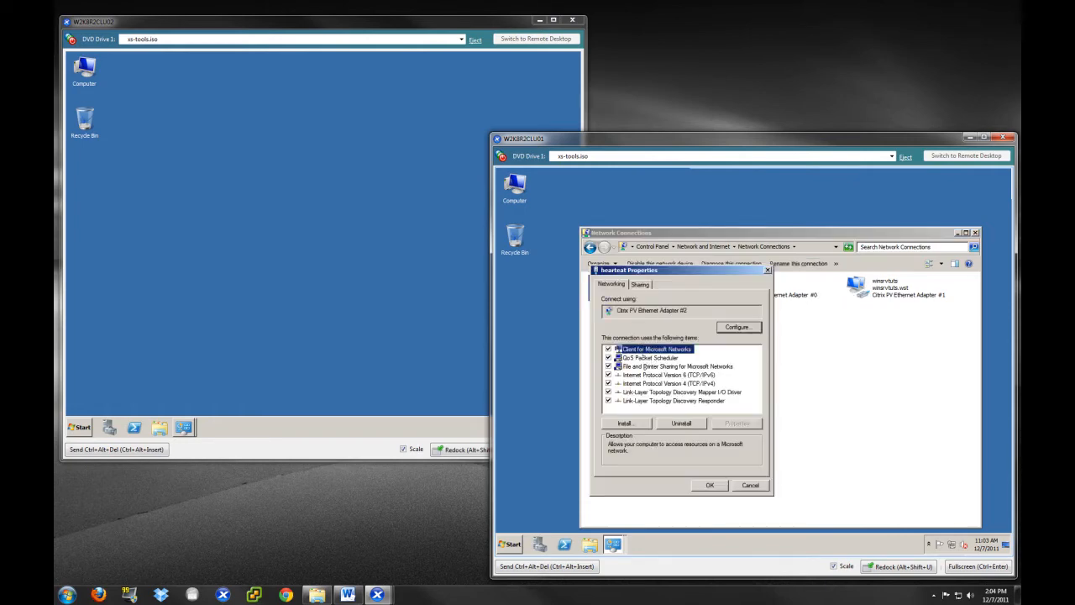
left_click(668, 383)
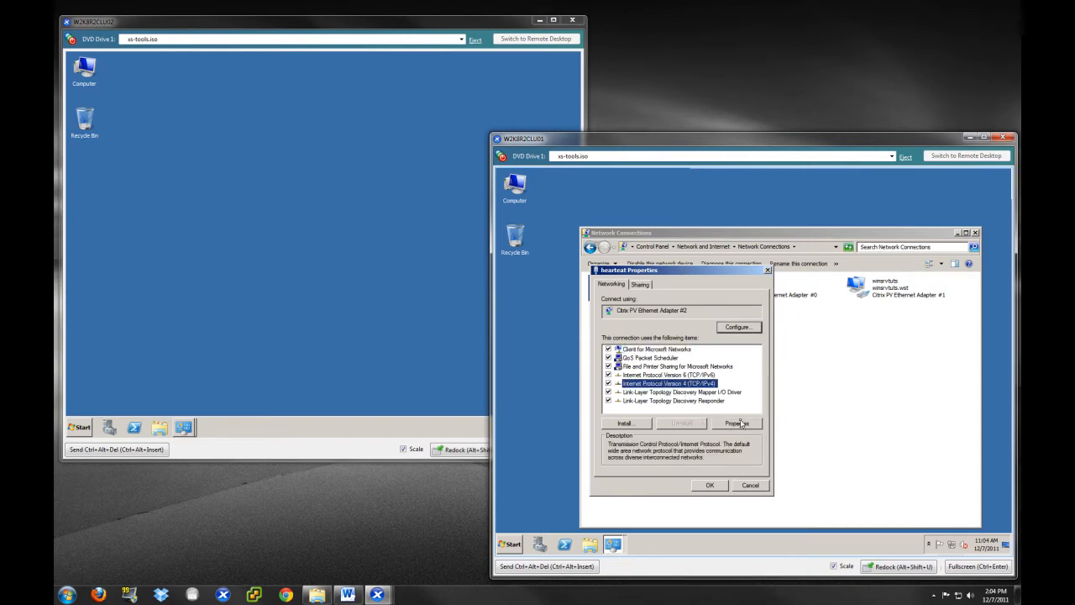
left_click(735, 423)
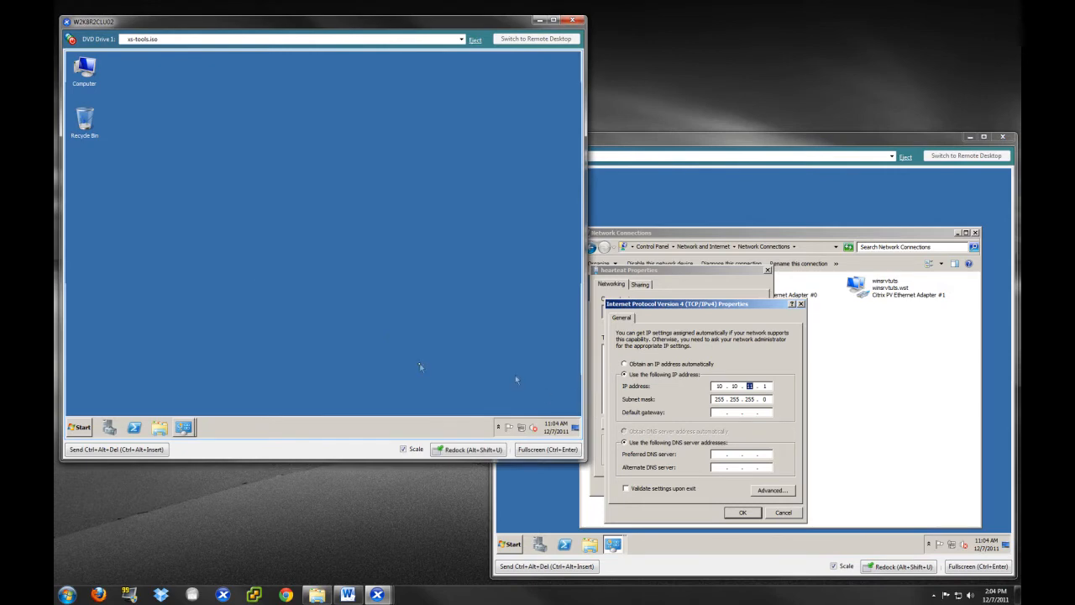
On CLU02, open heartbeat's IPv4 properties and enter an address beginning 10.
left_click(521, 427)
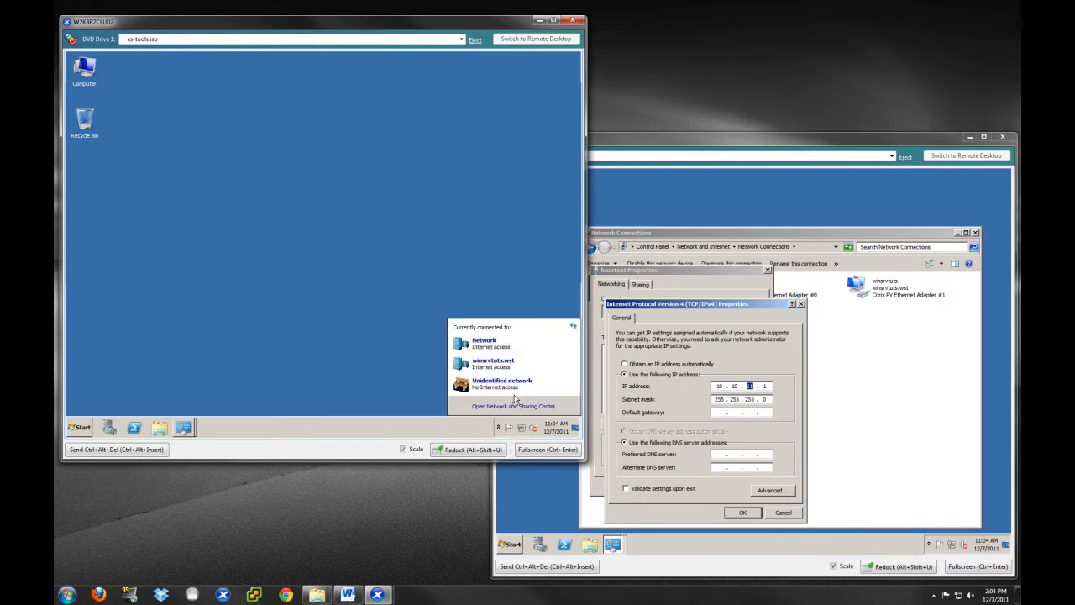
left_click(514, 406)
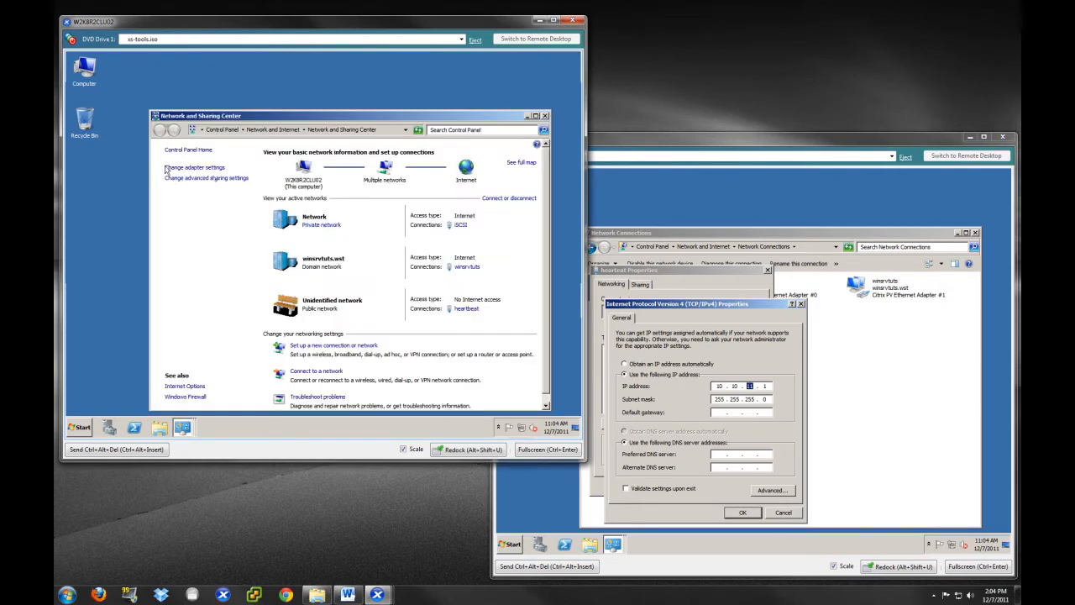
left_click(194, 168)
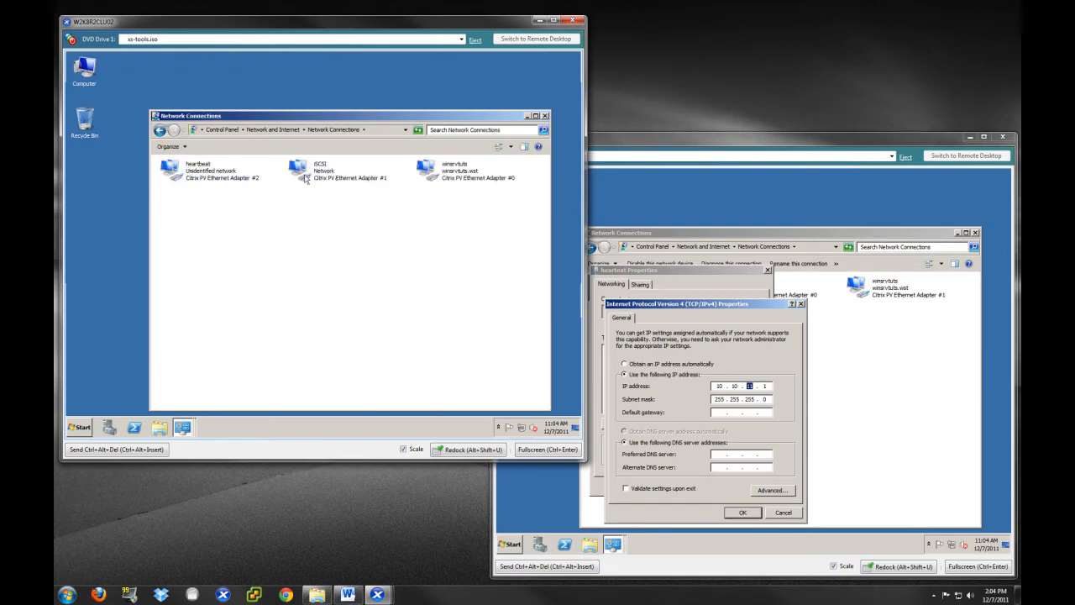
right_click(214, 168)
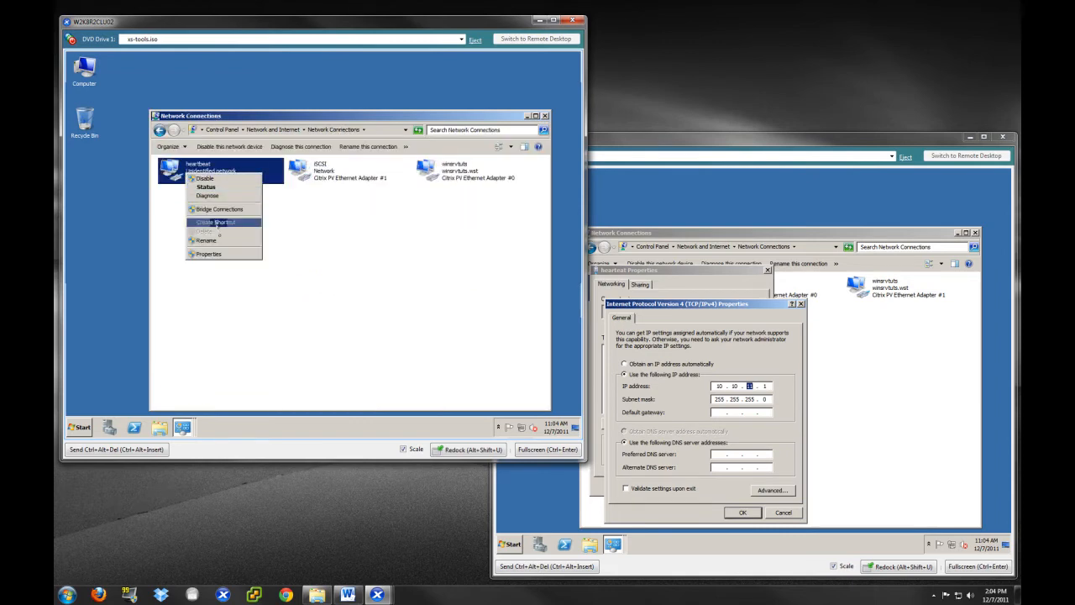
left_click(334, 235)
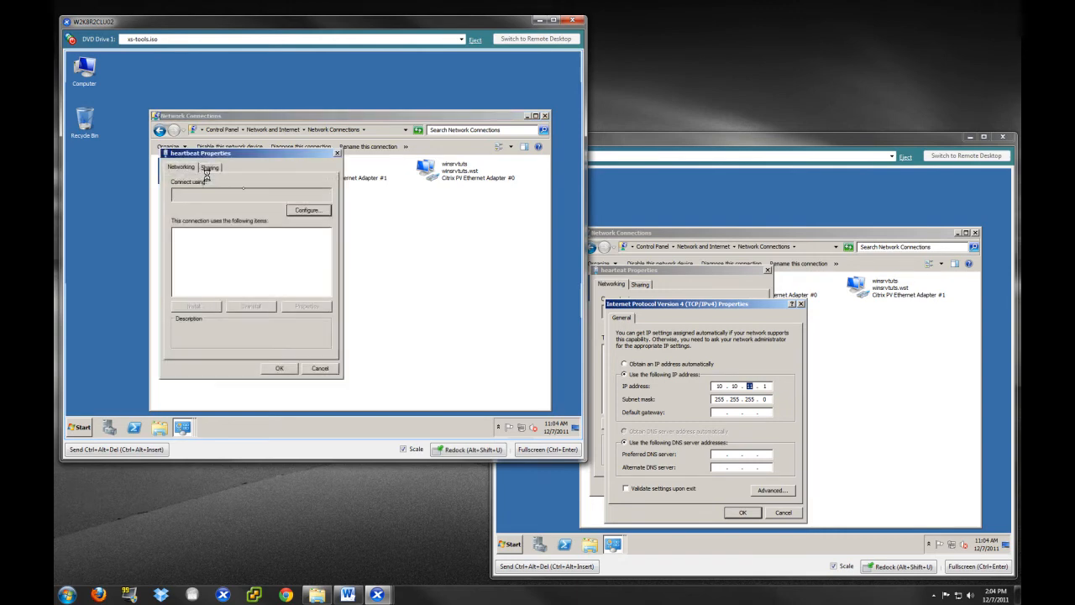
left_click(180, 166)
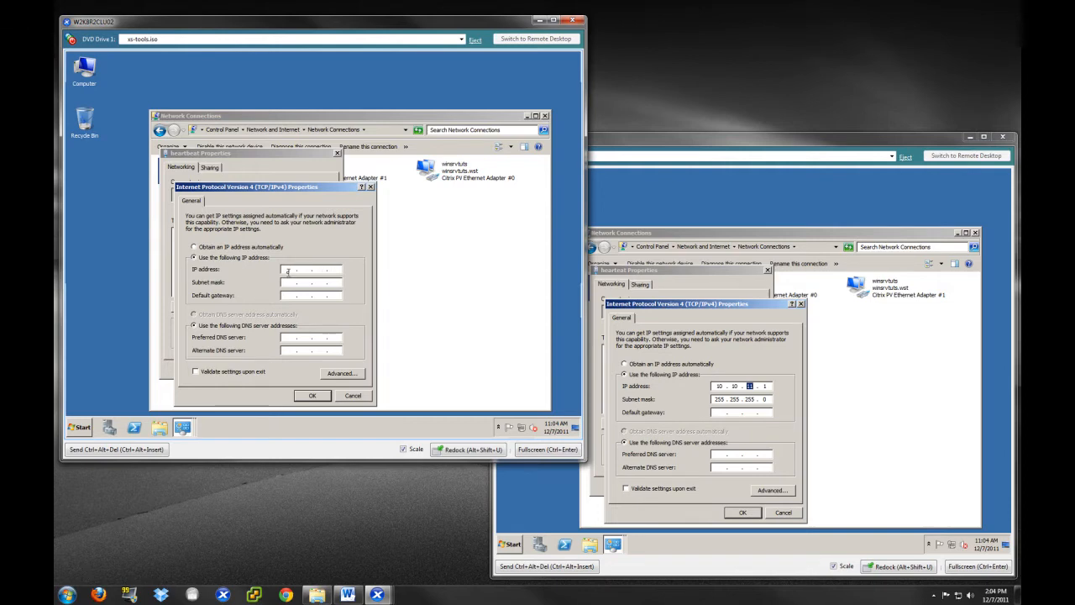
type("10")
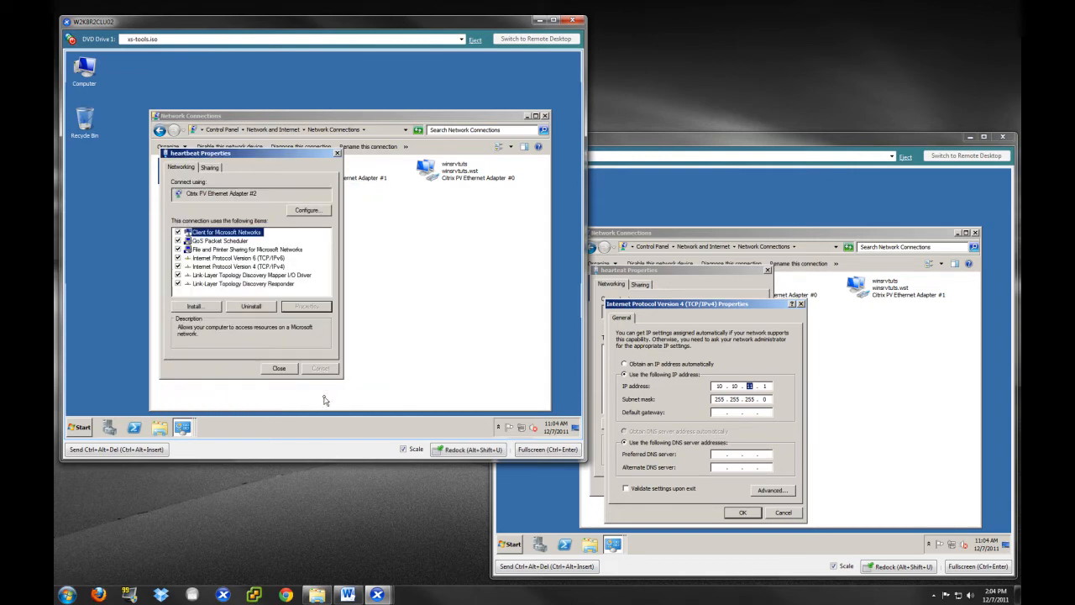
Close heartbeat properties and switch both nodes' connection lists to details view.
left_click(278, 368)
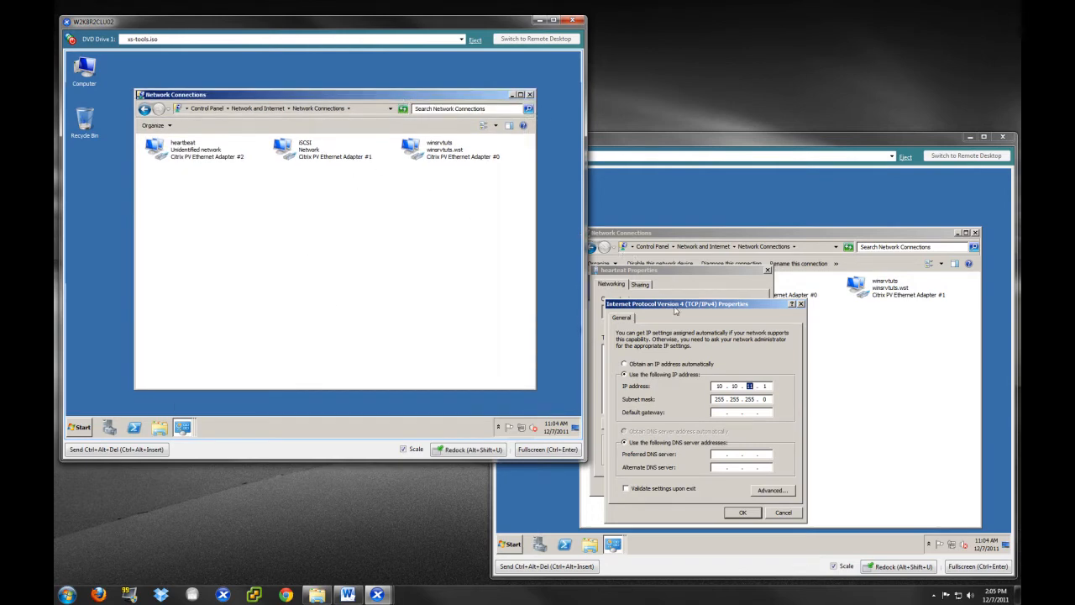
mouse_move(408, 139)
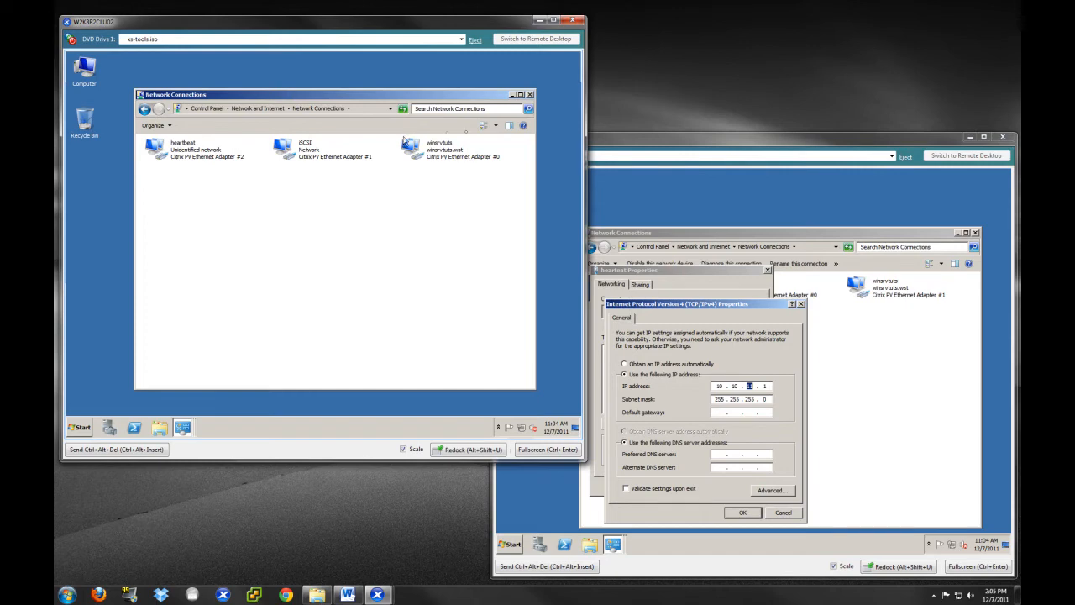
left_click(485, 125)
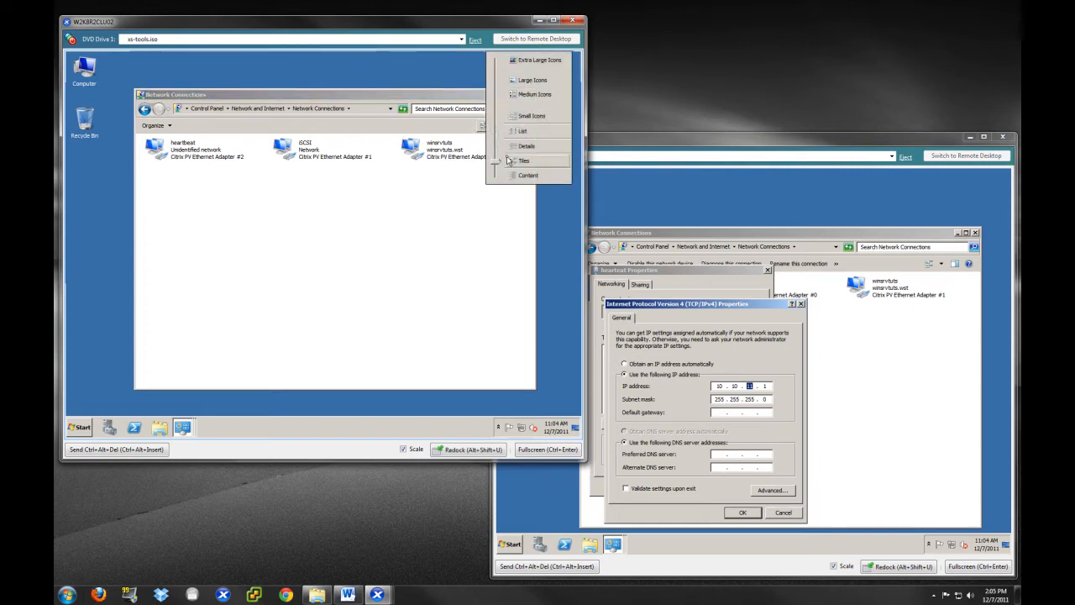
left_click(526, 145)
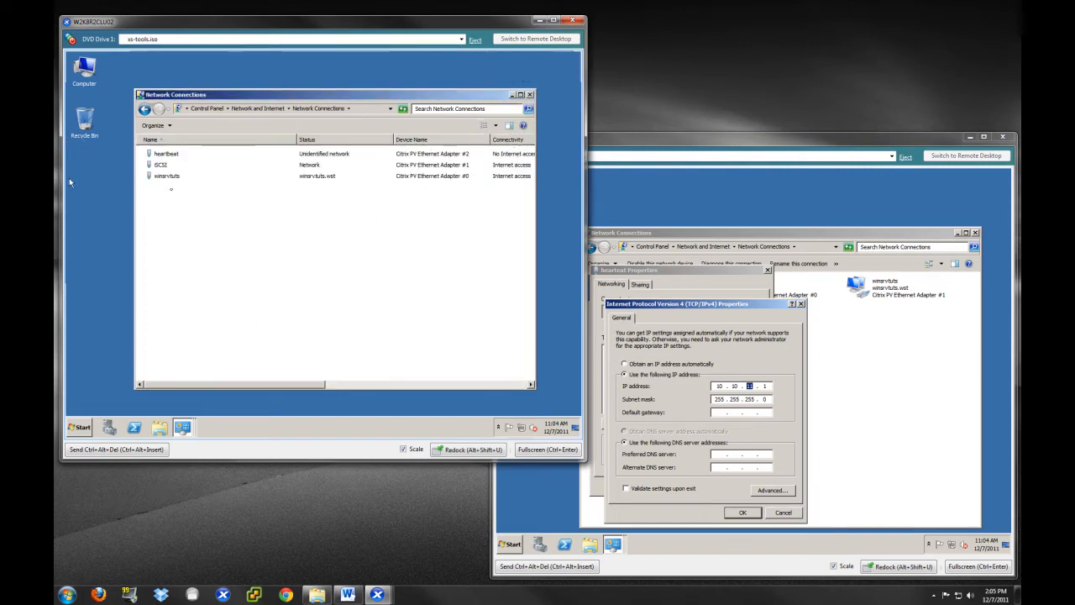
left_click(167, 154)
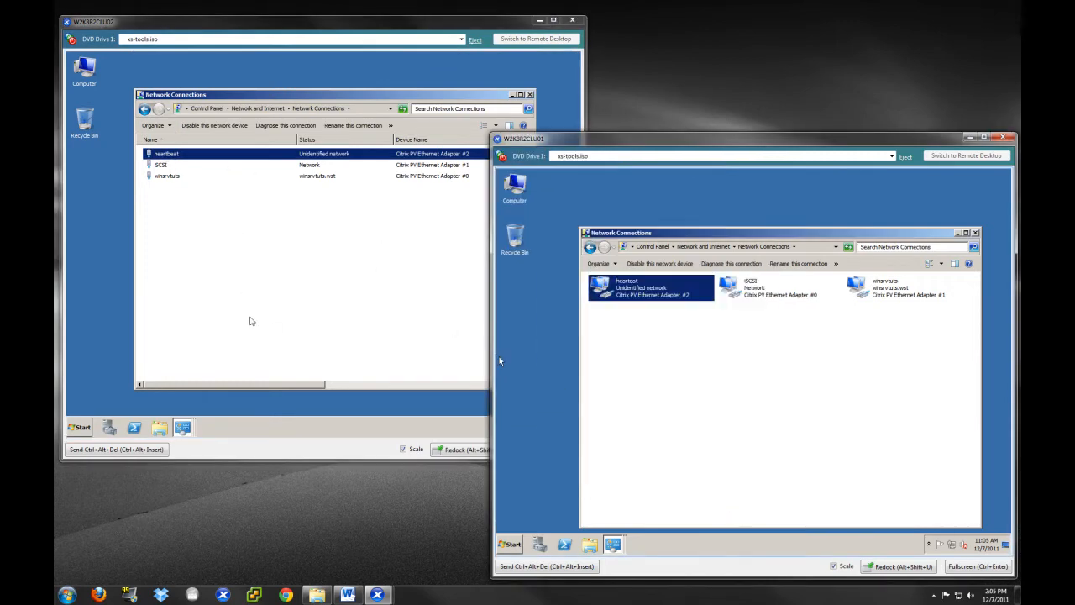
left_click(941, 263)
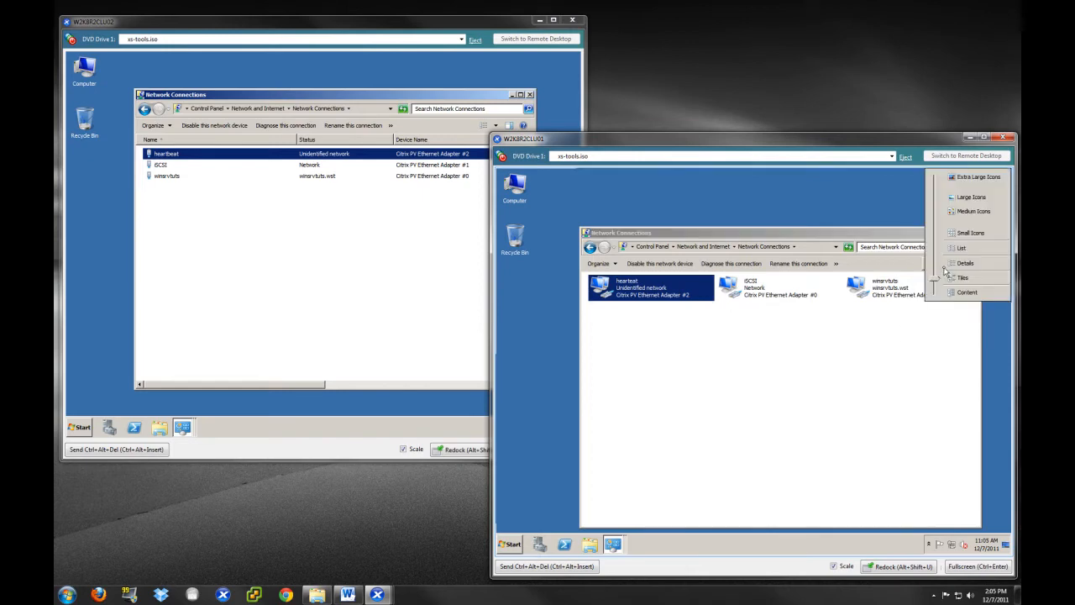
left_click(965, 263)
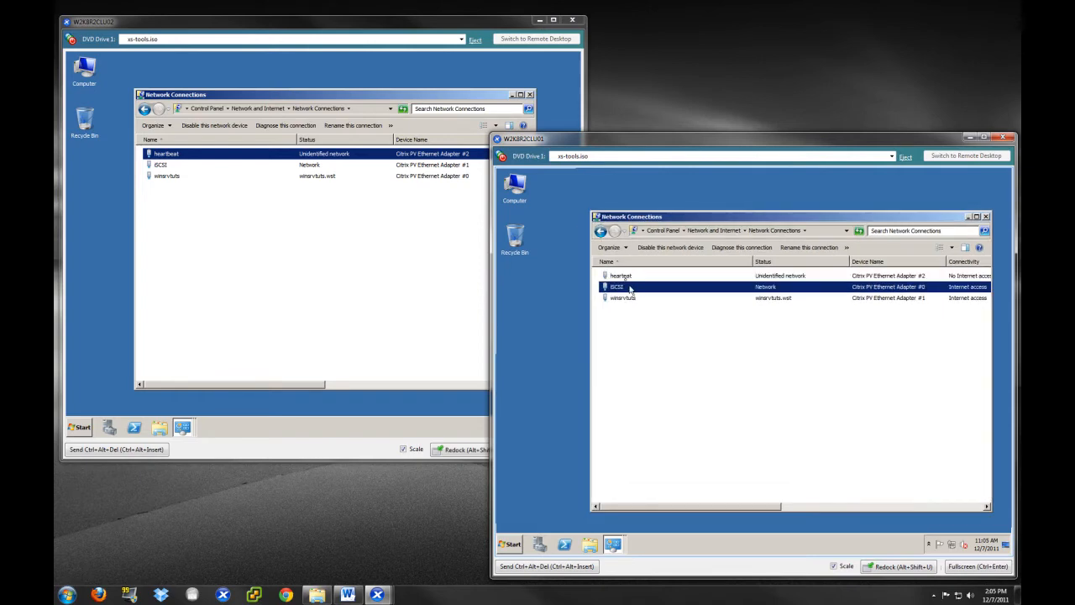
left_click(620, 275)
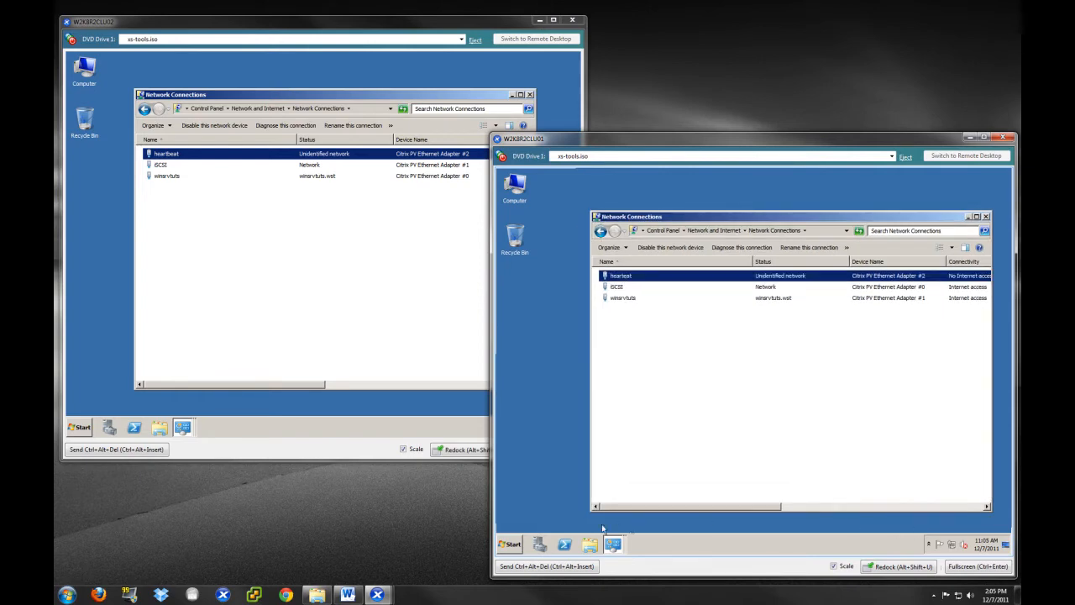
On CLU01, review the iSCSI and winsrvtuts connections and open Control Panel.
left_click(510, 543)
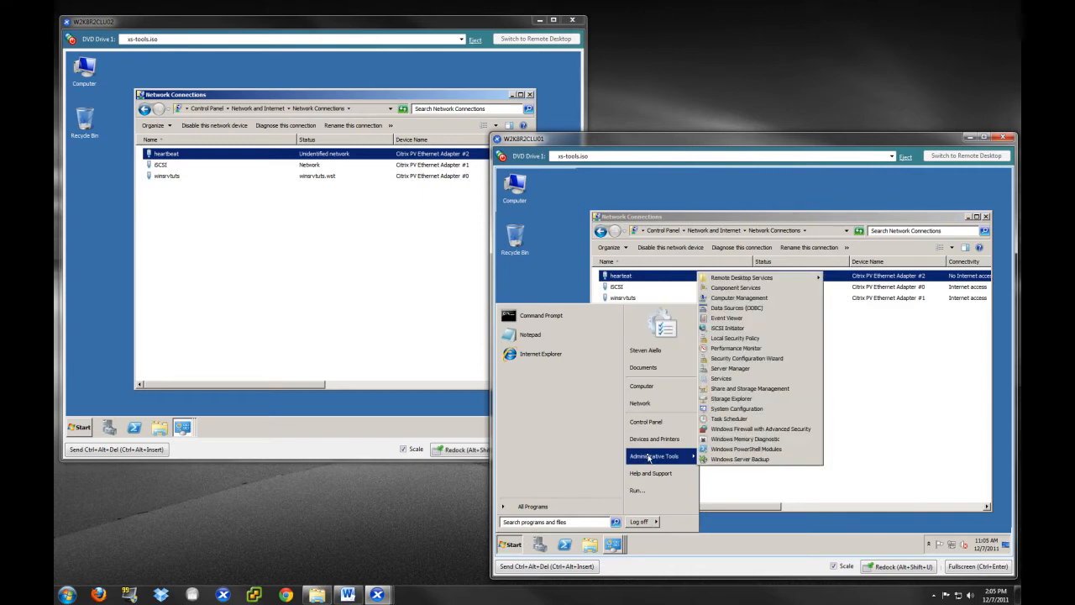
mouse_move(663, 421)
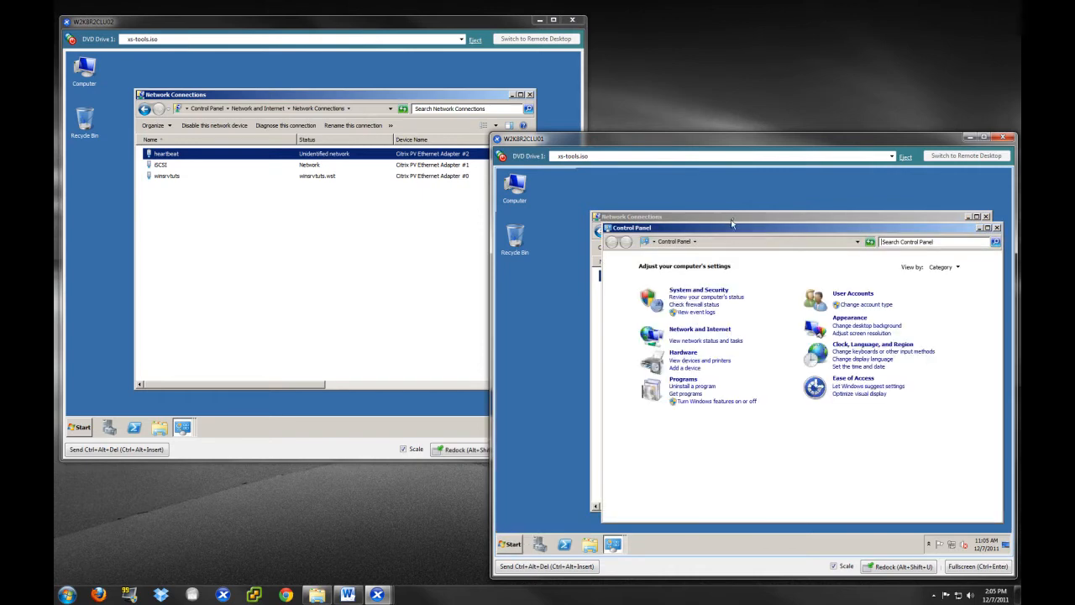
left_click(997, 228)
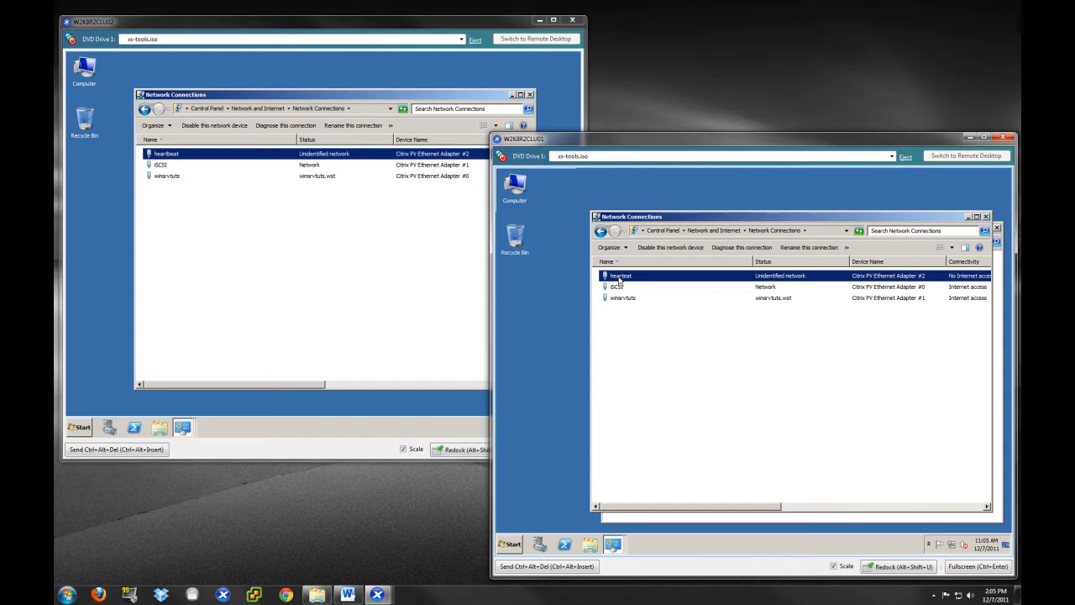
mouse_move(621, 281)
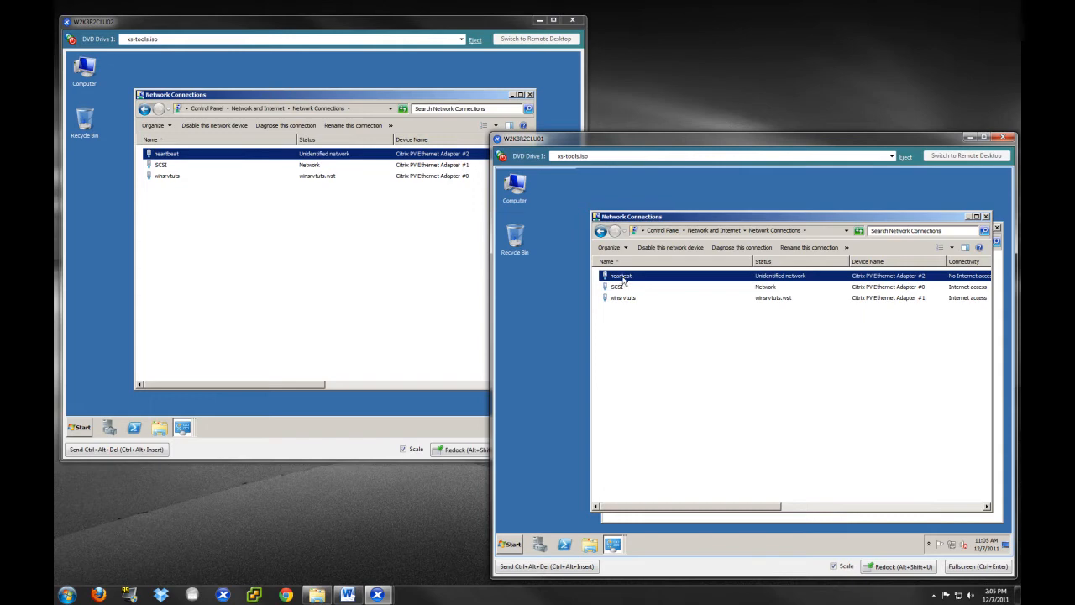
mouse_move(619, 277)
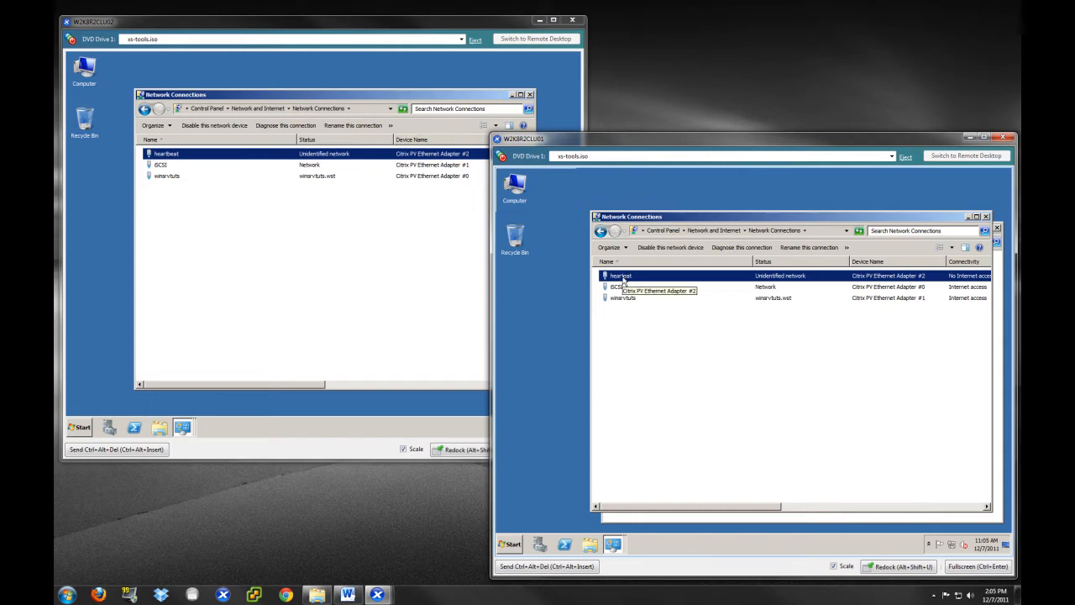
left_click(617, 286)
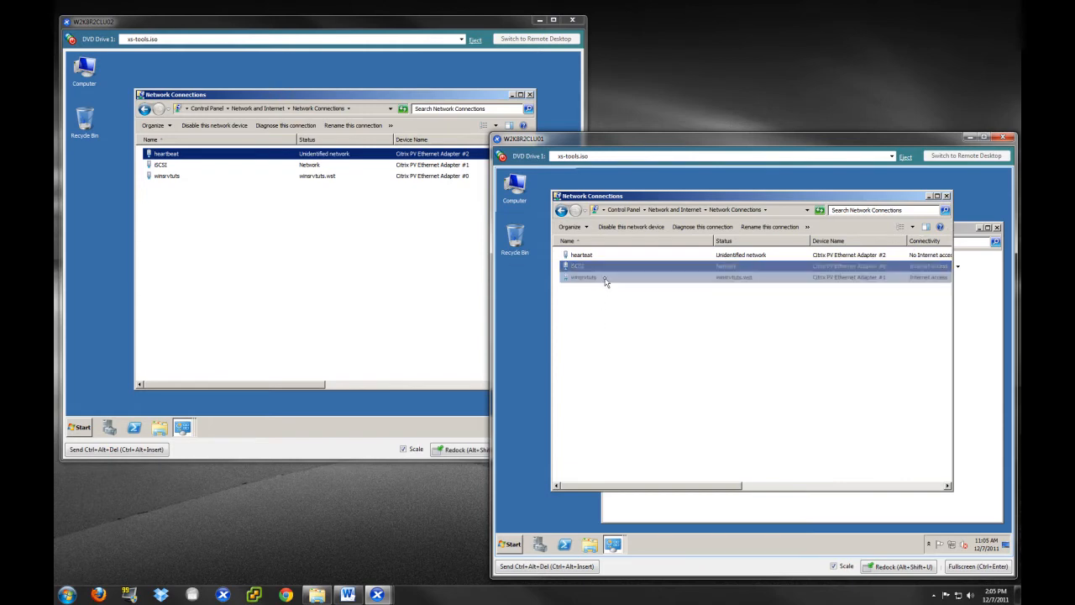
left_click(577, 266)
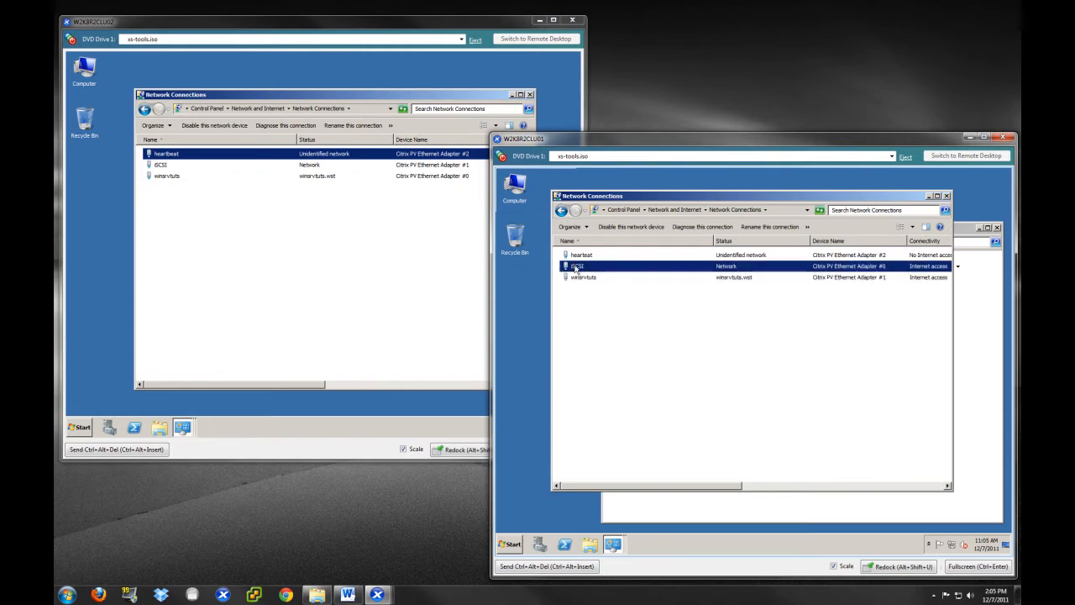
left_click(584, 278)
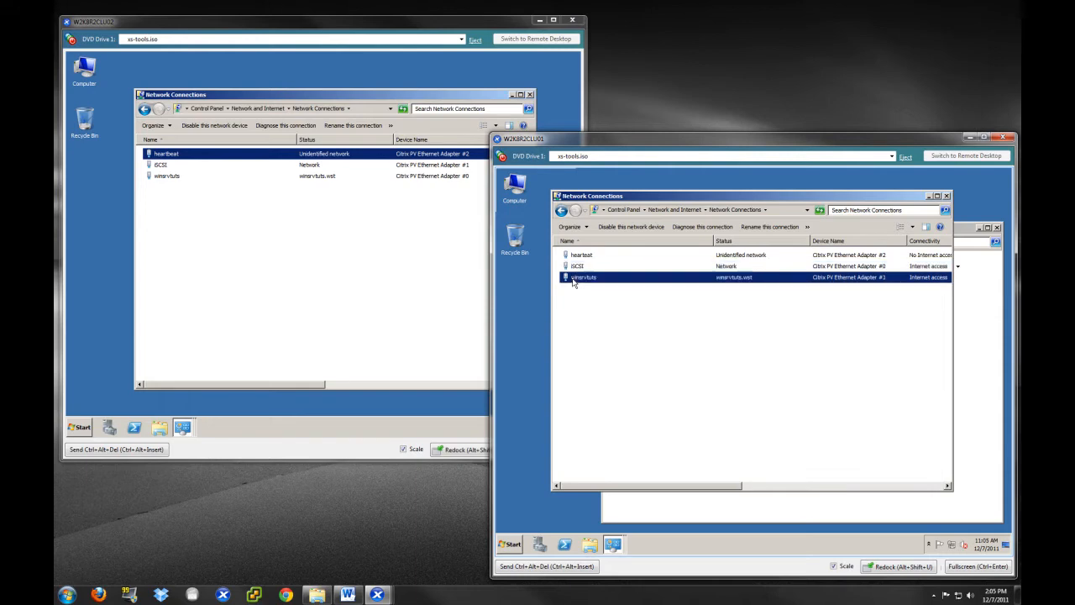
left_click(580, 266)
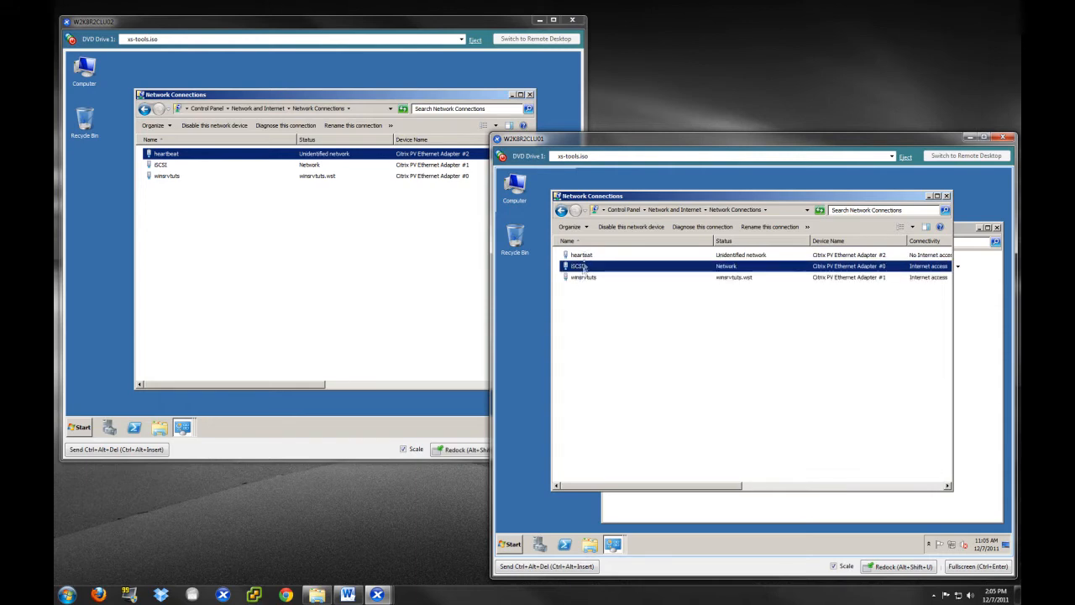
left_click(581, 254)
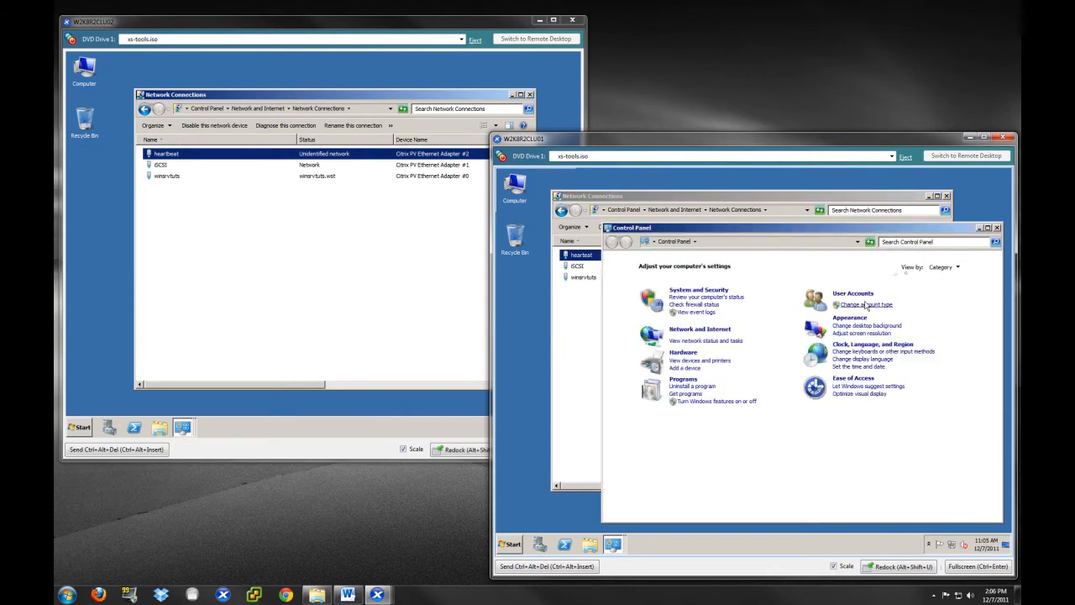
Switch CLU01's Control Panel to Small icons and open Windows Firewall.
left_click(945, 266)
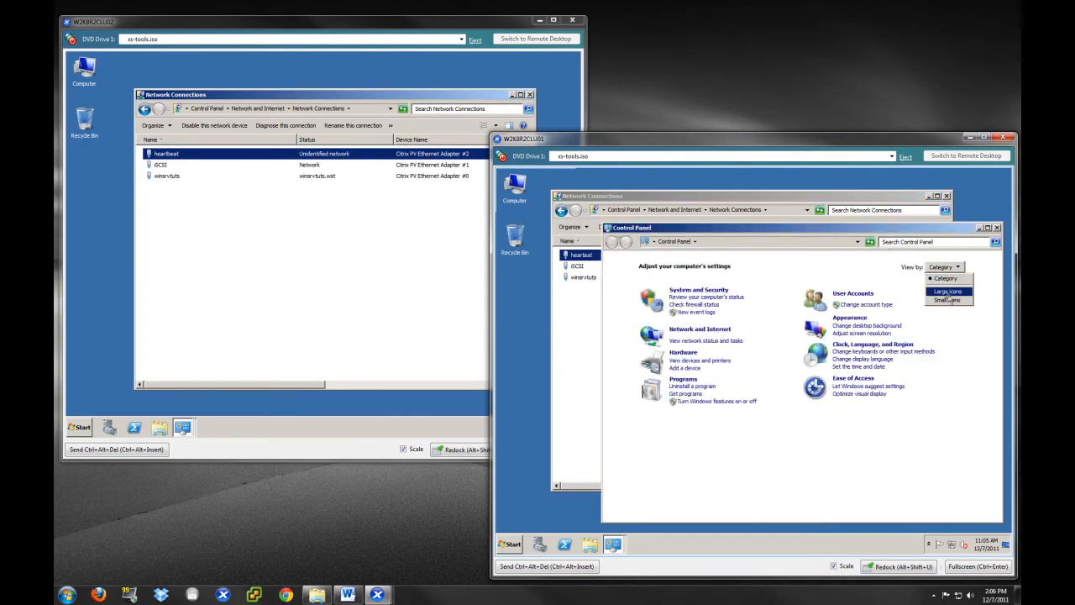
left_click(946, 300)
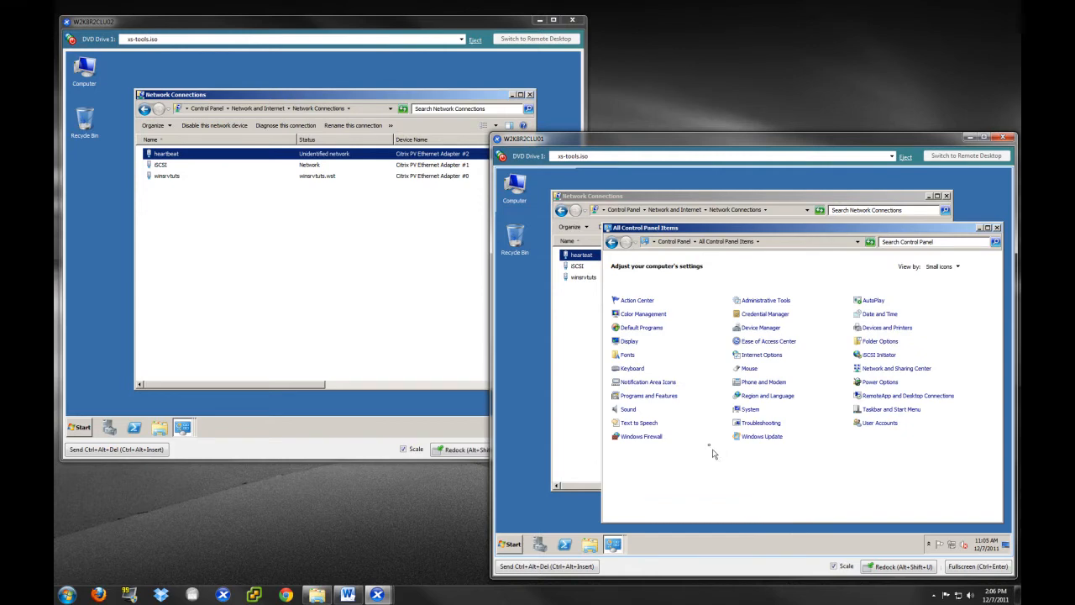
left_click(641, 436)
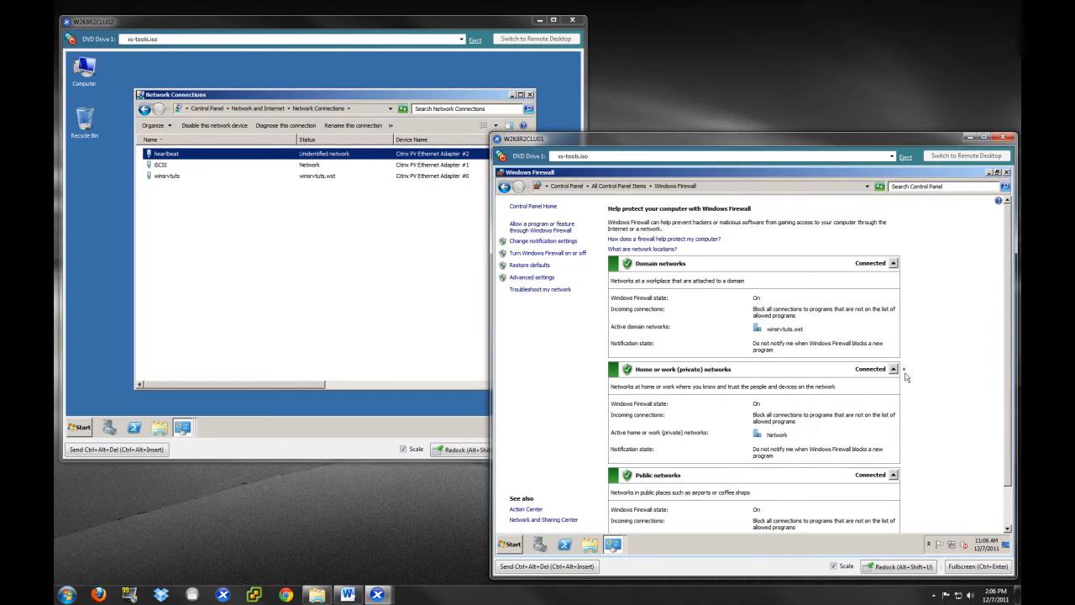
left_click(894, 369)
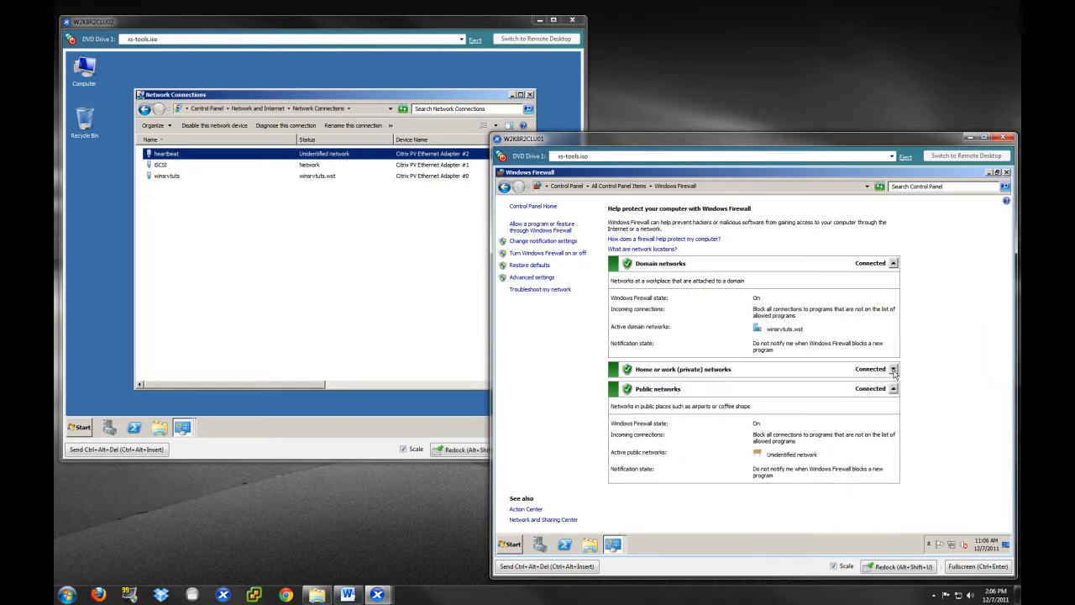
left_click(894, 370)
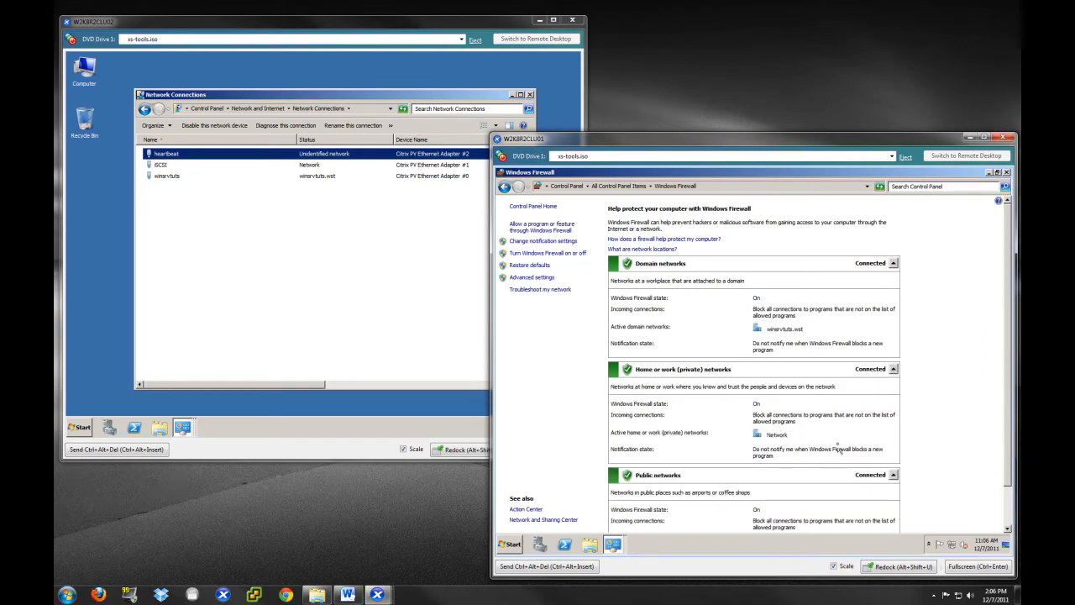
scroll("down", 3)
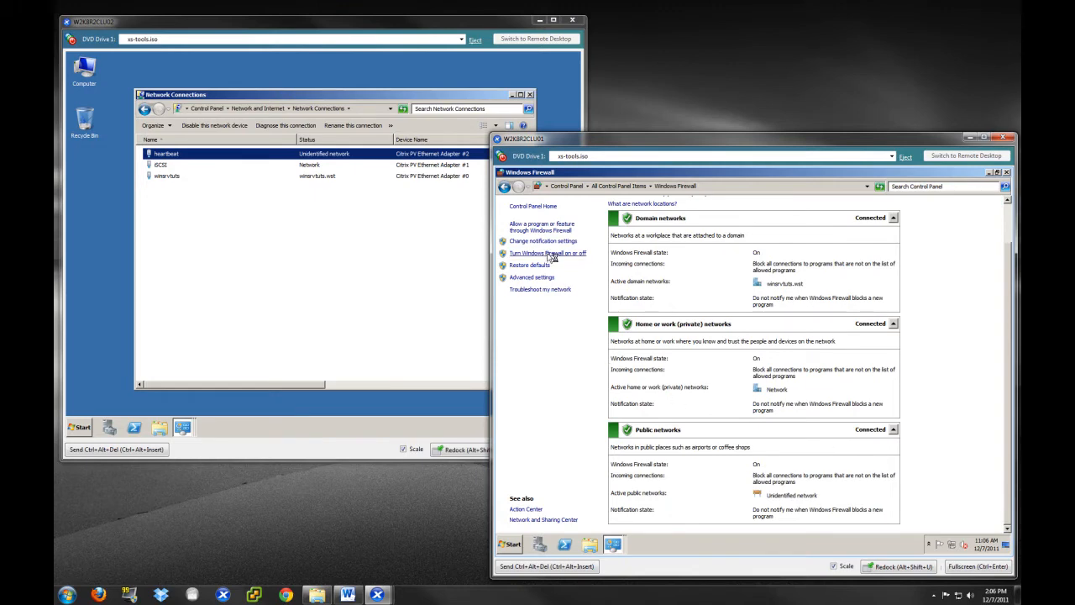
Turn off the firewall for home/work and public networks and apply.
left_click(547, 253)
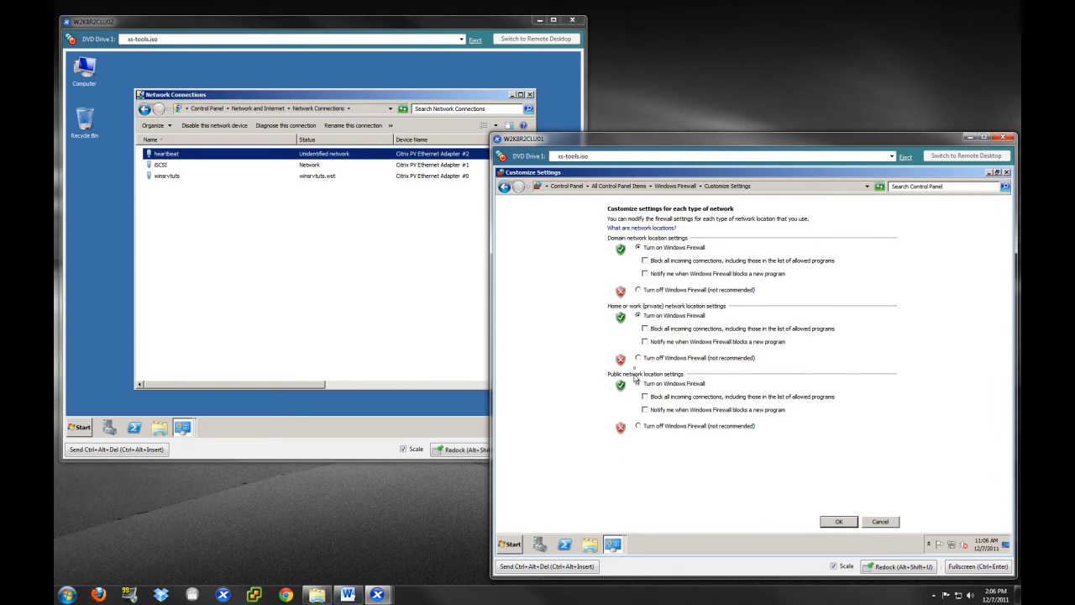
left_click(638, 358)
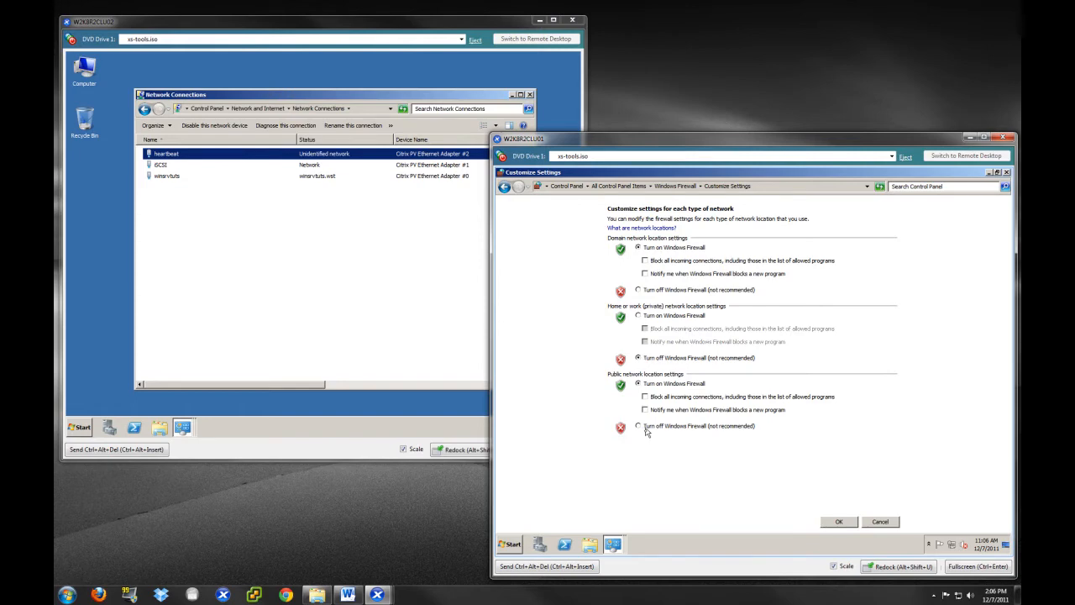
left_click(638, 426)
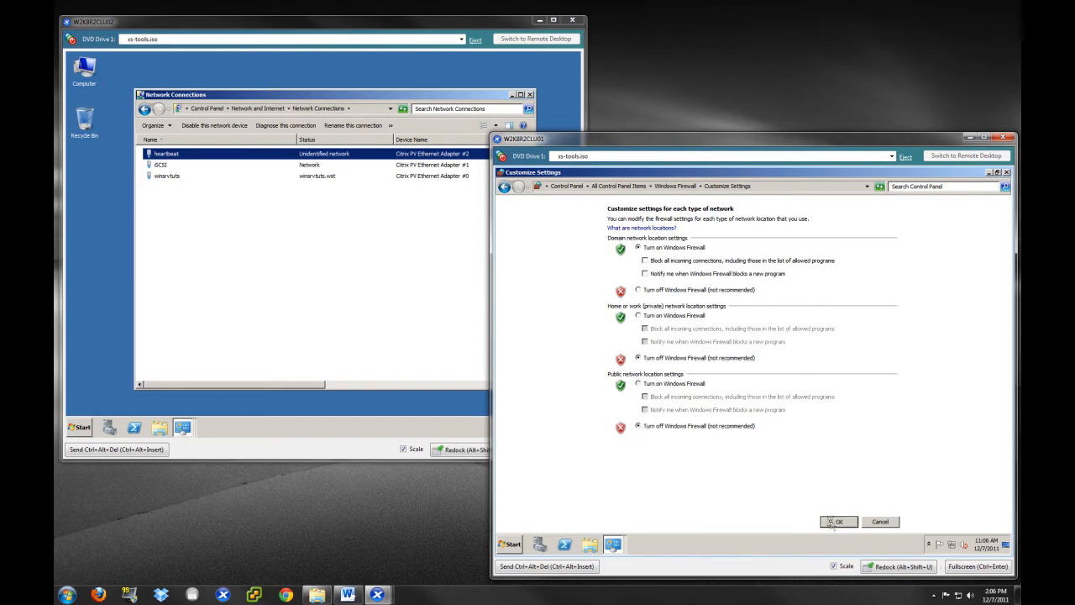
left_click(838, 521)
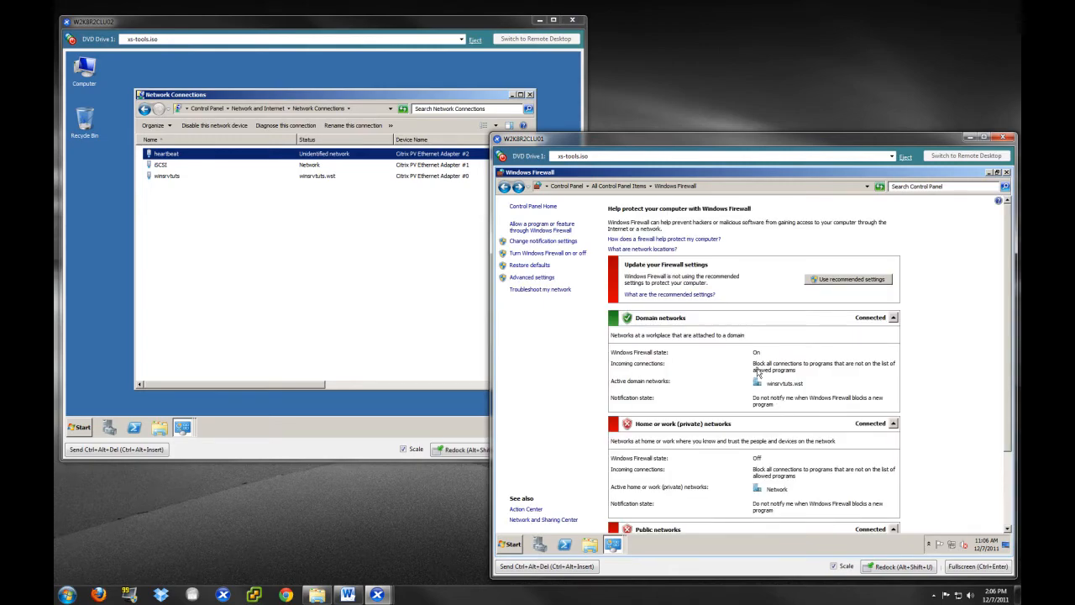
mouse_move(958, 294)
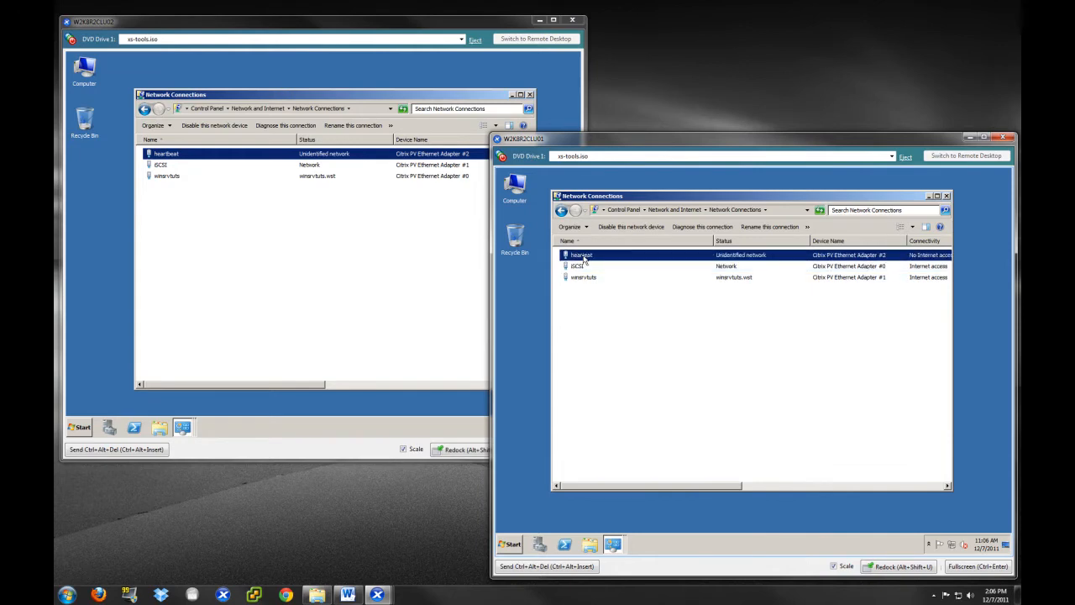
mouse_move(579, 266)
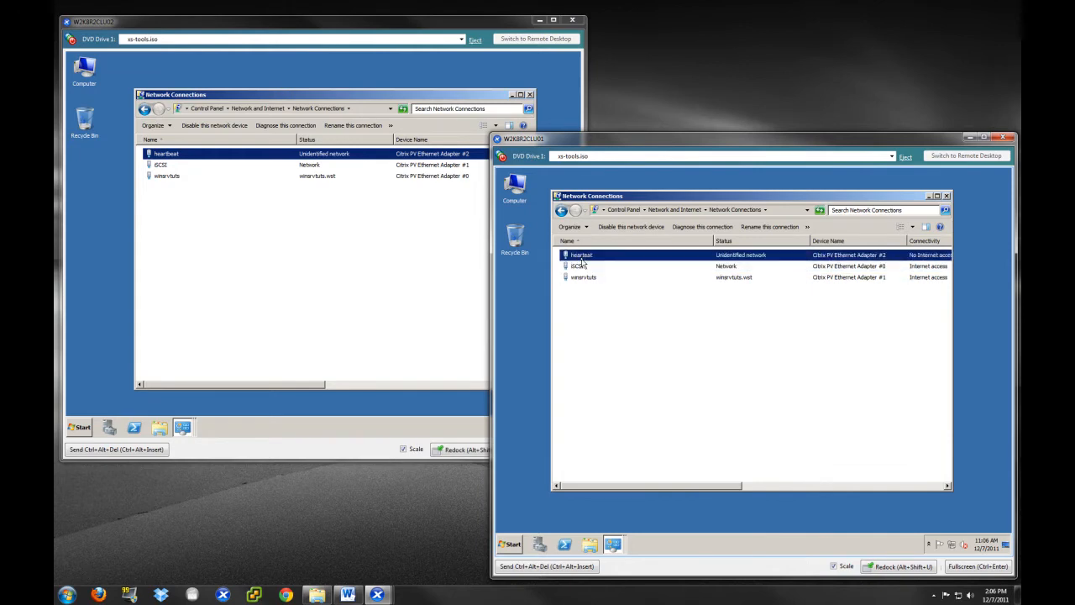
Select CLU01's iSCSI connection, then bring the W2K8R2CLU02 console forward.
left_click(577, 266)
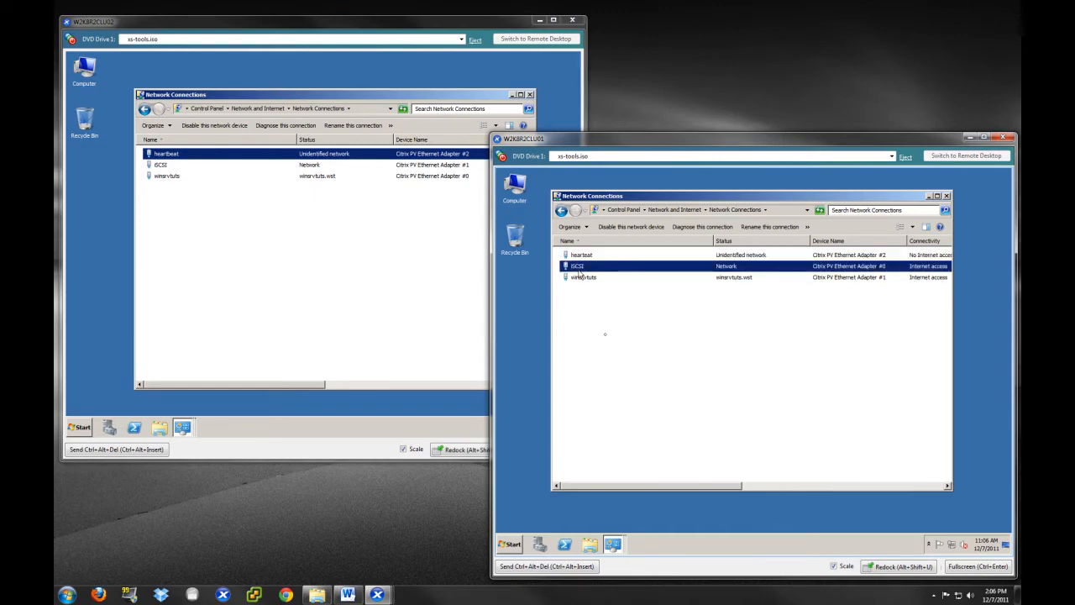
left_click(657, 413)
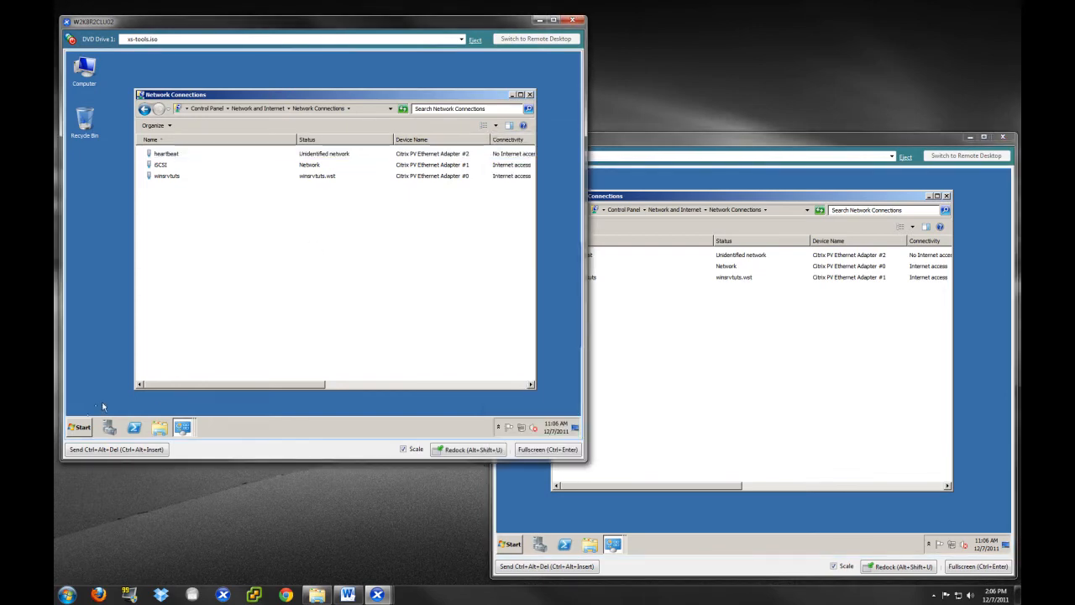
Open CLU02's Control Panel in Small icons view and launch Windows Firewall.
left_click(79, 427)
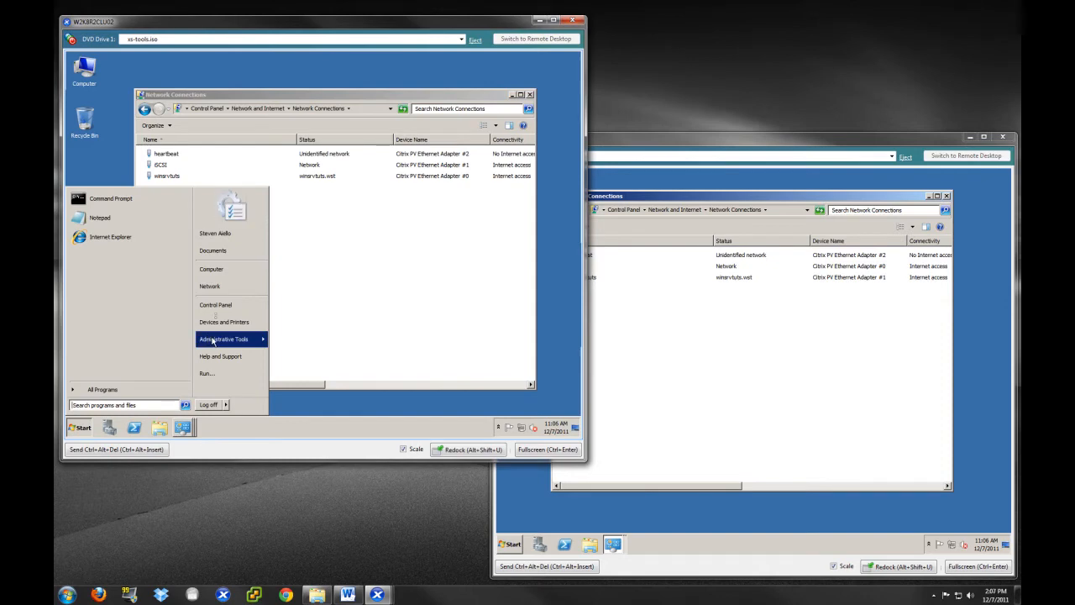
left_click(215, 304)
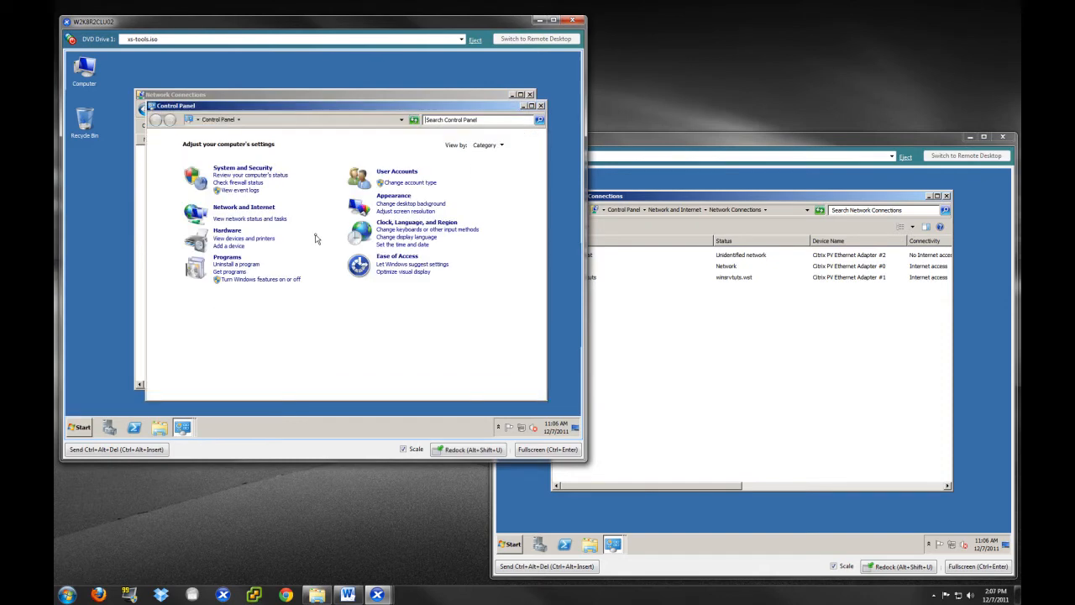
left_click(488, 145)
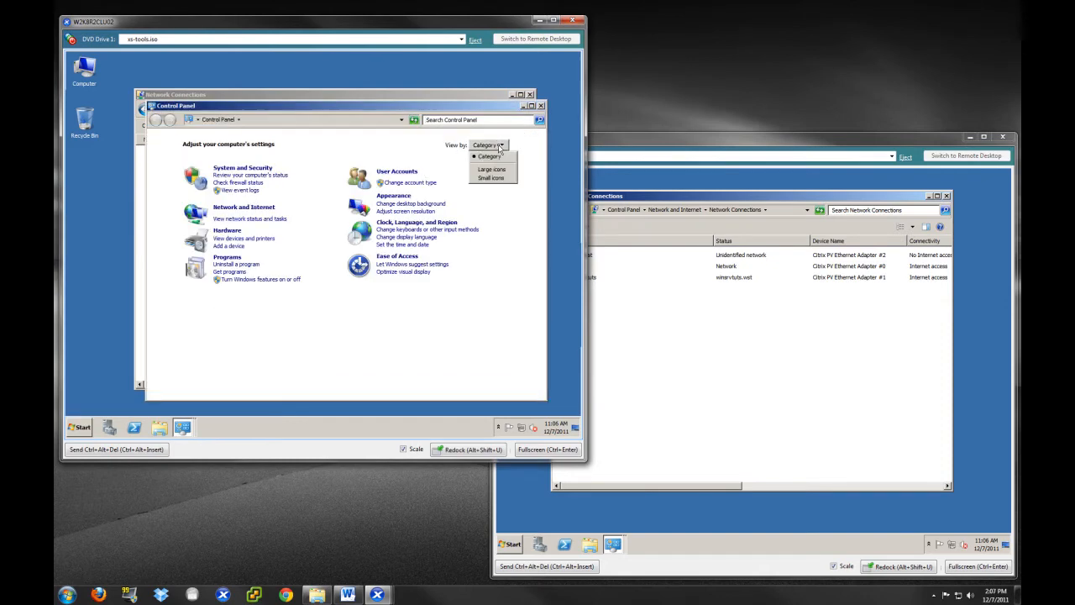
left_click(490, 178)
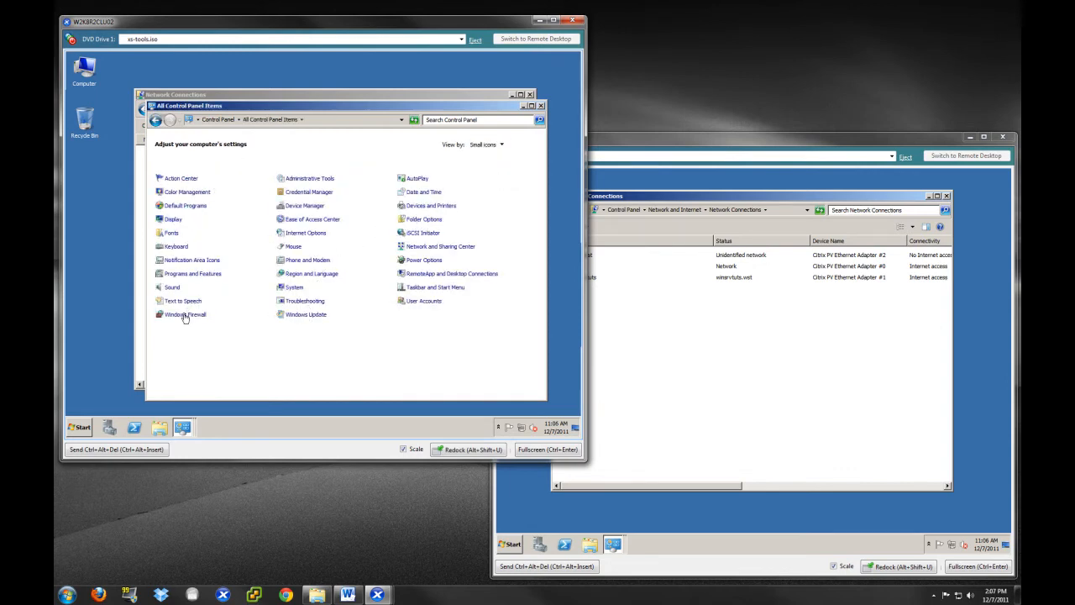
left_click(184, 314)
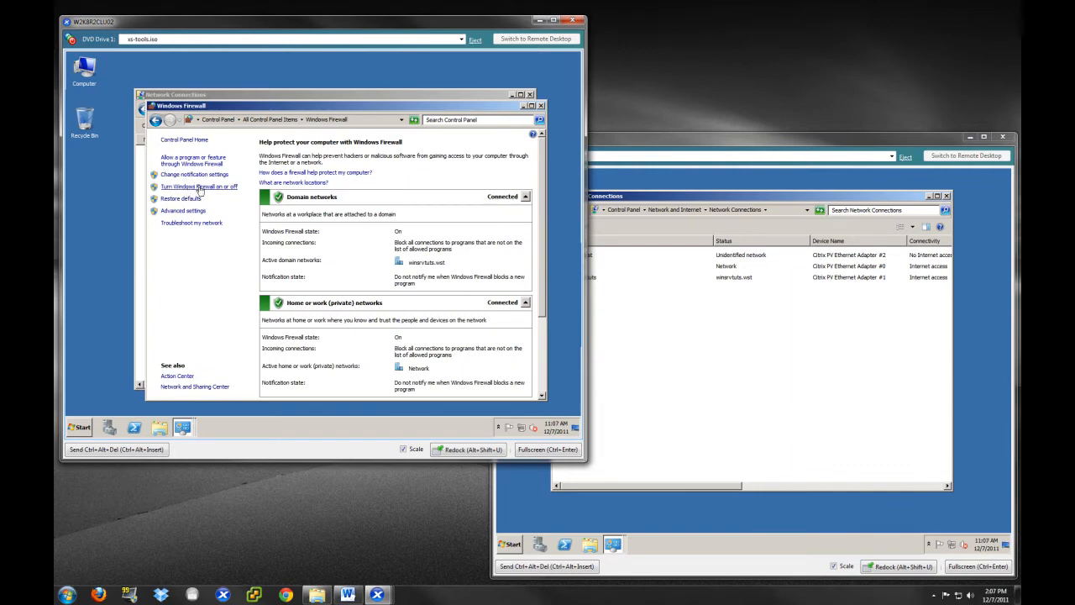
Turn off CLU02's firewall for home/work and public networks, then close it.
left_click(199, 186)
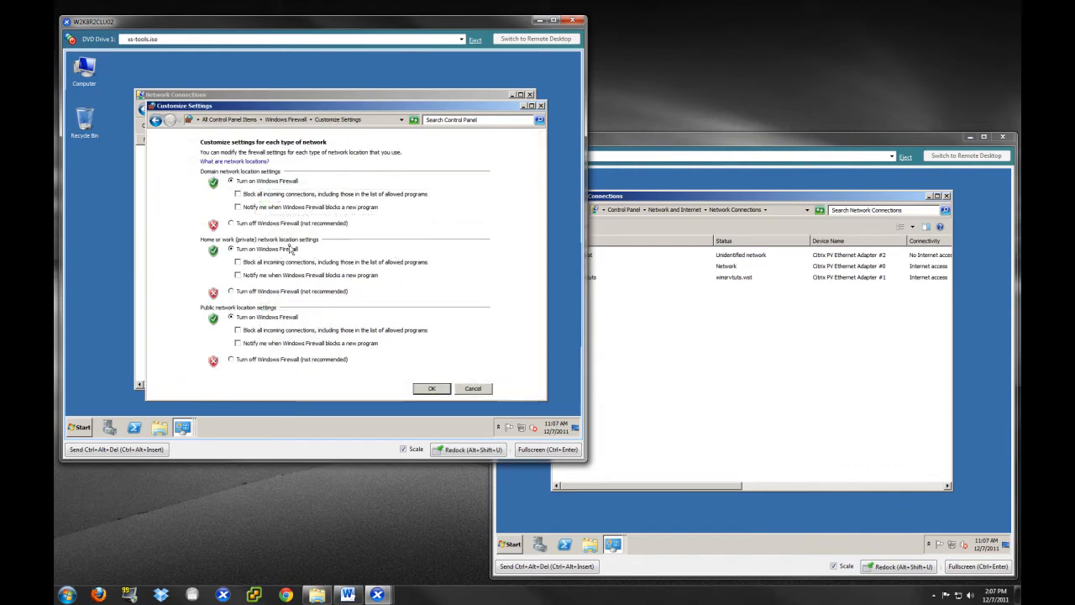
mouse_move(233, 289)
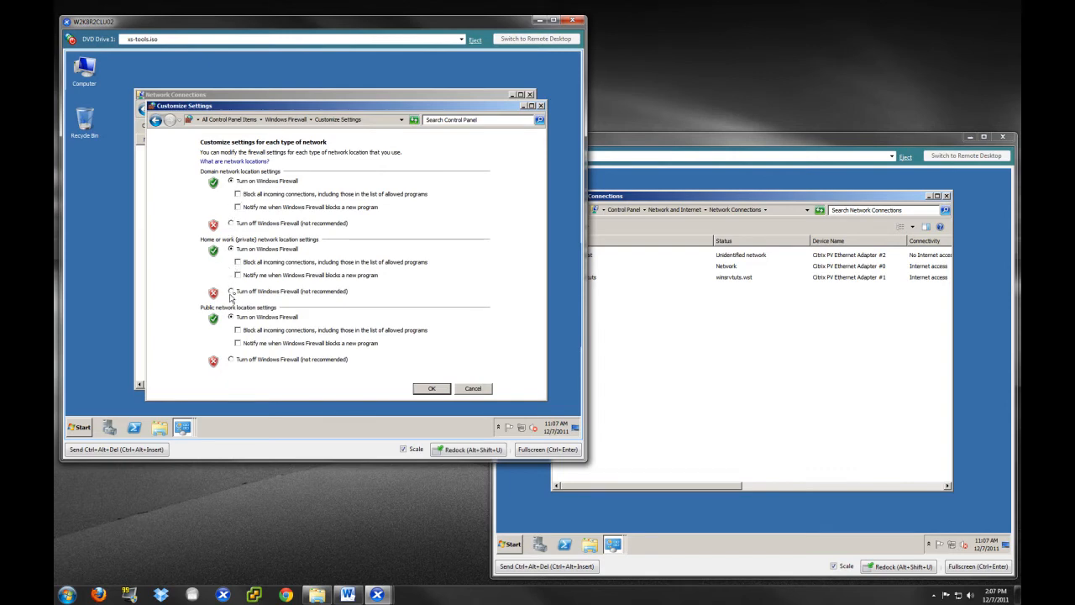
left_click(231, 291)
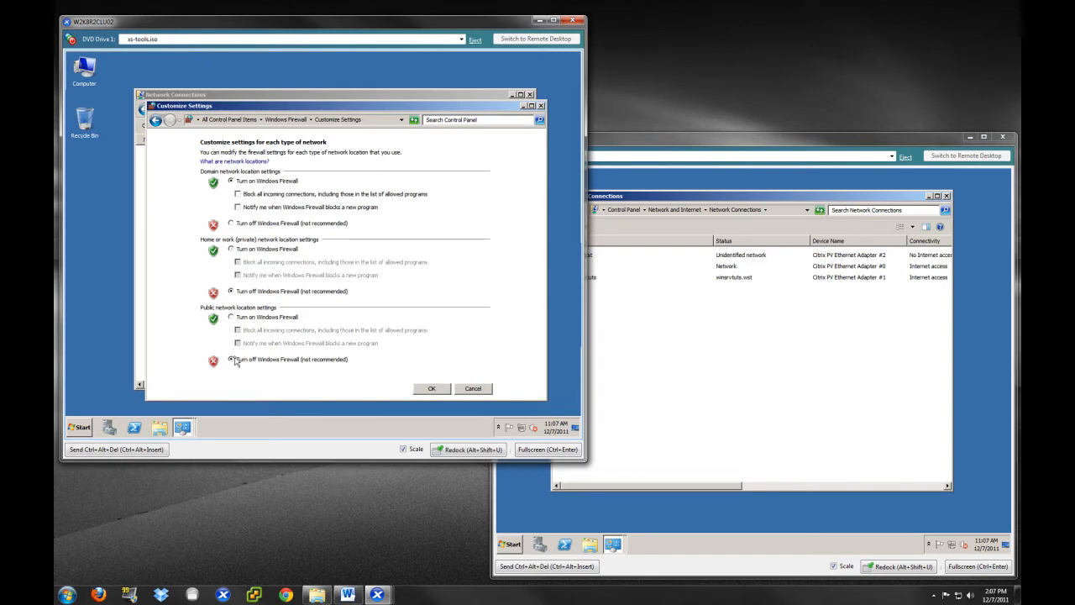
left_click(432, 388)
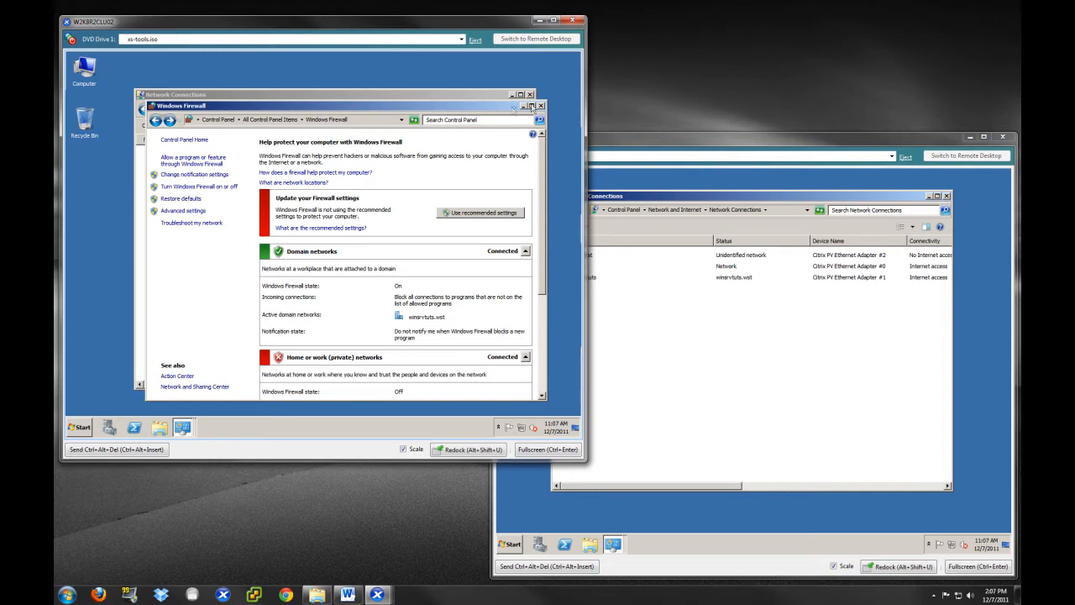
left_click(541, 106)
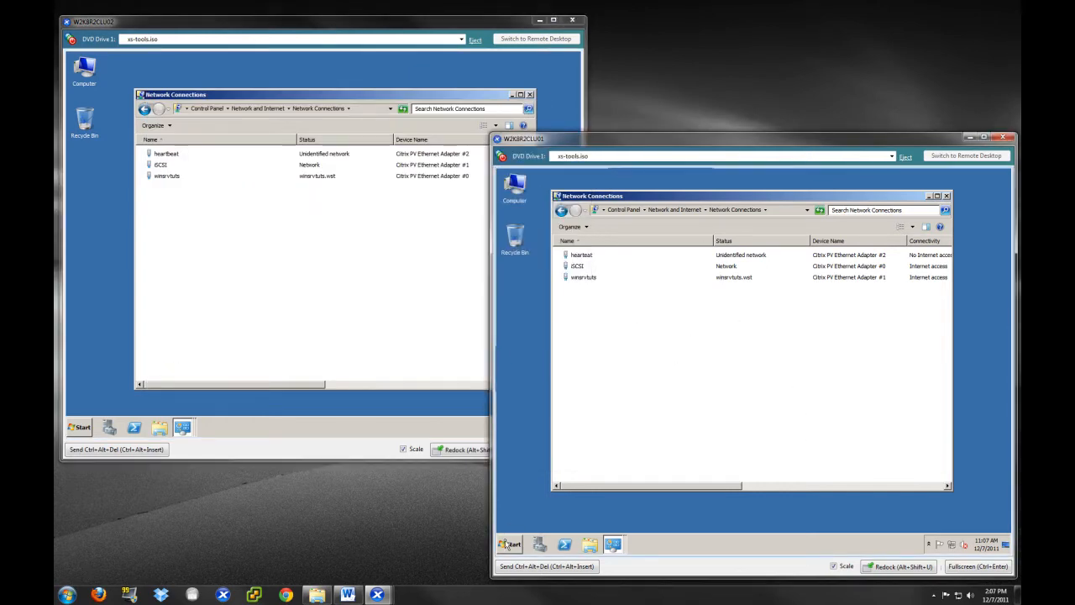
Open command prompts on both nodes and run ipconfig.
left_click(512, 544)
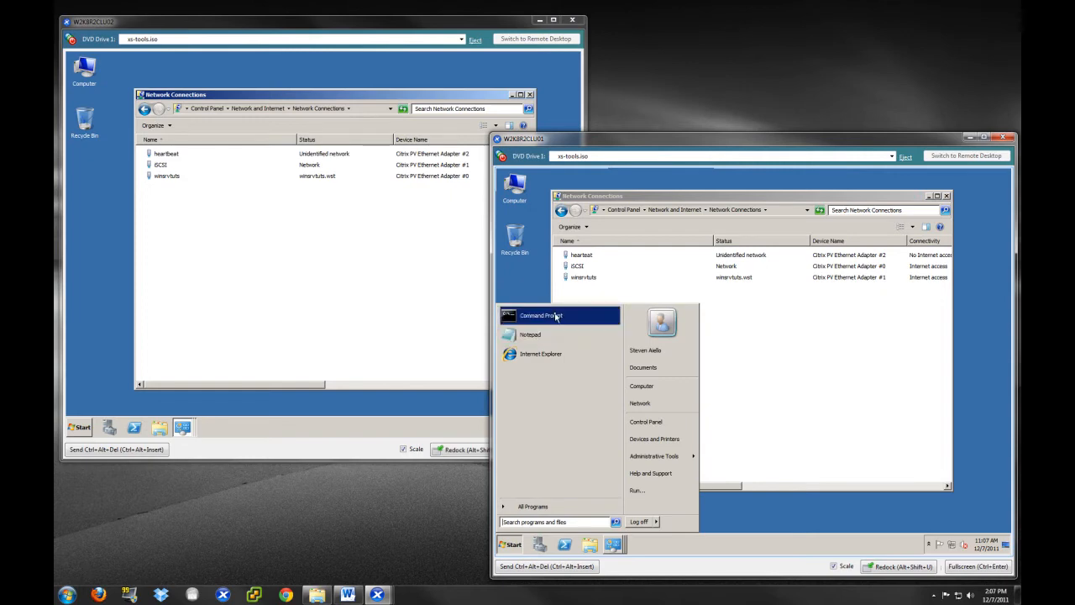
left_click(541, 315)
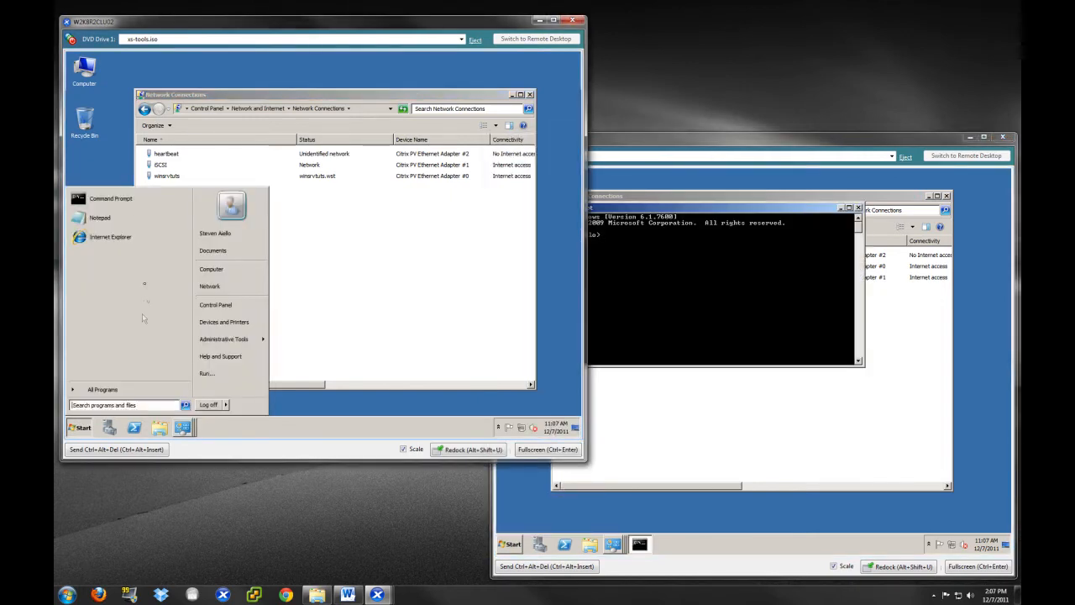
left_click(110, 199)
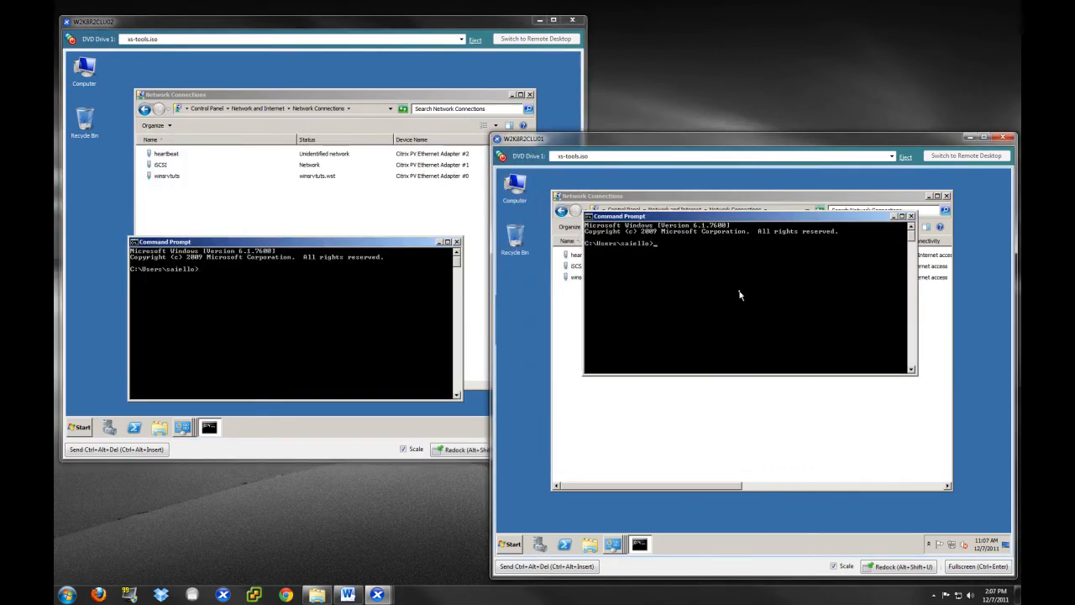
type("ipconfig")
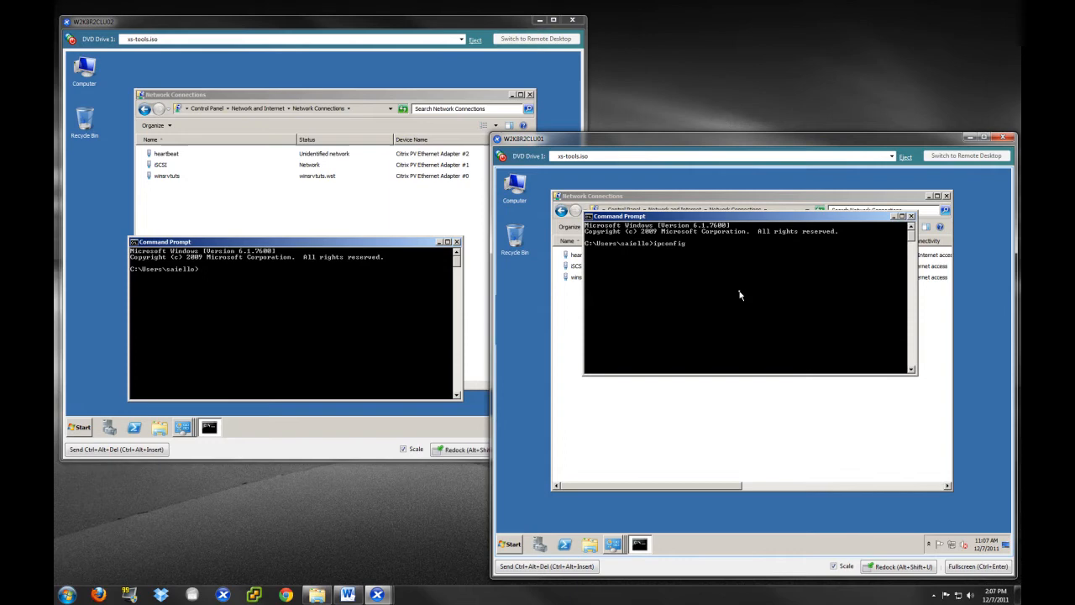
key("Return")
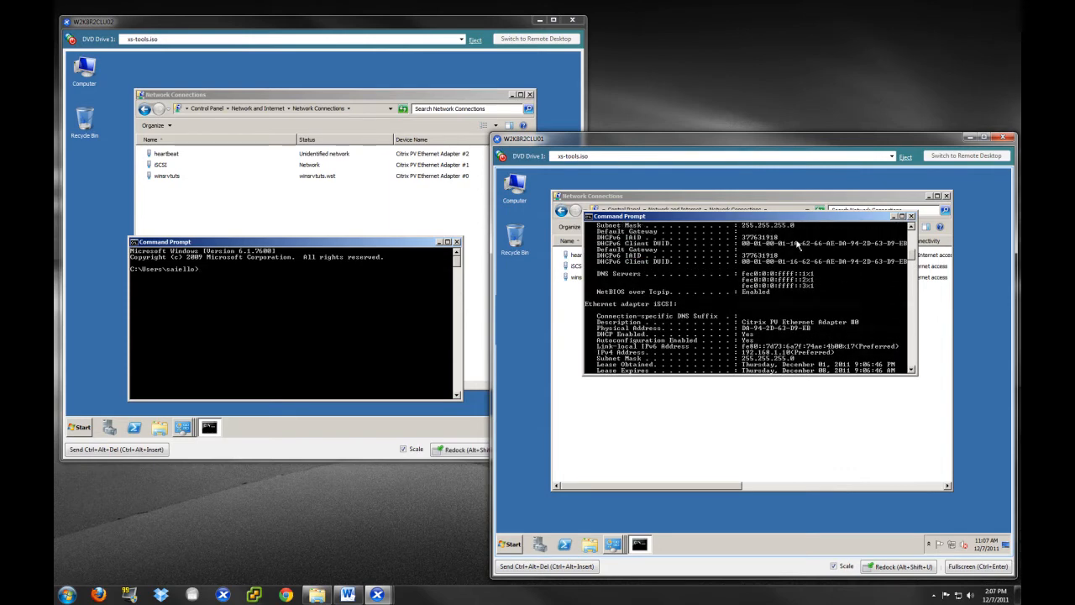
scroll("down", 3)
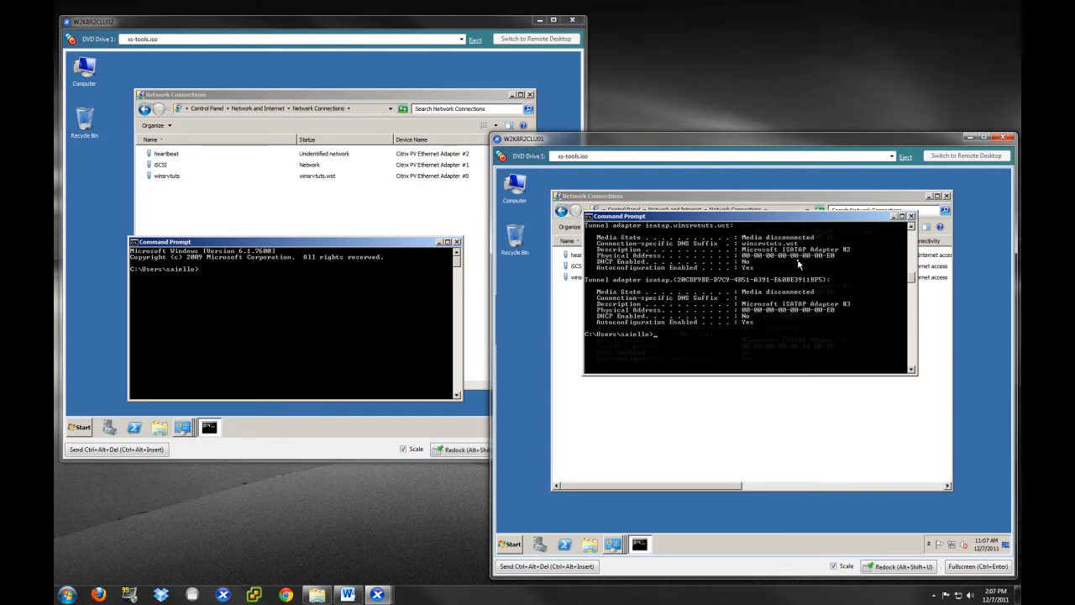
Ping 10.10.11.2 from the first node and 10.10.11.1 from the second.
type("pi")
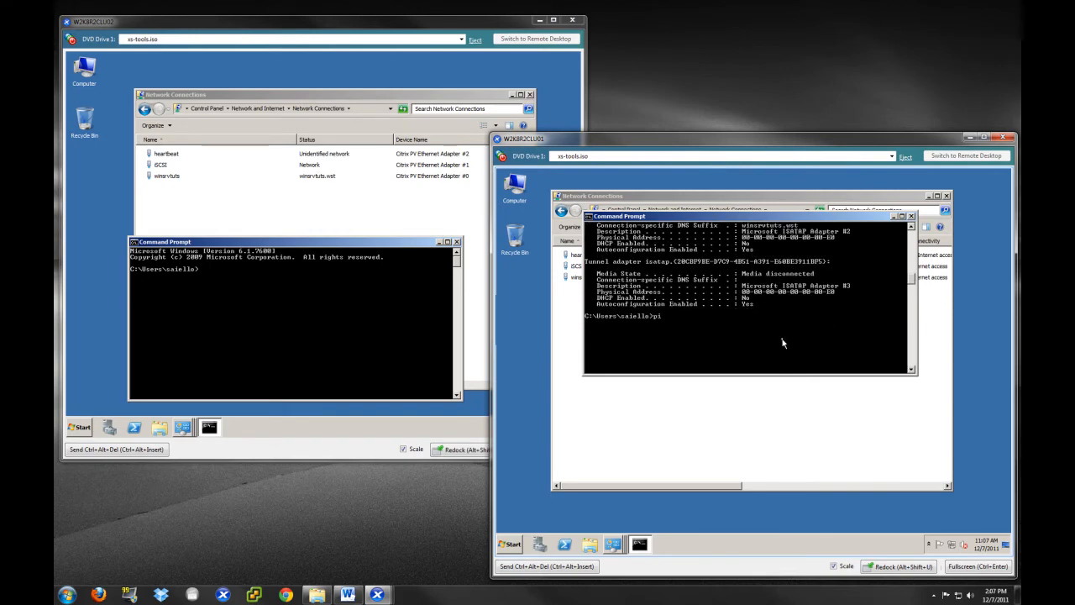
type("ng")
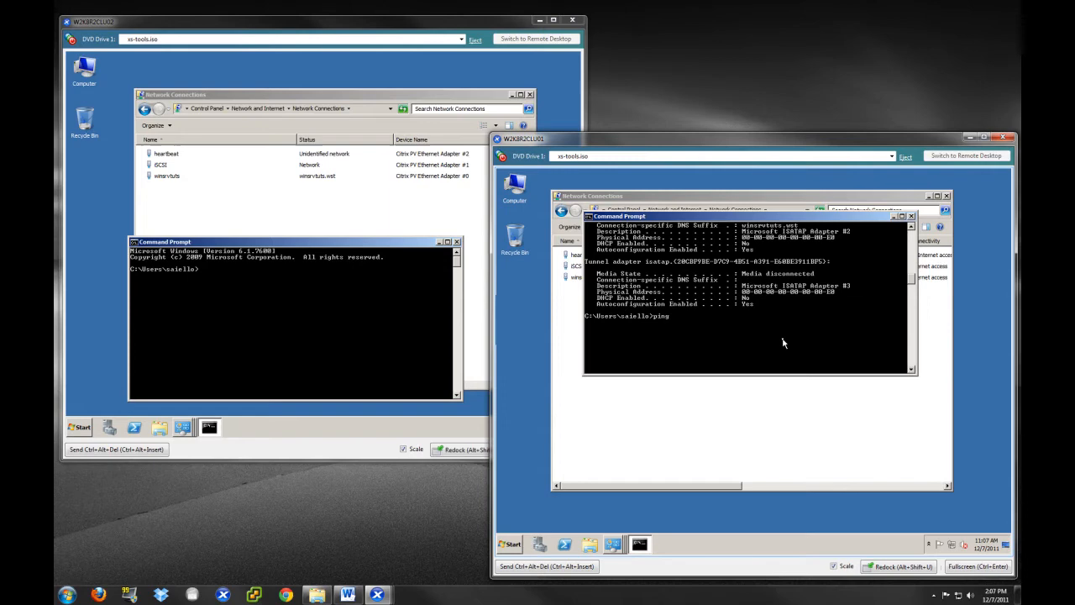
type("10.10.11.2")
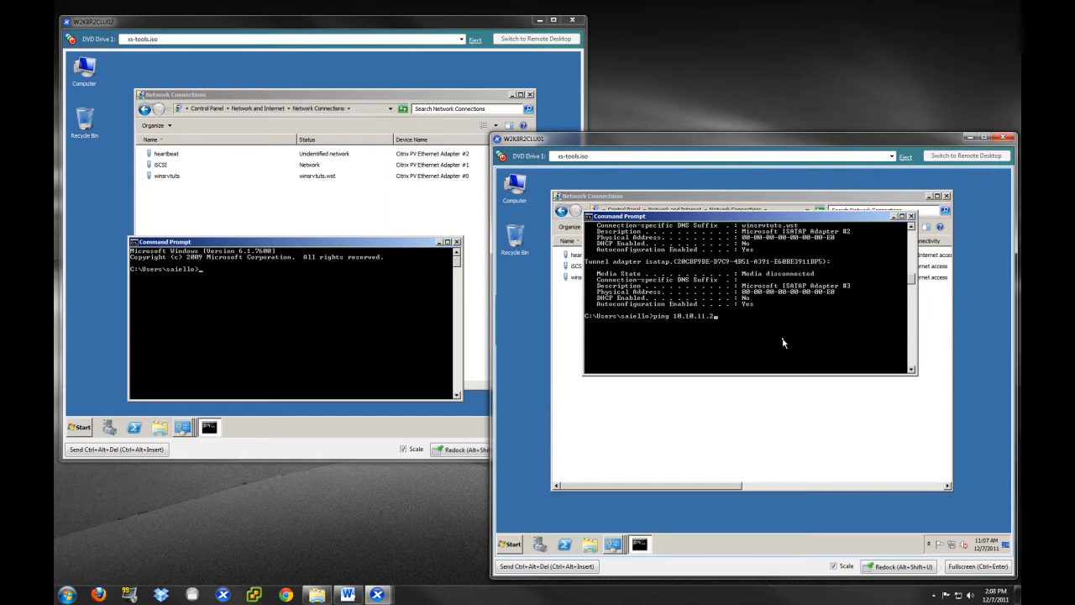
key("Return")
type("ping 10.10.1")
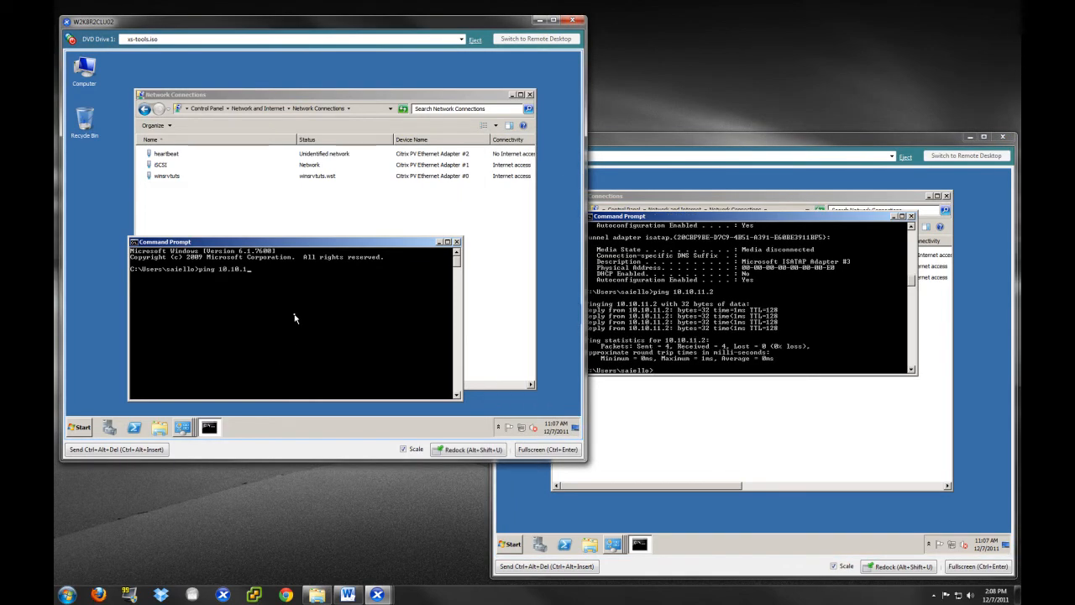
key("Return")
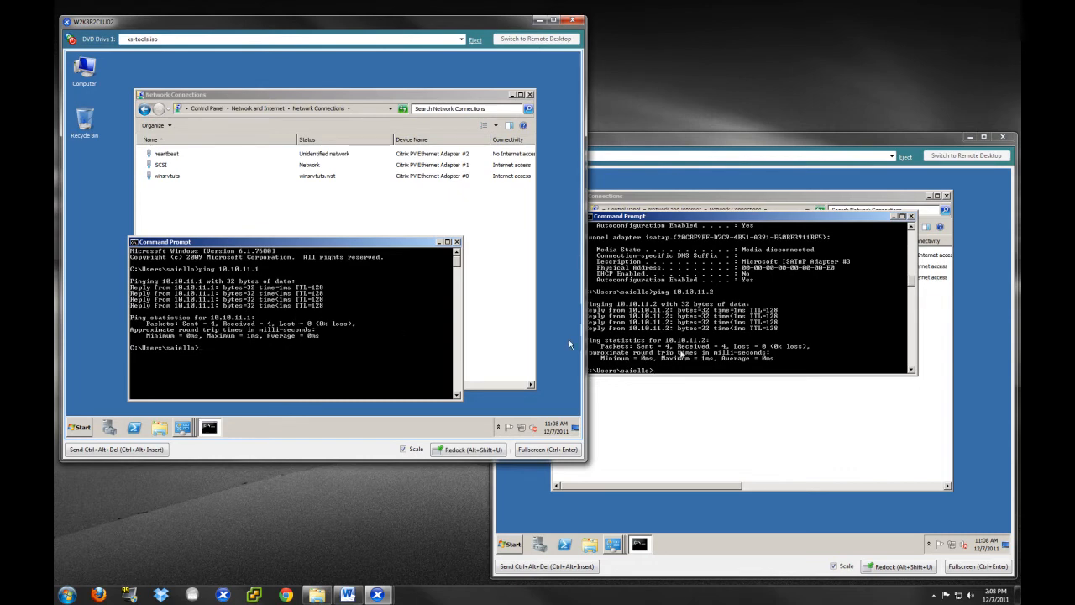
mouse_move(340, 358)
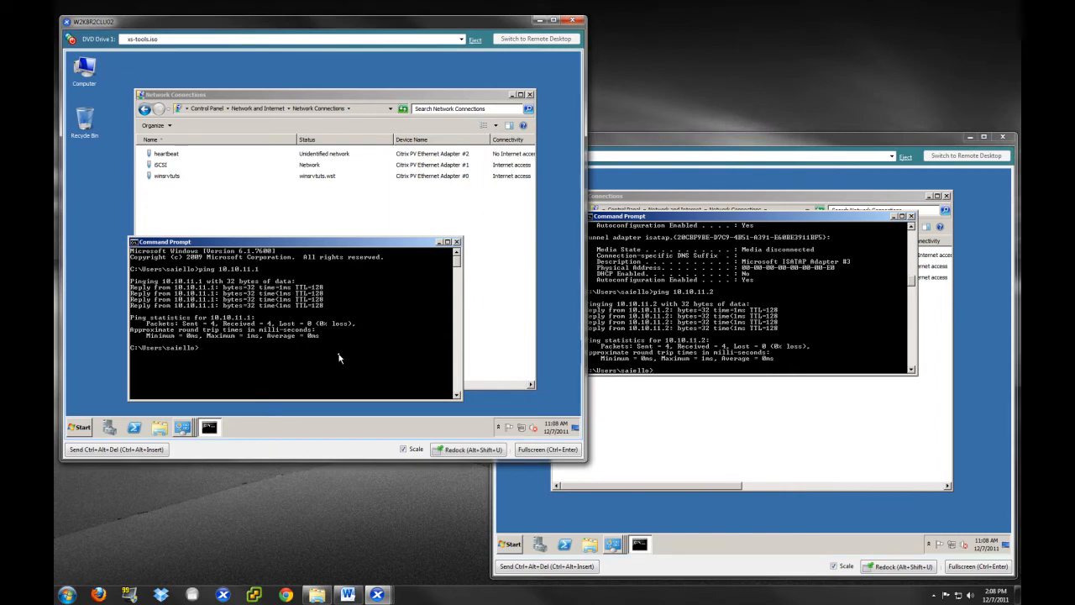
mouse_move(279, 370)
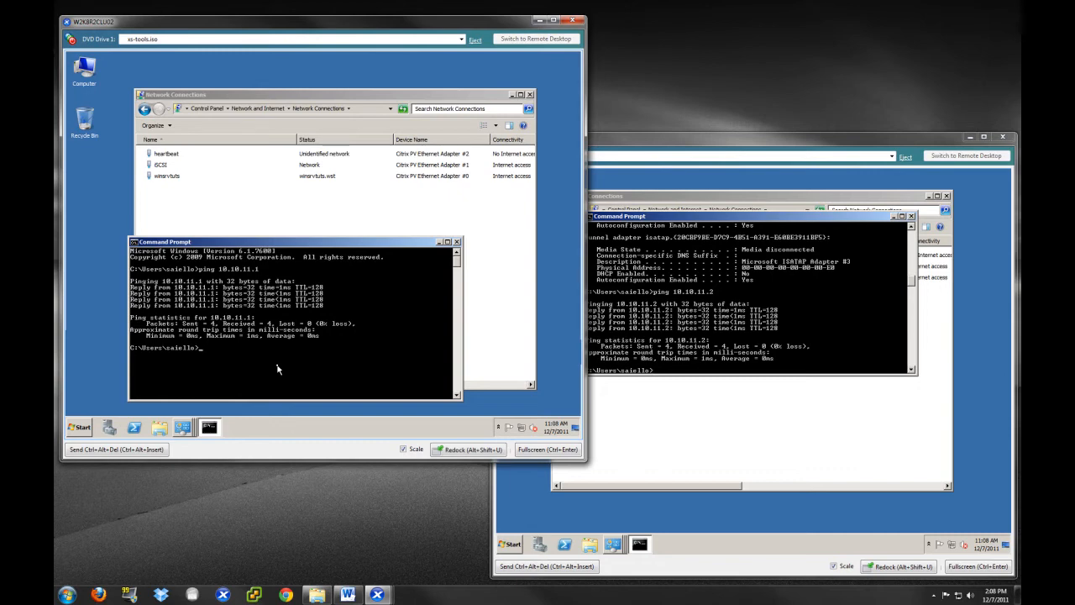
Bring up Start > Run on the W2K8R2CLU01 console.
left_click(756, 139)
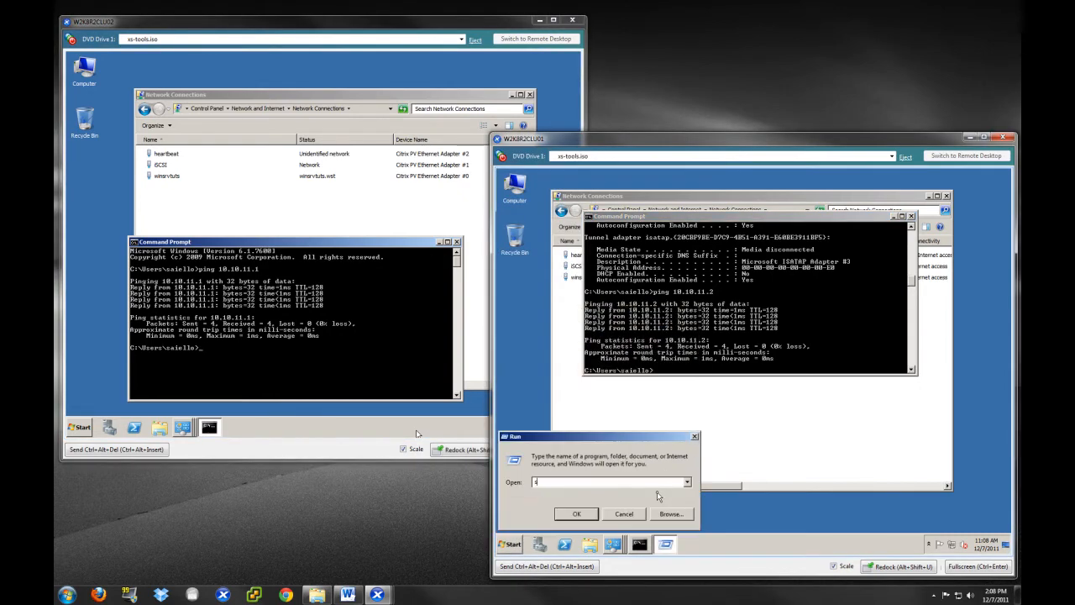
Run services.msc, find Windows Firewall in the Standard view, and close the leftover Firewall window.
left_click(624, 514)
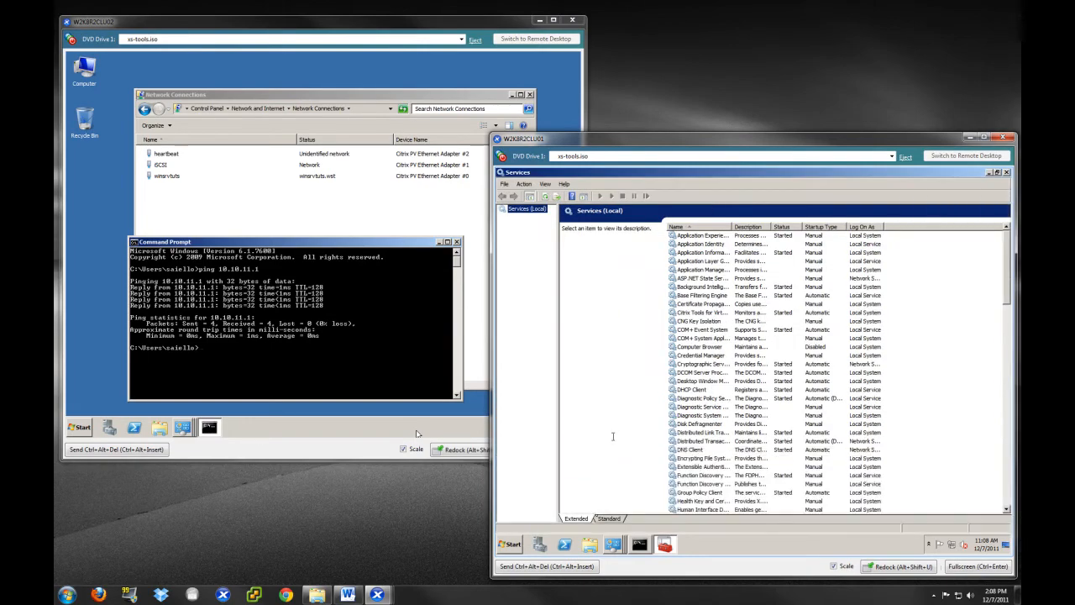
left_click(596, 415)
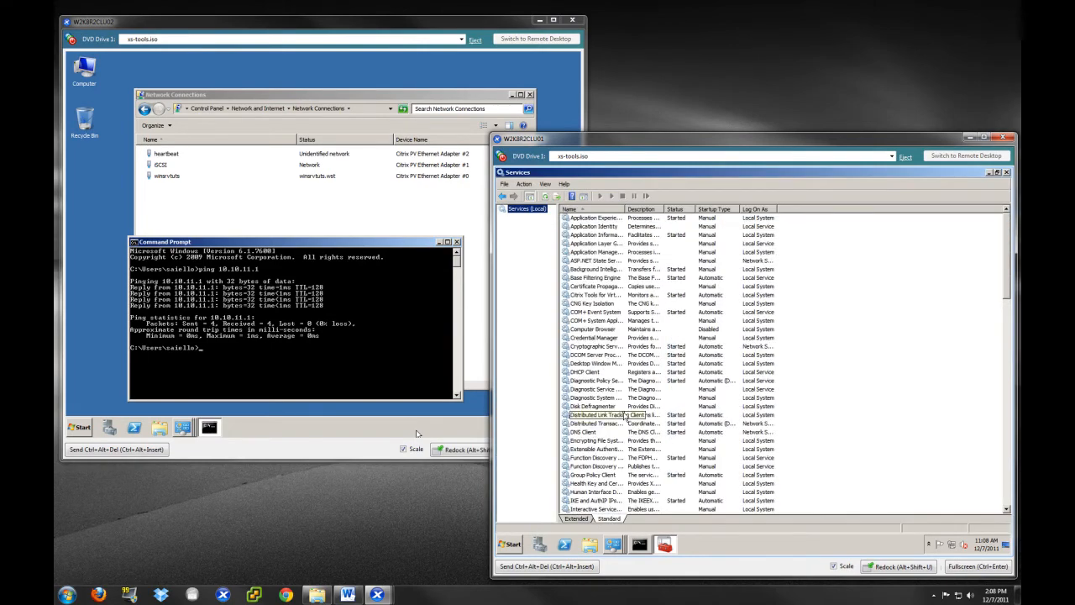
scroll("down", 3)
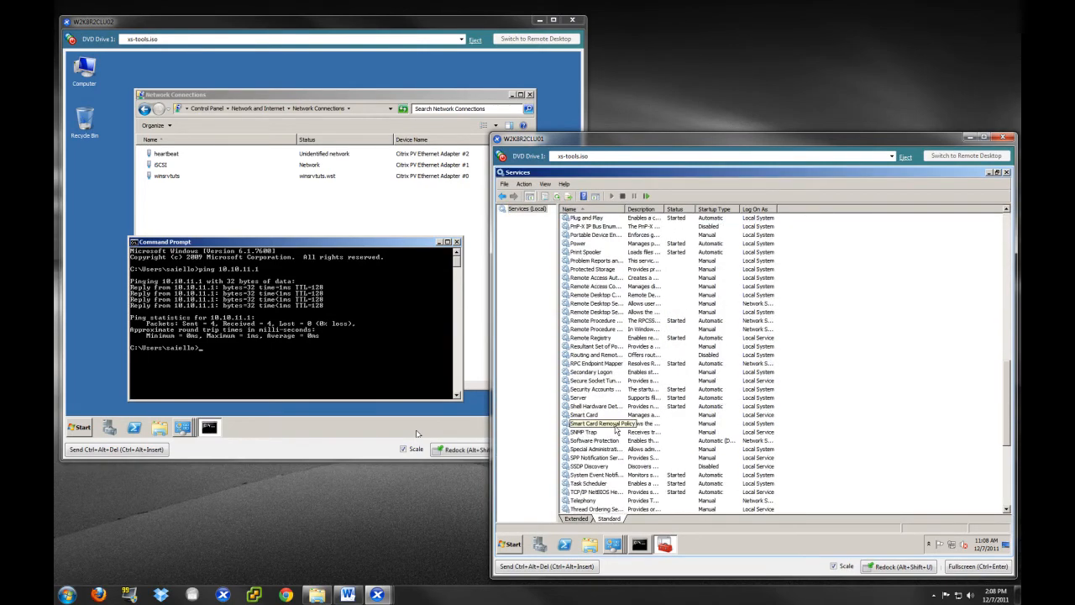
scroll("down", 3)
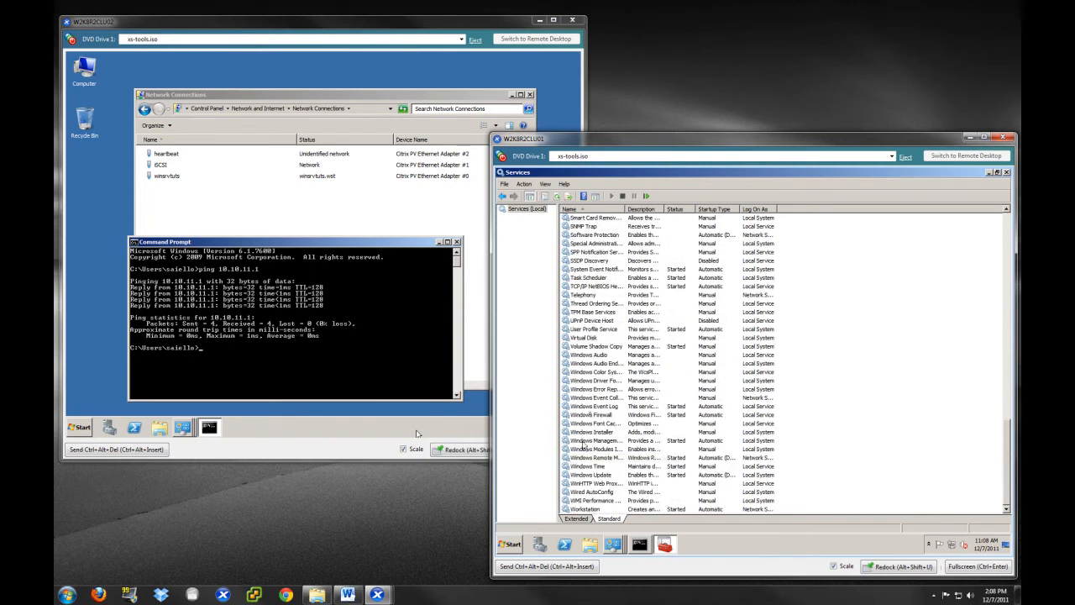
left_click(594, 415)
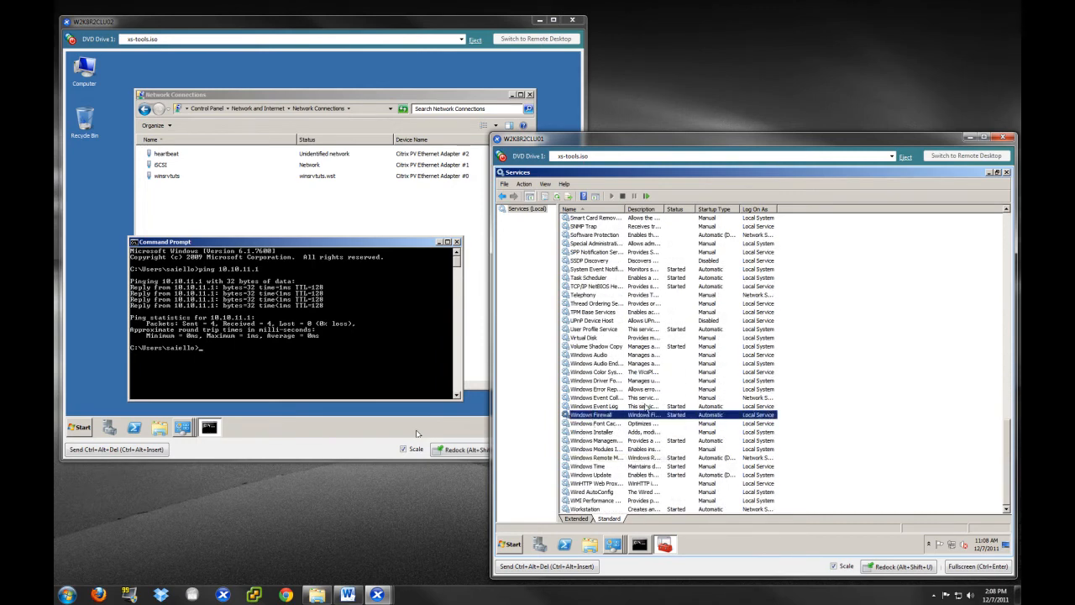
mouse_move(976, 232)
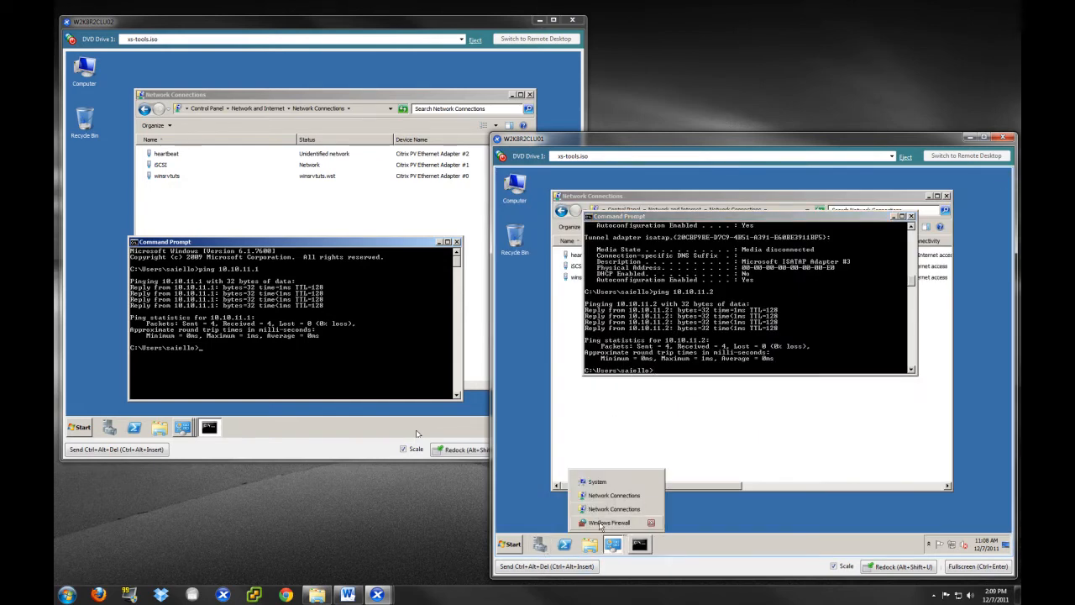
left_click(608, 523)
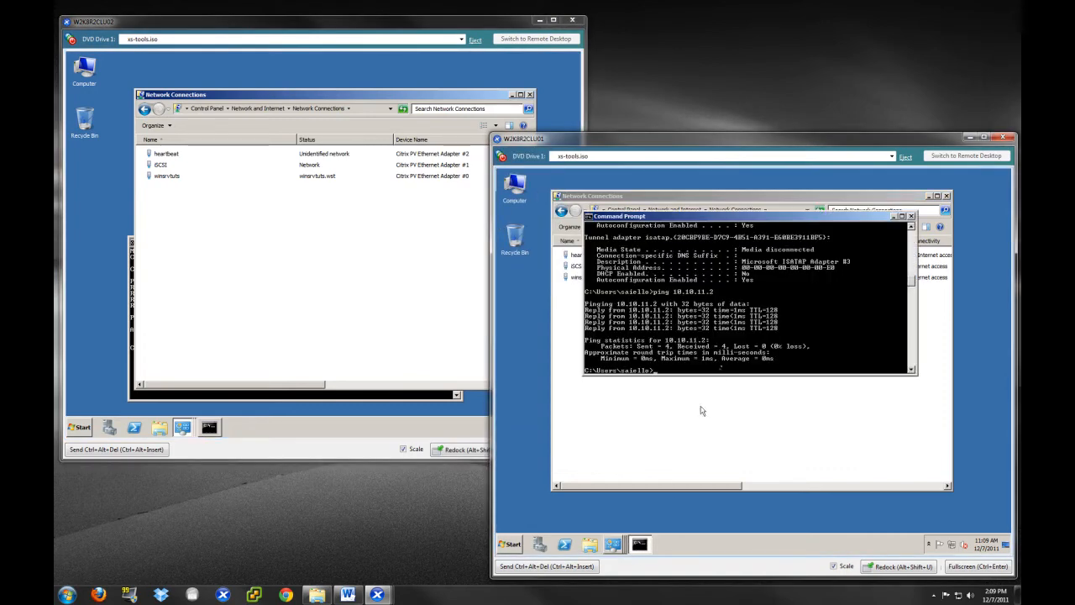
mouse_move(683, 334)
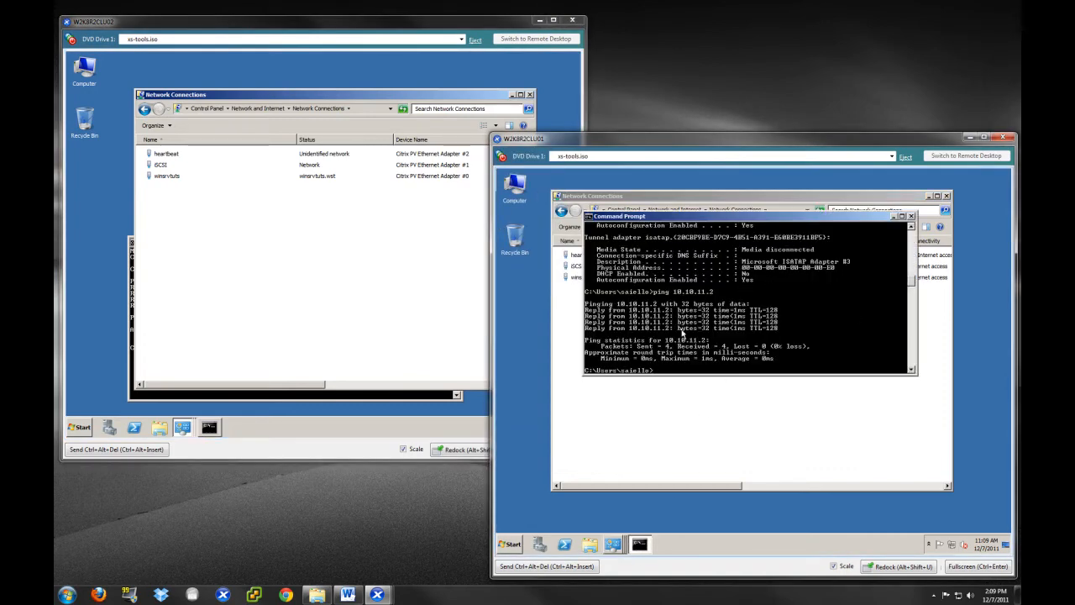
mouse_move(690, 363)
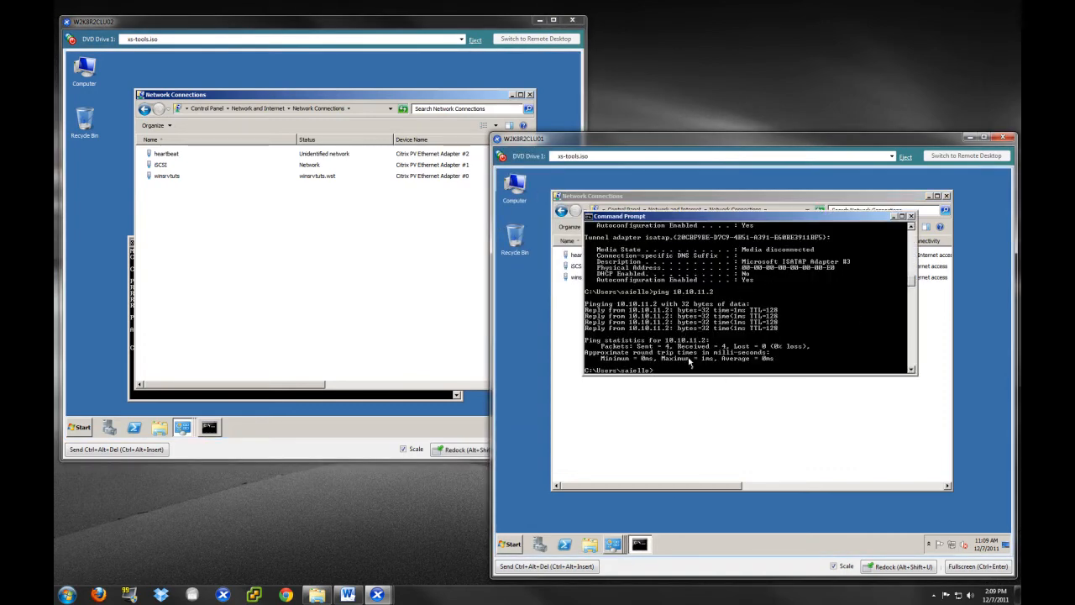
mouse_move(695, 378)
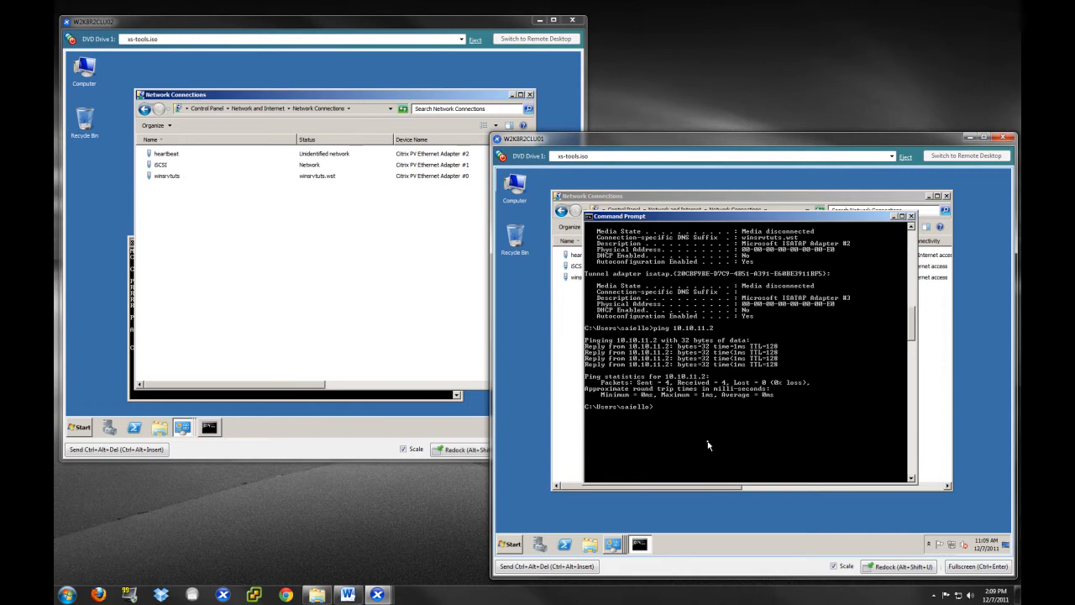
Run 'netsh int ipv4 show int' on CLU01, listing iSCSI as interface 17.
type("net")
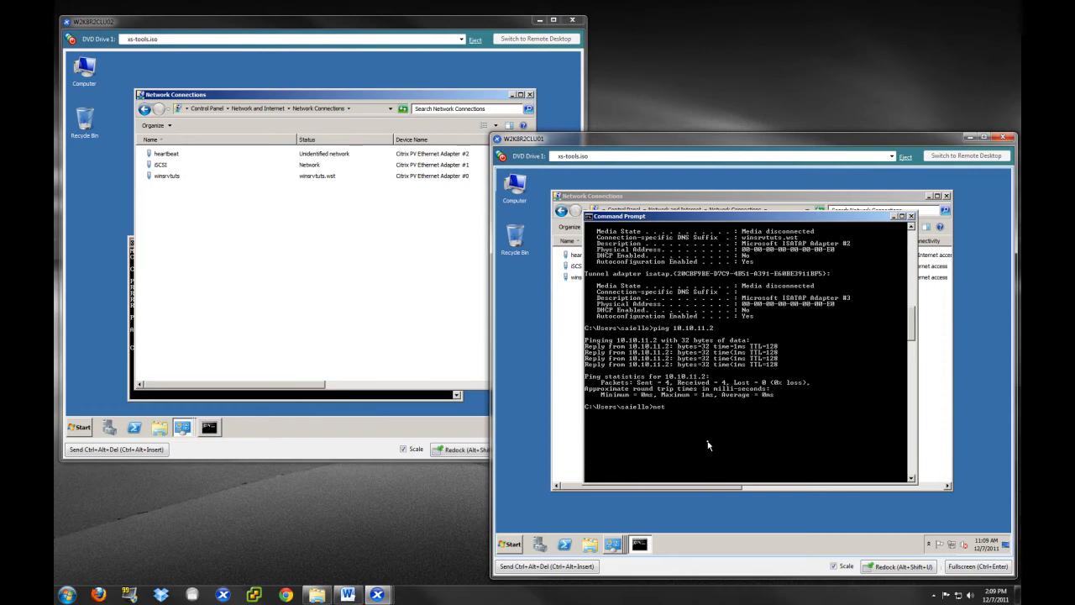
type("sh")
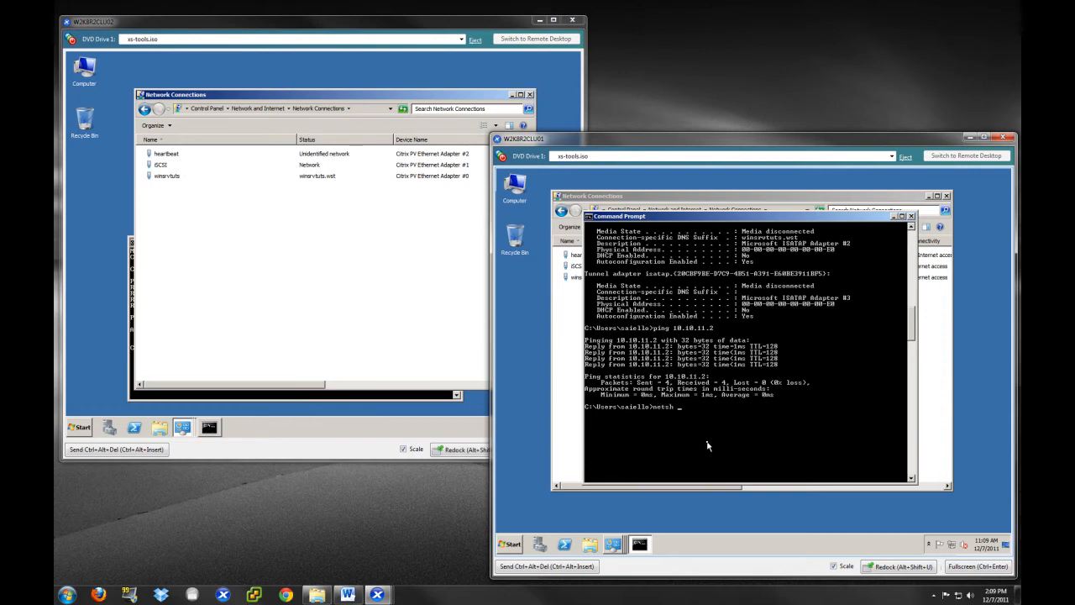
type("int")
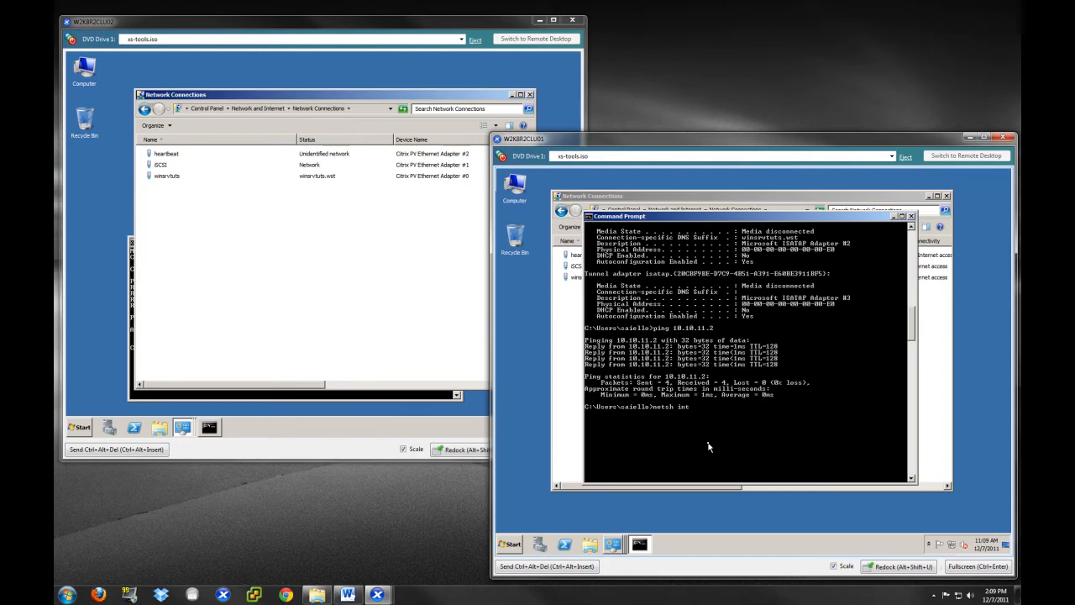
type("ipv4")
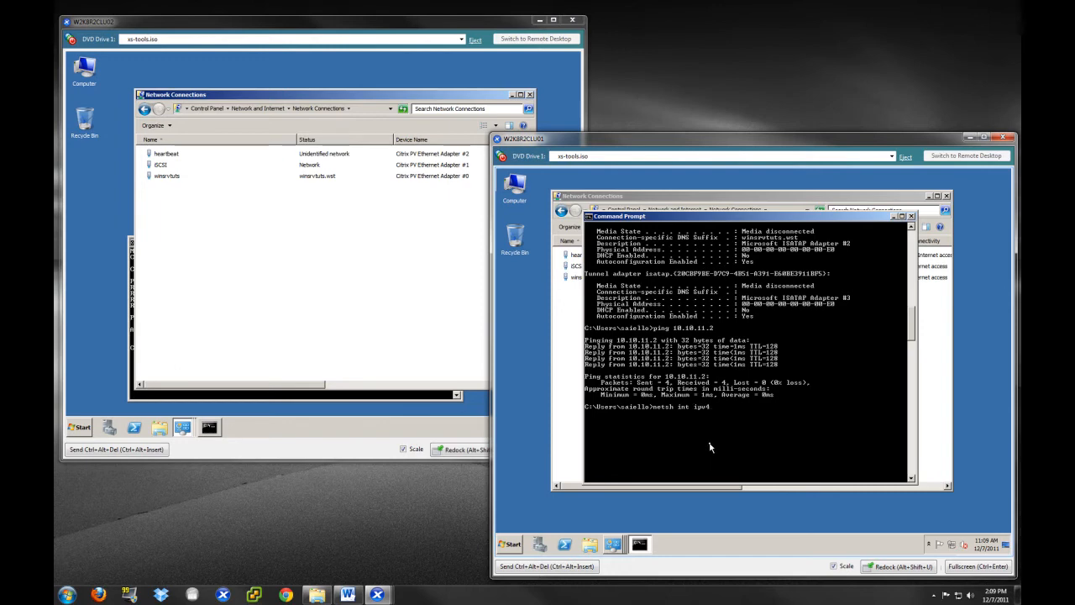
type("show int")
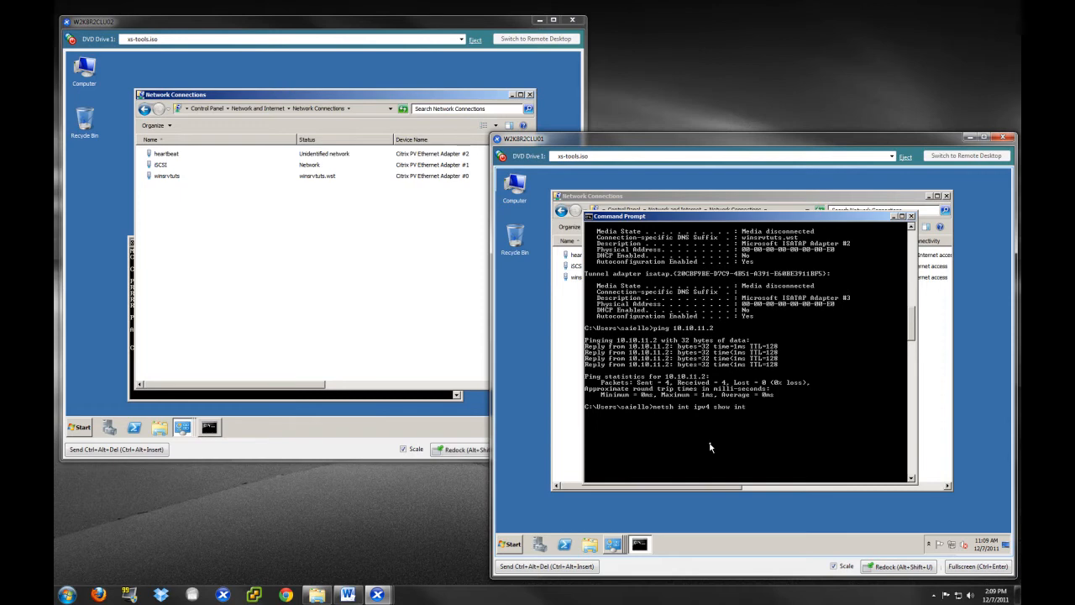
key("Return")
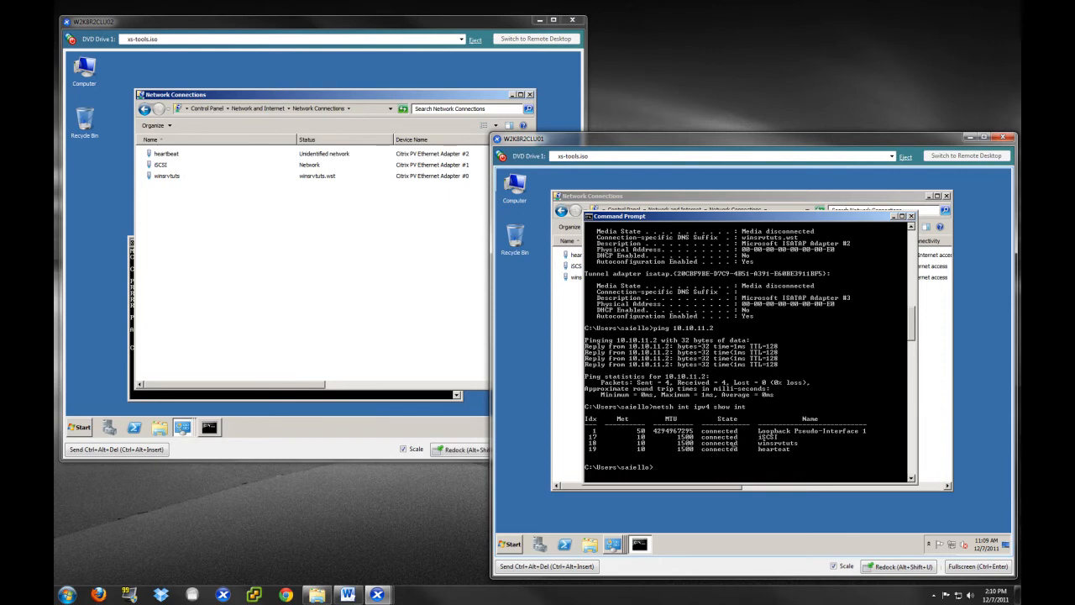
mouse_move(777, 443)
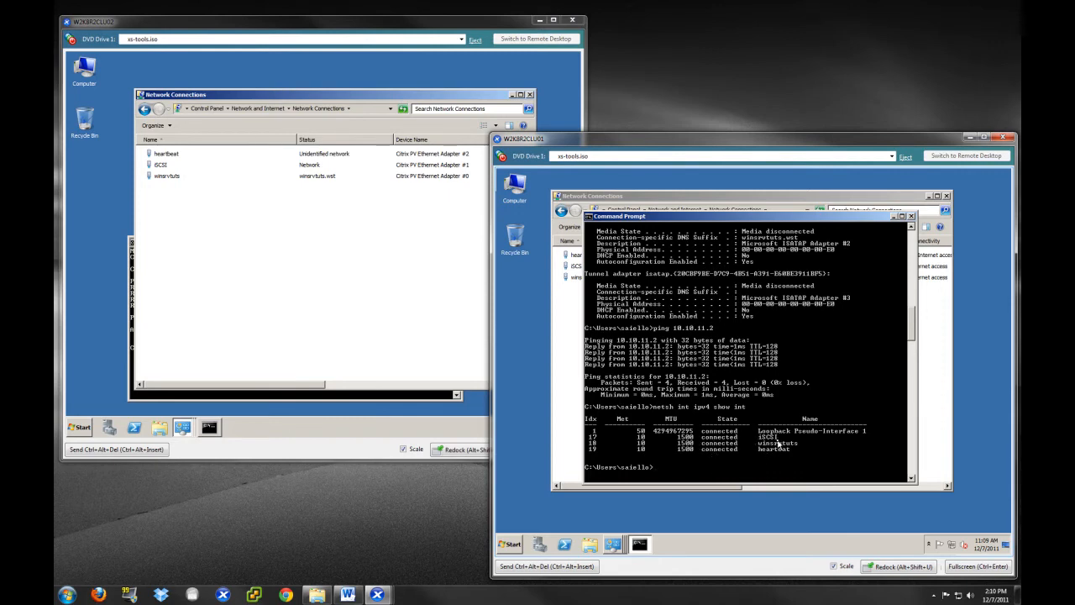
mouse_move(596, 444)
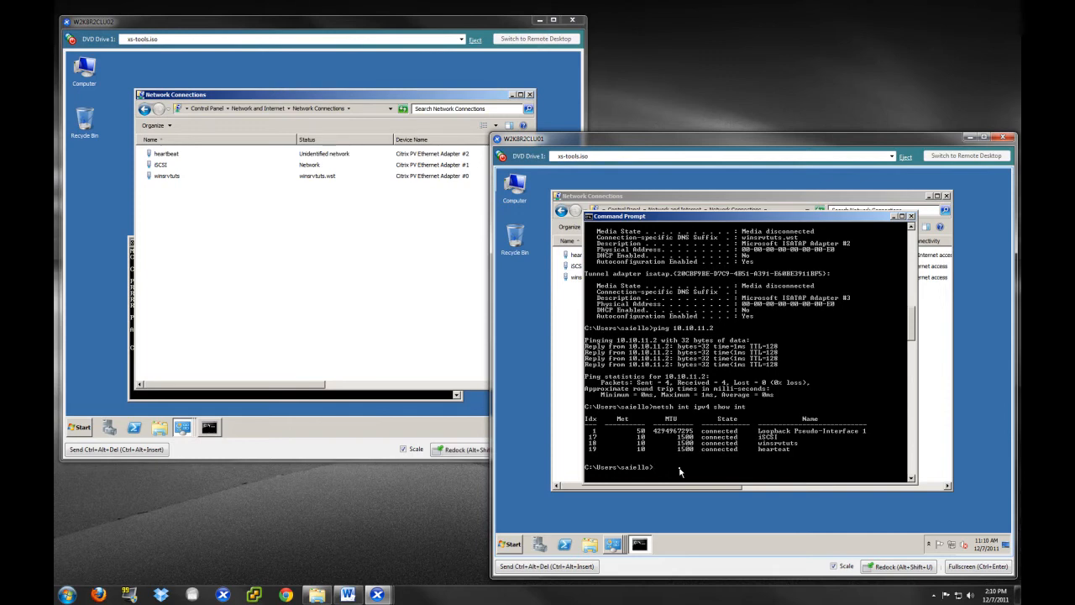
Add route 10.10.11.0 mask 255.255.255.0 via 10.10.11.2 on interface 17; it fails without elevation.
type("route add")
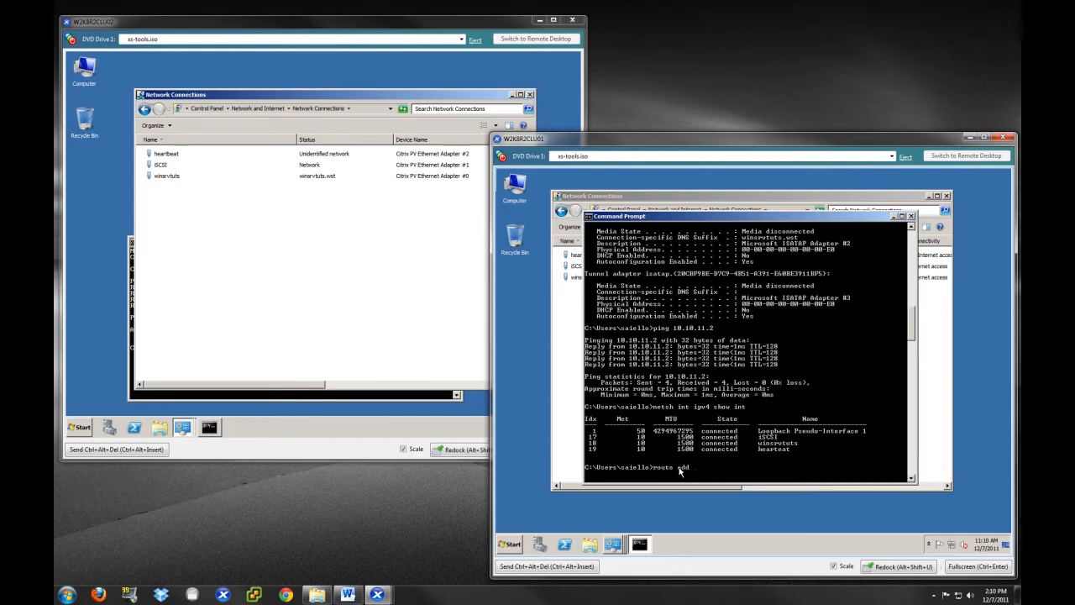
type("10.10.11")
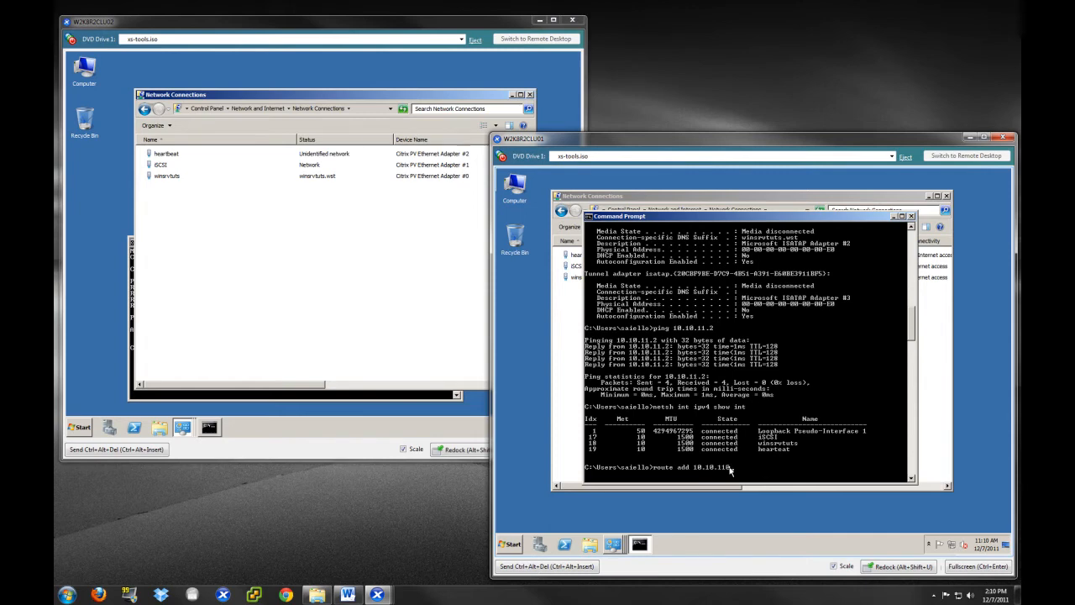
type("0 mask")
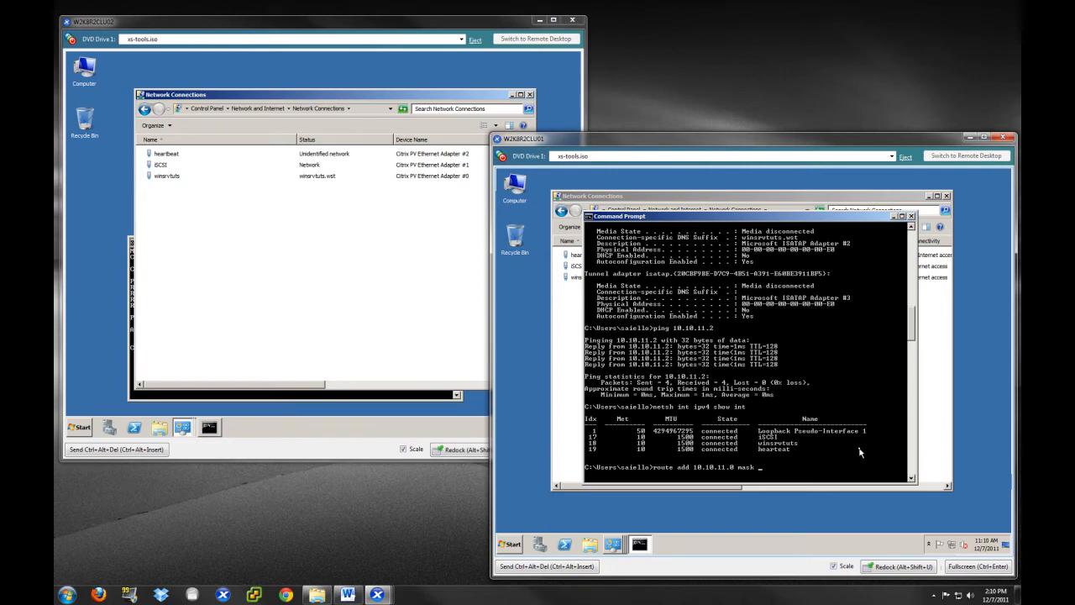
type("255.255.255.")
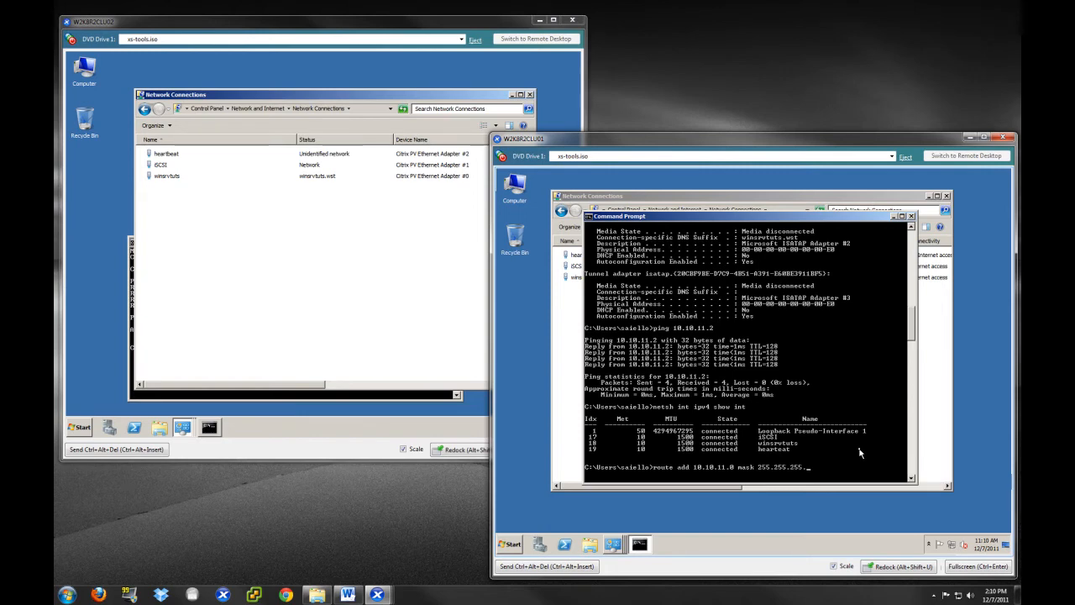
type("0")
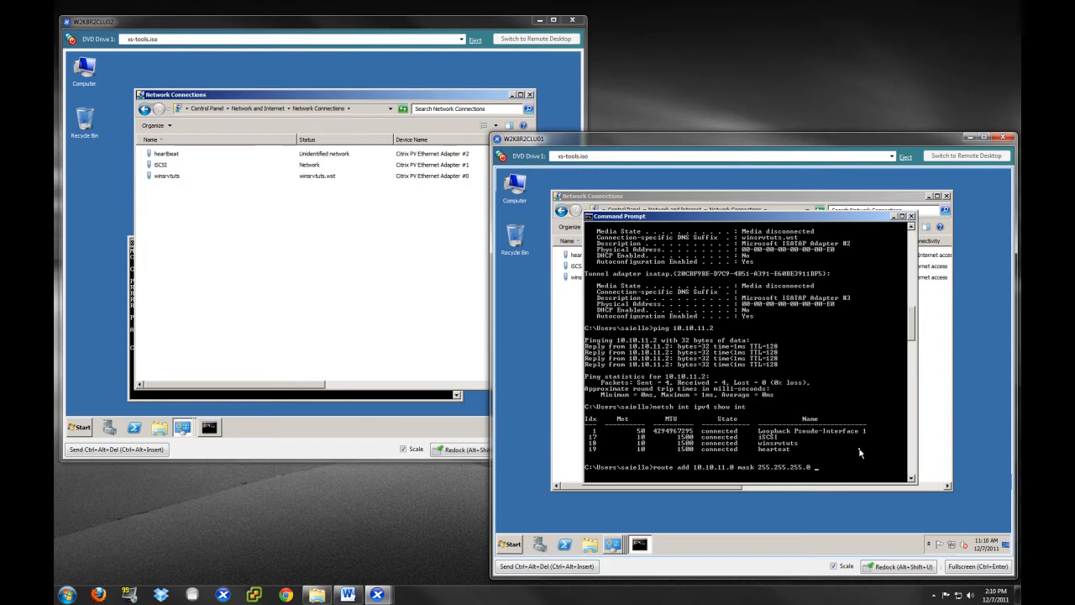
mouse_move(820, 448)
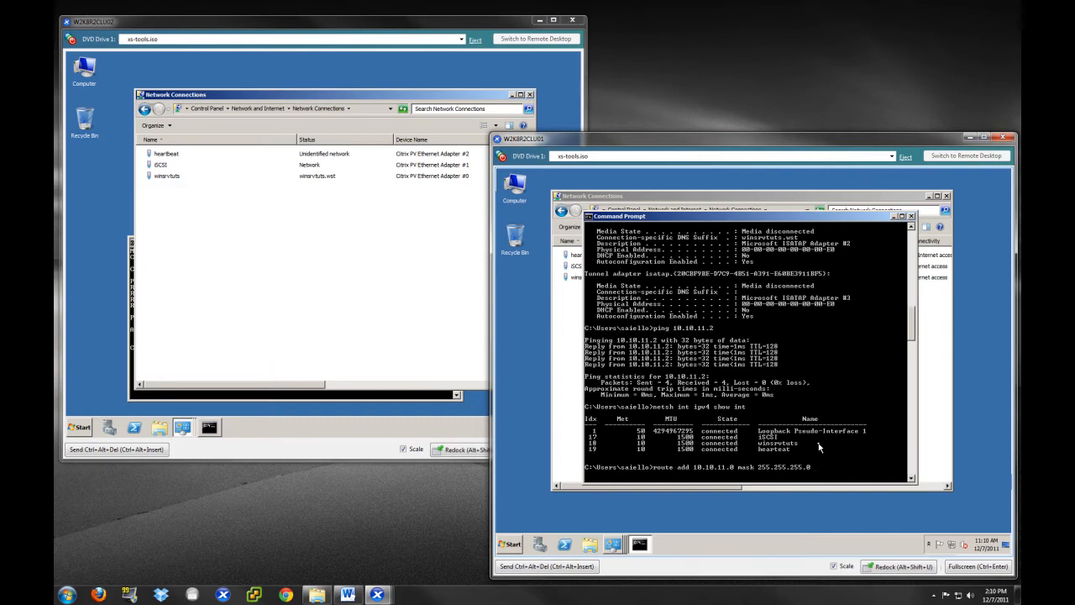
type("10.10.11.2 if")
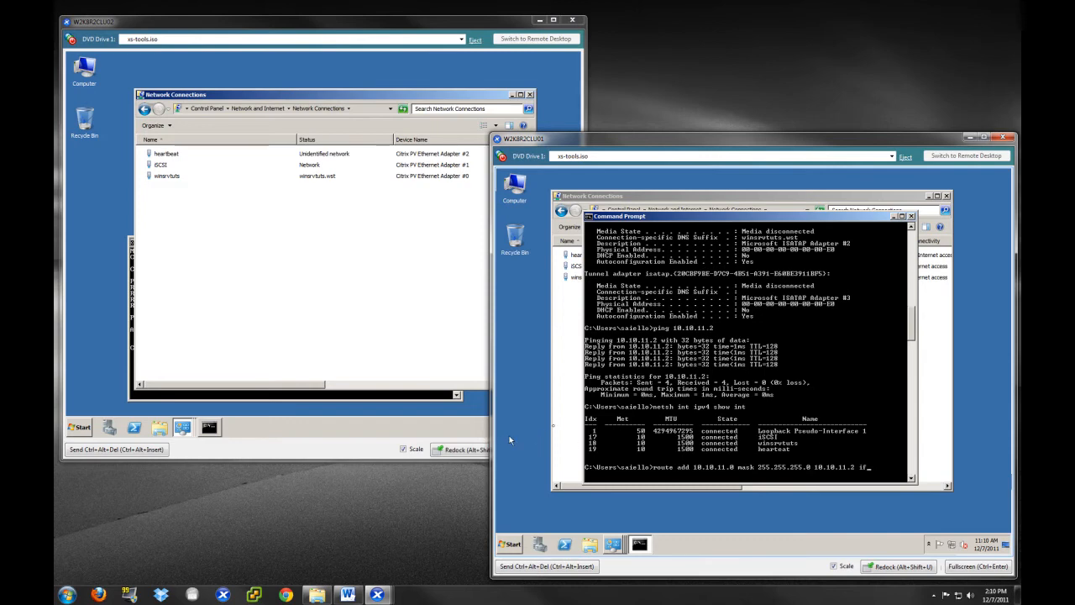
mouse_move(592, 445)
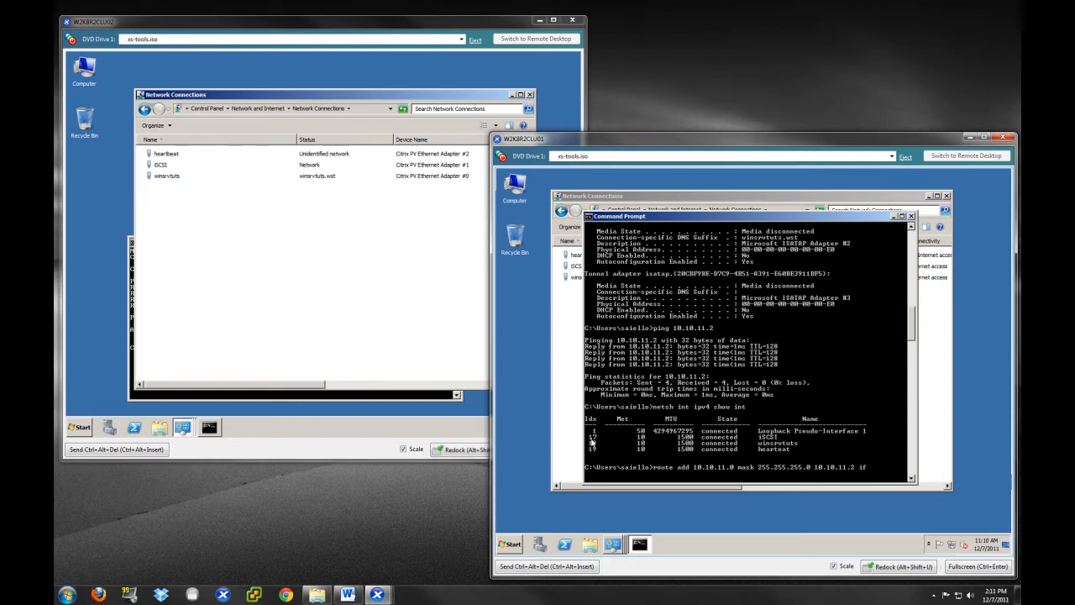
mouse_move(746, 469)
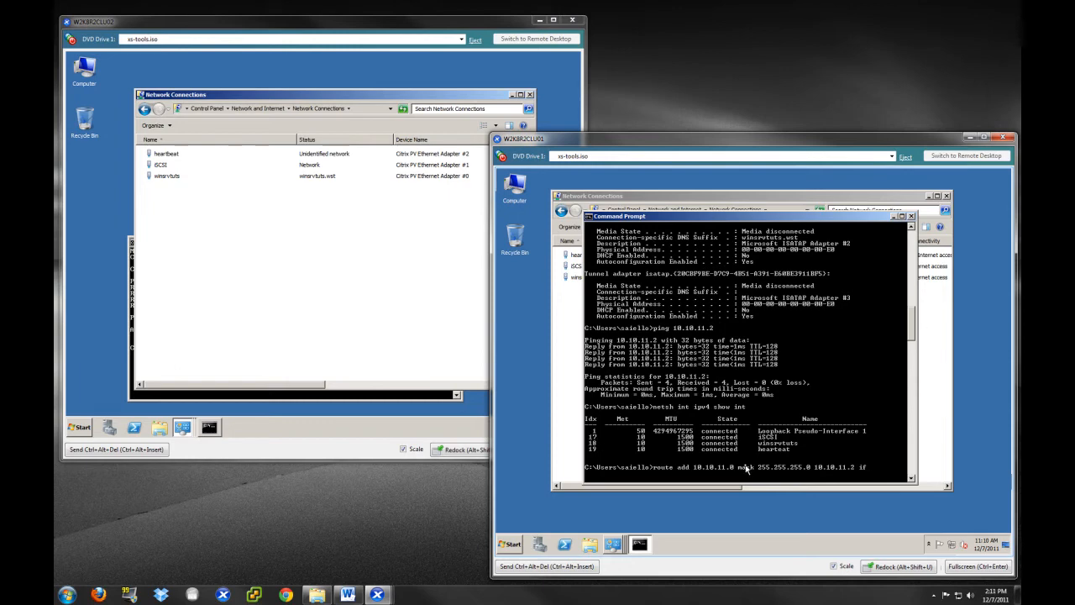
type("17")
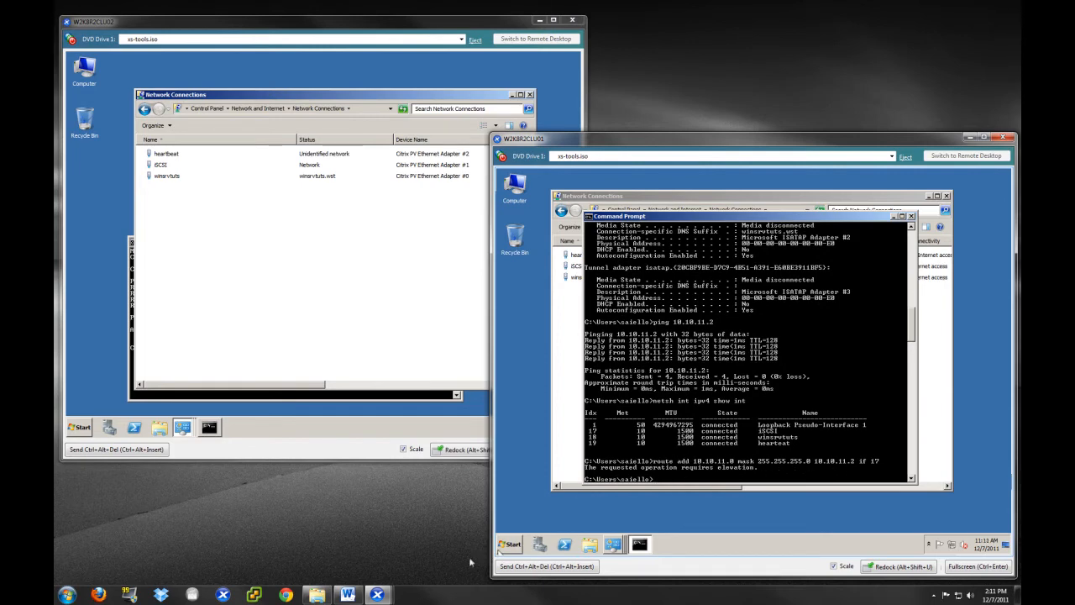
left_click(511, 544)
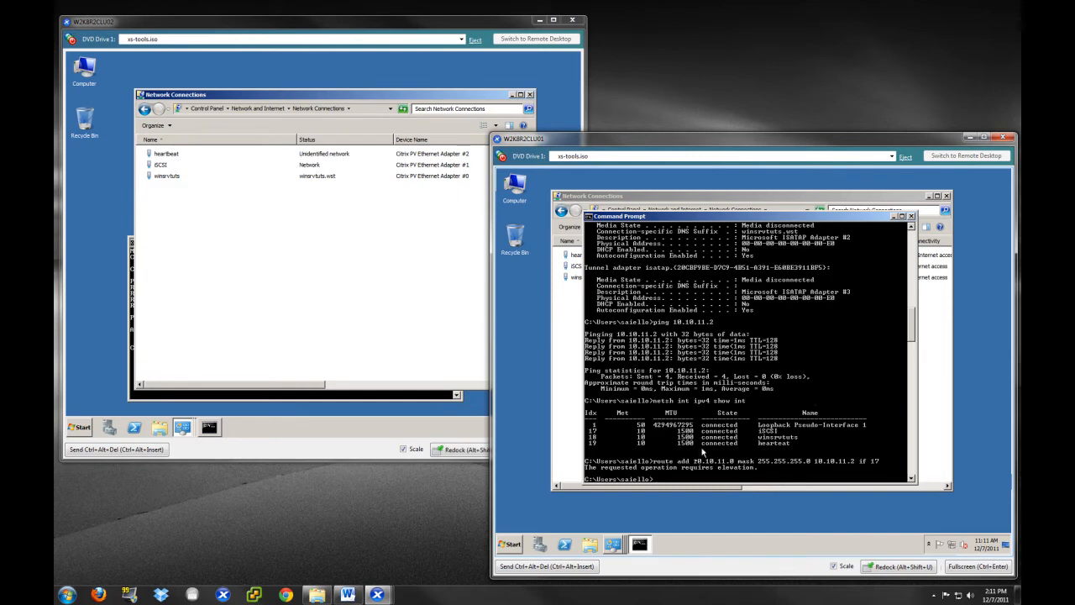
mouse_move(690, 469)
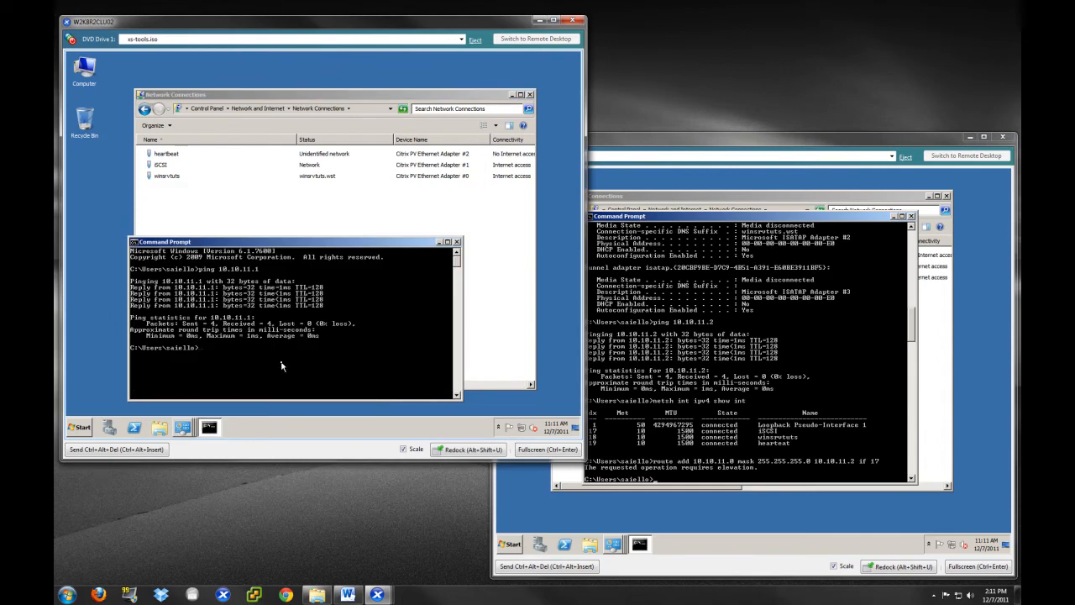
Run 'netsh int ipv4 show int' on CLU02, showing iSCSI at index 16.
type("netsh int ipv")
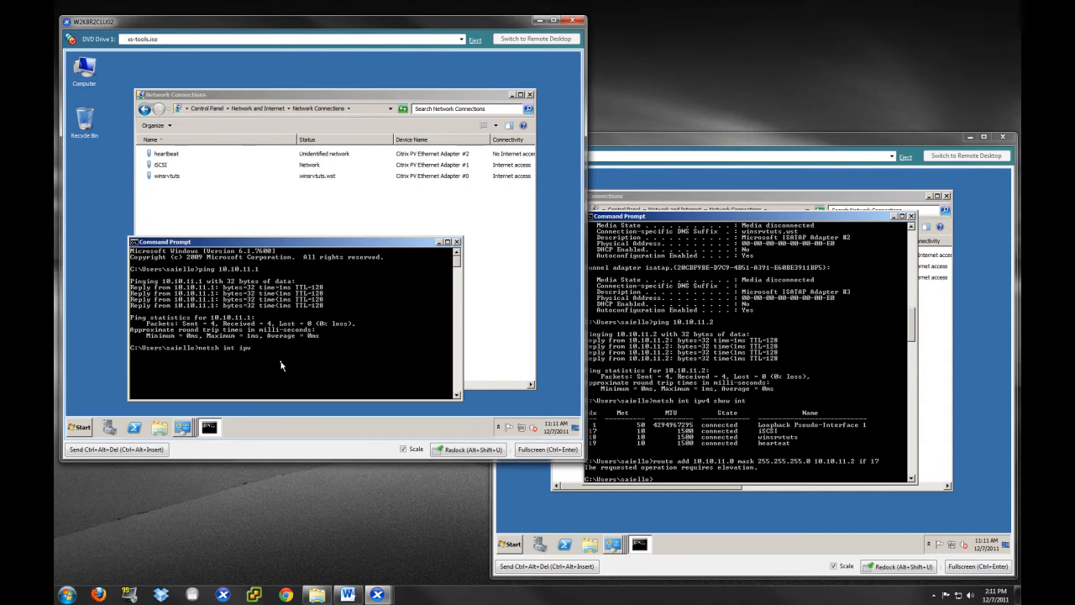
type("4")
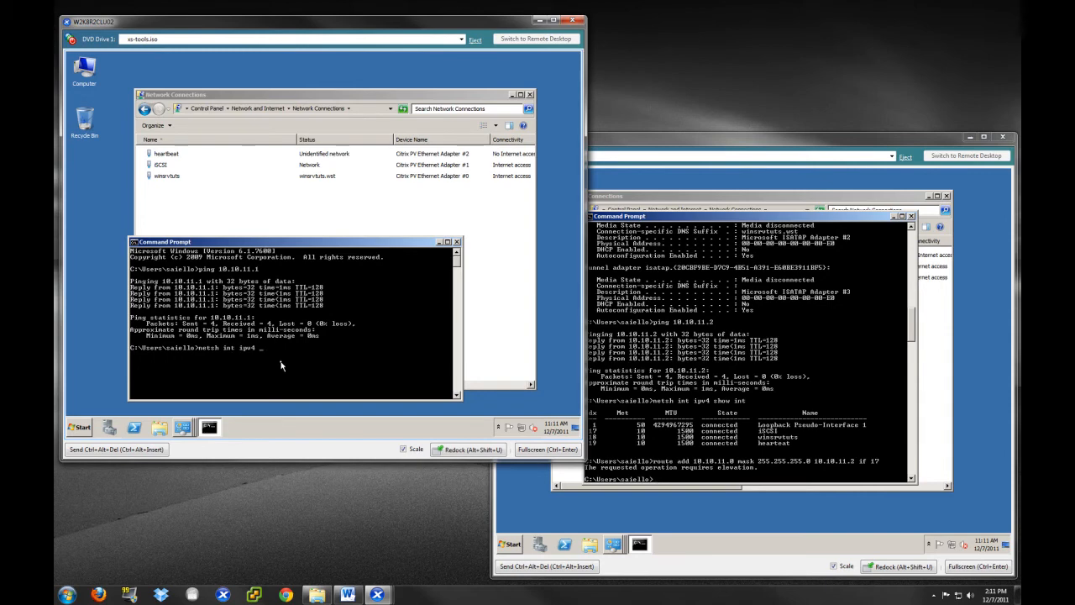
type("show in")
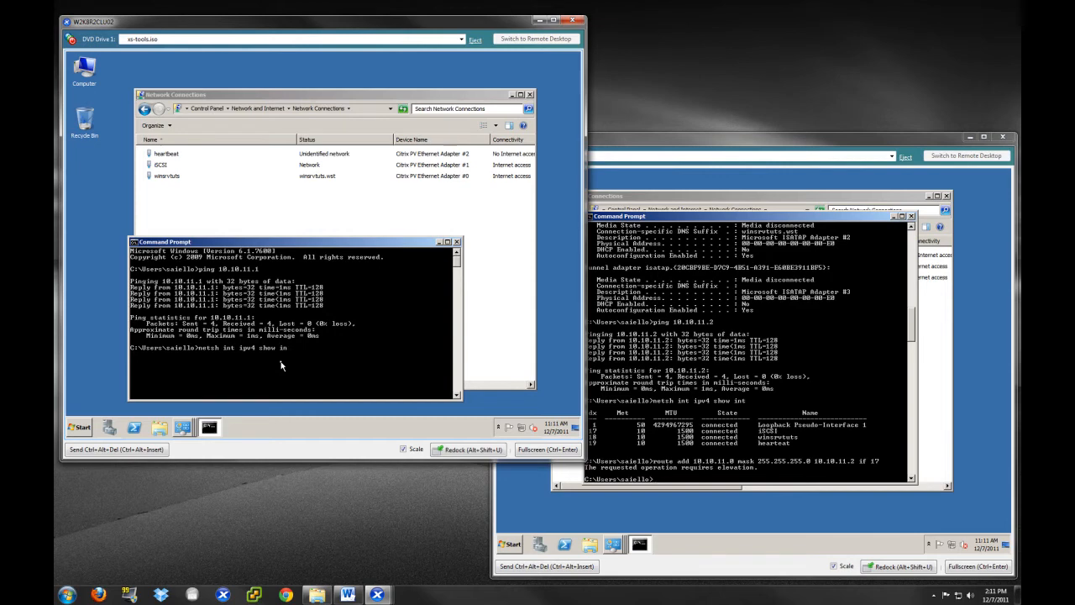
key("Return")
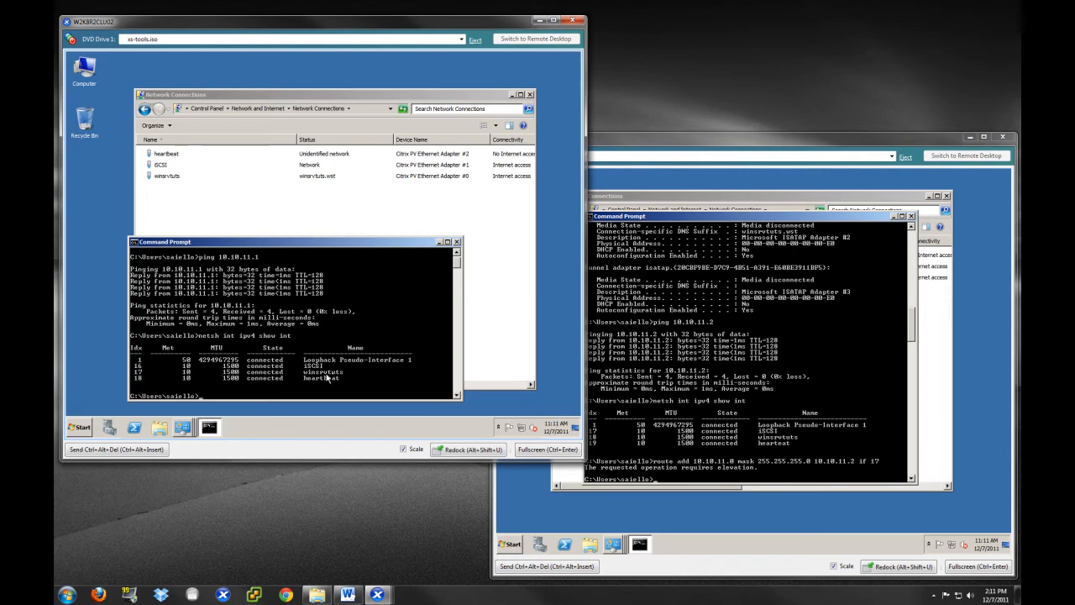
mouse_move(386, 417)
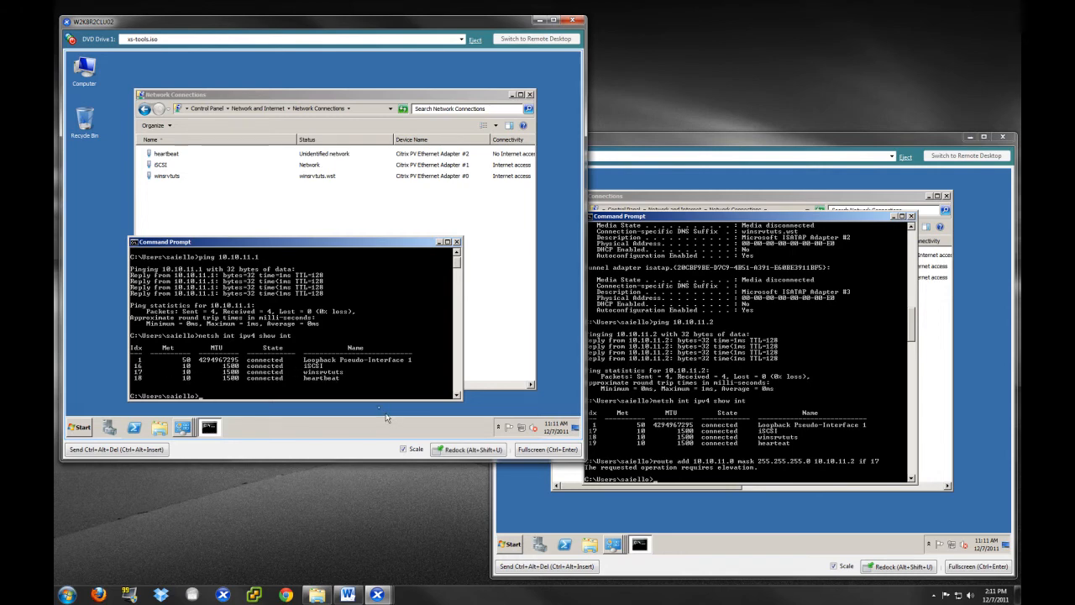
mouse_move(376, 401)
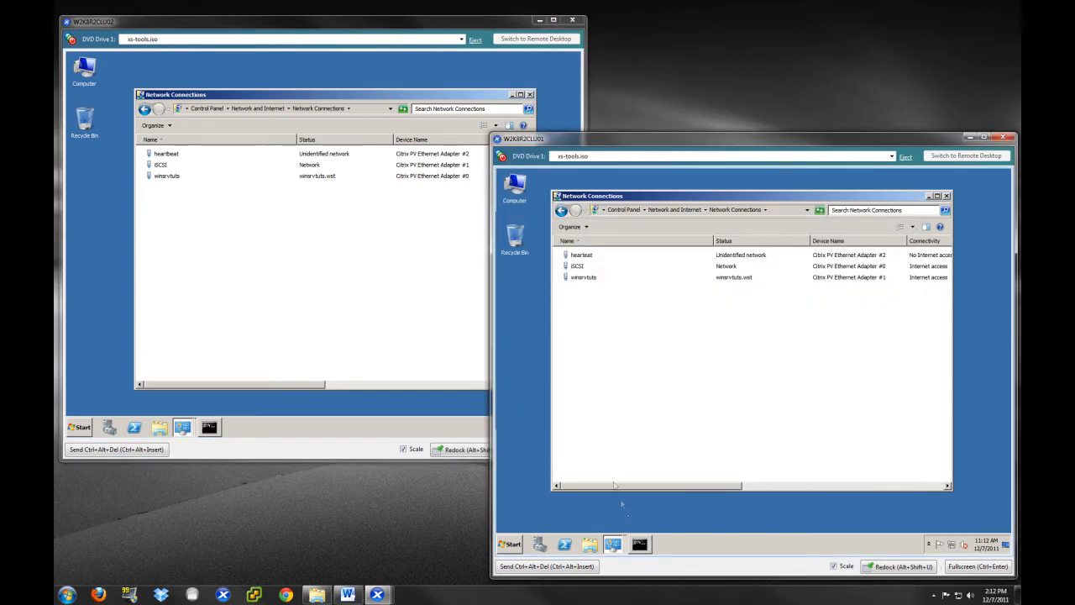
Ping 192.168 addresses from node 1's command prompt and open its Administrative Tools menu.
left_click(639, 544)
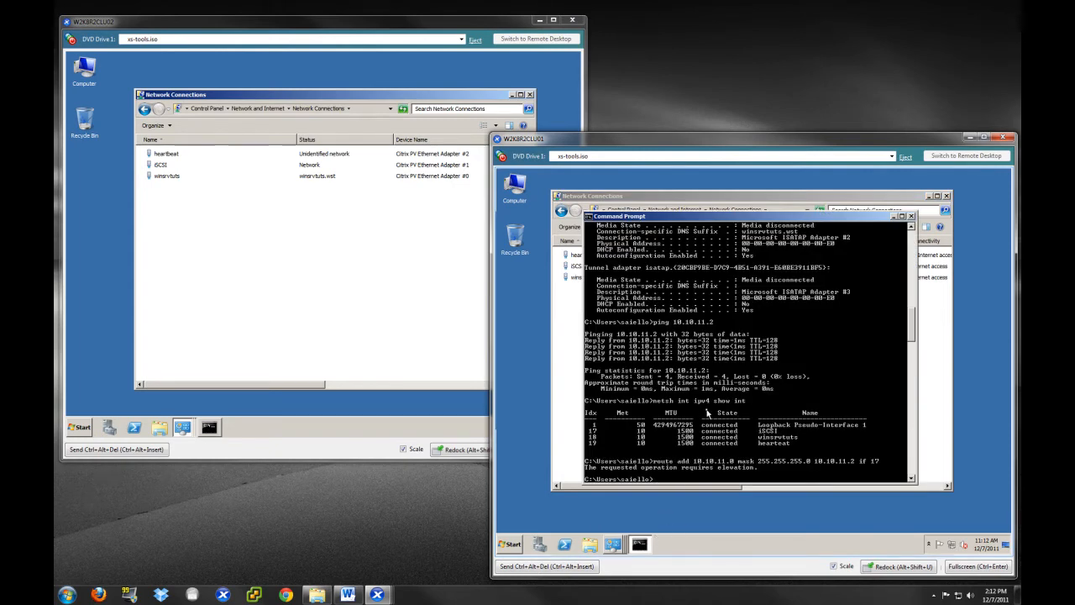
type("ping")
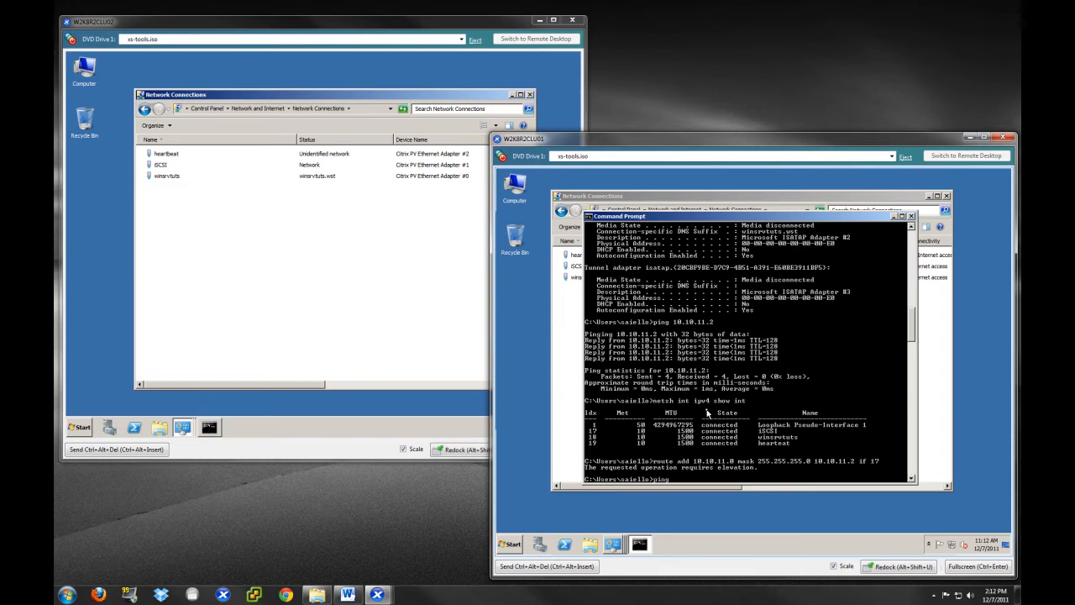
type("192.168.1.0")
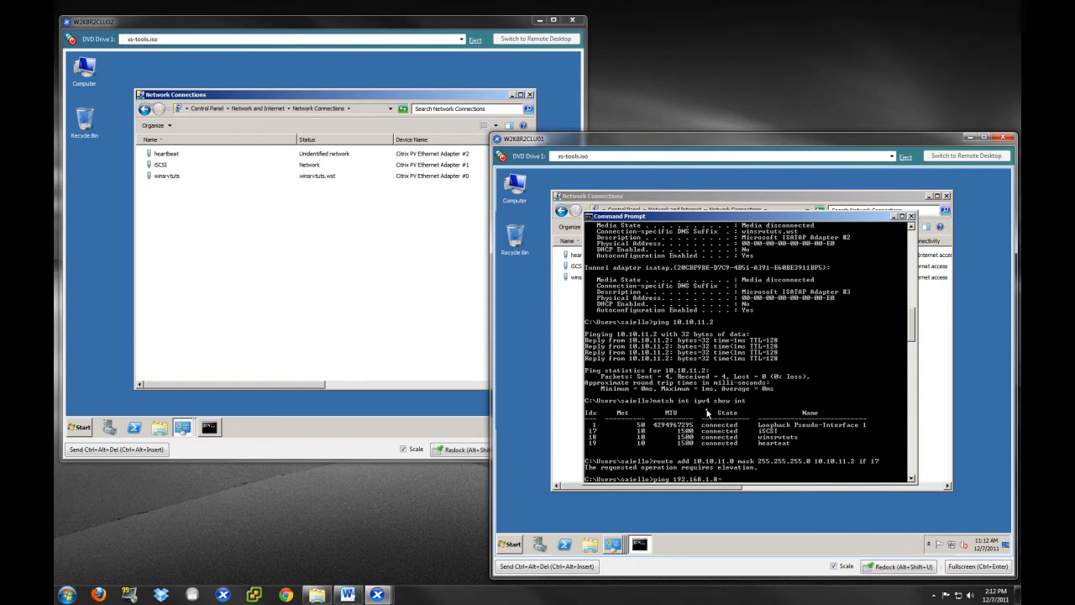
type("9")
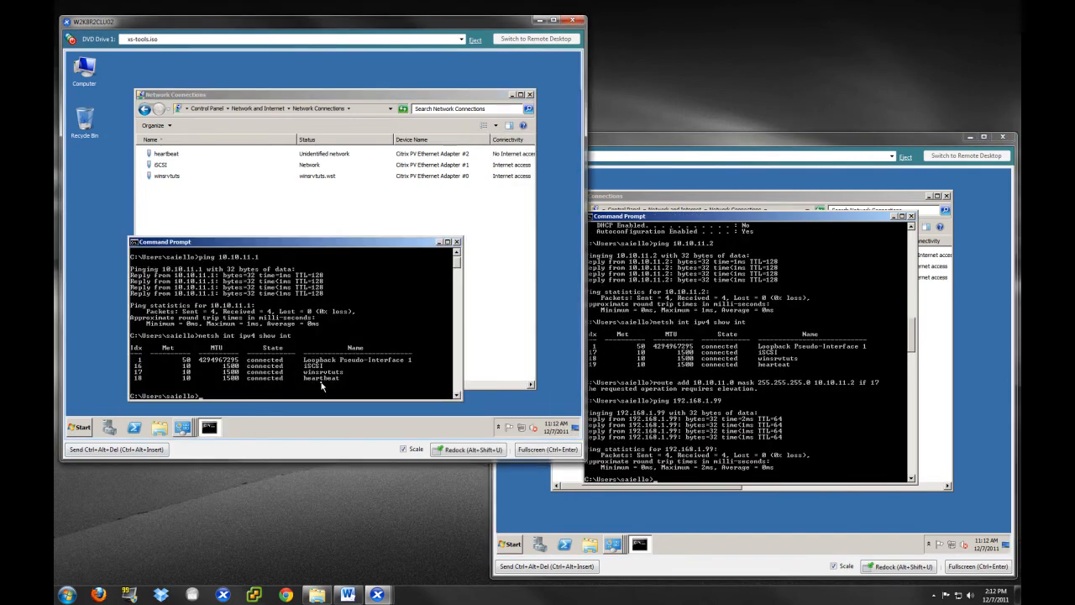
type("ping 192")
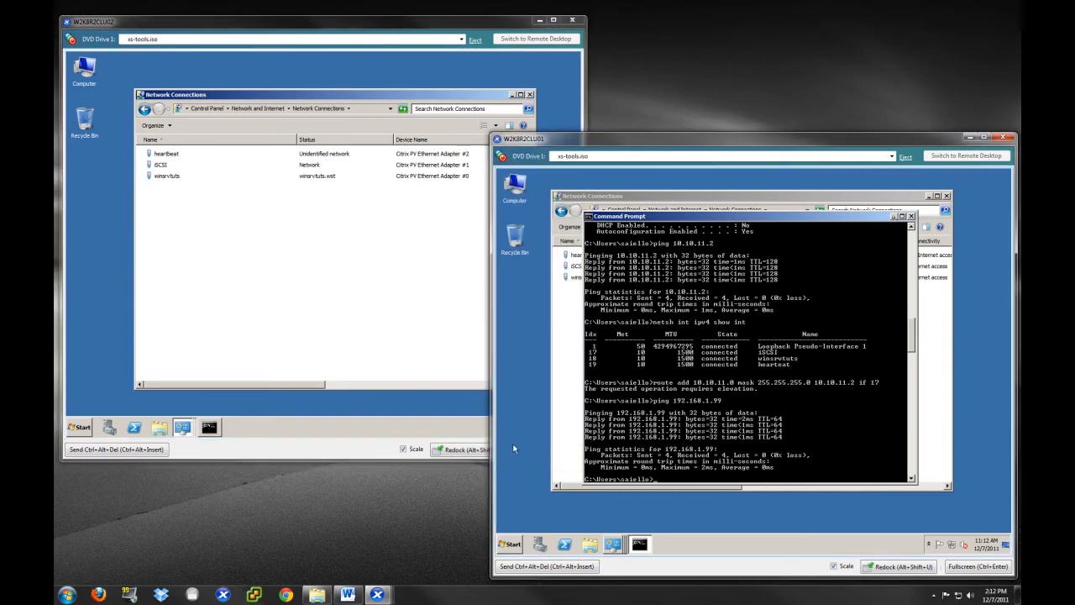
left_click(911, 215)
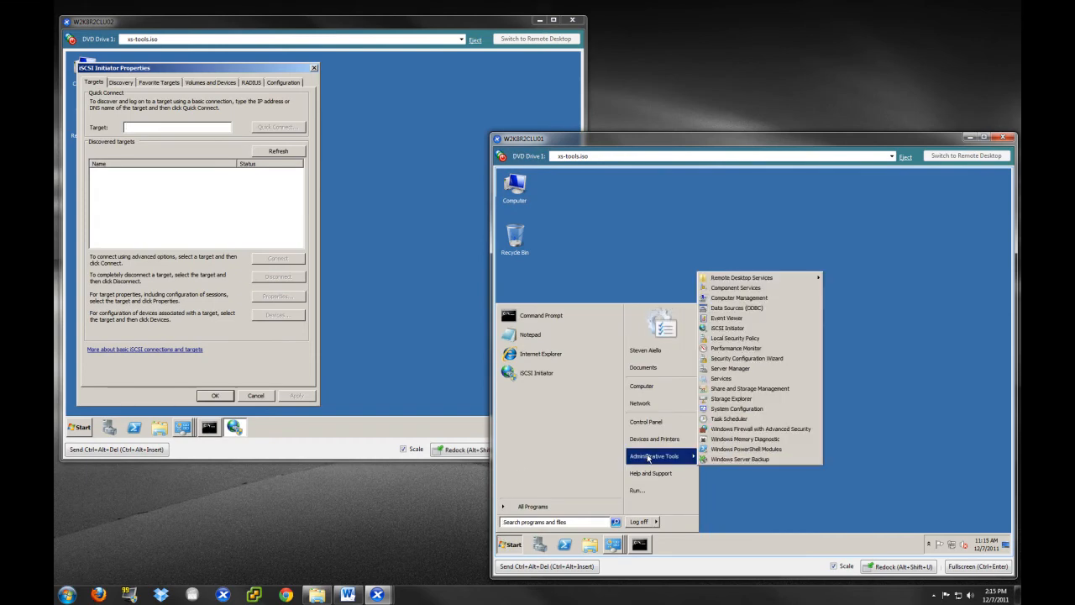
mouse_move(727, 327)
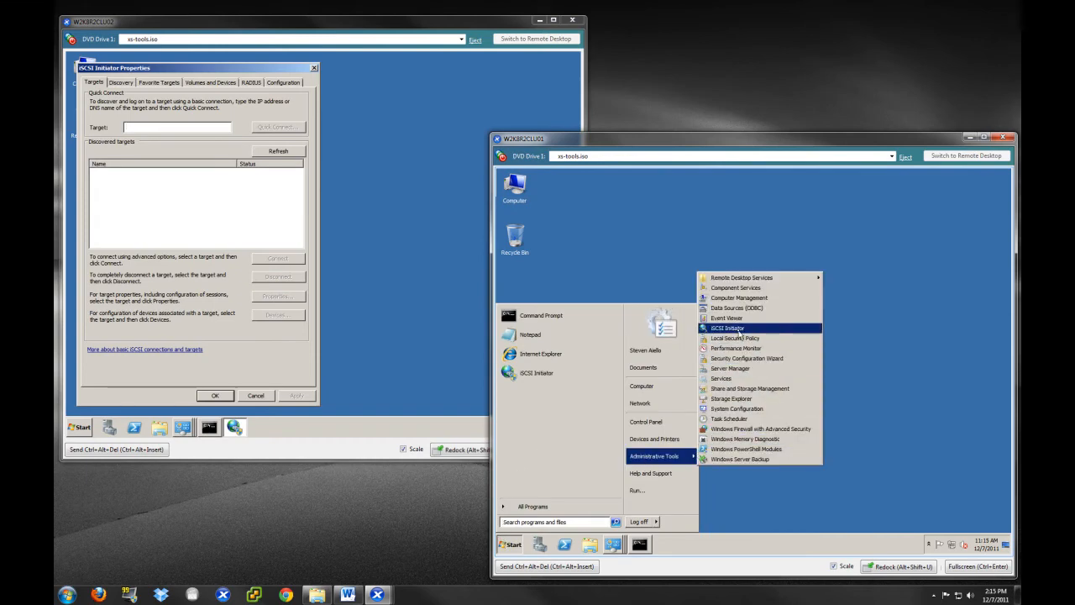
Launch iSCSI Initiator from Administrative Tools on W2K8R2CLU01.
left_click(726, 327)
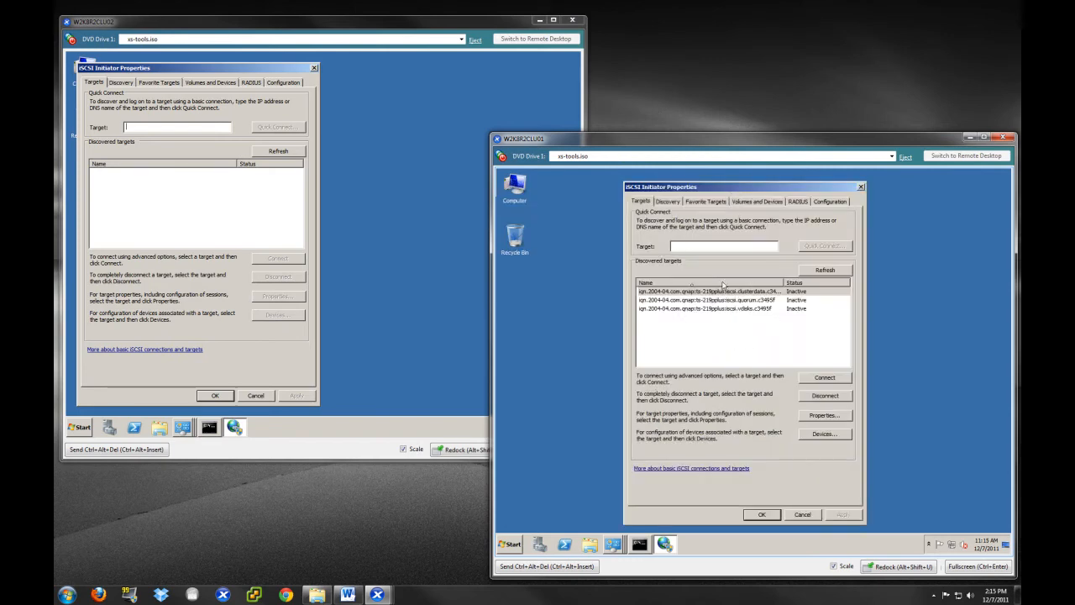
mouse_move(497, 210)
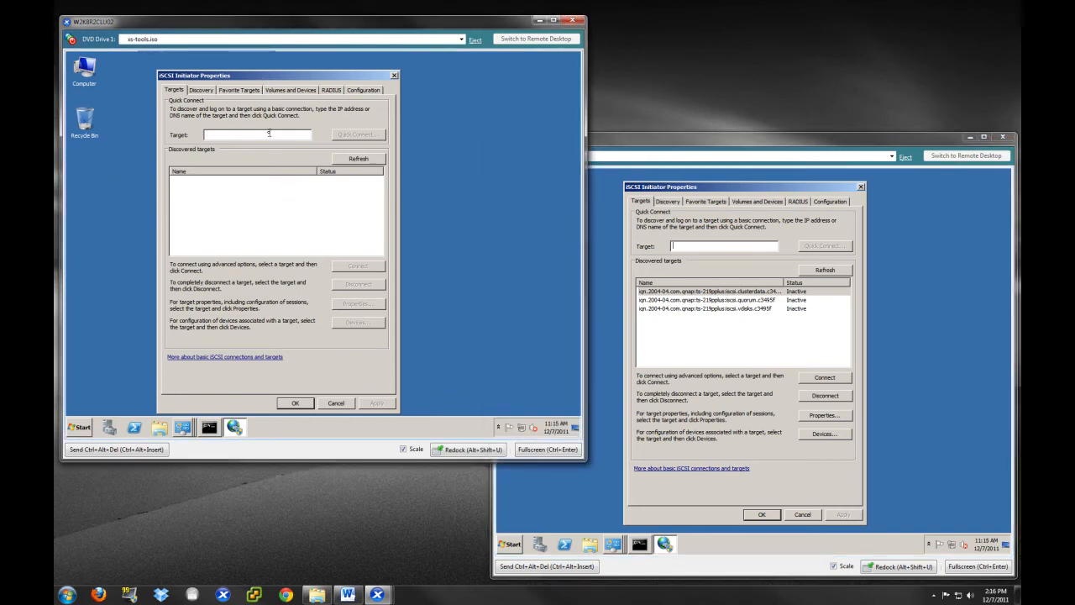
Quick Connect CLU02's initiator to 192.168.1.99 after a failed attempt at 192.168.199.
type("192.1")
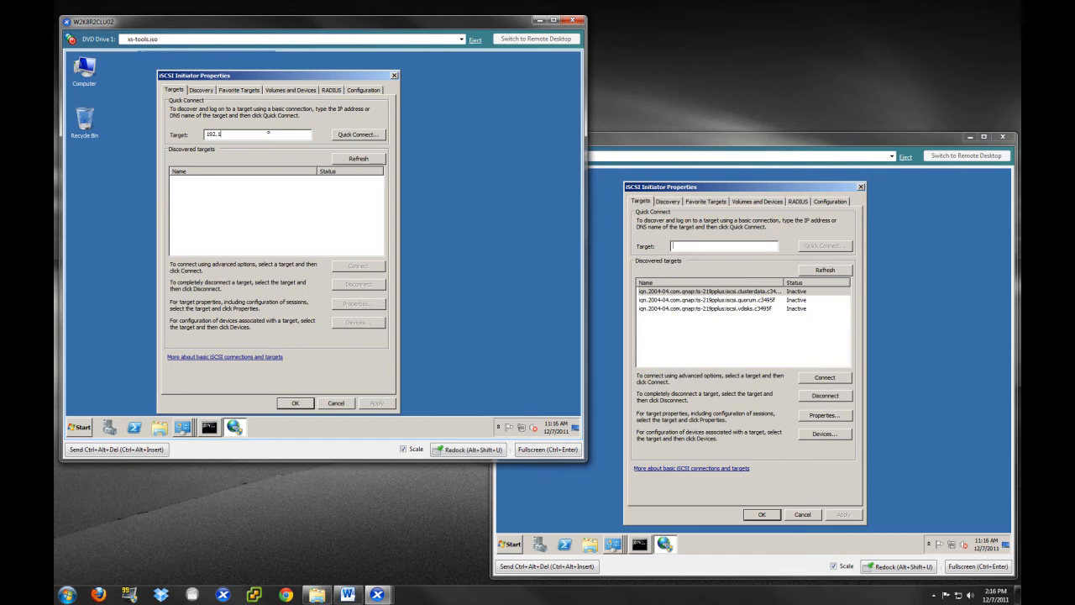
type("68")
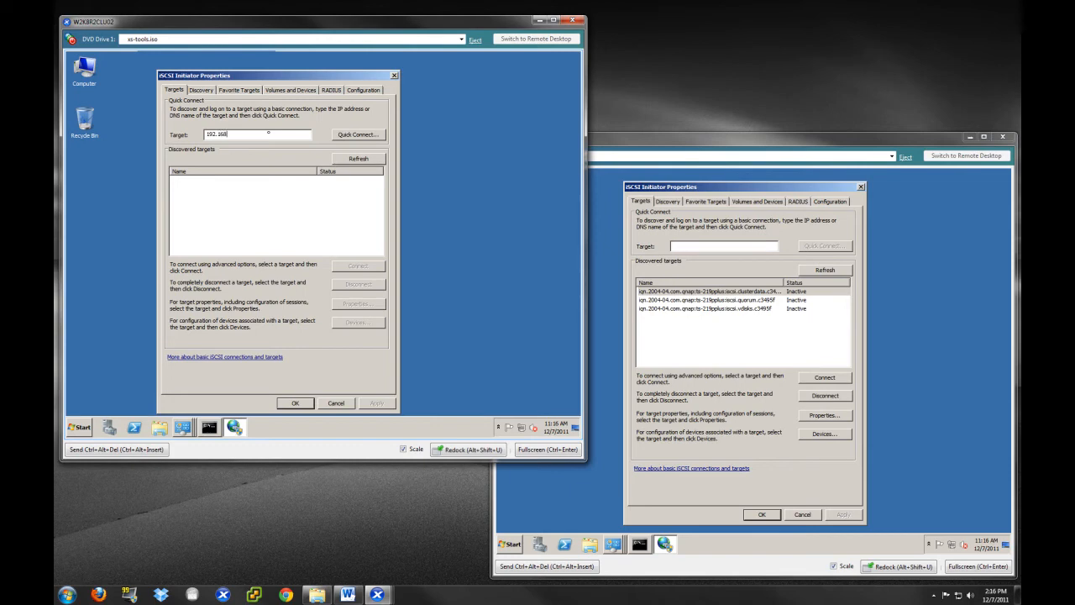
type(".199")
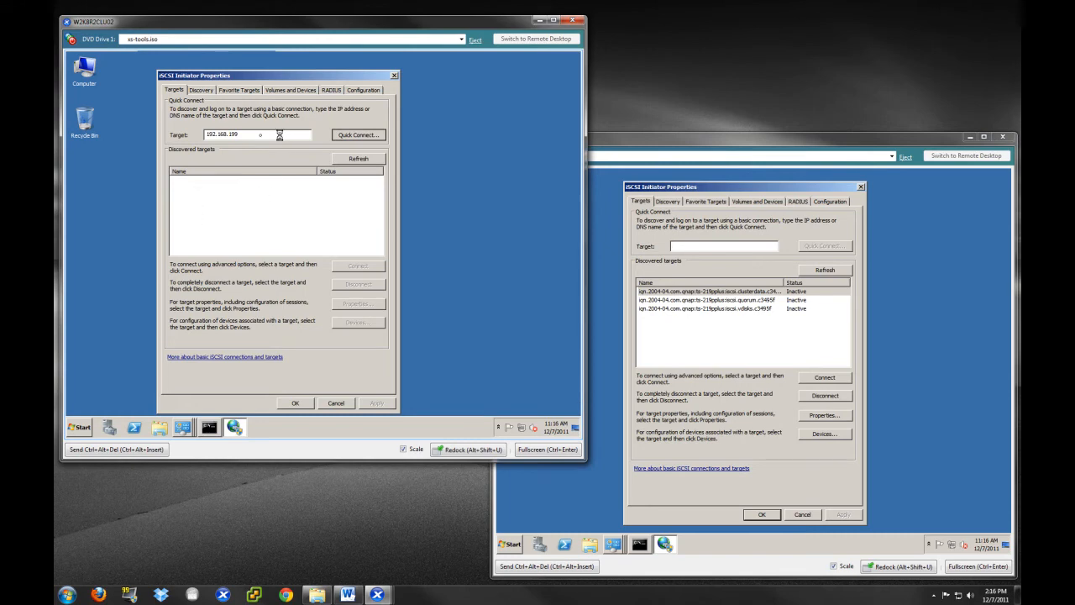
left_click(358, 134)
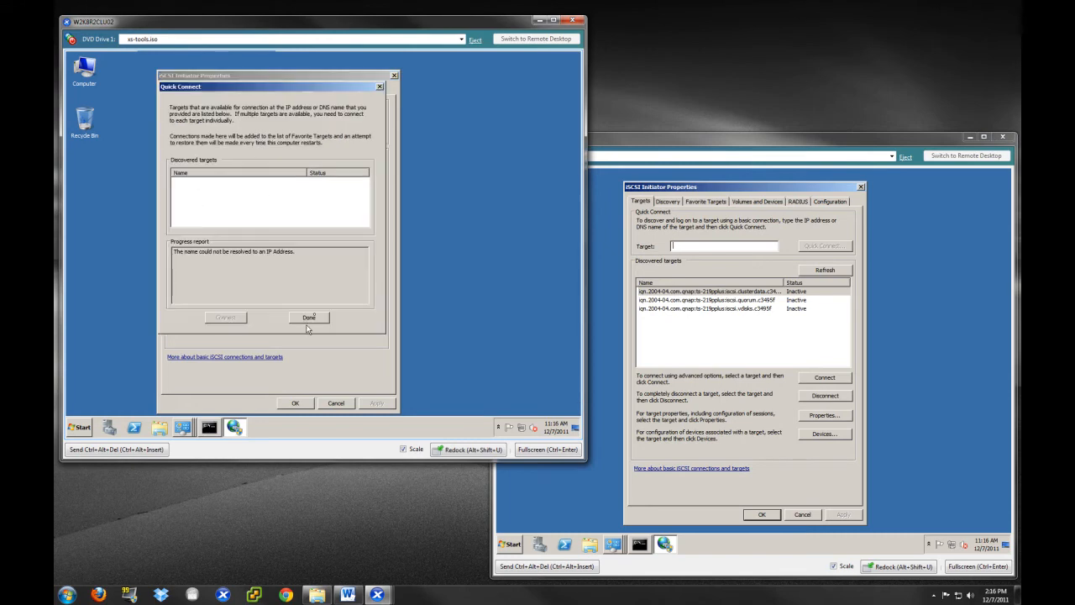
left_click(308, 318)
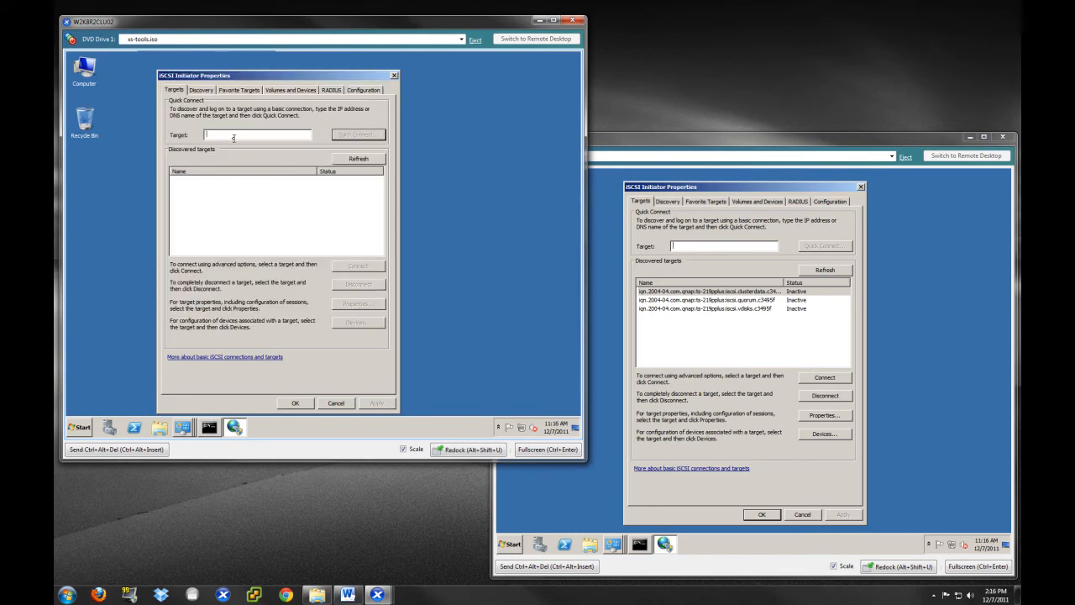
type("192.168.1.")
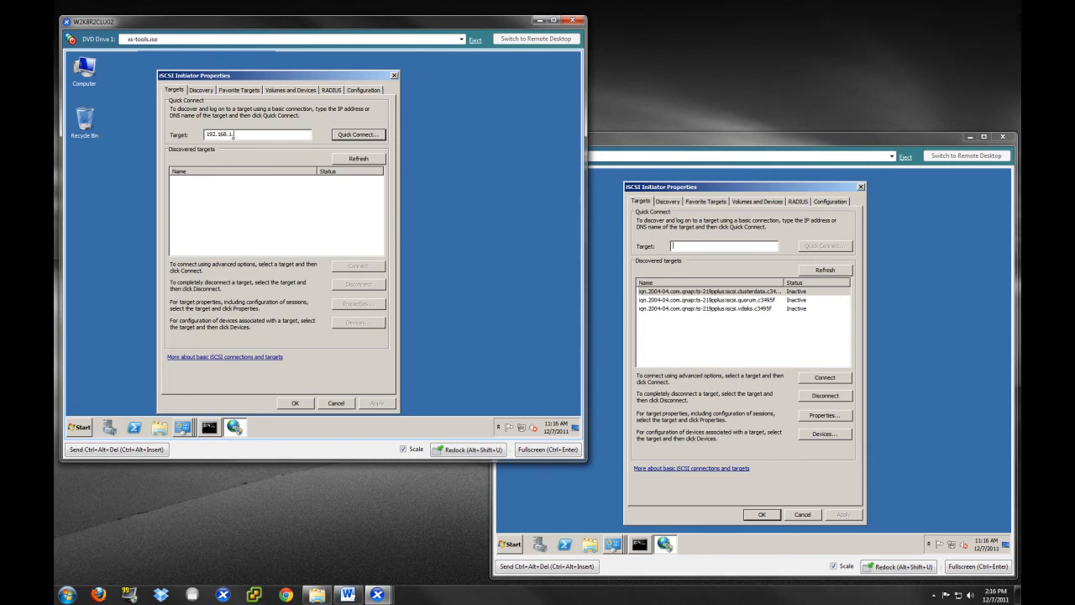
type("99")
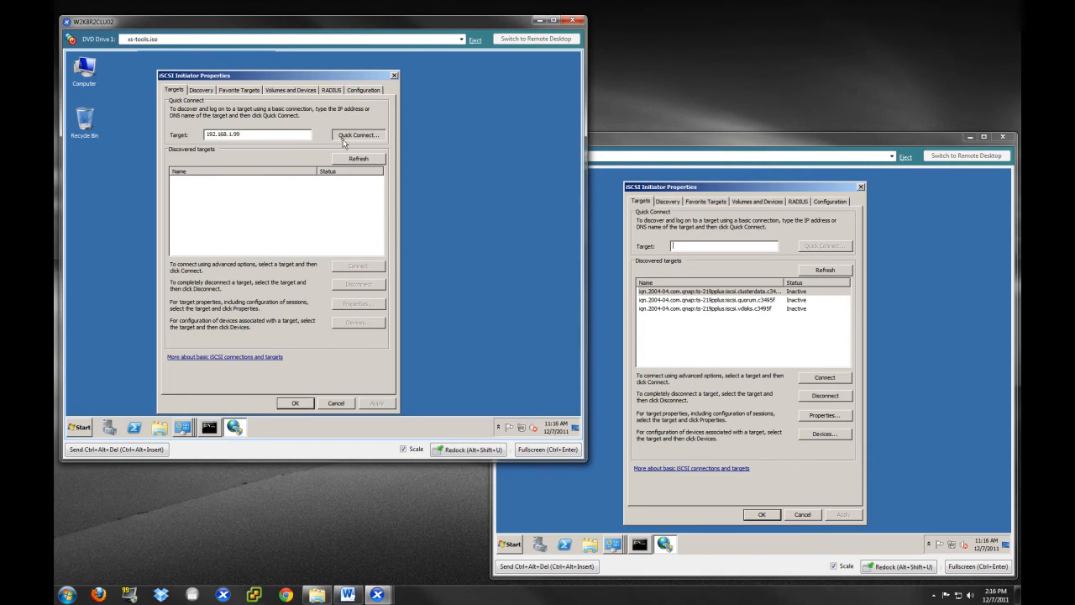
left_click(359, 135)
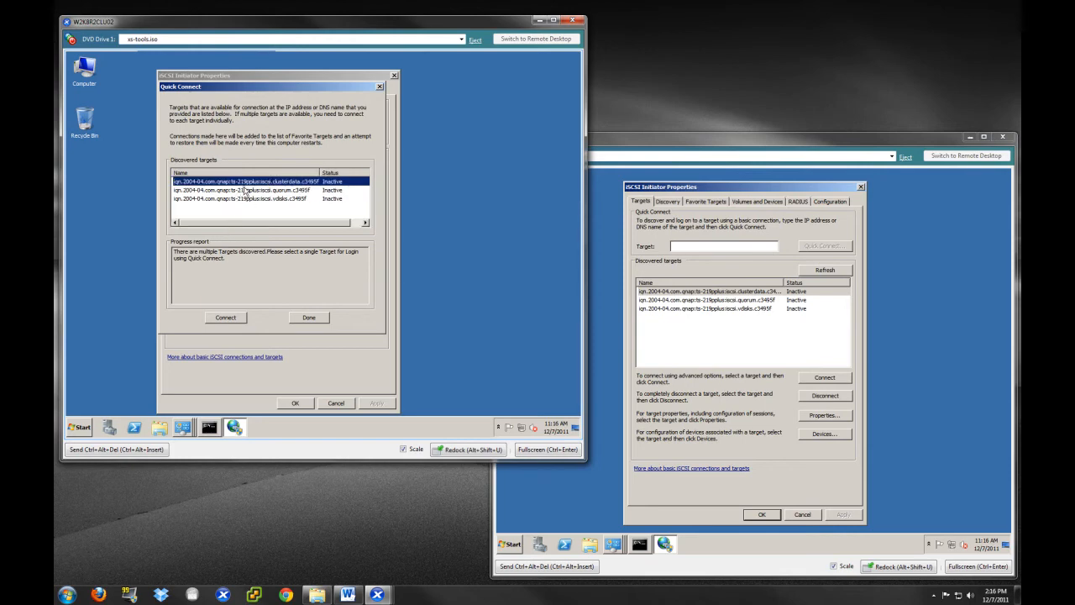
Log CLU02 in to the quorum target through Quick Connect and close the results.
left_click(244, 182)
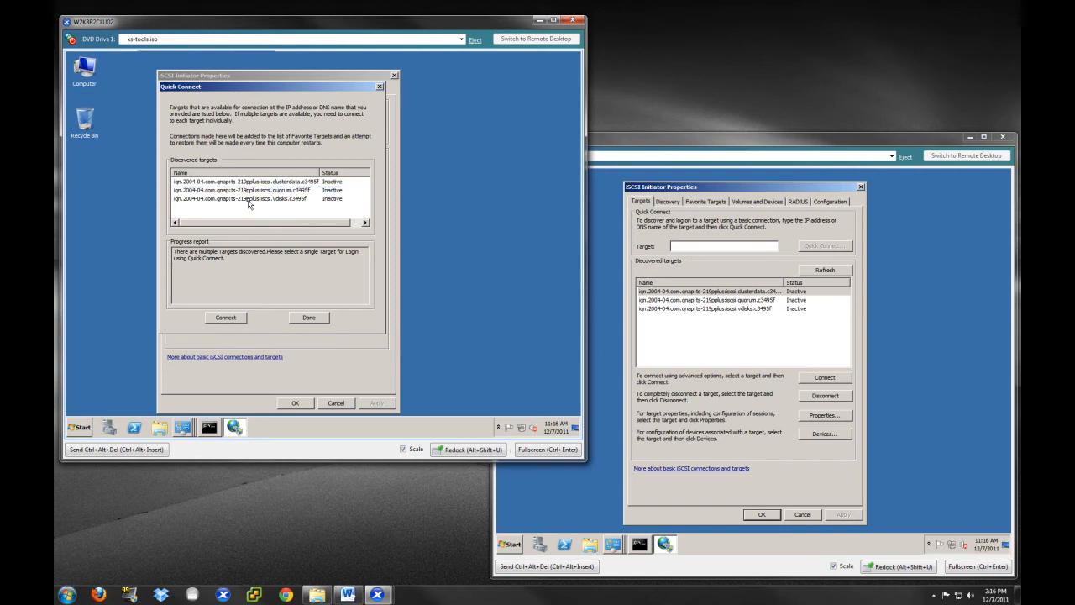
left_click(269, 199)
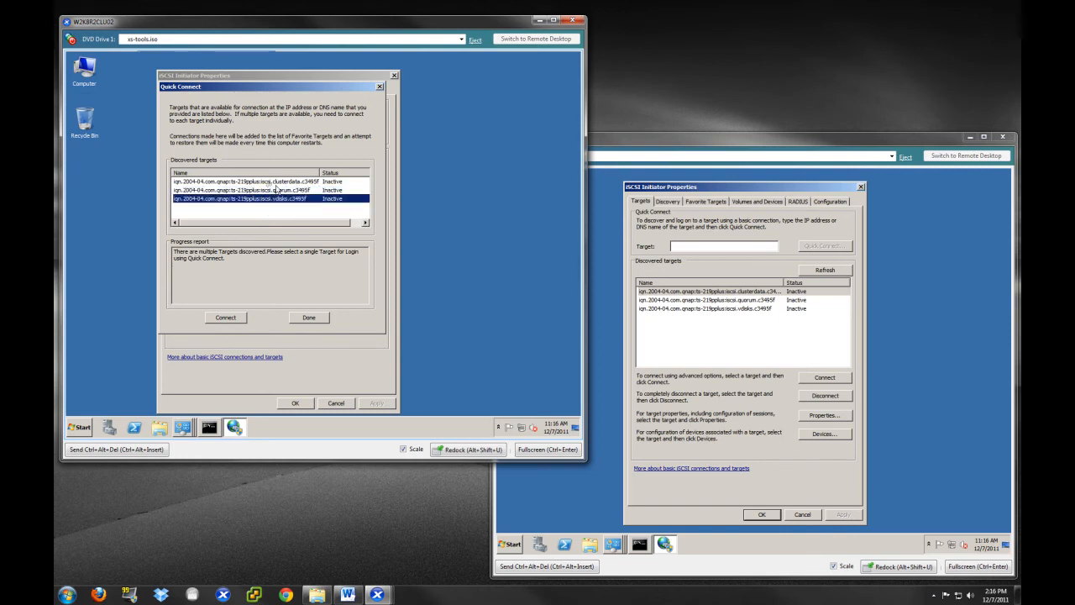
left_click(243, 190)
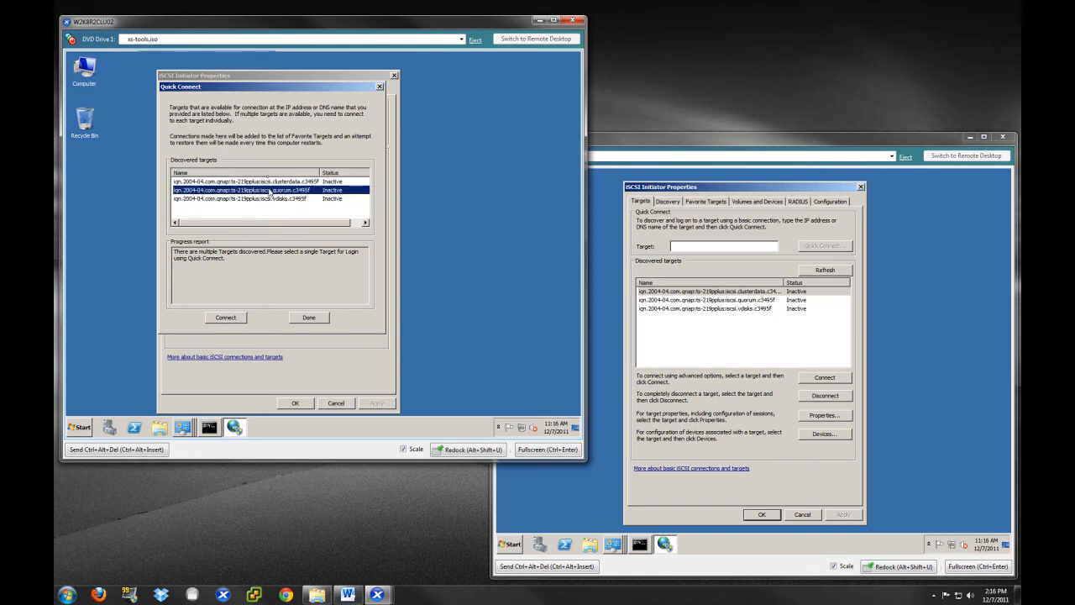
left_click(260, 182)
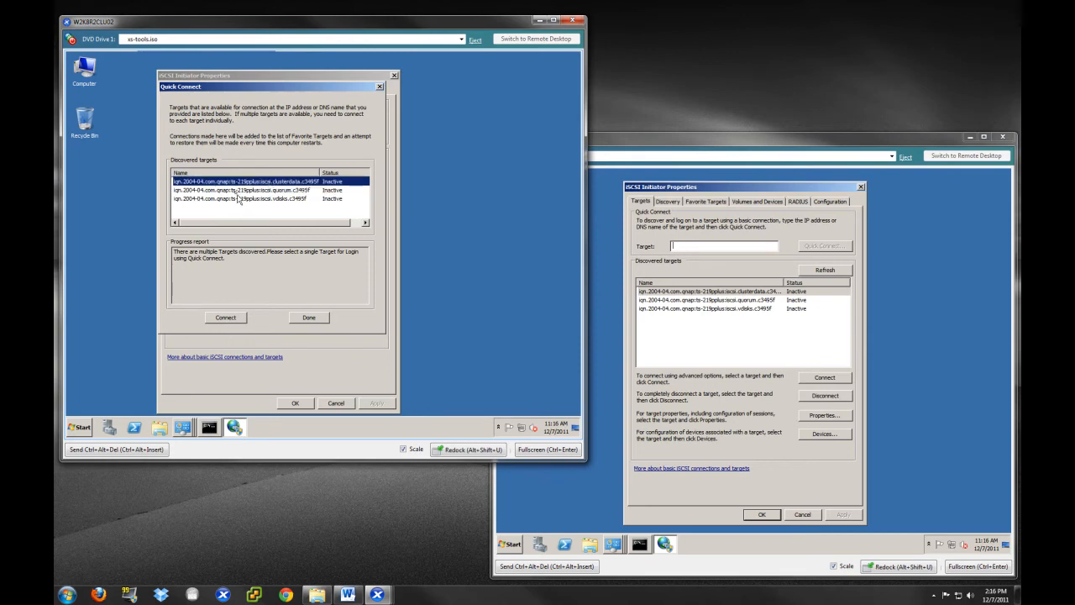
left_click(225, 318)
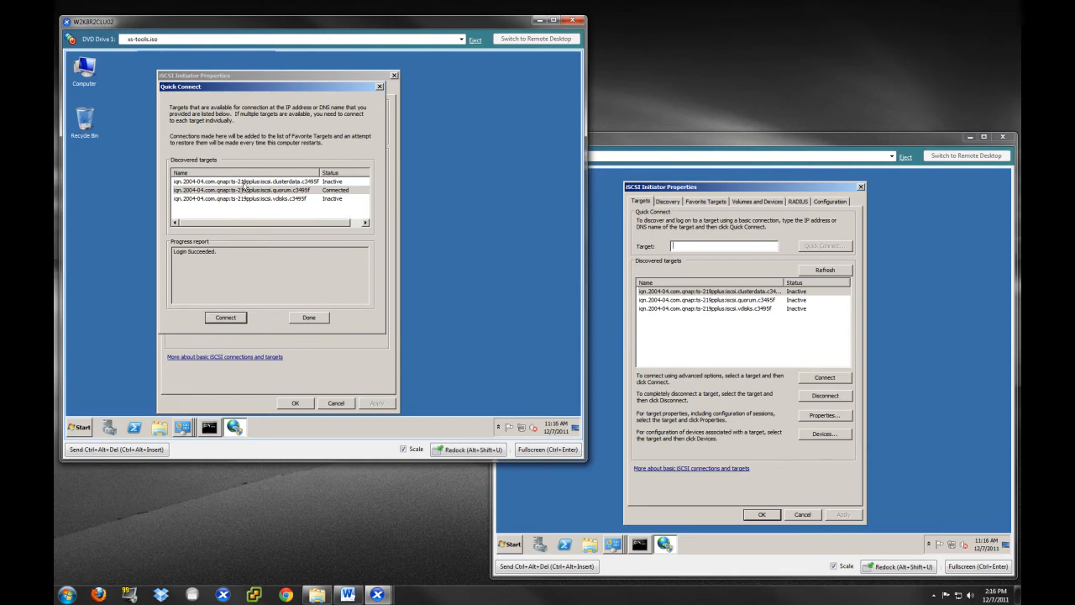
left_click(225, 317)
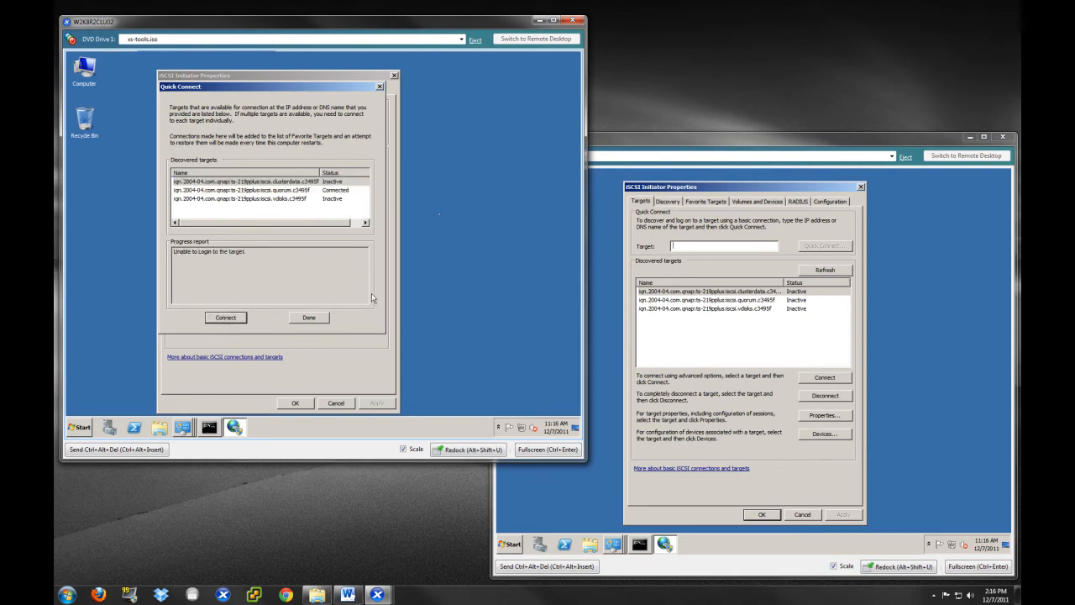
left_click(308, 317)
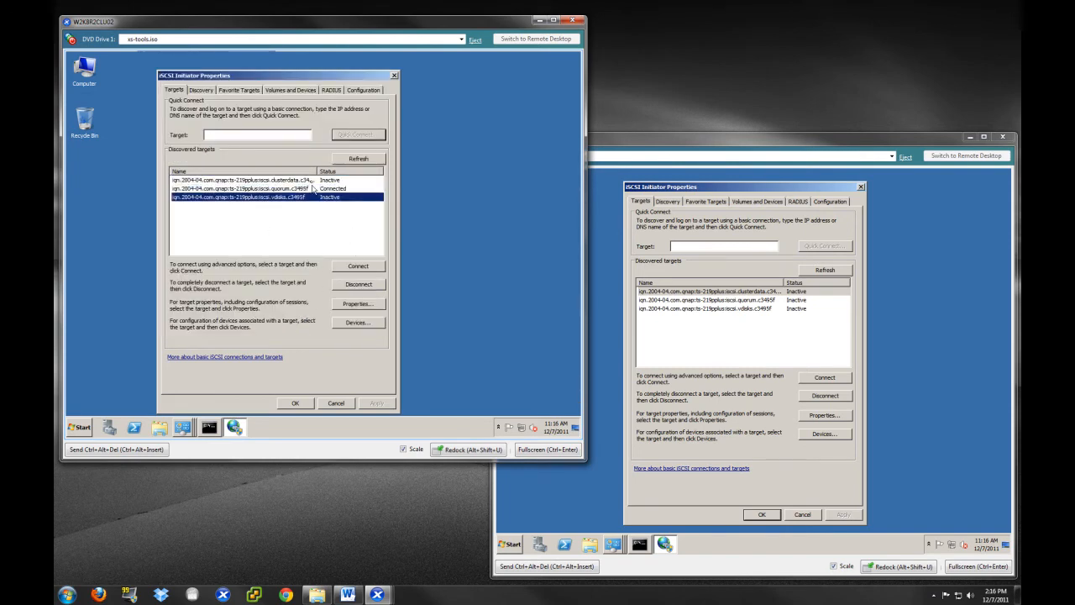
Connect CLU02 to the clusterdata target and confirm in Connect To Target.
left_click(243, 179)
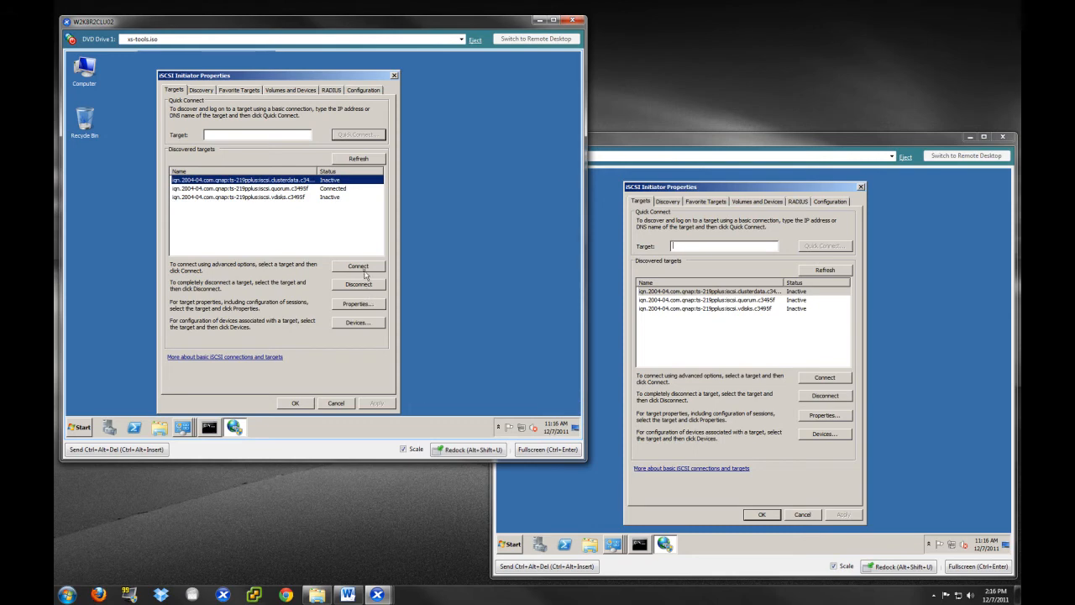
left_click(358, 267)
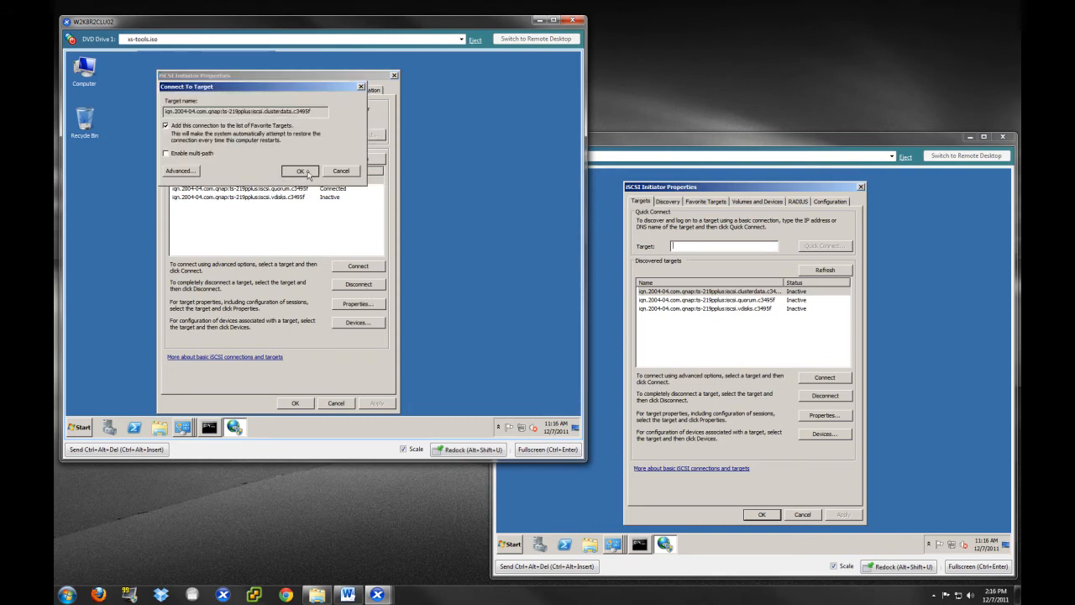
left_click(300, 170)
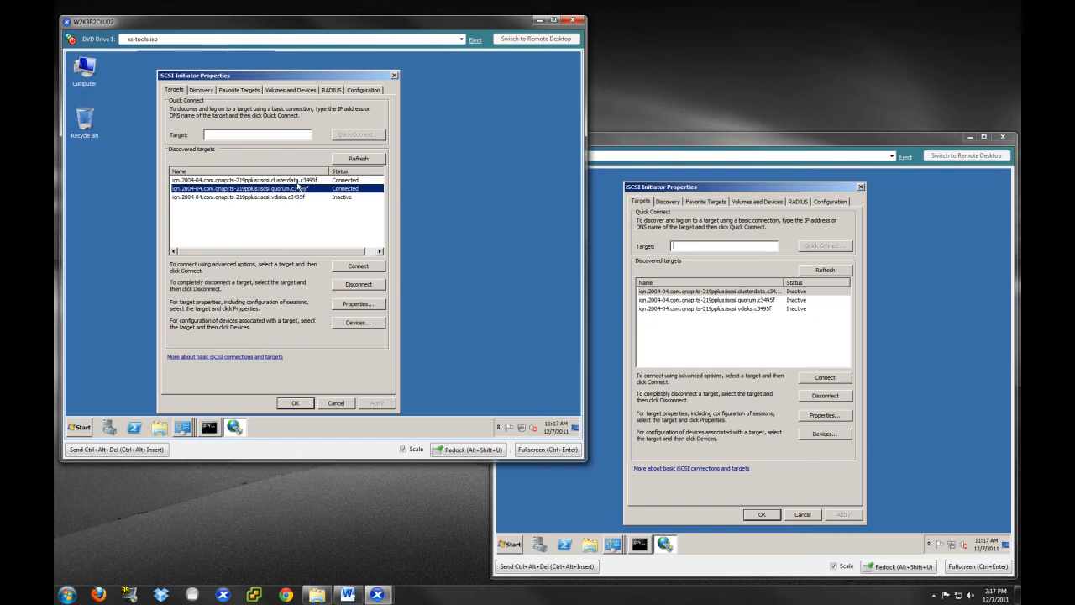
left_click(252, 180)
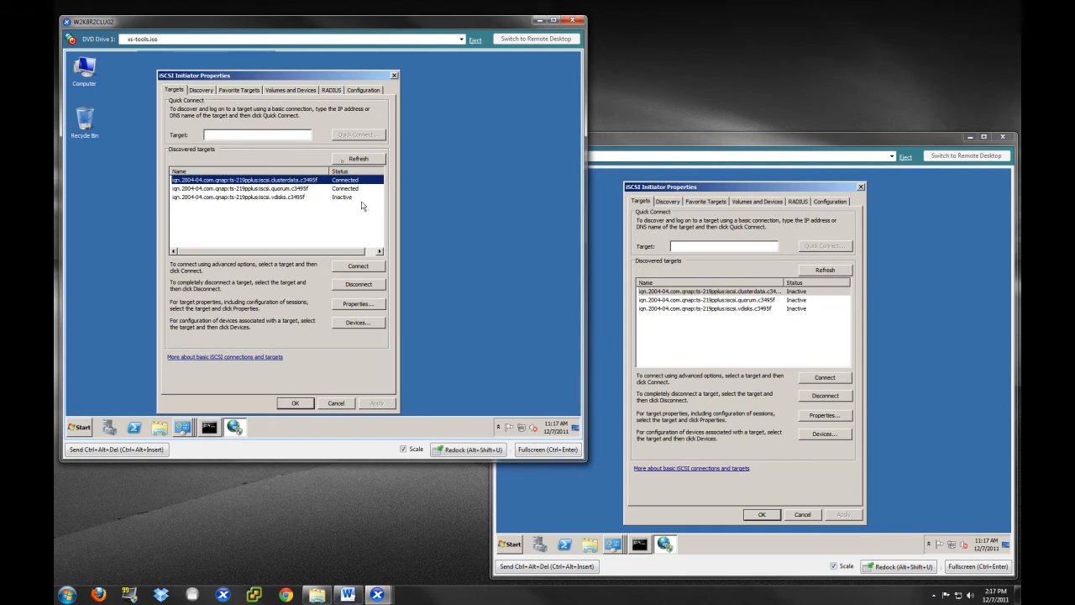
Log node 1 in to the quorum iSCSI target.
left_click(706, 291)
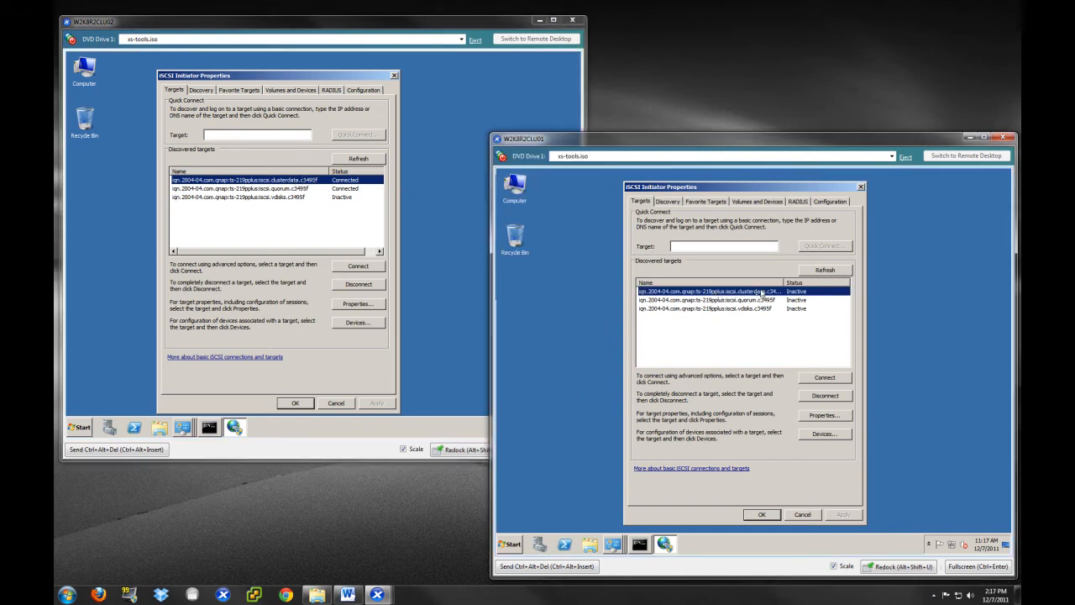
left_click(731, 300)
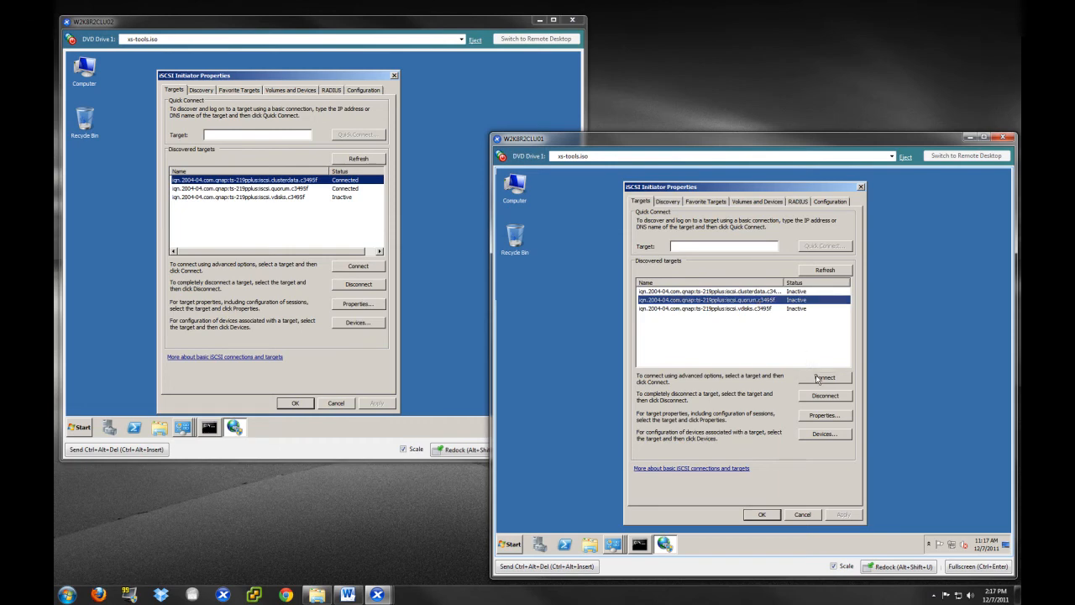
left_click(824, 378)
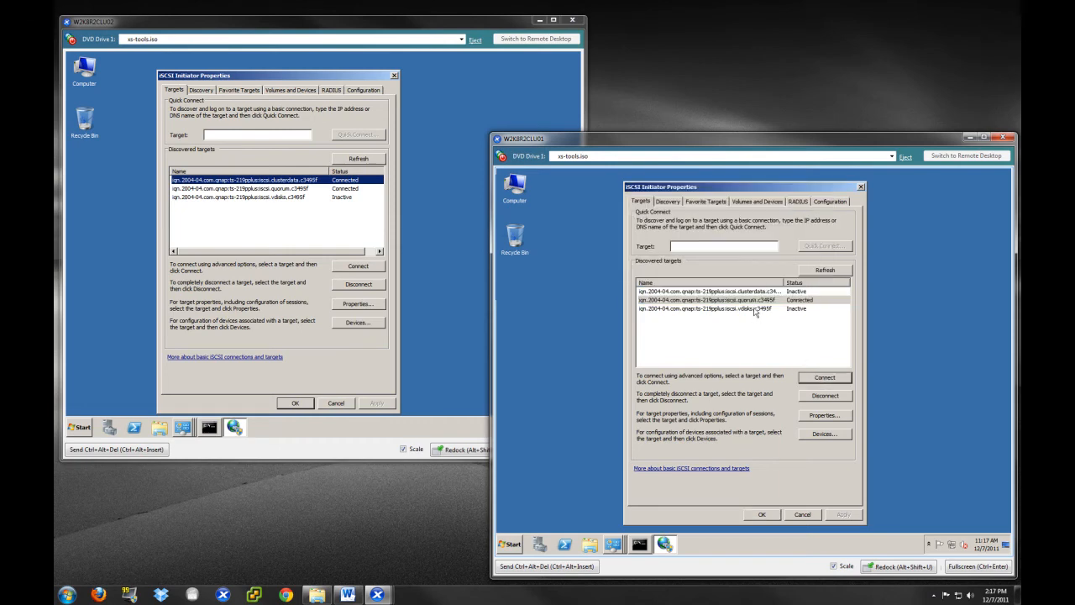
Connect node 1 to the clusterdata target as a favourite, then view its target portals.
left_click(709, 291)
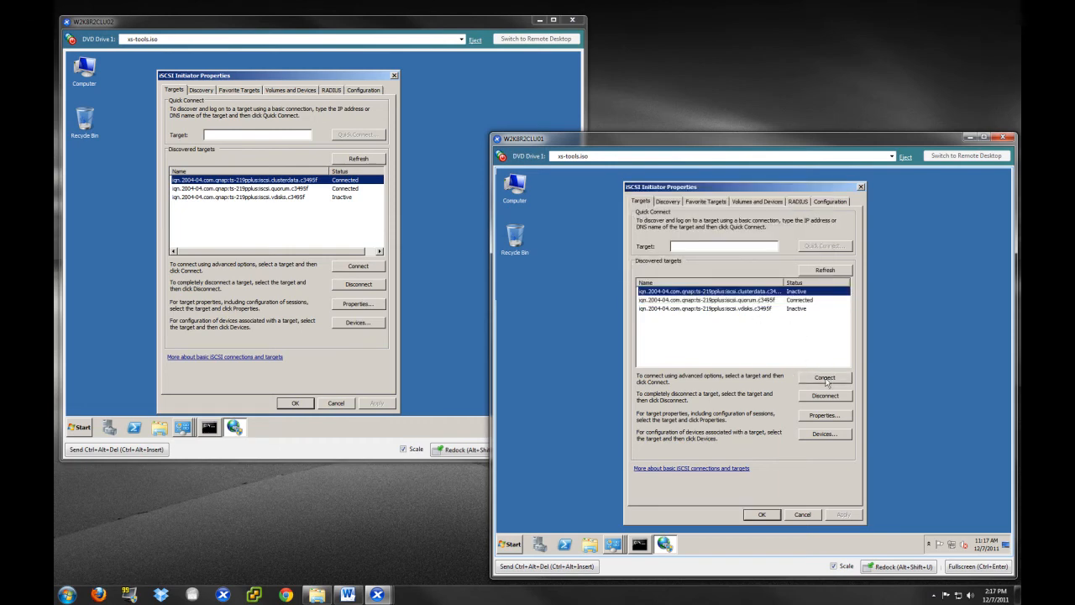
left_click(824, 377)
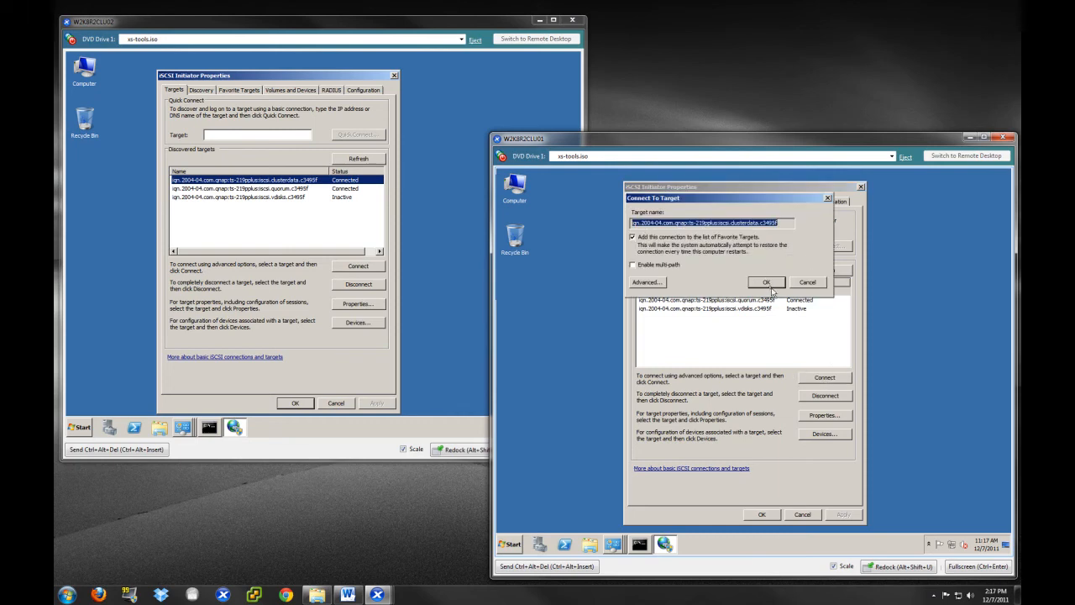
left_click(765, 281)
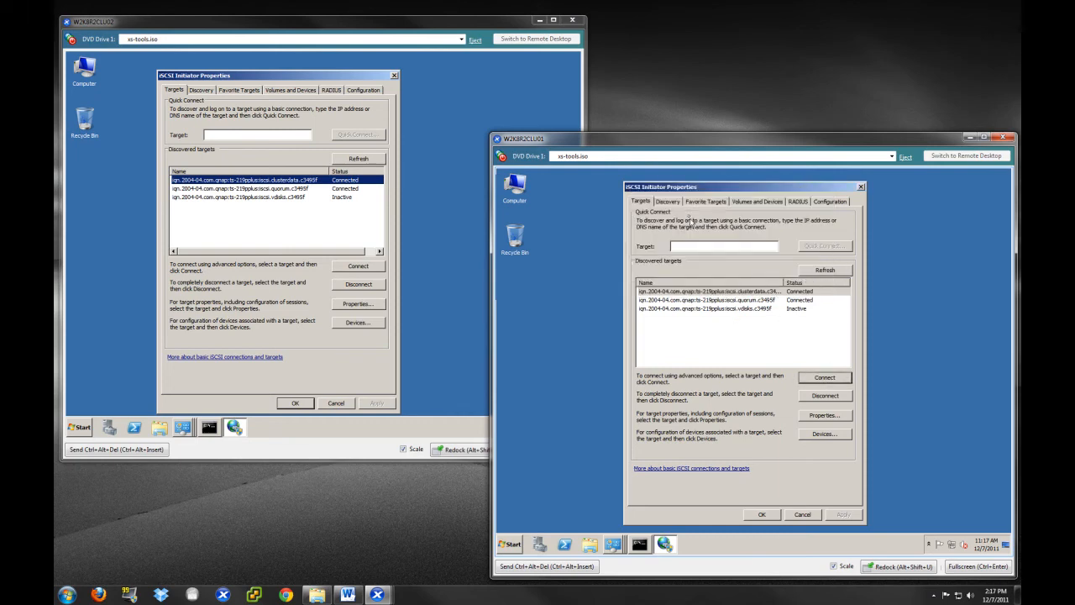
left_click(667, 200)
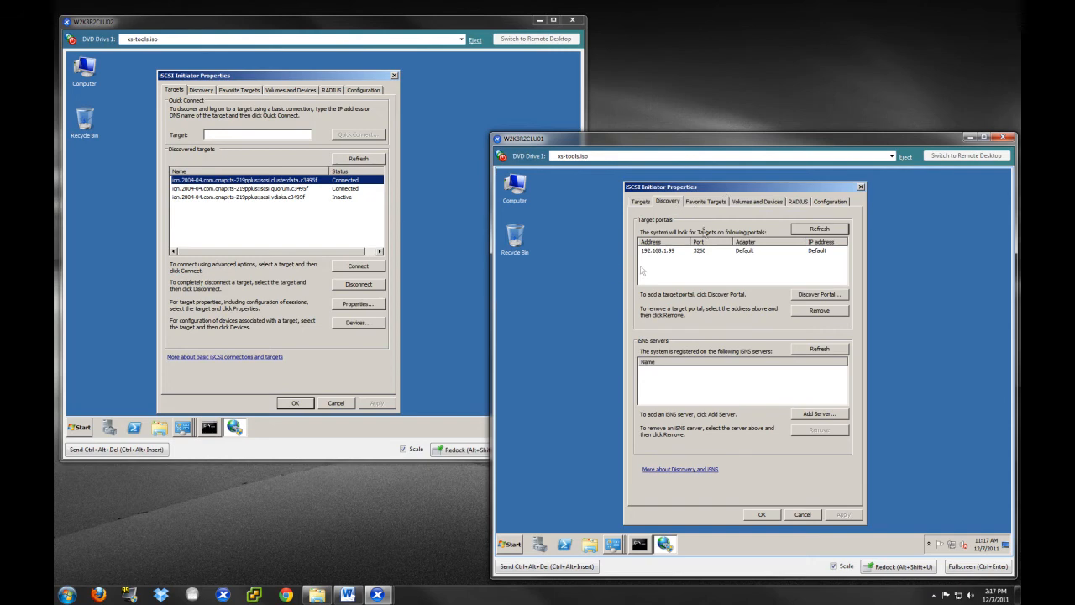
left_click(706, 202)
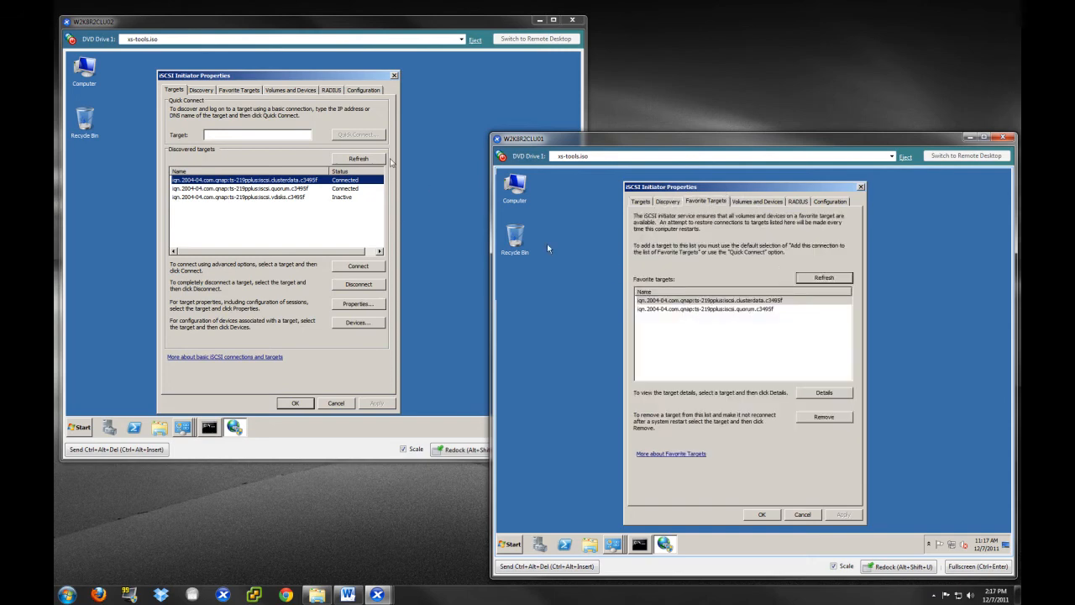
left_click(238, 90)
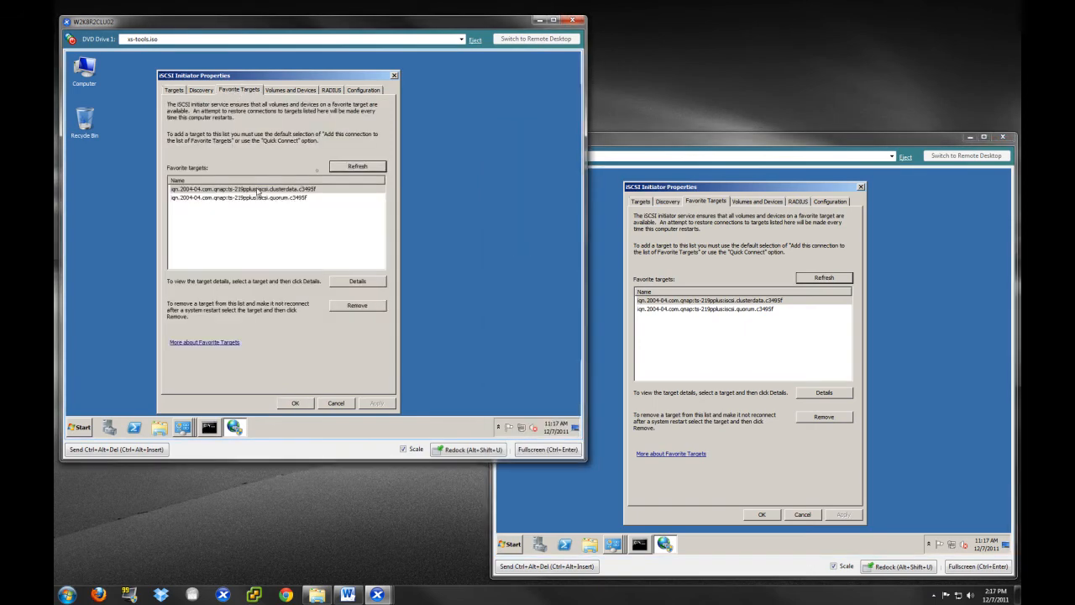
left_click(290, 90)
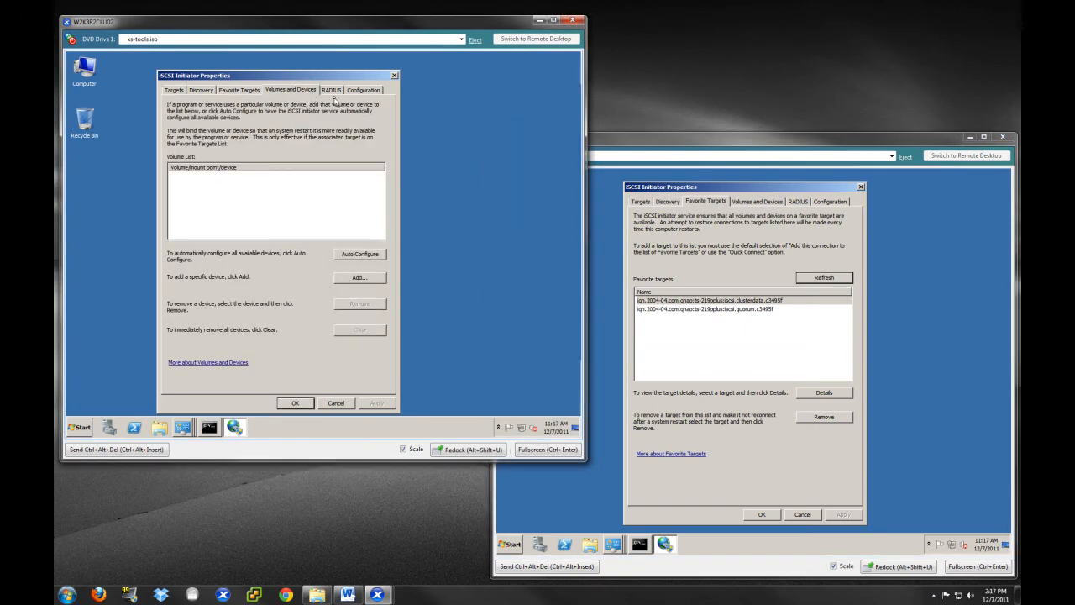
left_click(330, 90)
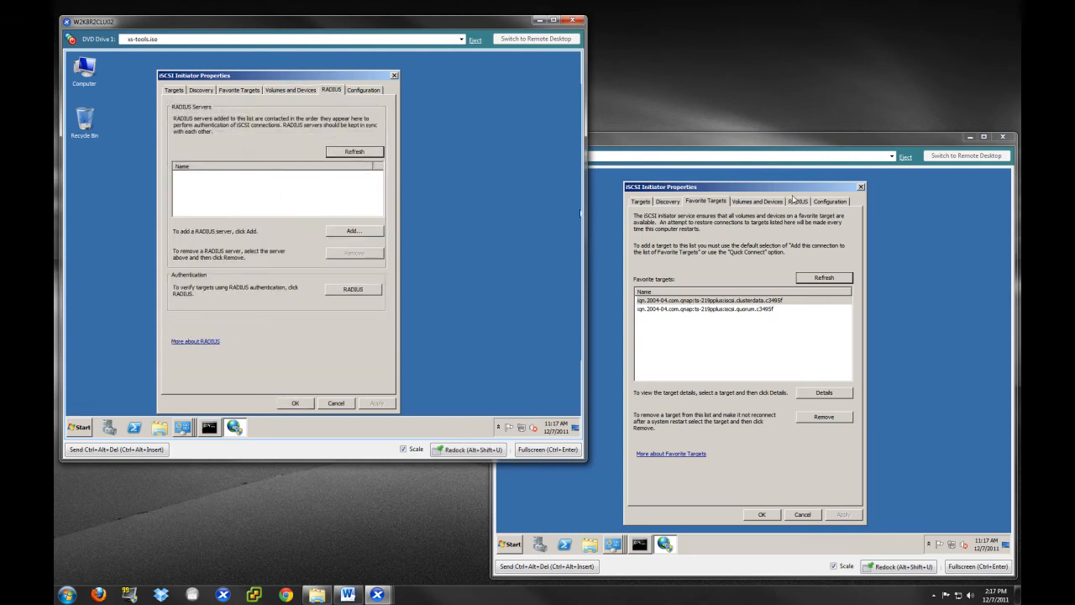
left_click(757, 201)
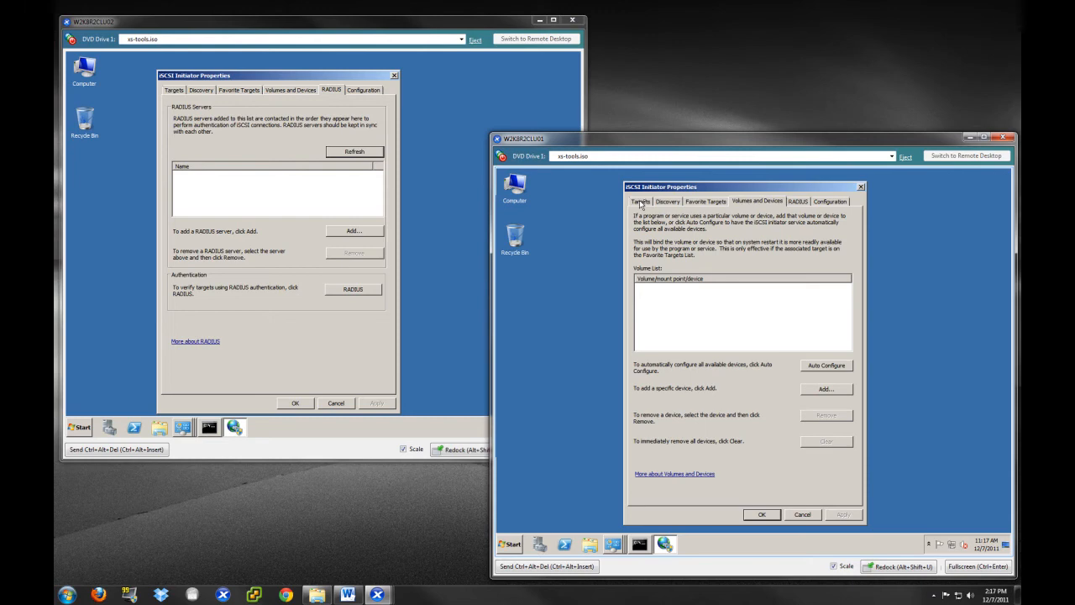
left_click(667, 202)
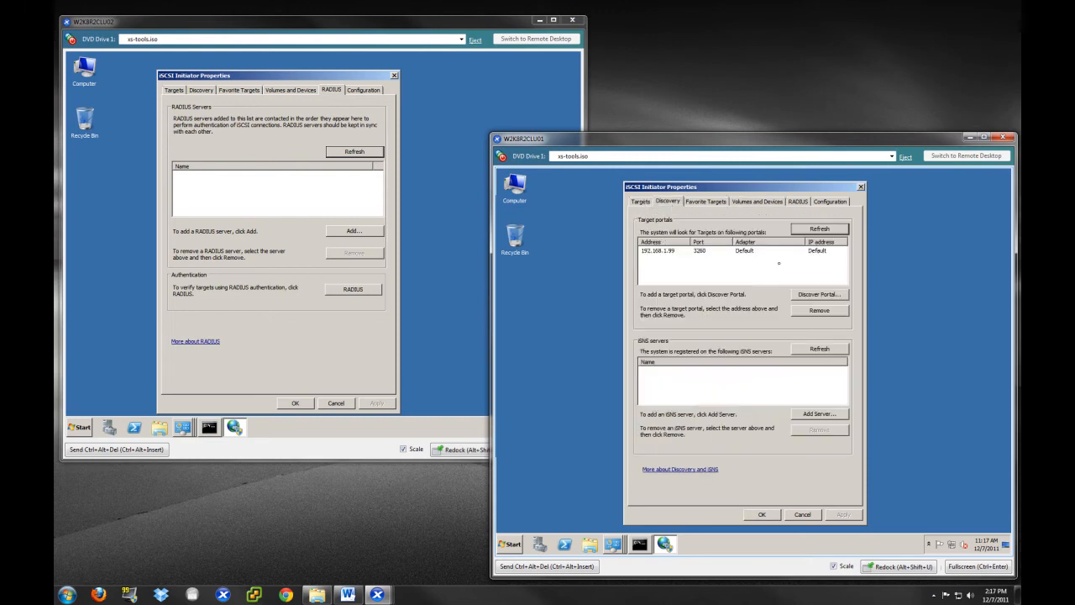
left_click(201, 90)
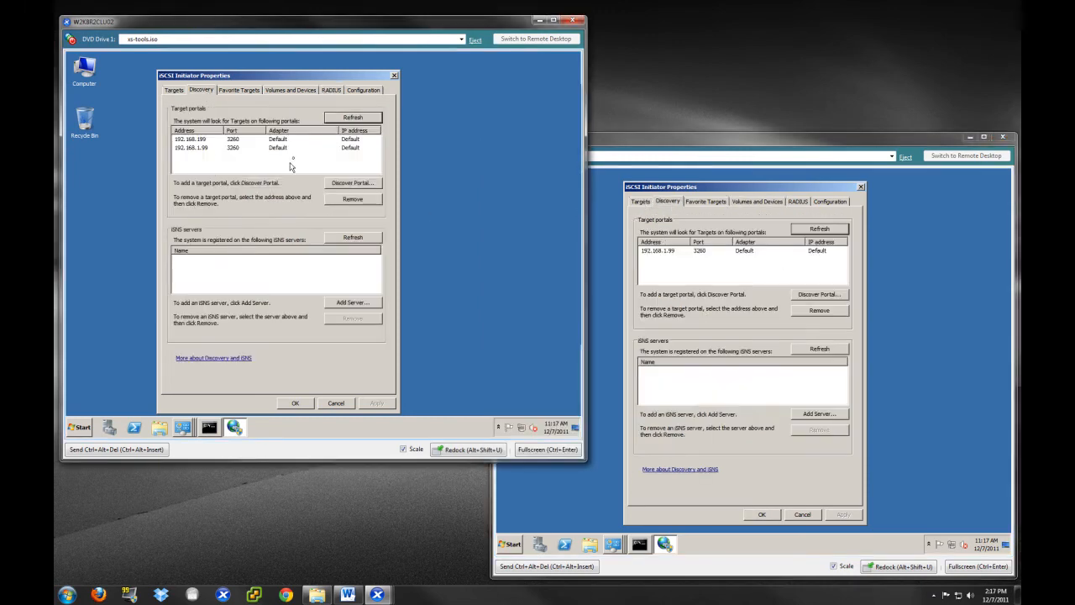
left_click(174, 90)
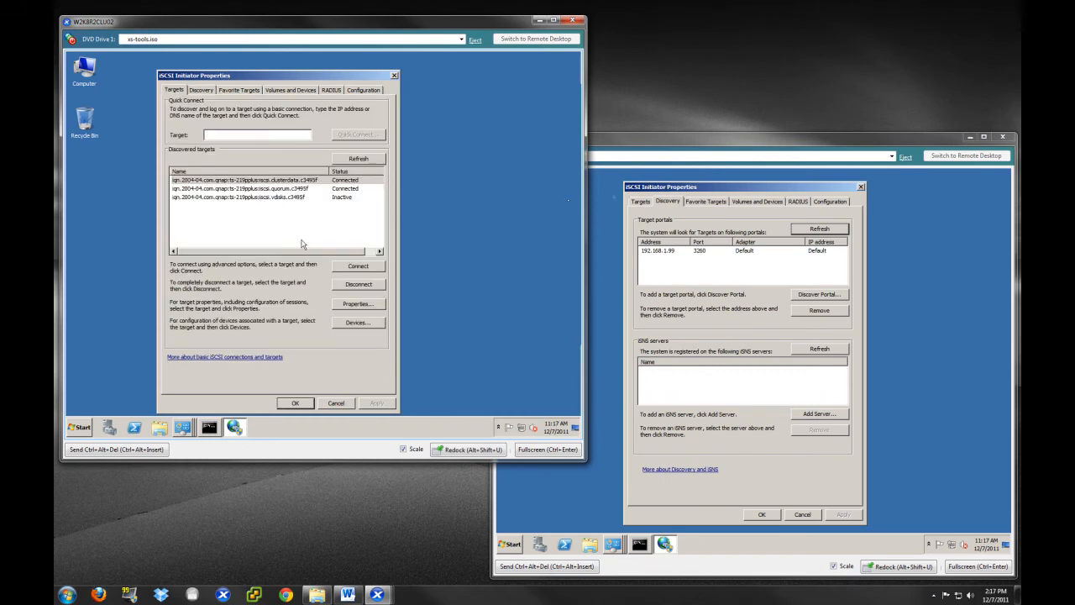
left_click(641, 201)
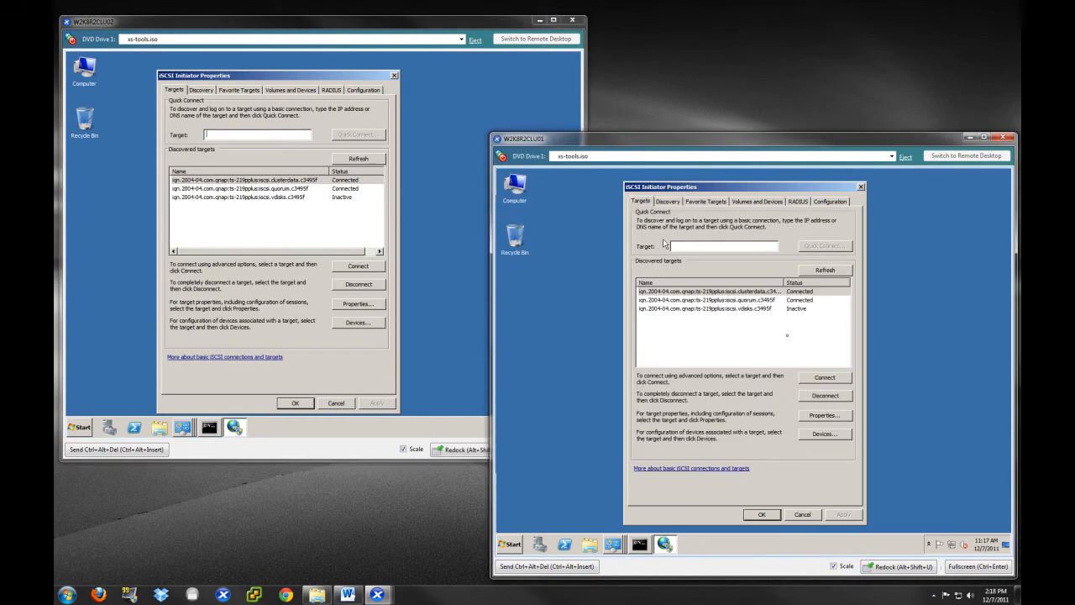
left_click(710, 299)
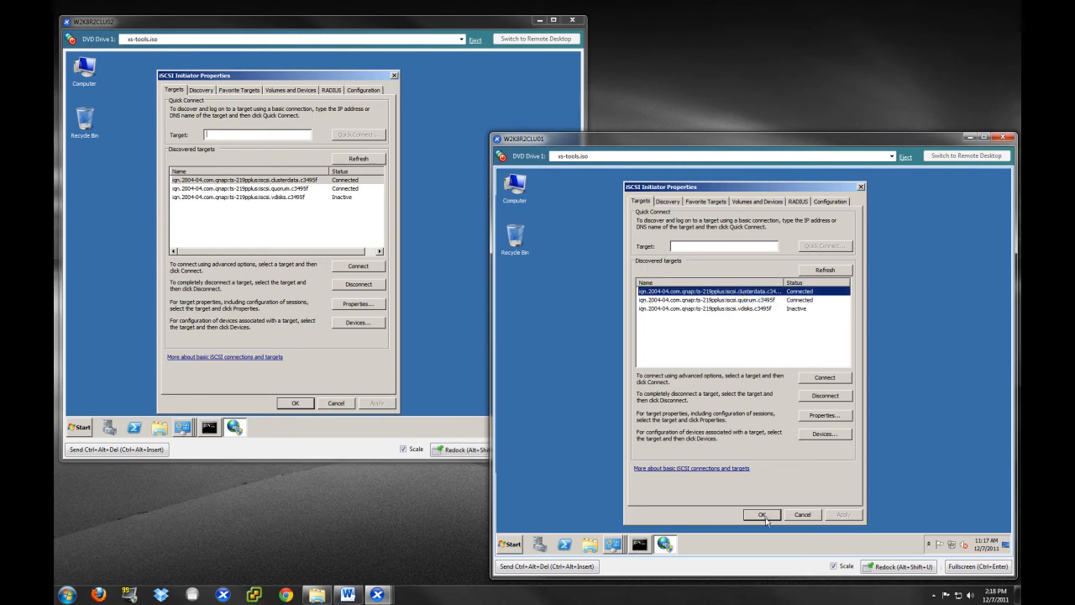
Close node 1's iSCSI Initiator Properties and open Server Manager via Computer > Manage.
left_click(761, 515)
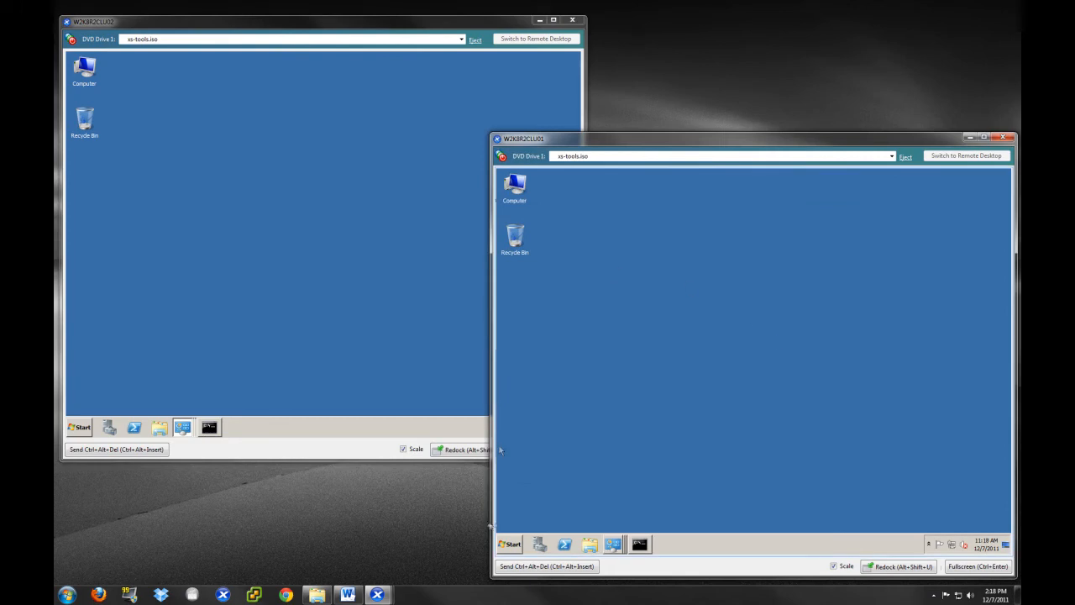
left_click(511, 545)
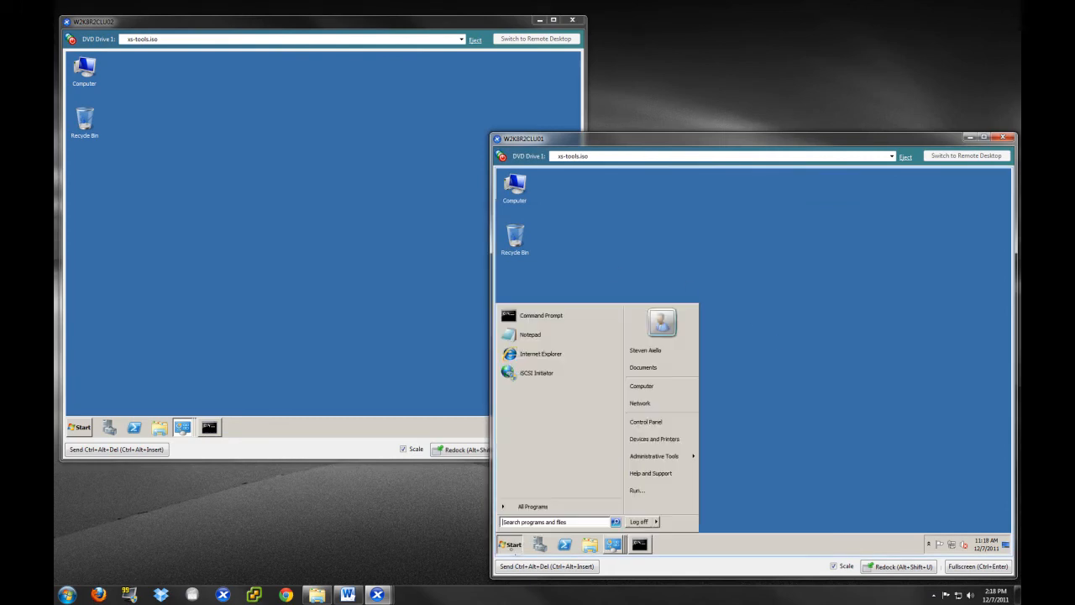
left_click(654, 455)
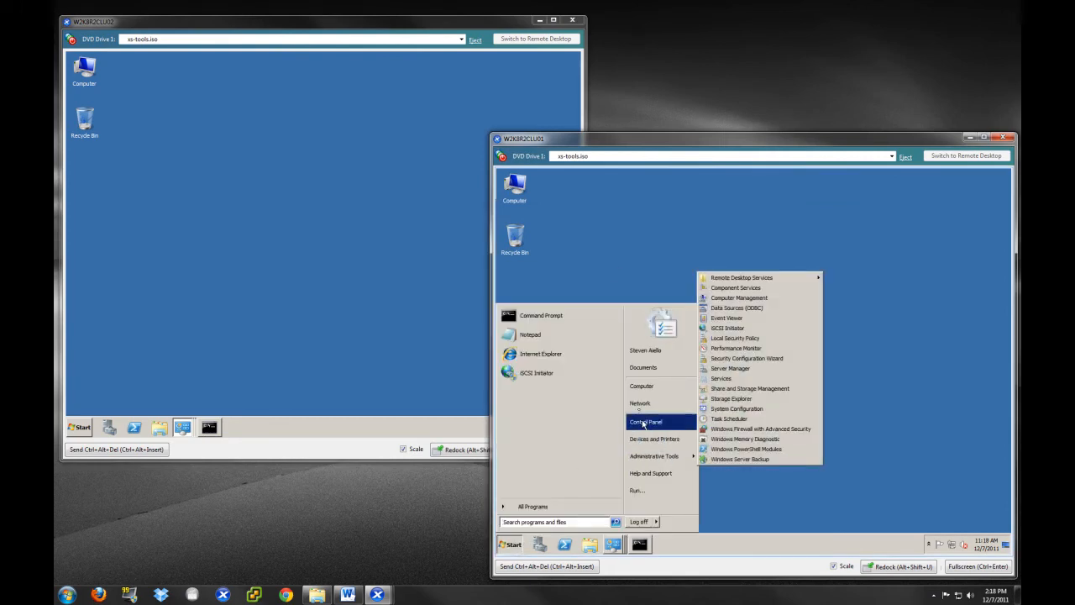
right_click(641, 386)
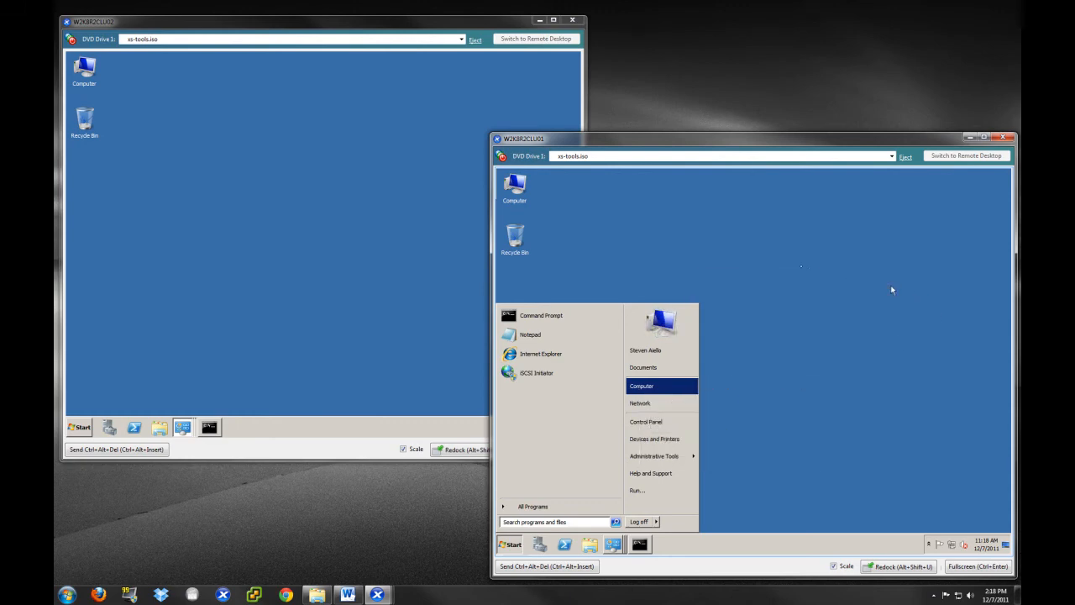
left_click(641, 385)
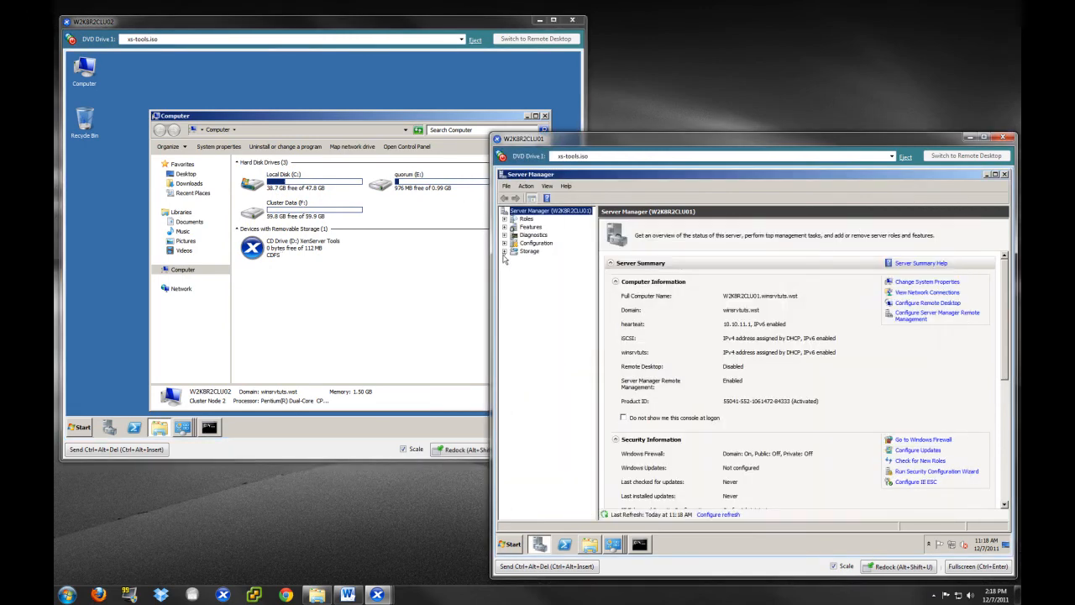
Open Disk Management on node 1 and Server Manager on node 2.
left_click(506, 251)
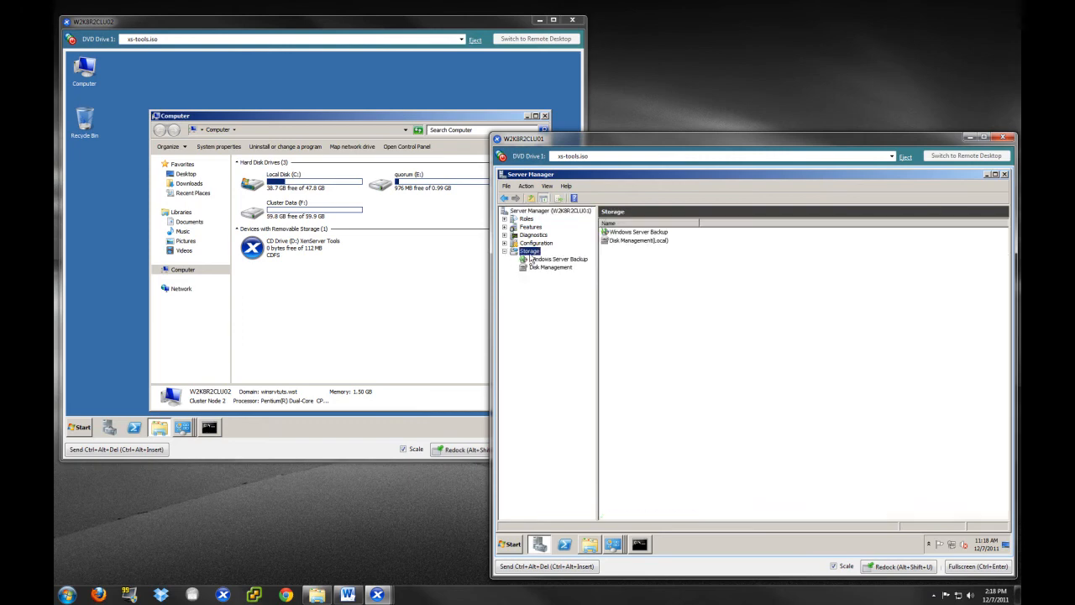
left_click(552, 267)
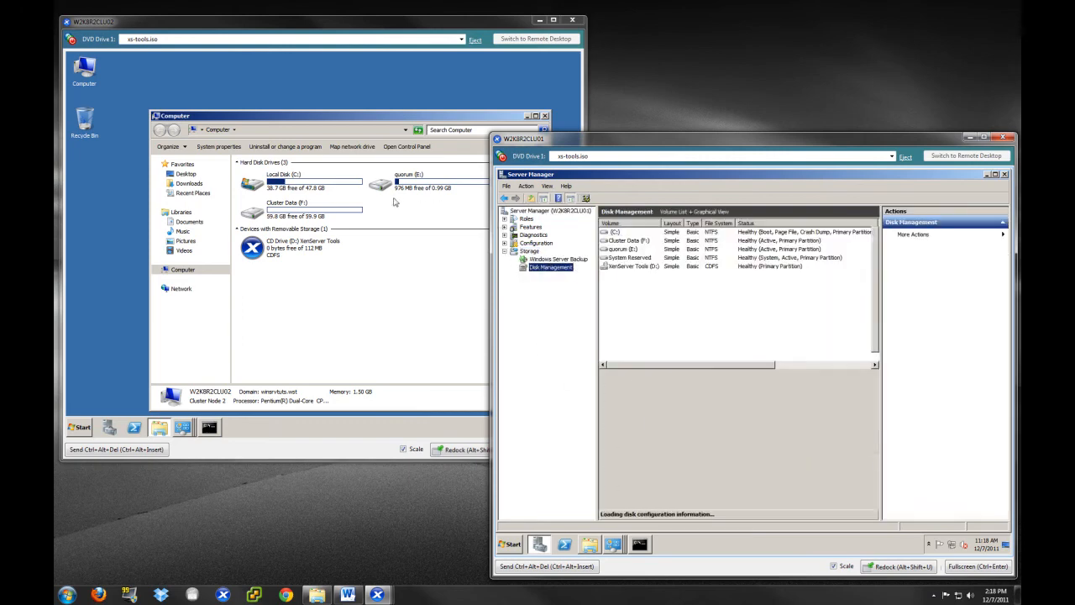
left_click(614, 231)
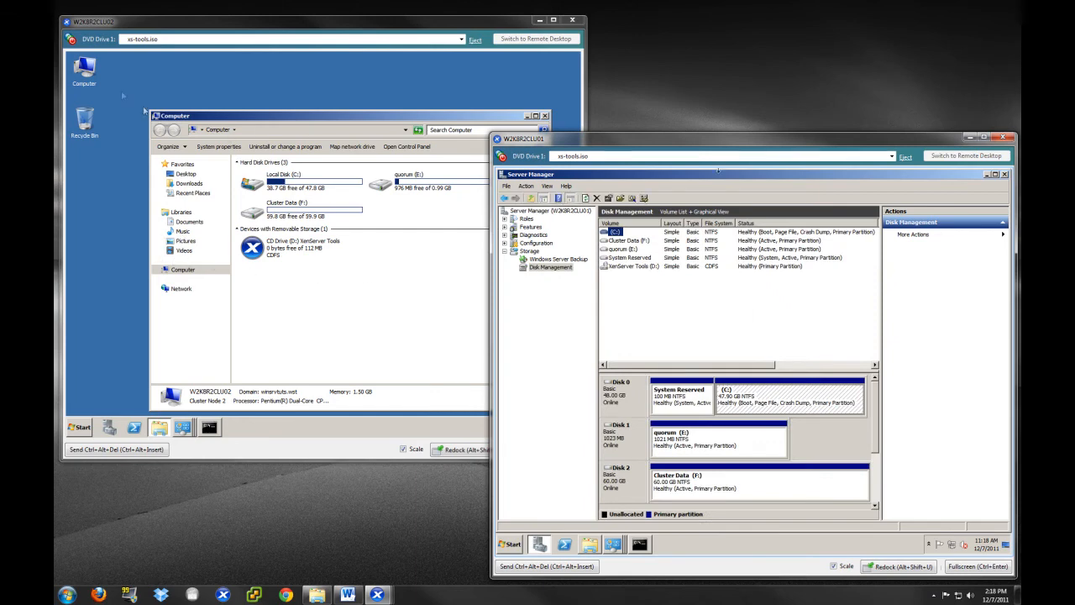
right_click(84, 72)
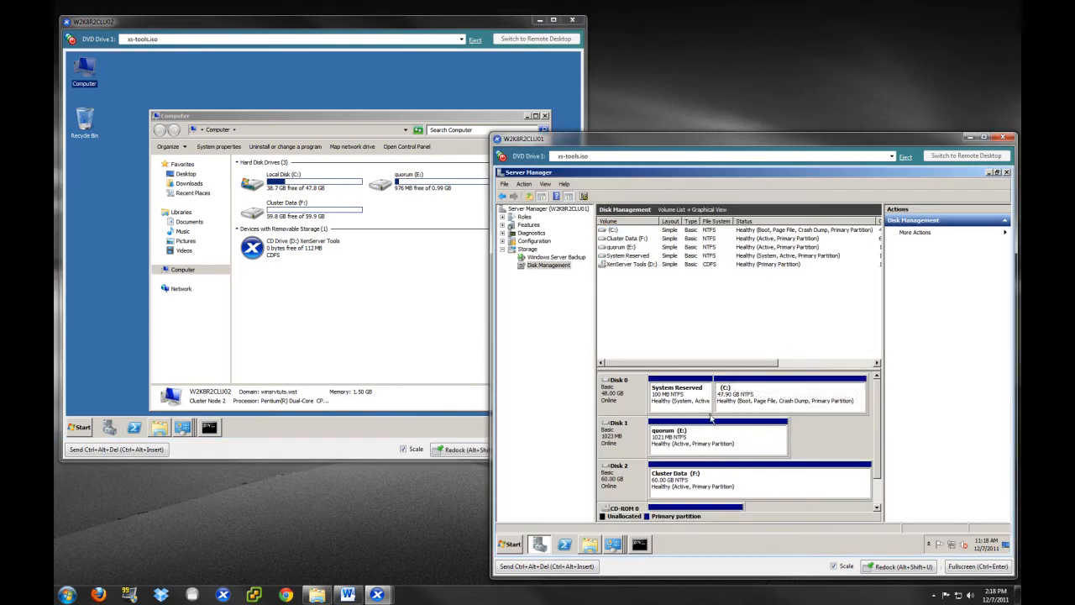
Delete node 1's quorum and Cluster Data volumes.
right_click(714, 437)
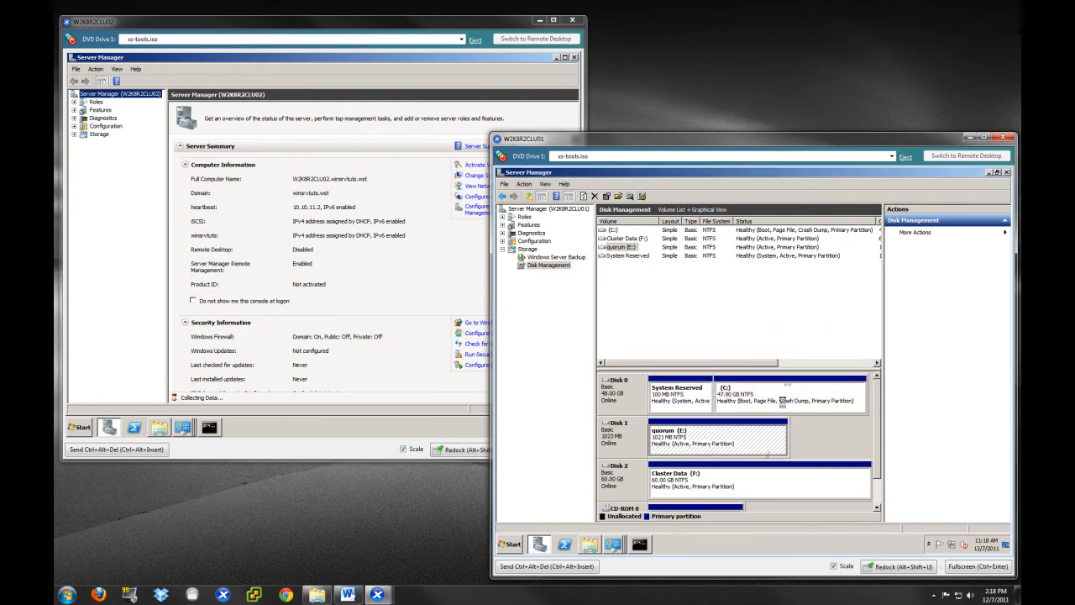
right_click(718, 437)
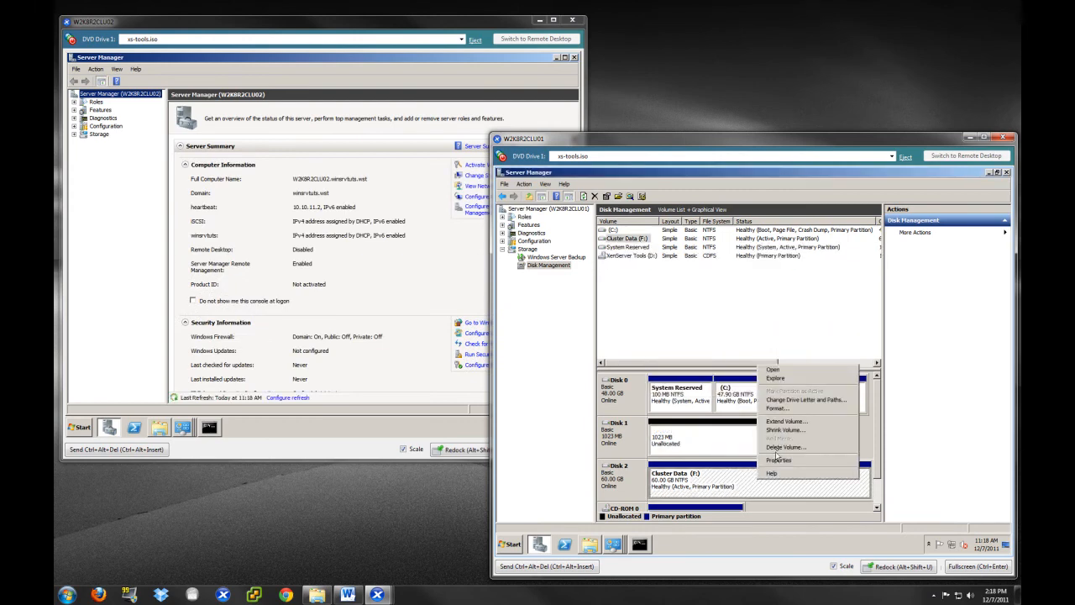
left_click(784, 446)
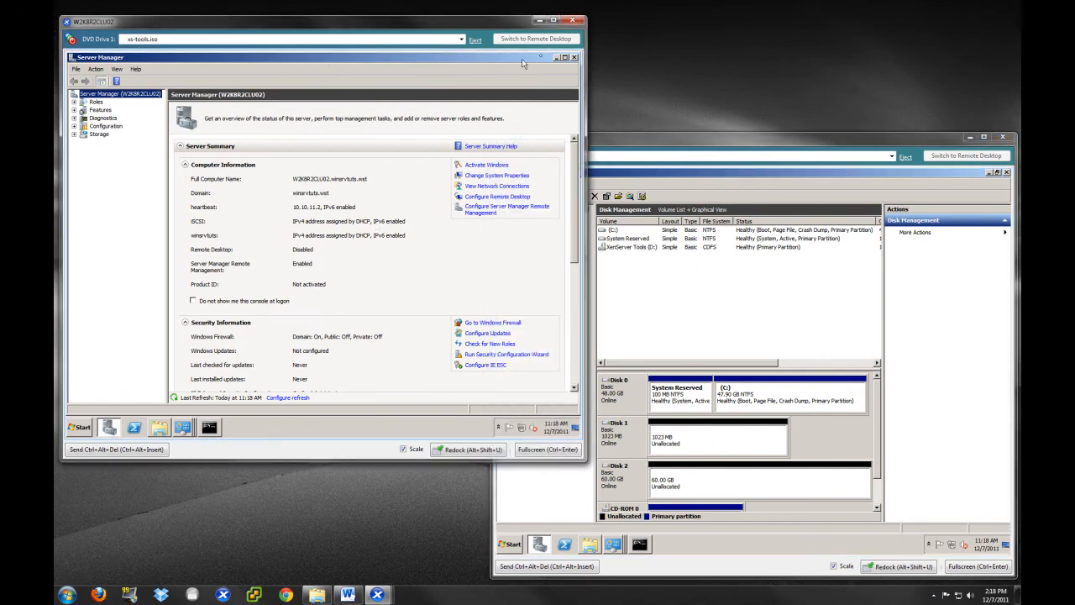
Open Disk Management under Storage on node 2.
left_click(99, 135)
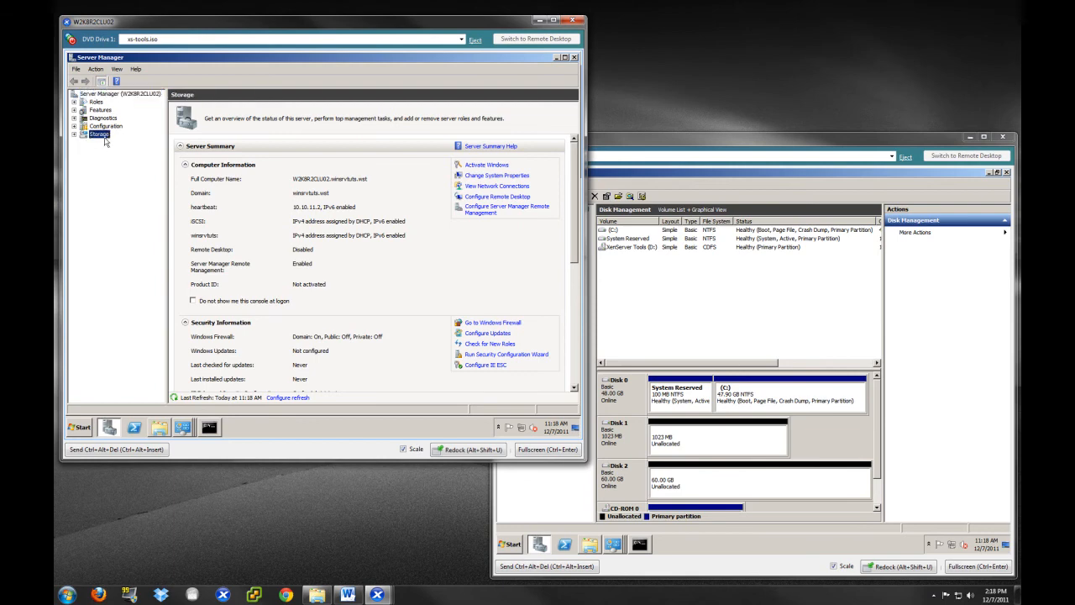
left_click(74, 134)
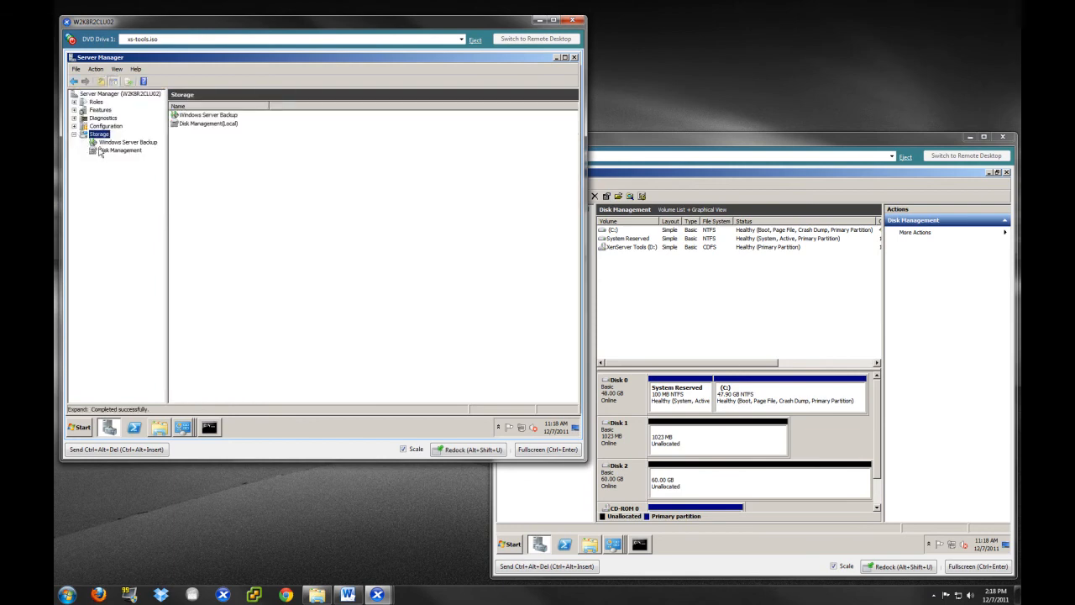
left_click(119, 150)
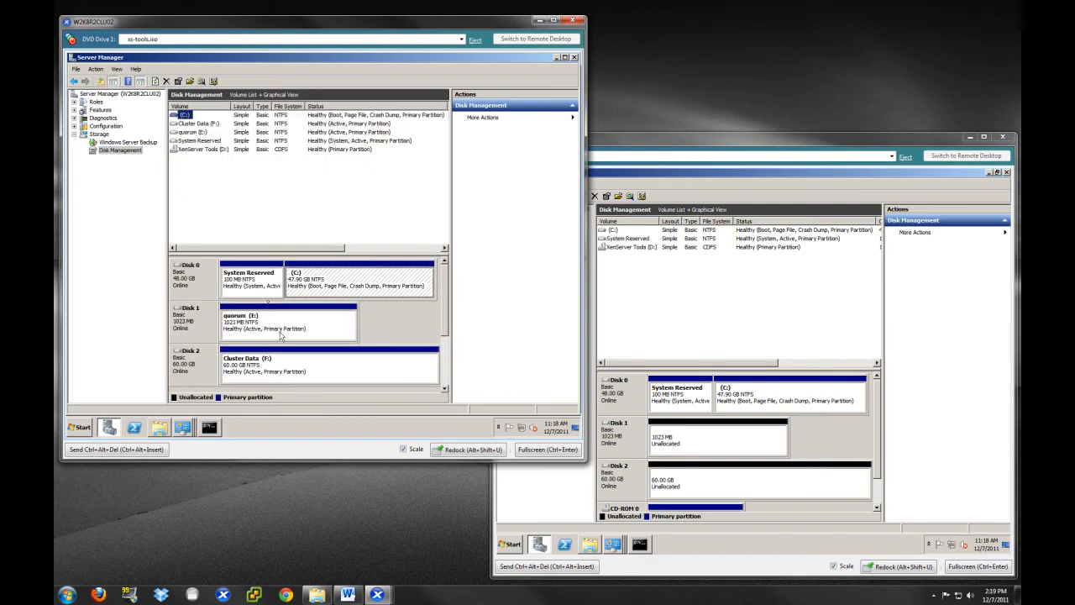
Delete node 2's Cluster Data partition, confirm, and bring CLU01's console forward.
right_click(286, 322)
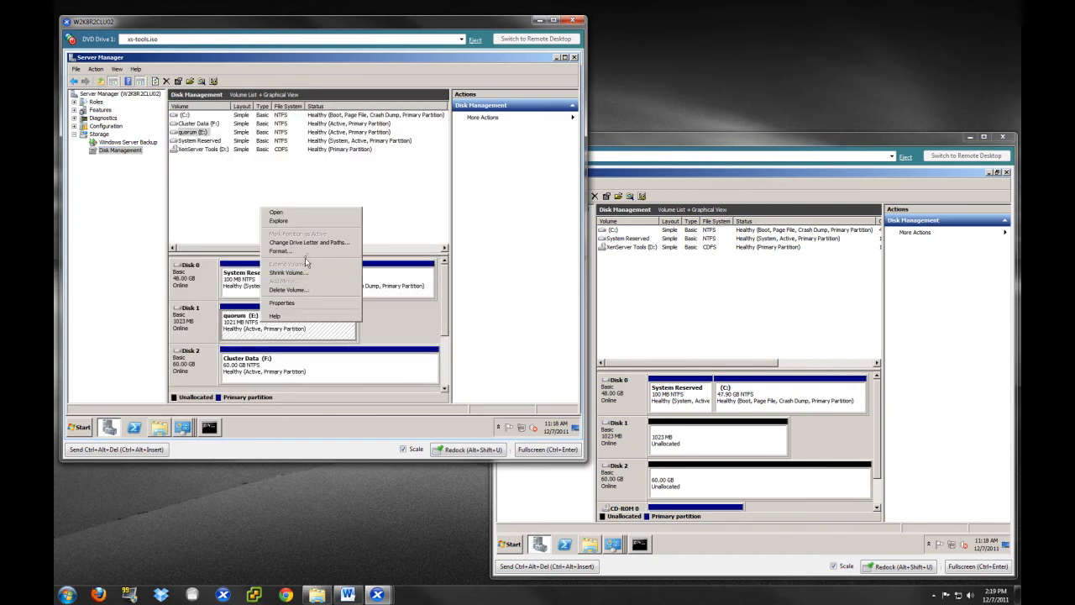
mouse_move(289, 290)
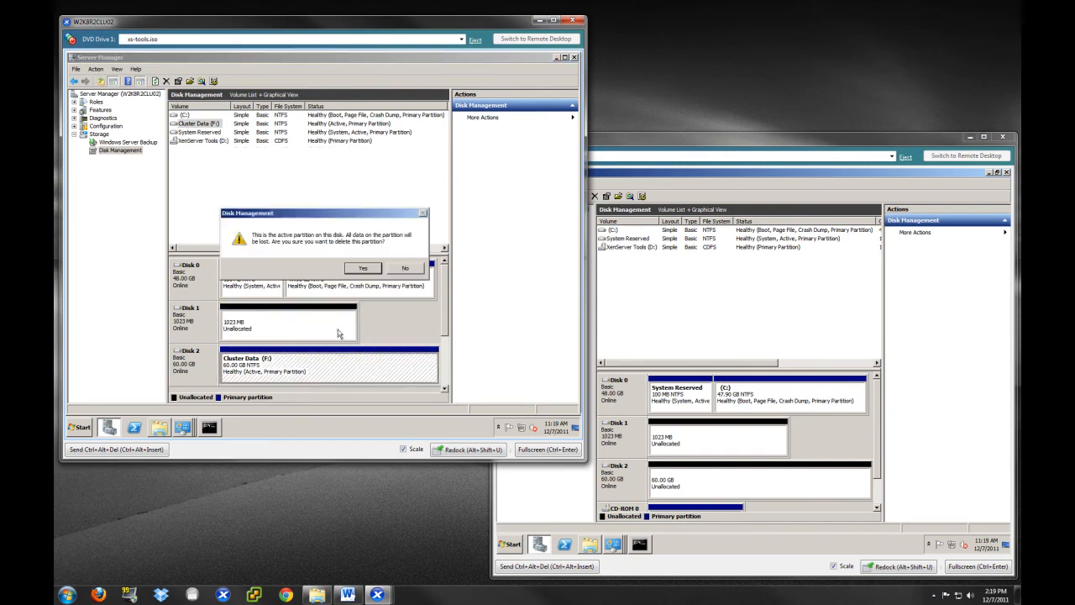
left_click(362, 267)
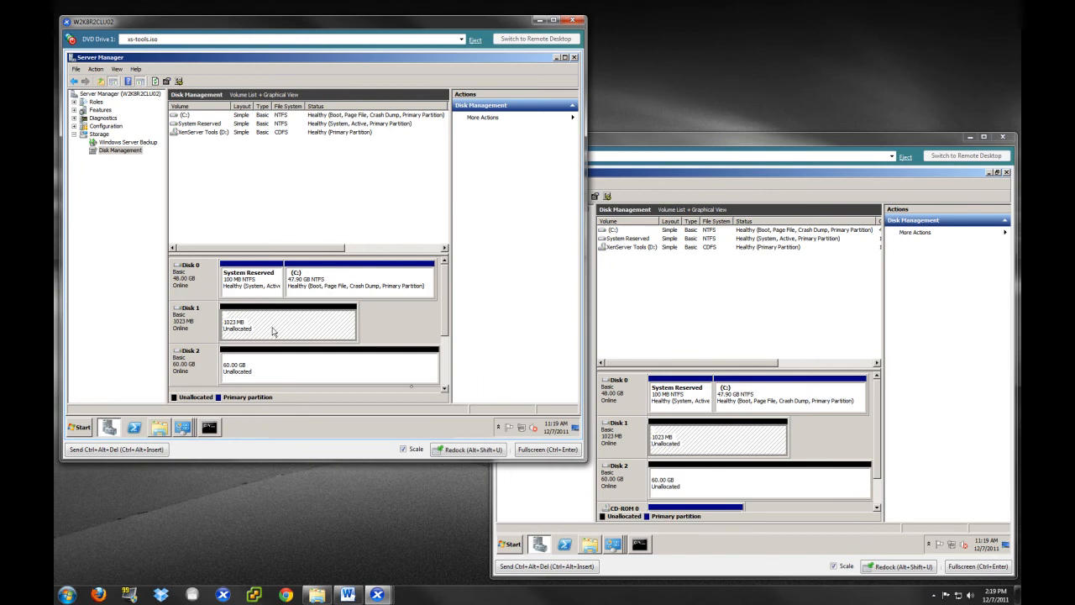
left_click(756, 155)
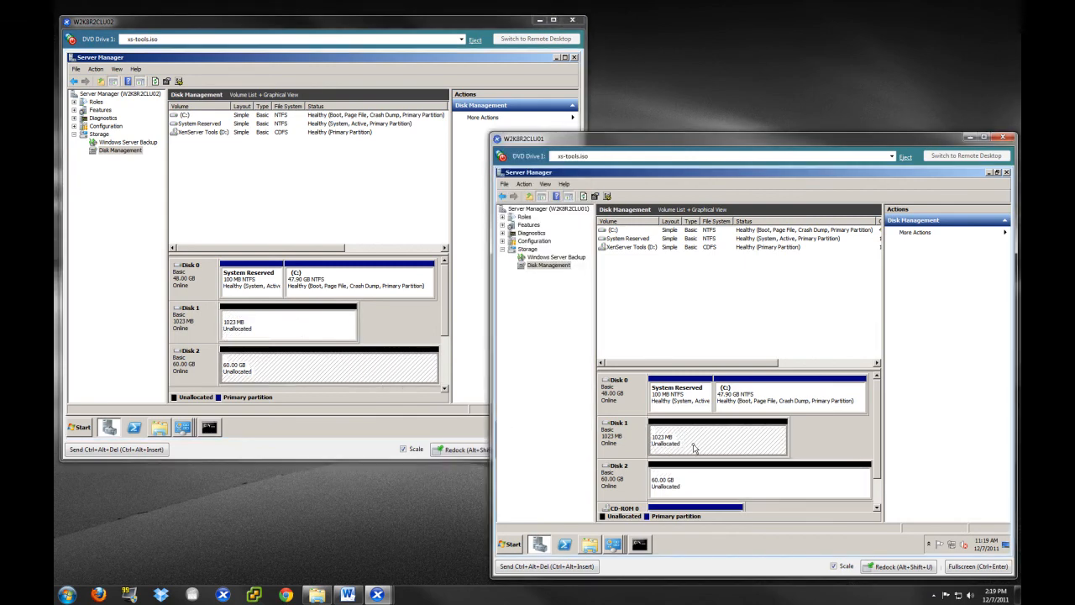
mouse_move(731, 471)
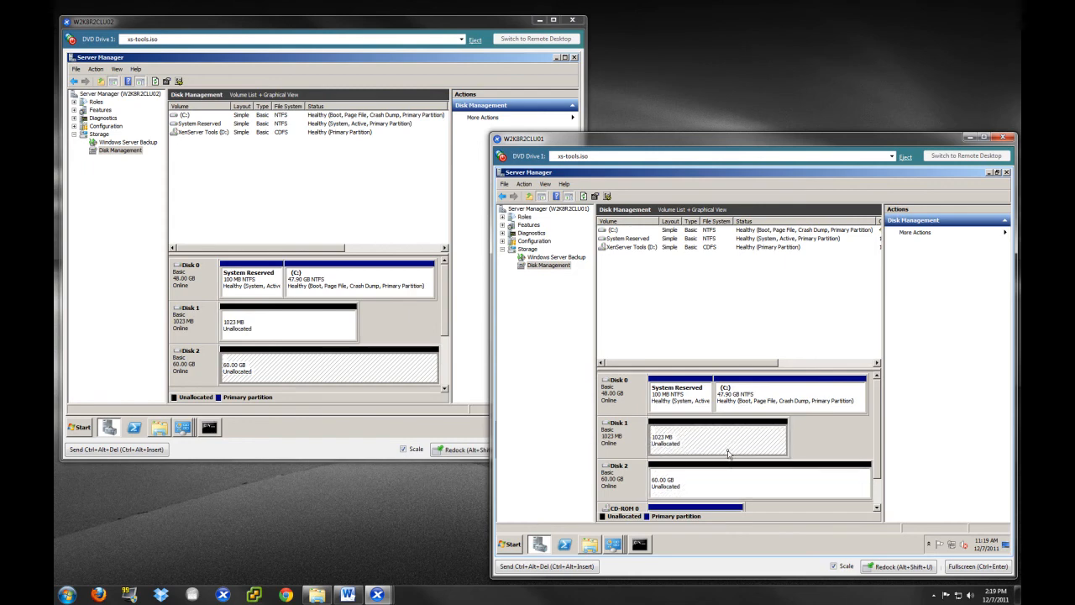
mouse_move(846, 379)
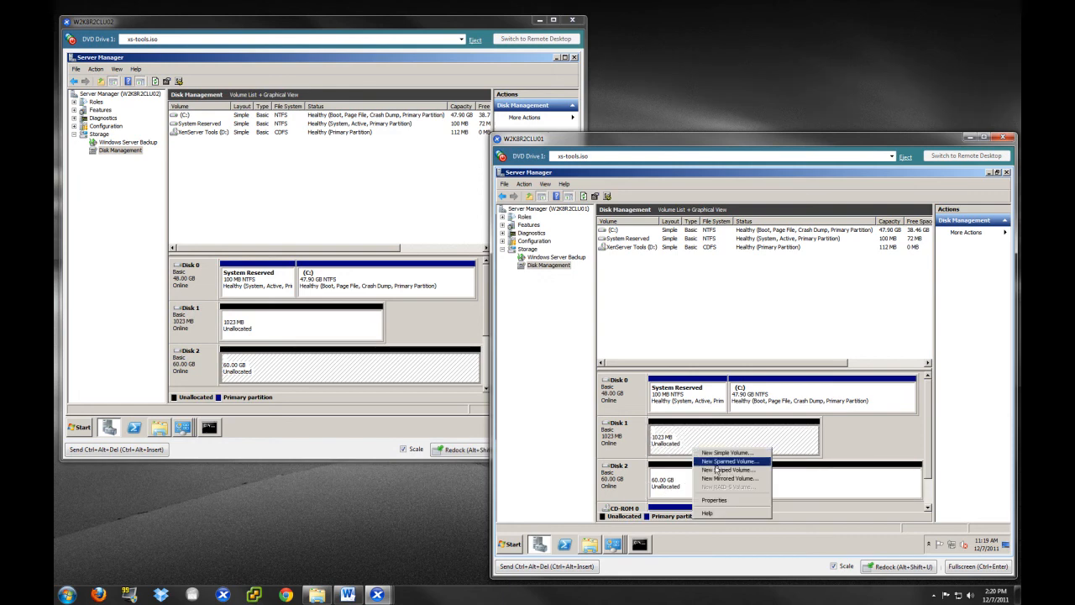
mouse_move(726, 451)
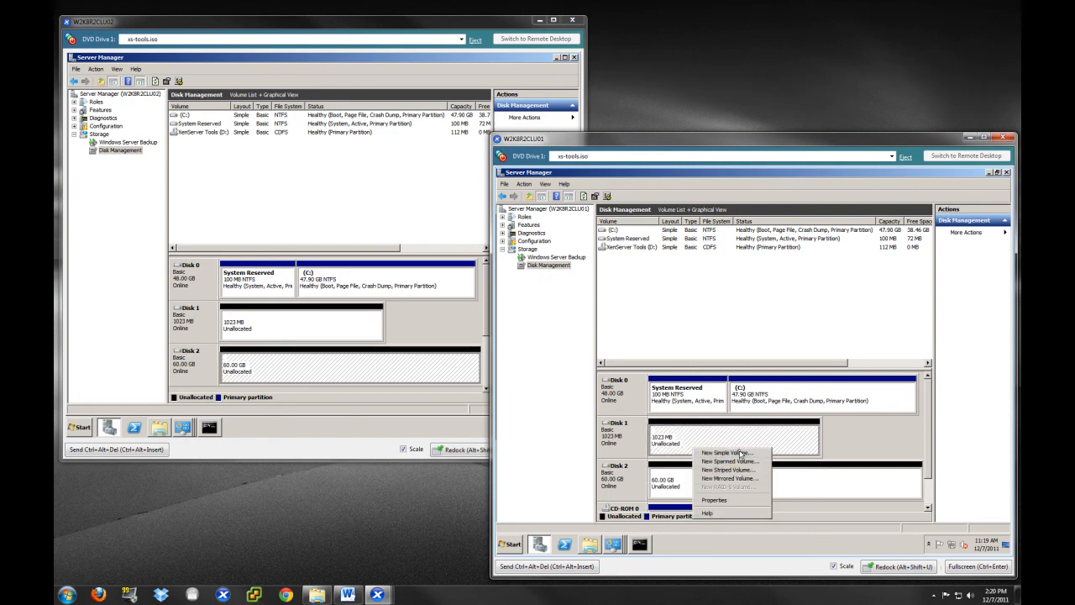
Create a 1021 MB quick-formatted NTFS volume E: labelled 'Quorum' on Disk 1.
left_click(726, 452)
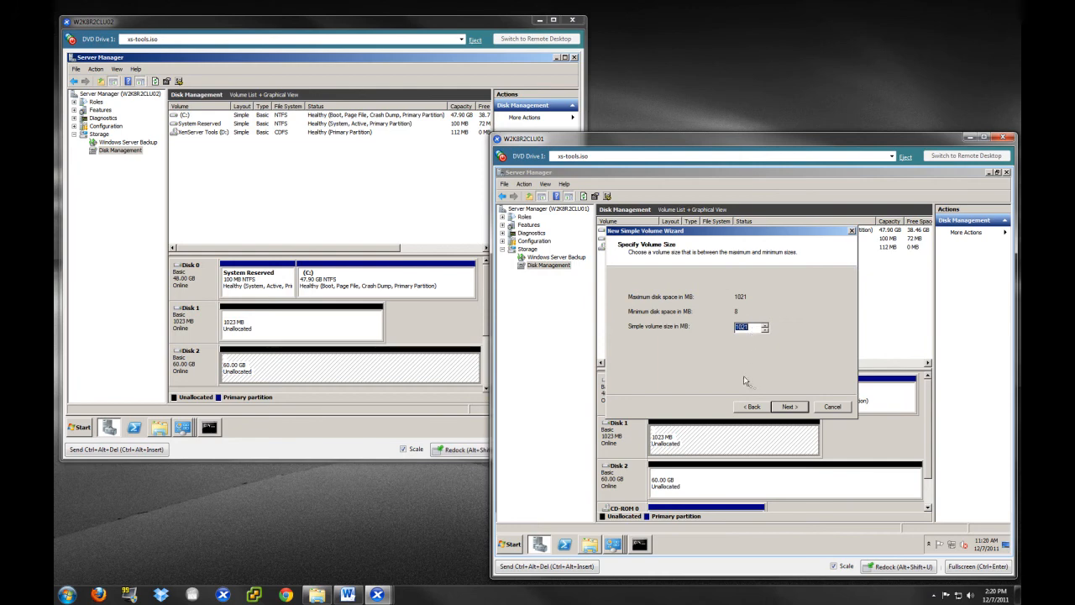
mouse_move(759, 392)
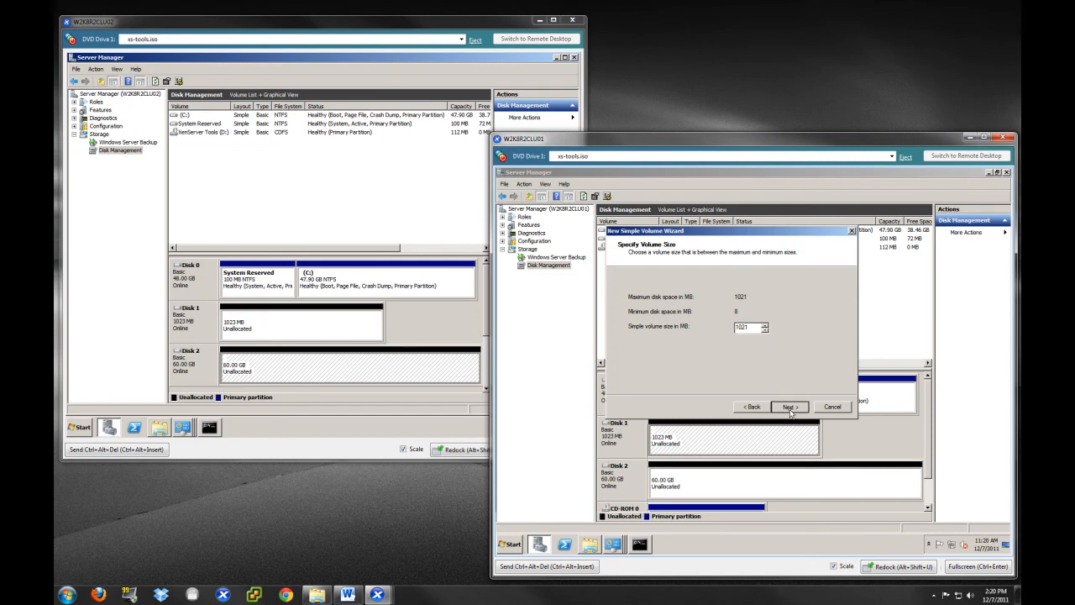
left_click(788, 406)
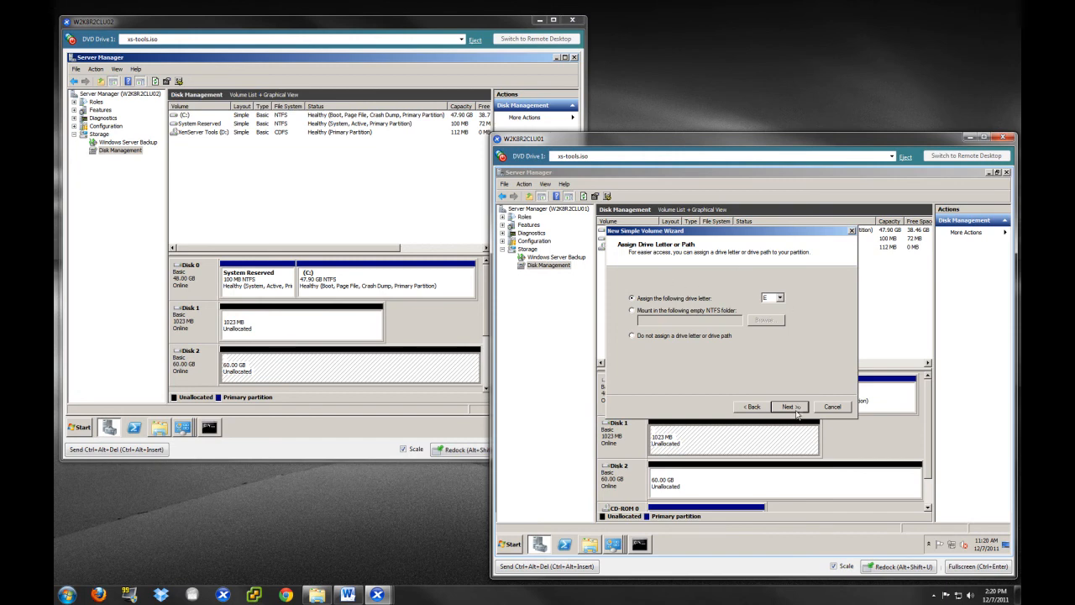
left_click(788, 406)
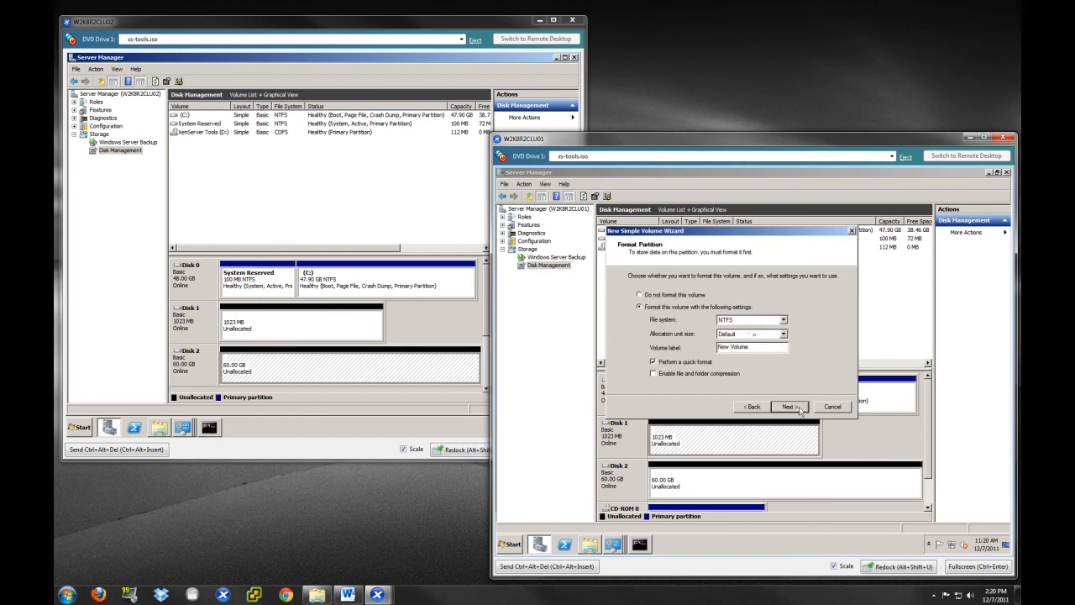
triple_click(747, 347)
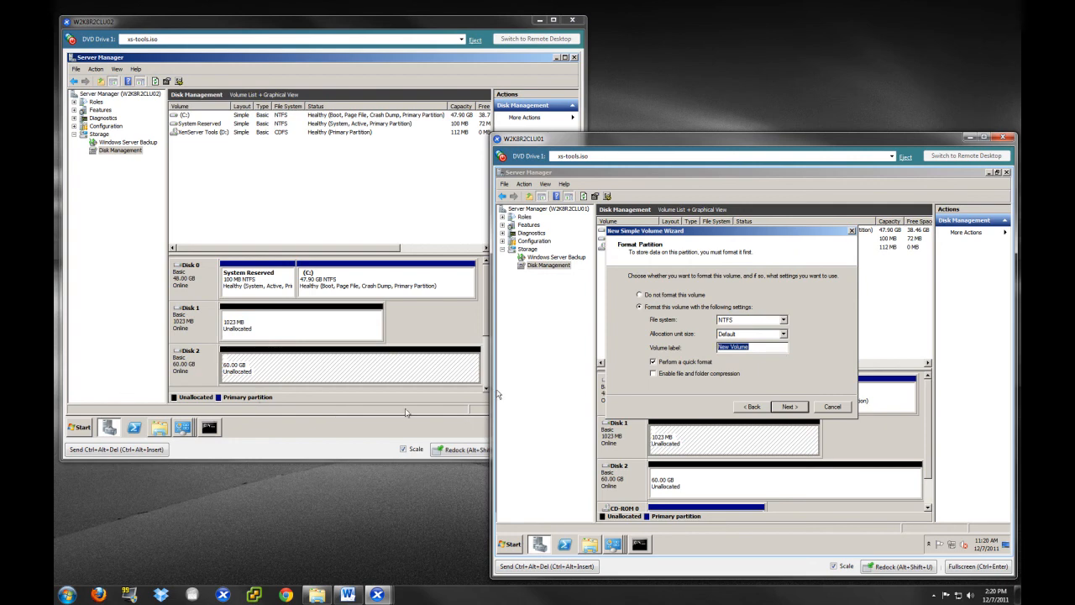
type("Quota")
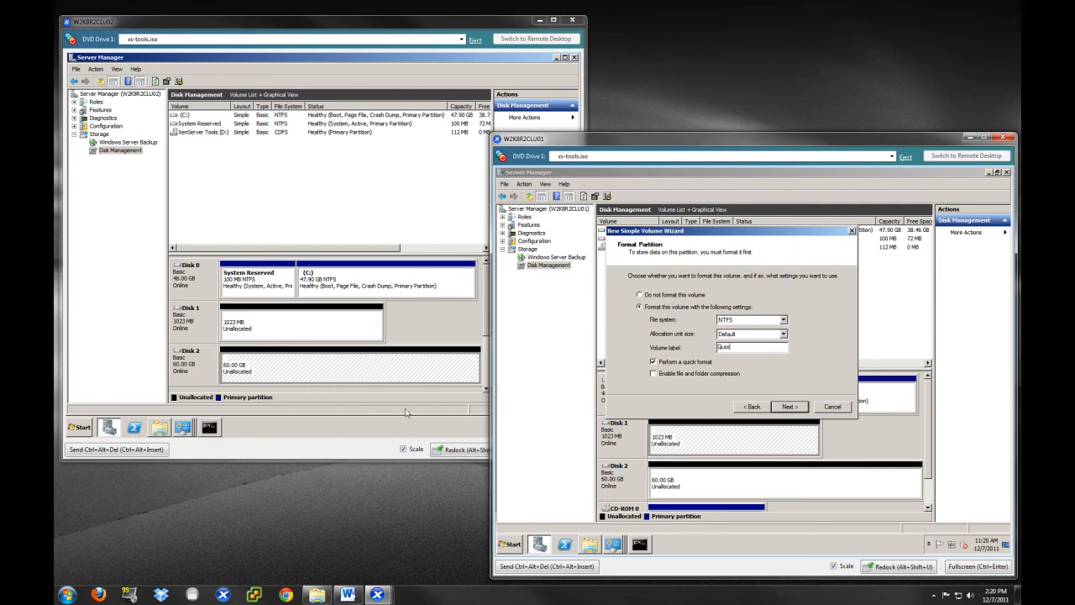
type("Quorum")
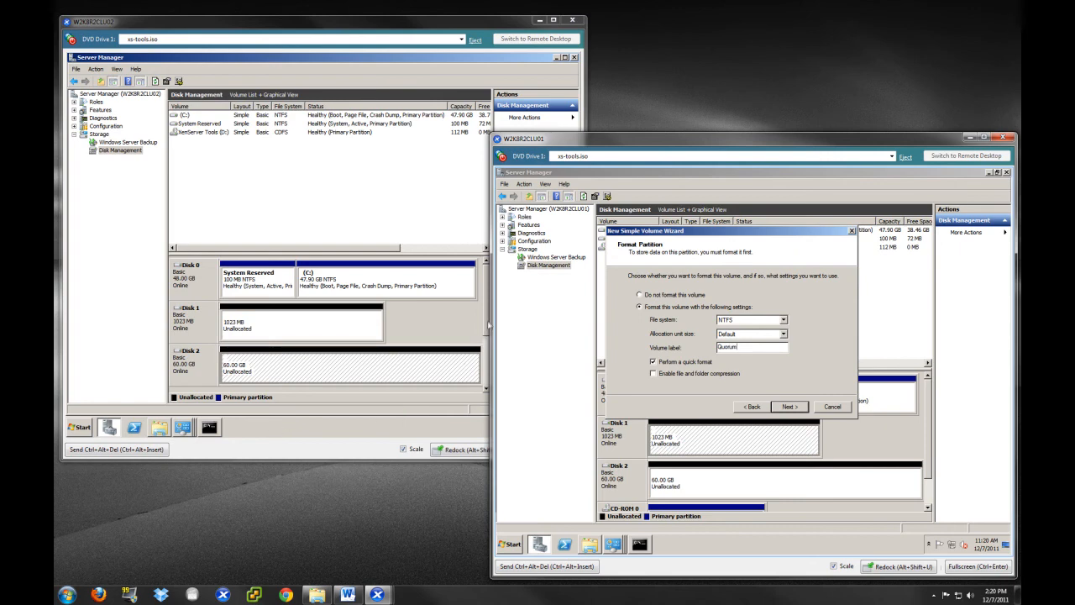
mouse_move(662, 381)
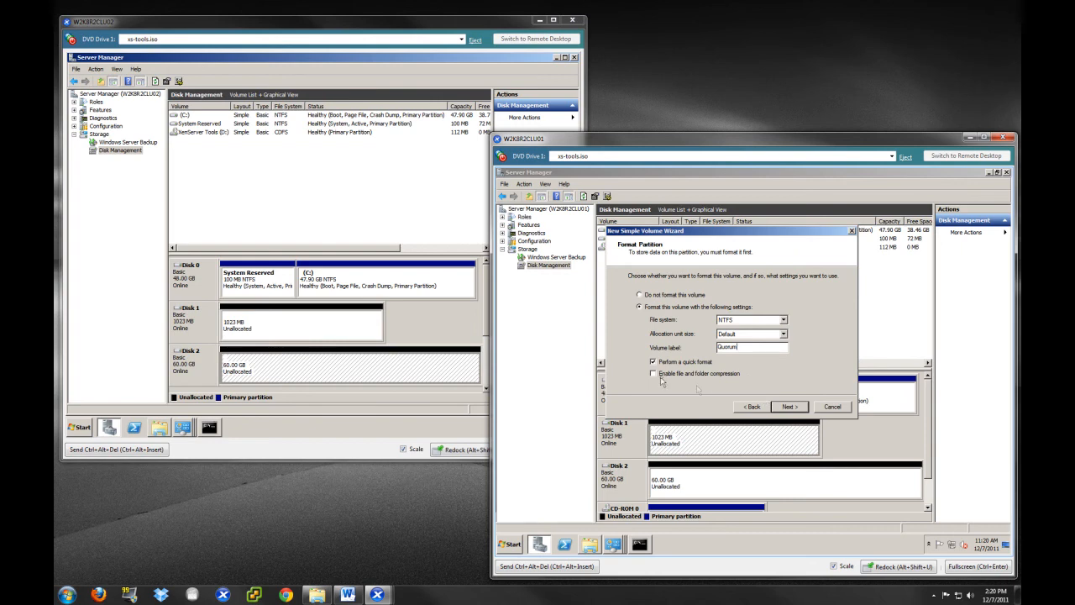
left_click(788, 406)
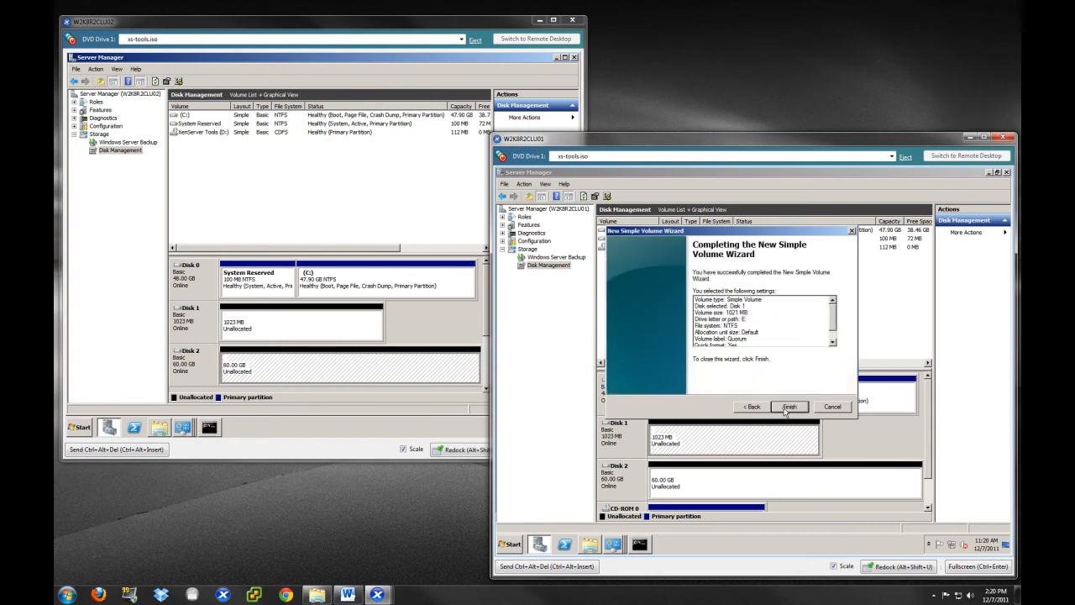
left_click(789, 407)
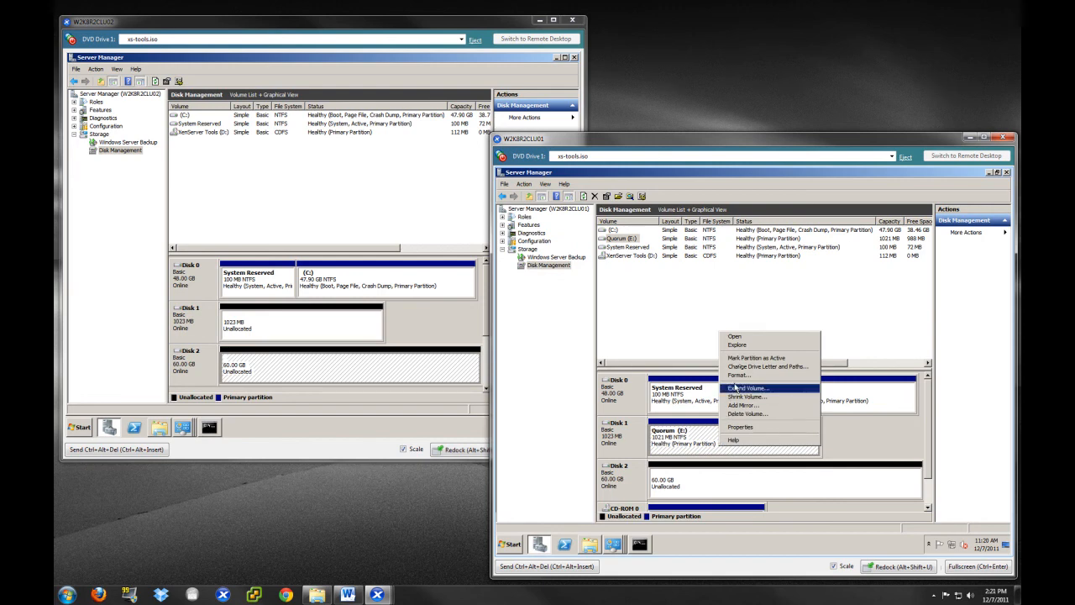
mouse_move(783, 489)
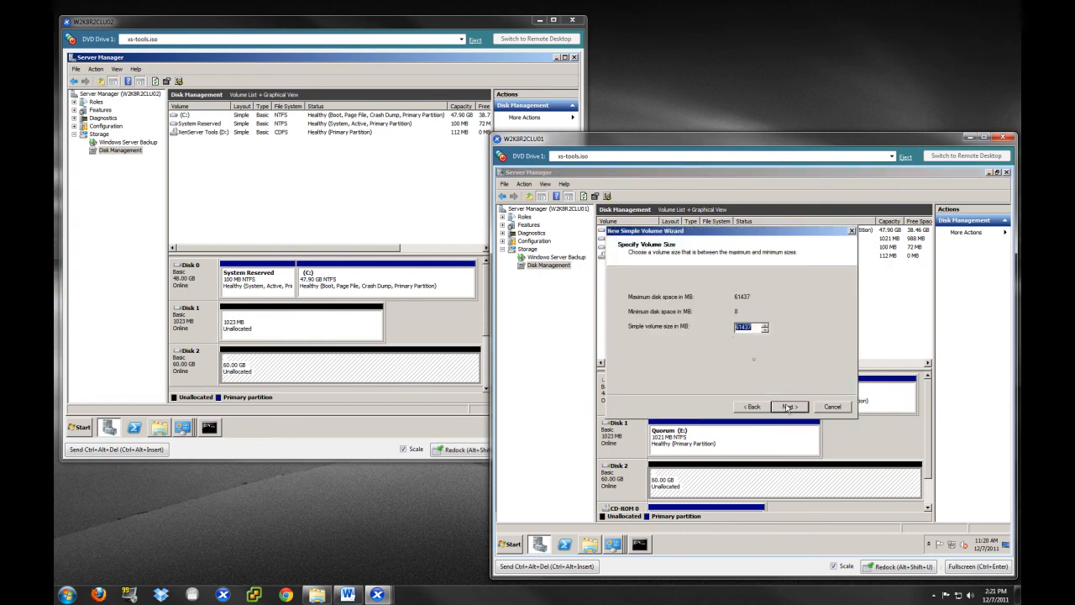
Create a maximum-size NTFS volume F: labelled 'SQL Data' on Disk 2.
left_click(788, 407)
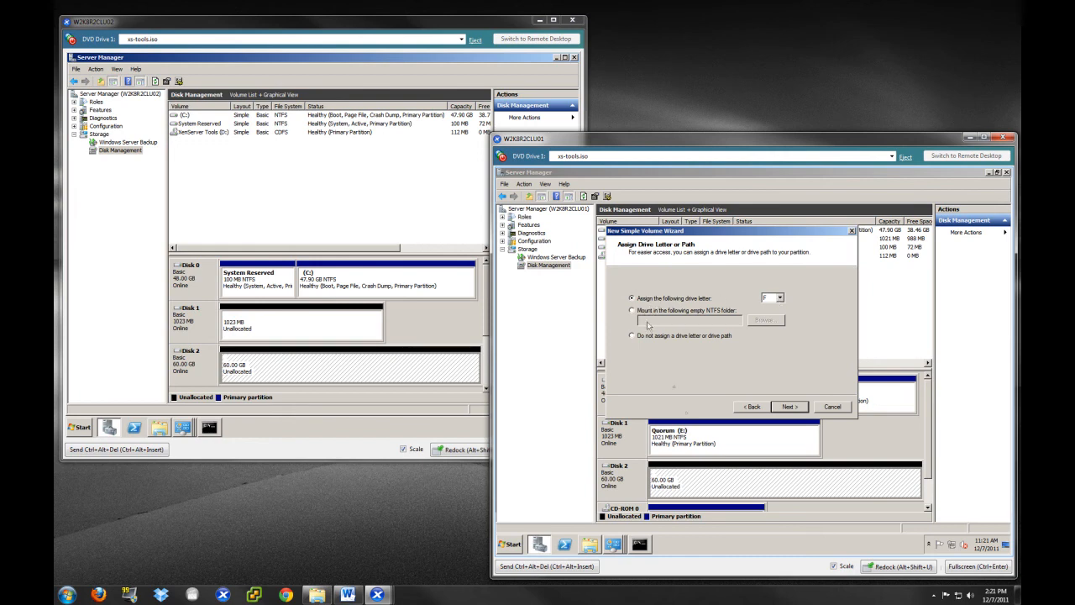
left_click(788, 407)
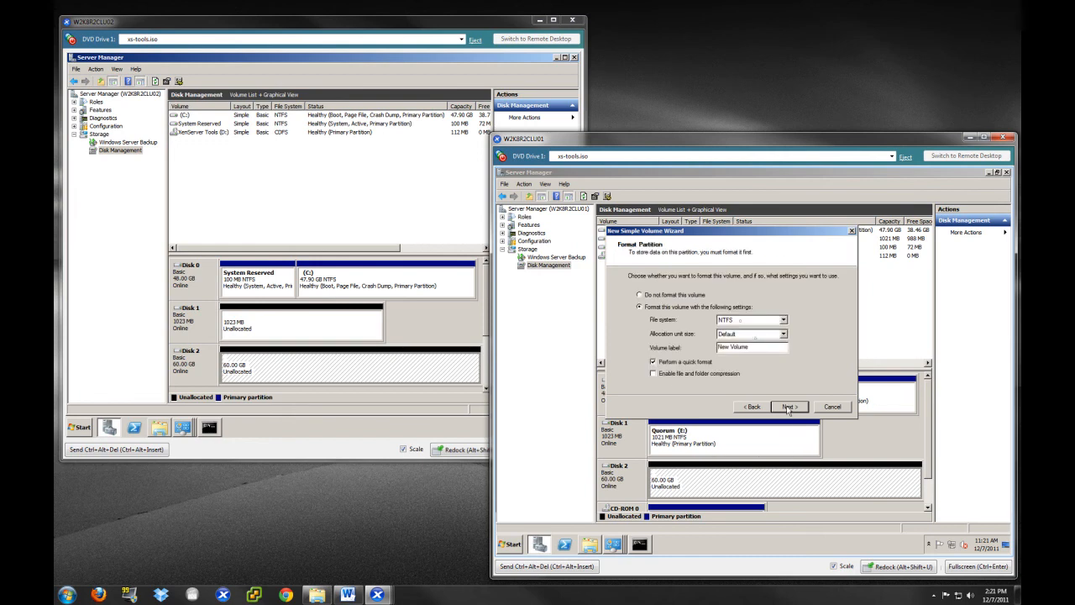
triple_click(750, 347)
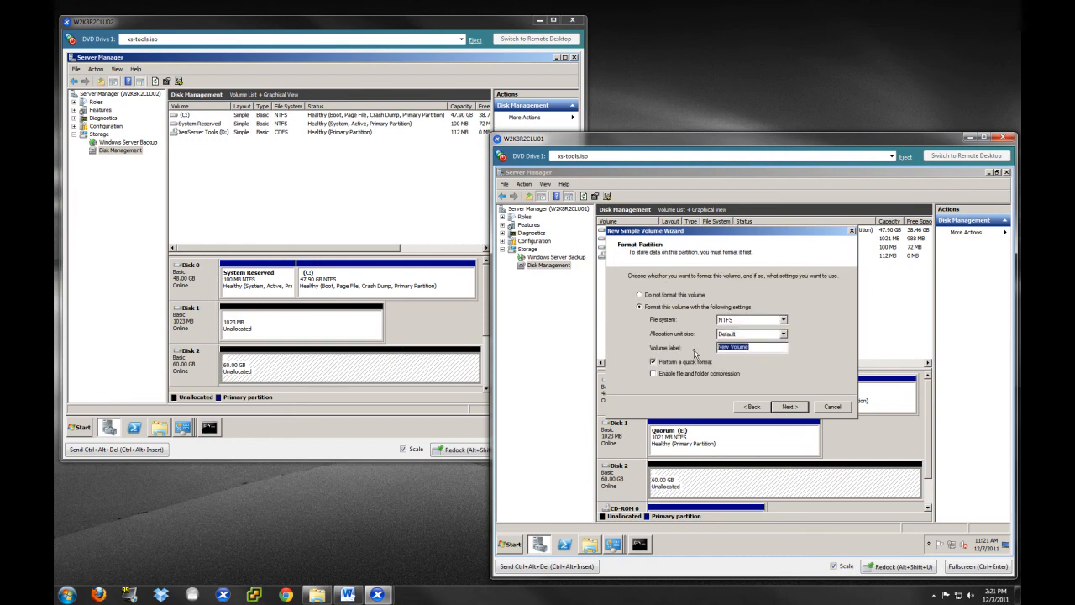
type("SQL Data")
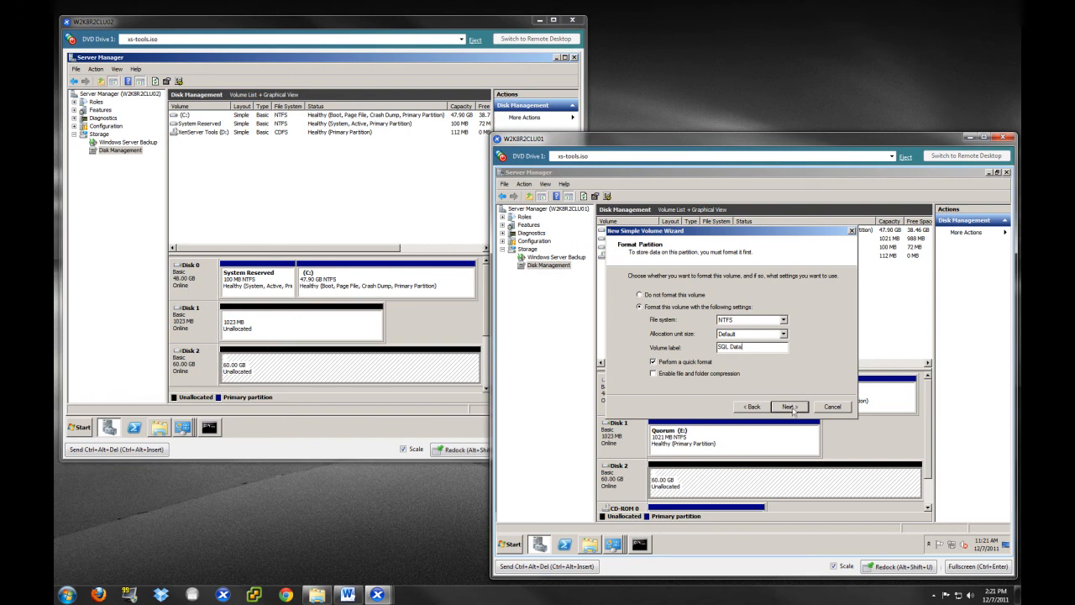
left_click(787, 406)
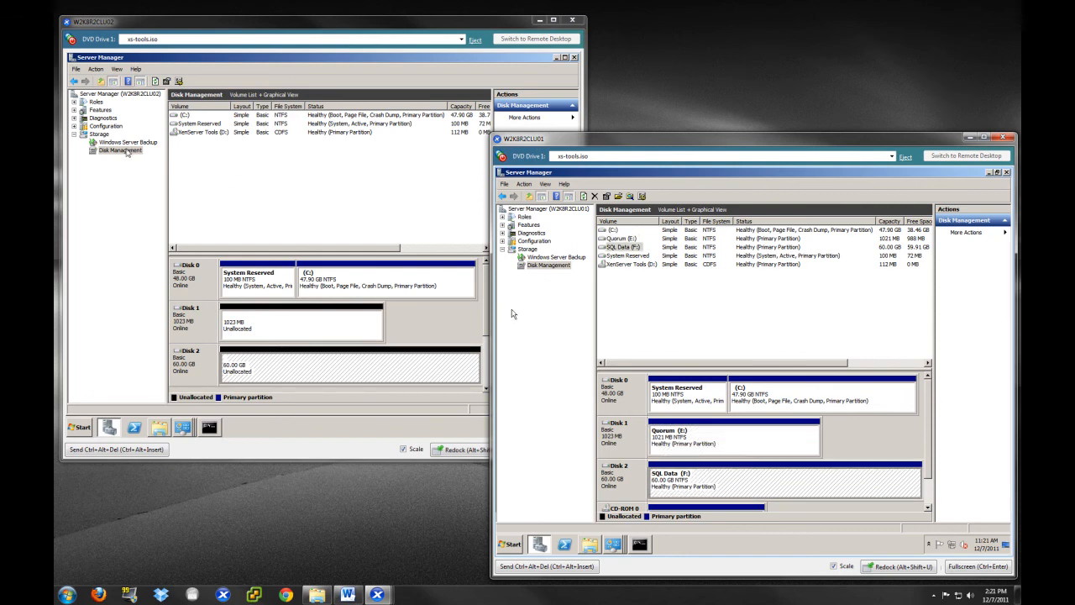
Refresh Disk Management on node 2 to show the shared Quorum and SQL Data volumes.
right_click(119, 151)
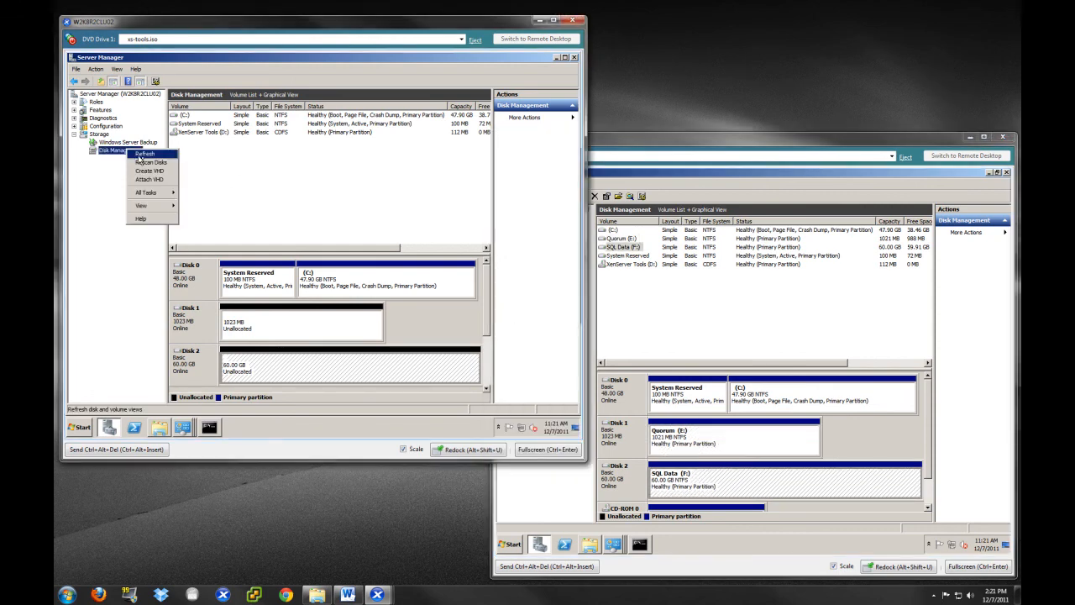
left_click(152, 162)
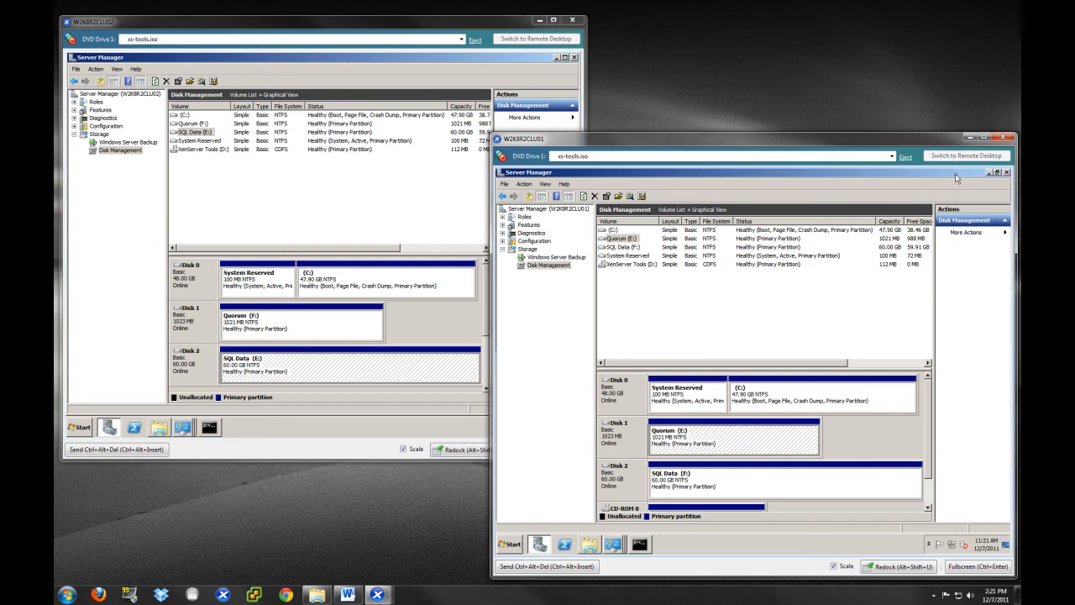
mouse_move(917, 173)
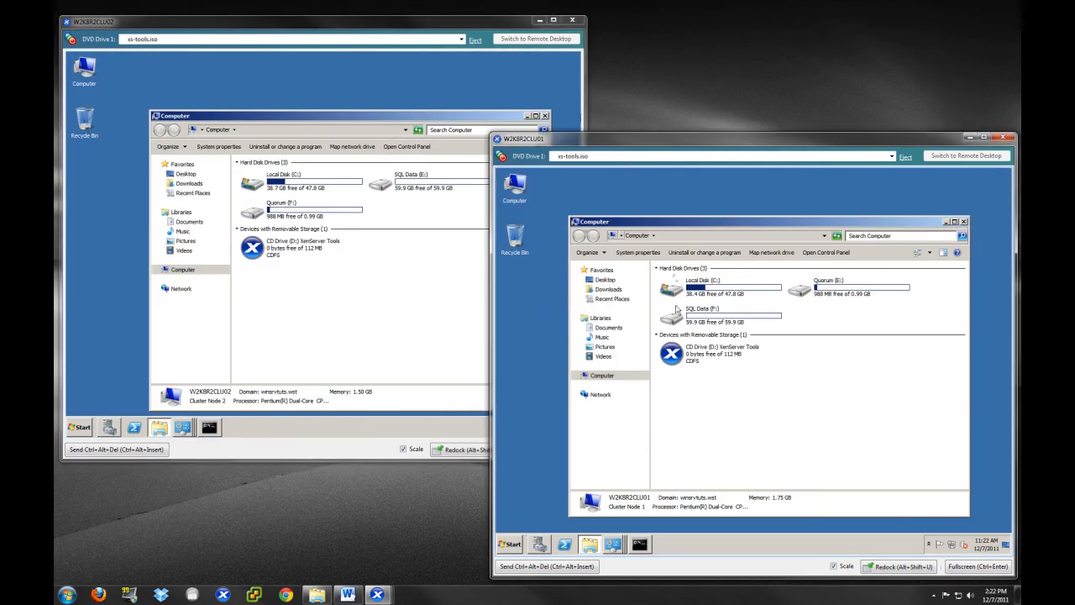
mouse_move(739, 355)
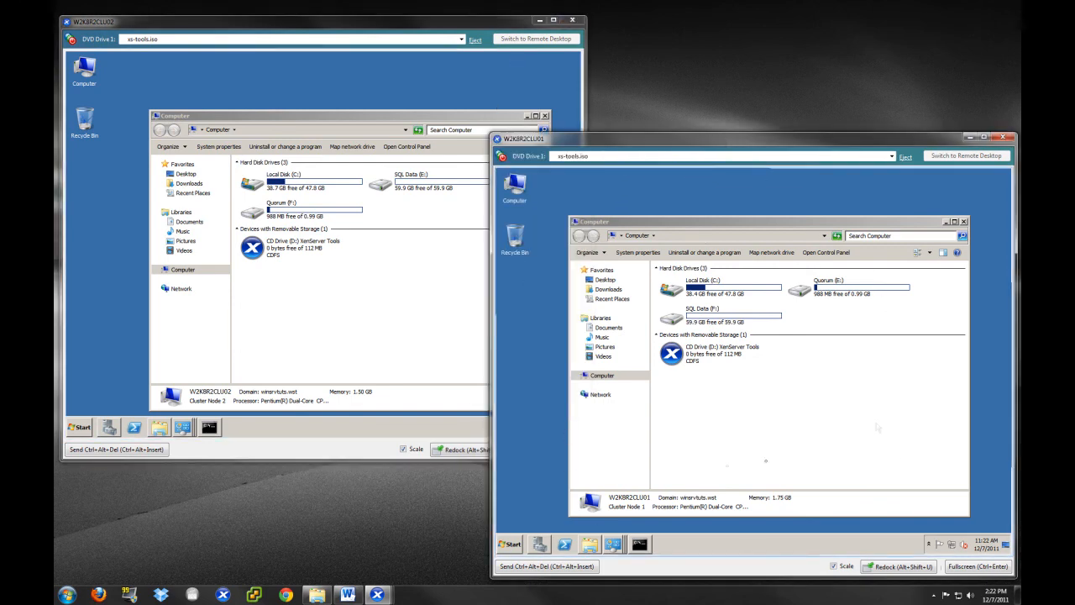
mouse_move(700, 473)
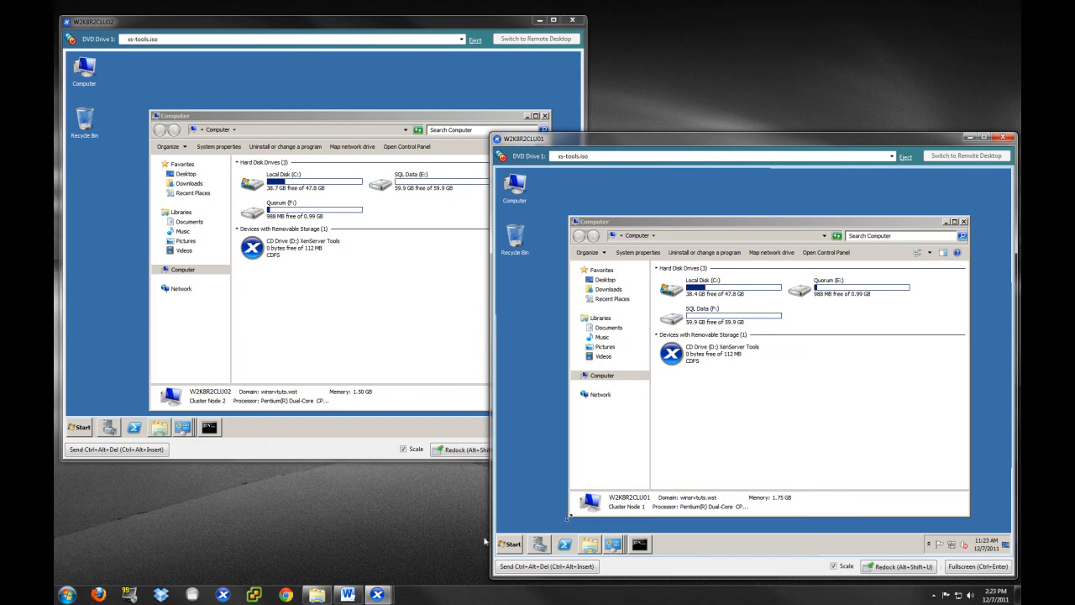
mouse_move(392, 523)
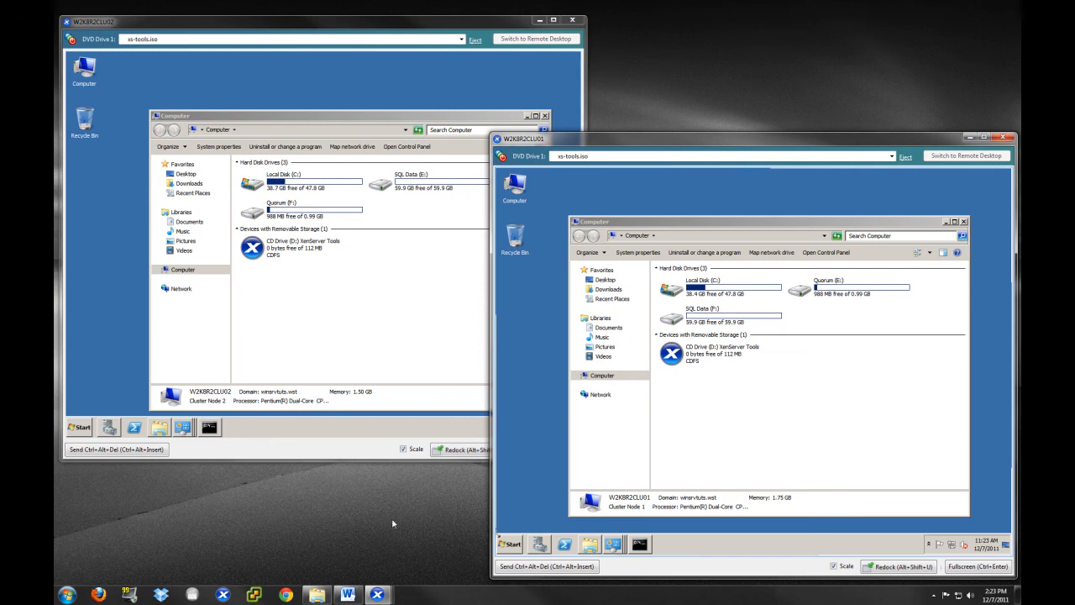